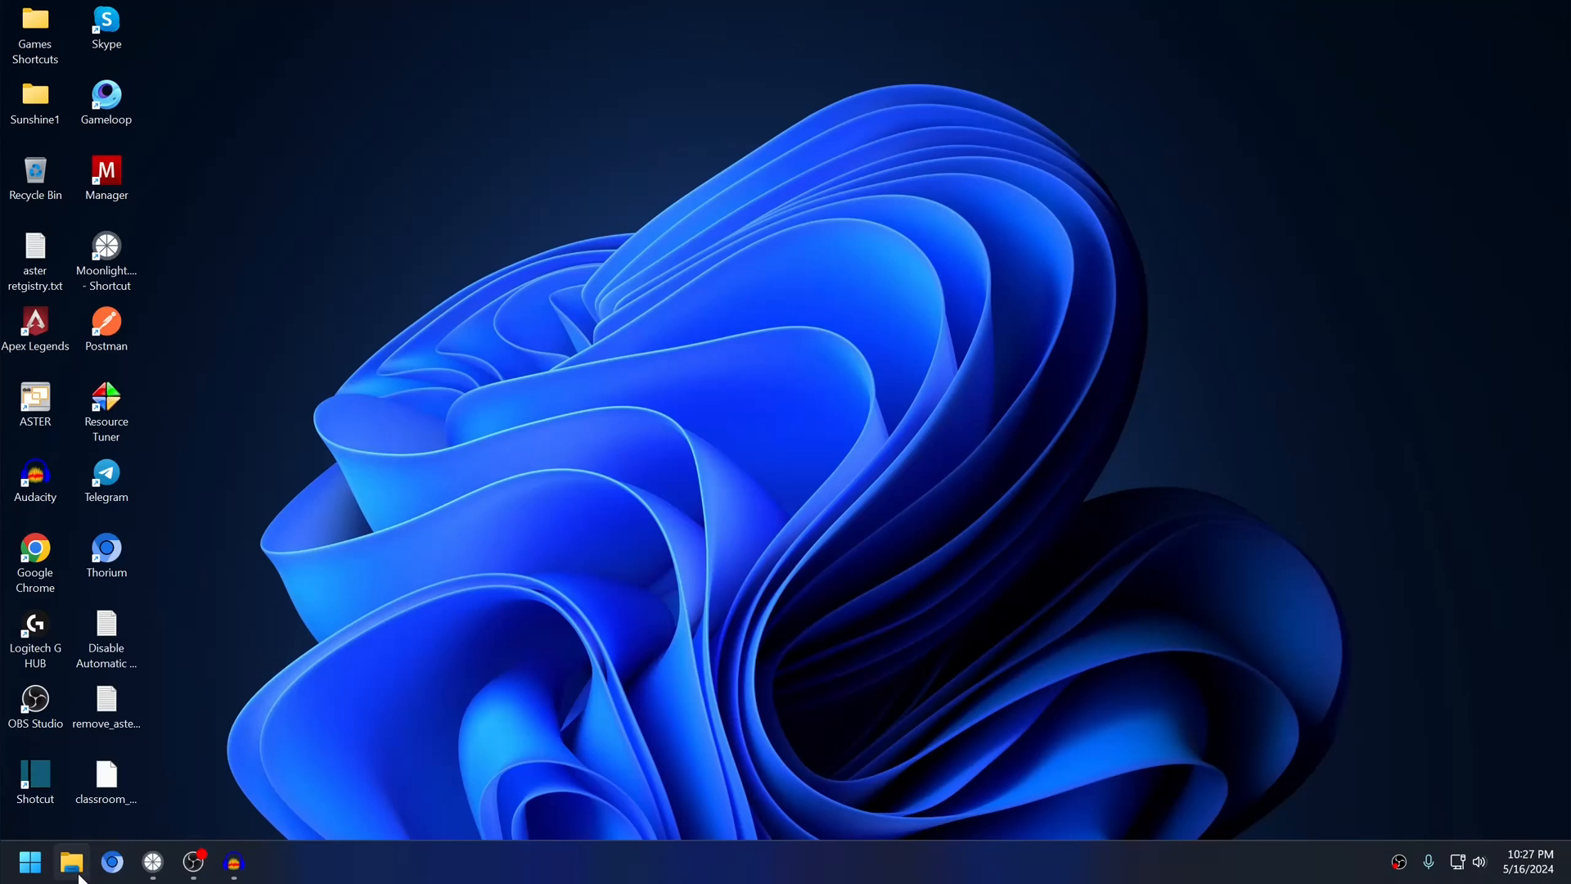
# Locate veyon-4.8.3.0-win64-setup.exe in the Downloads folder.
pyautogui.click(70, 857)
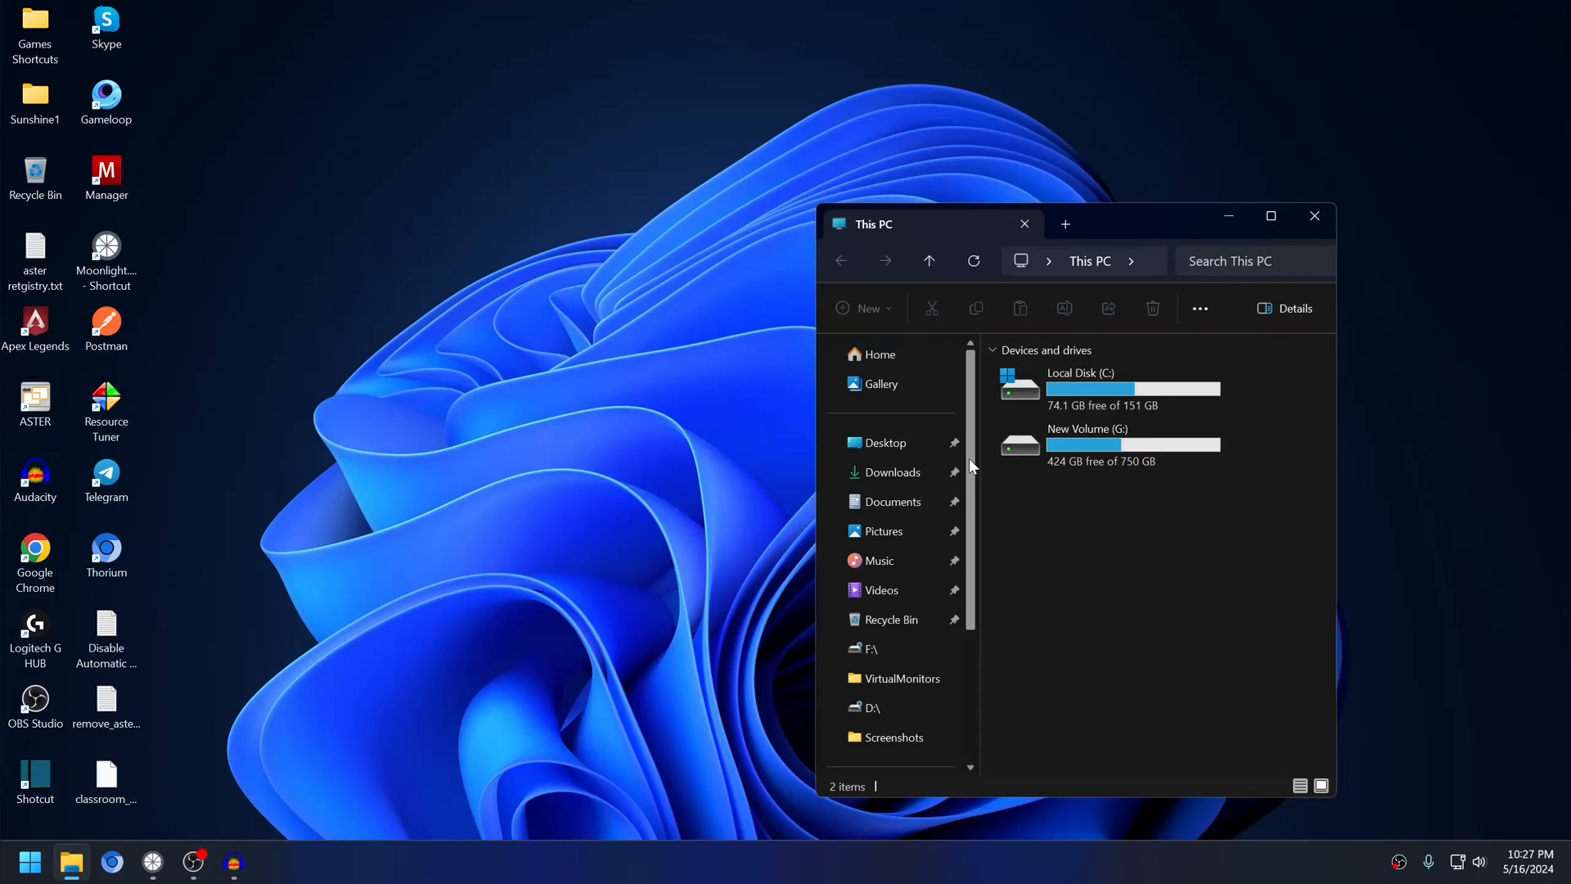
pyautogui.click(892, 471)
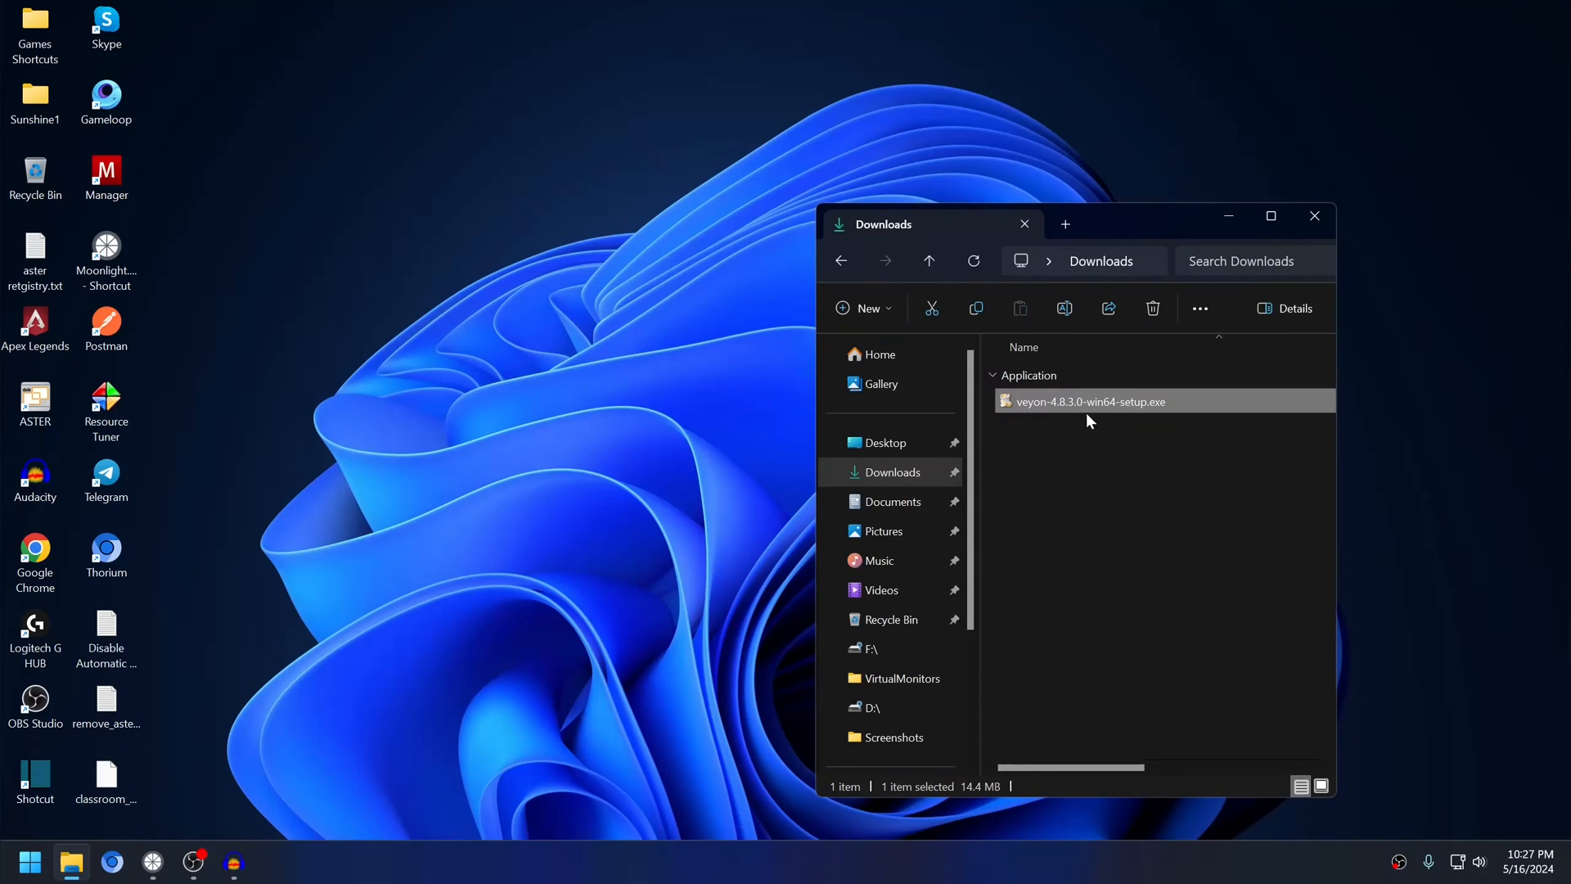
pyautogui.click(1313, 216)
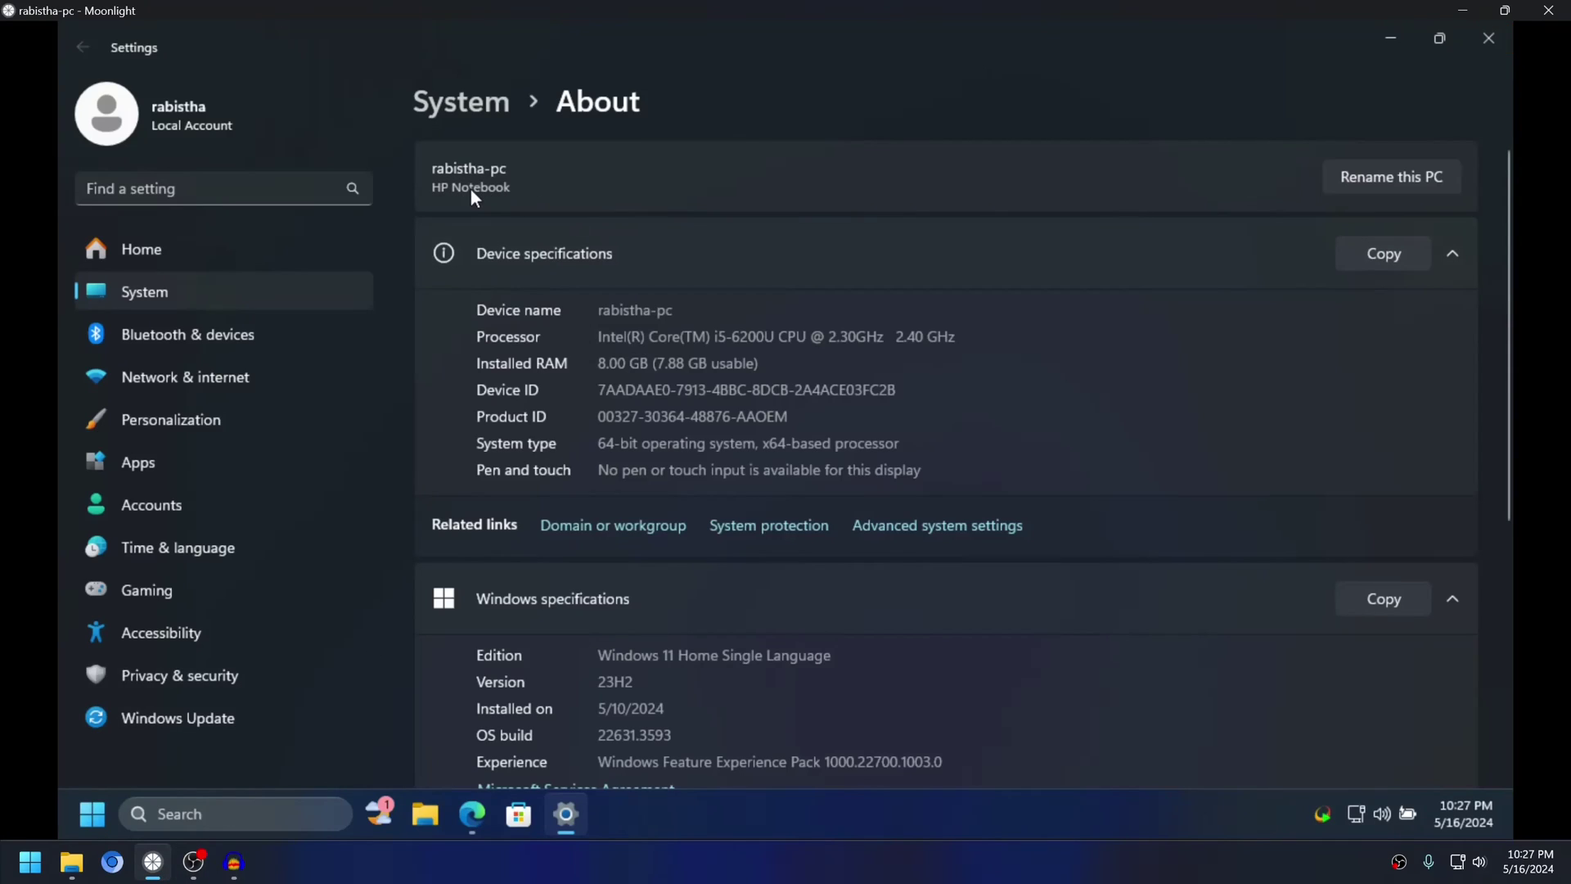
# Bring up the System About pages on both computers.
pyautogui.click(33, 858)
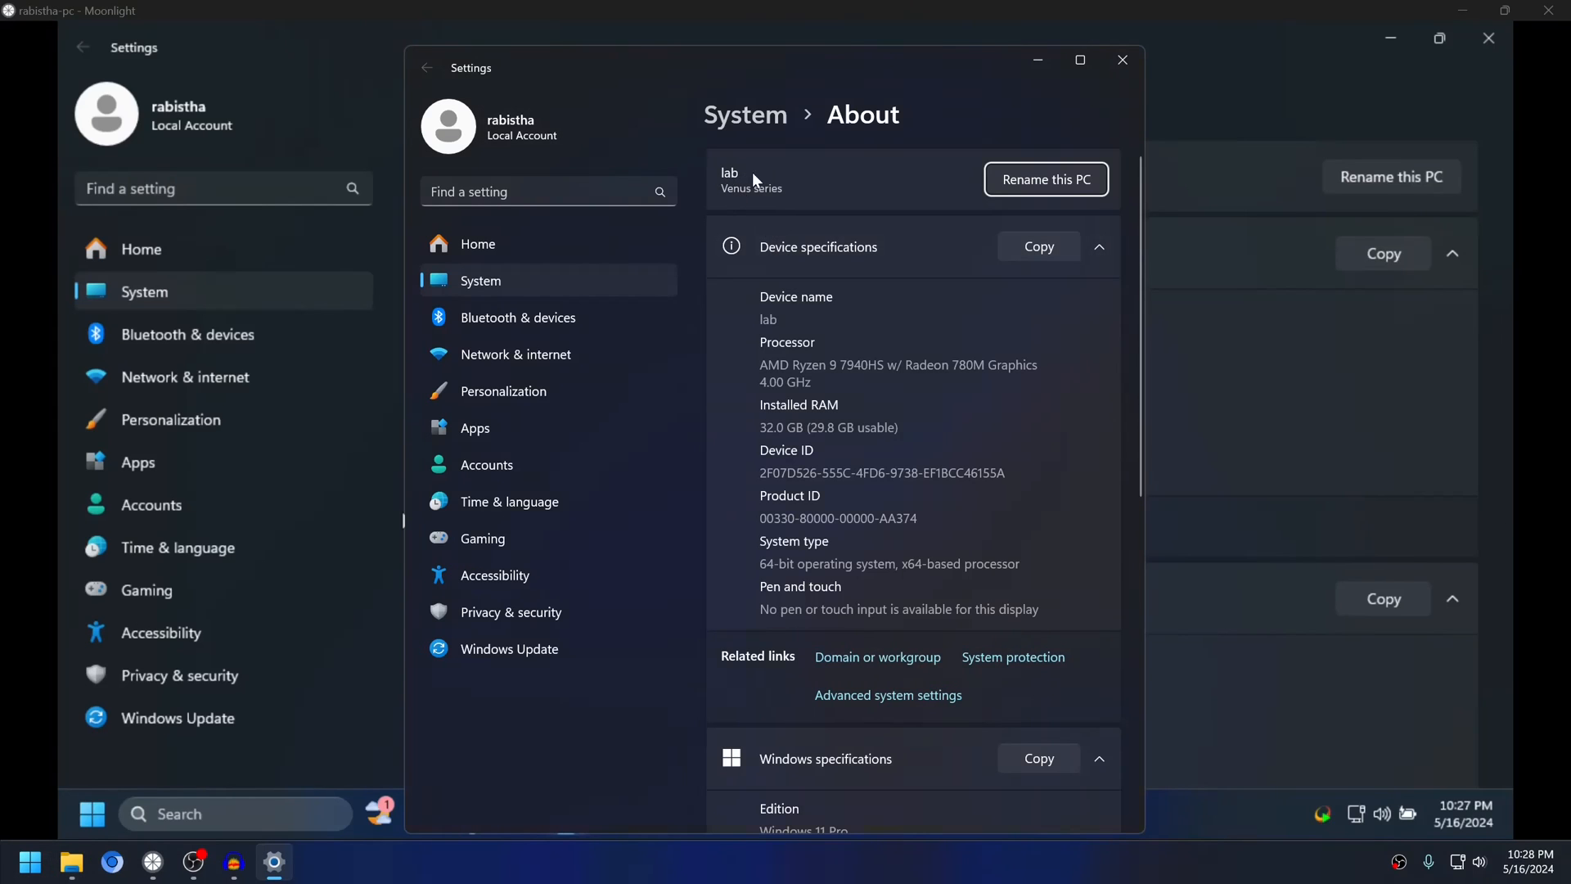
pyautogui.click(1123, 59)
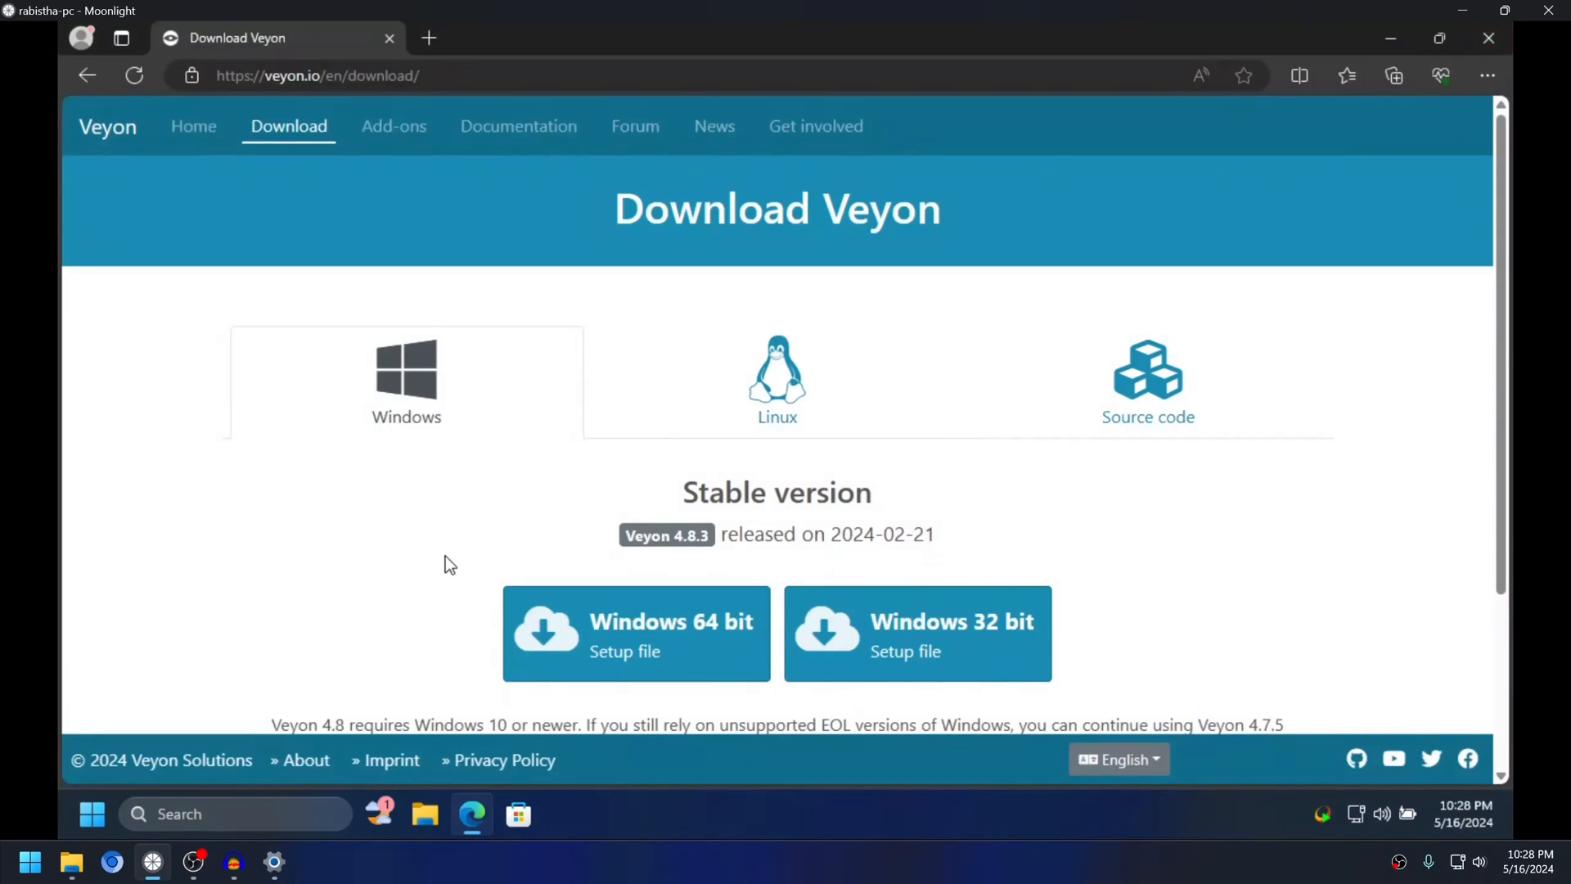
pyautogui.moveTo(305, 67)
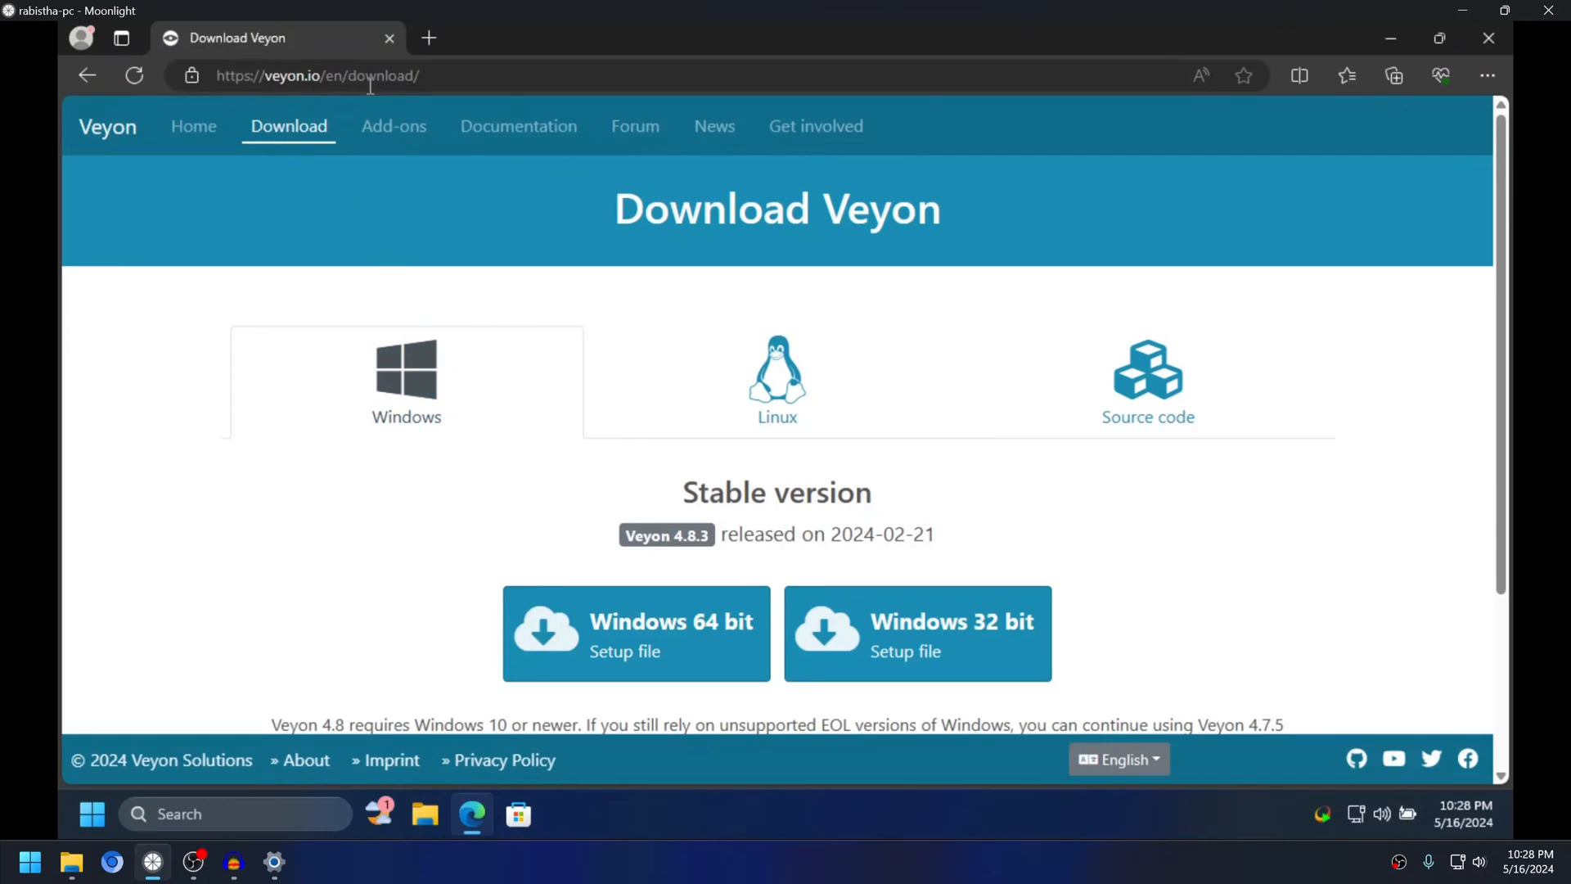
# Scroll the Veyon download page to the Windows 64-bit setup link.
pyautogui.scroll(-3)
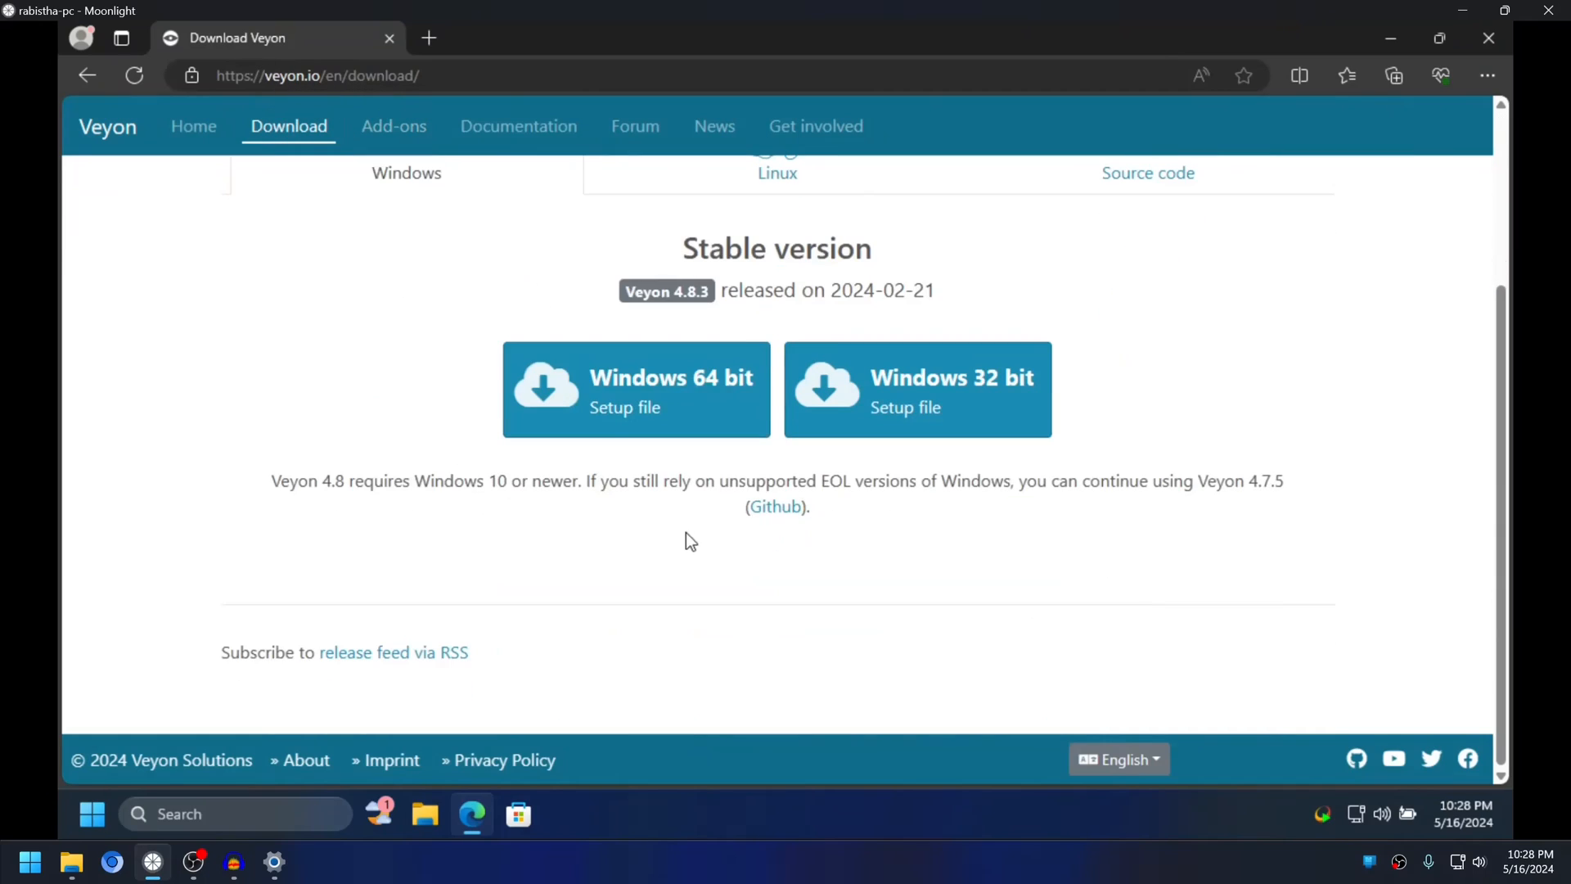
pyautogui.moveTo(746, 392)
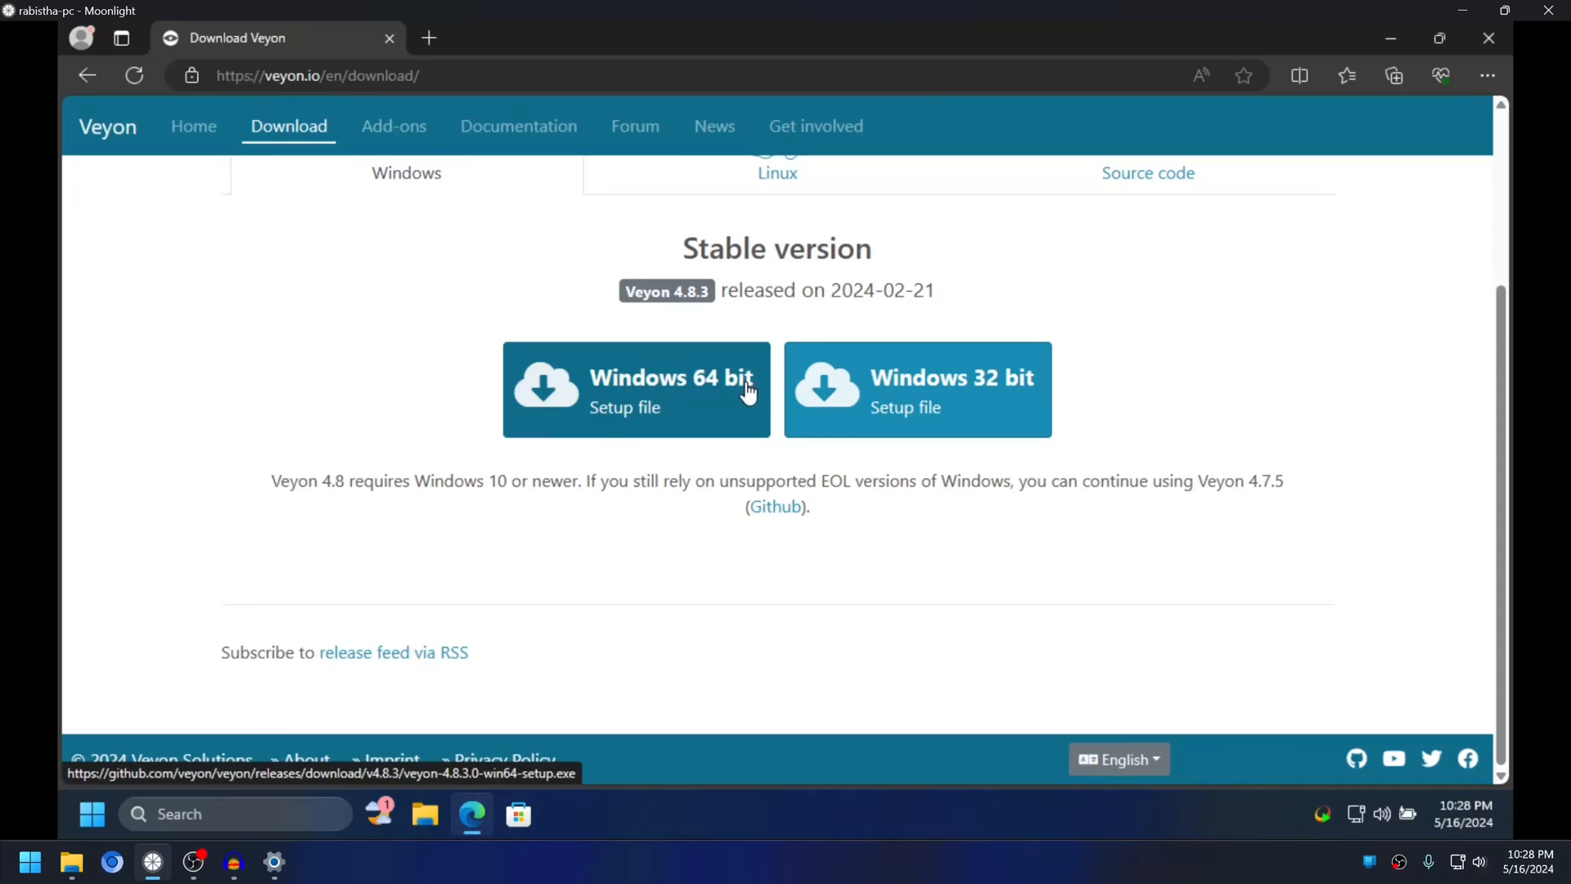
pyautogui.moveTo(628, 481)
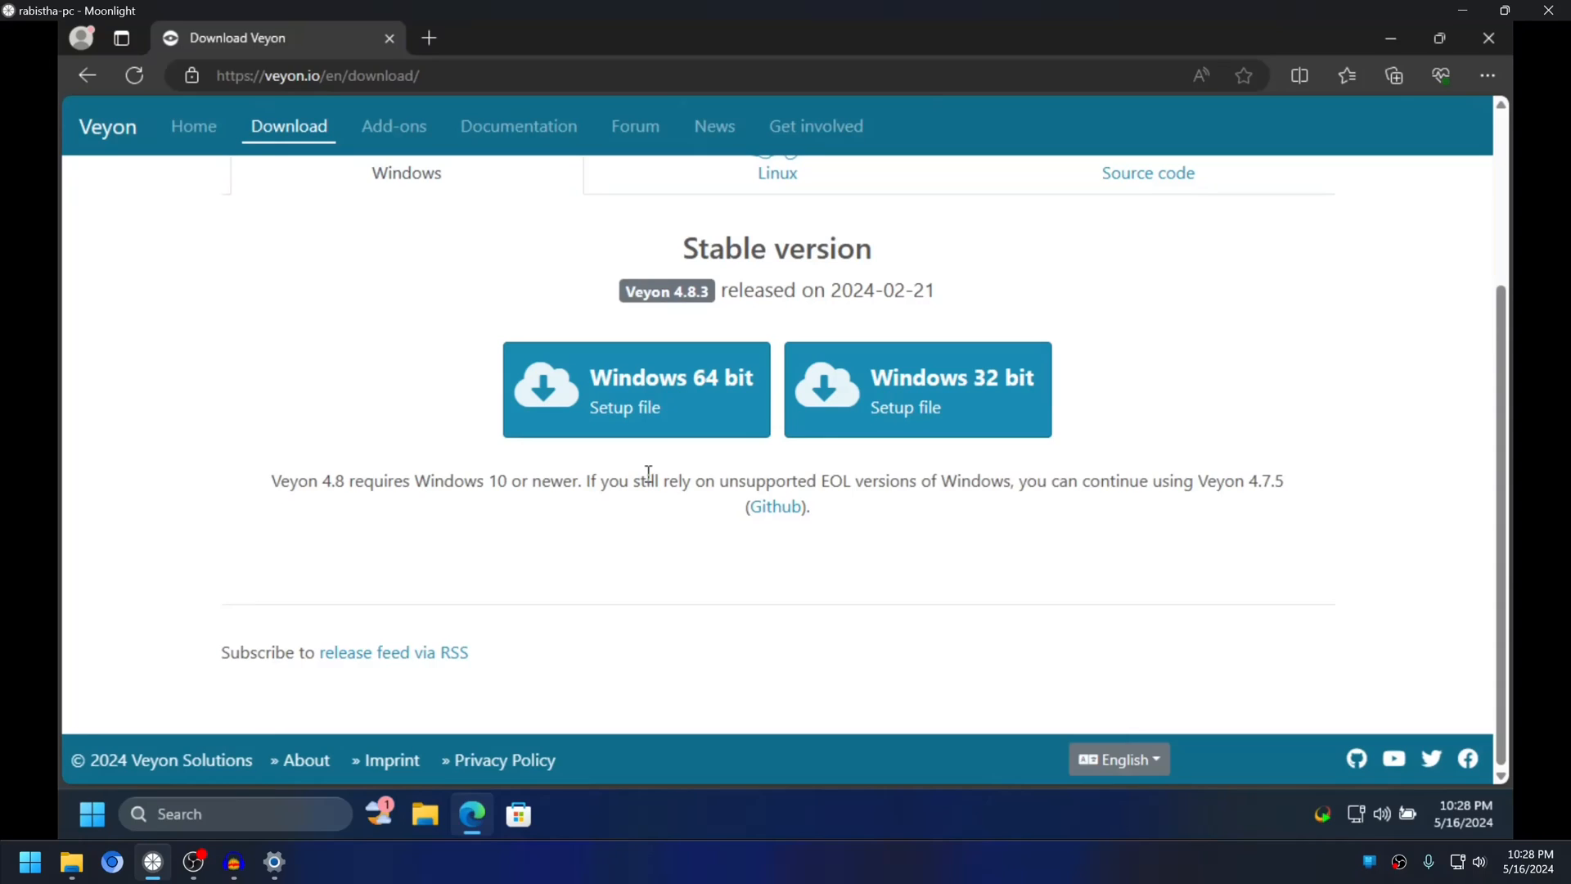
pyautogui.moveTo(945, 396)
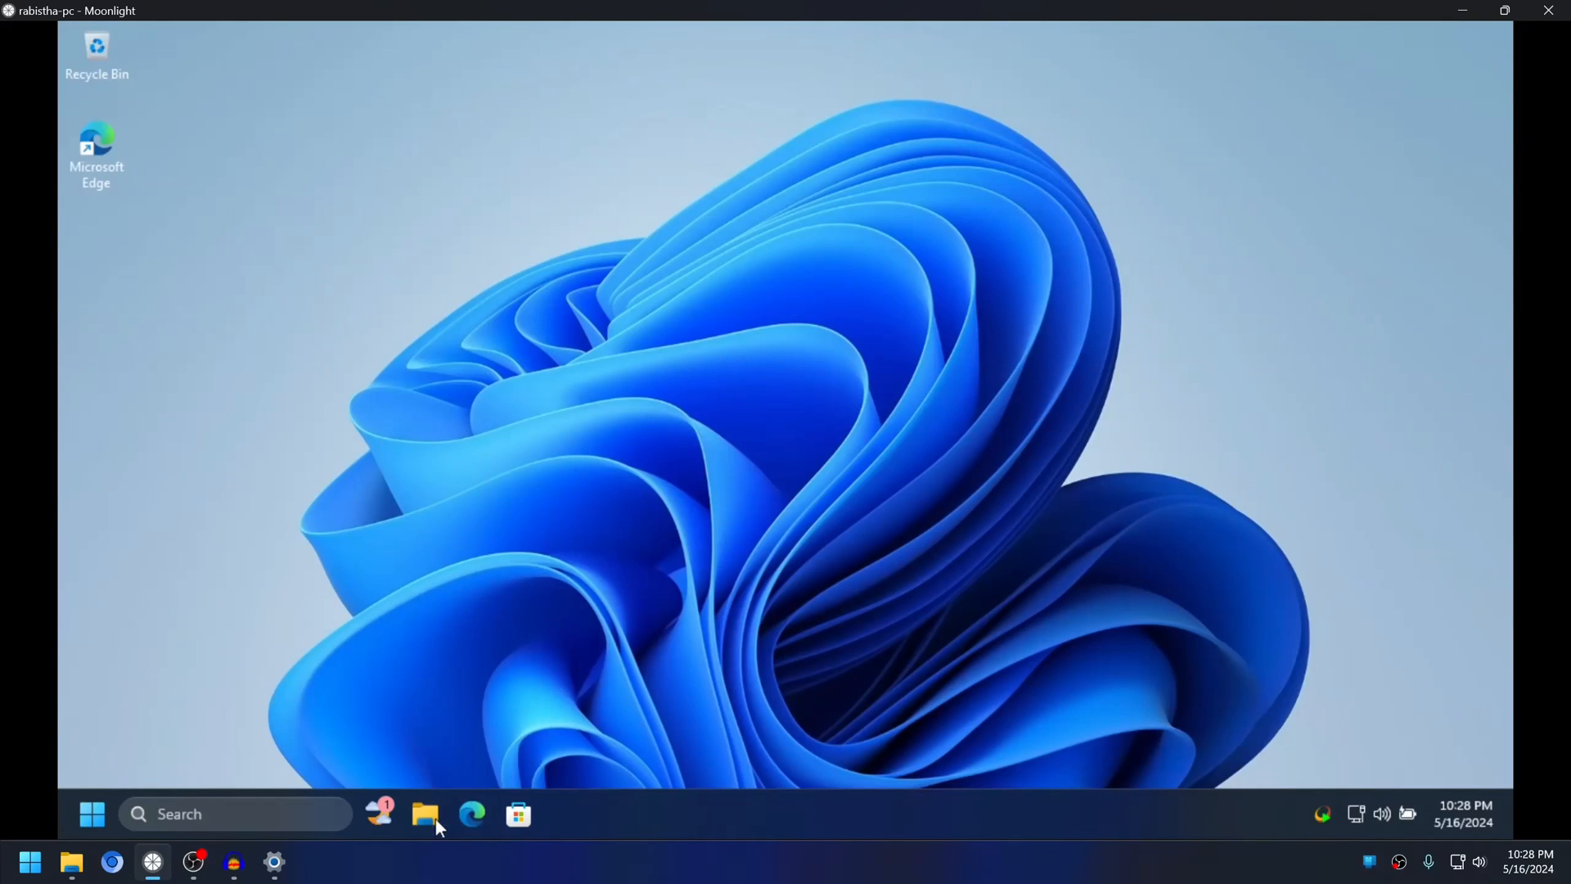
# Launch the Veyon 4.8.3.0 installer from the remote PC's Downloads folder.
pyautogui.click(426, 815)
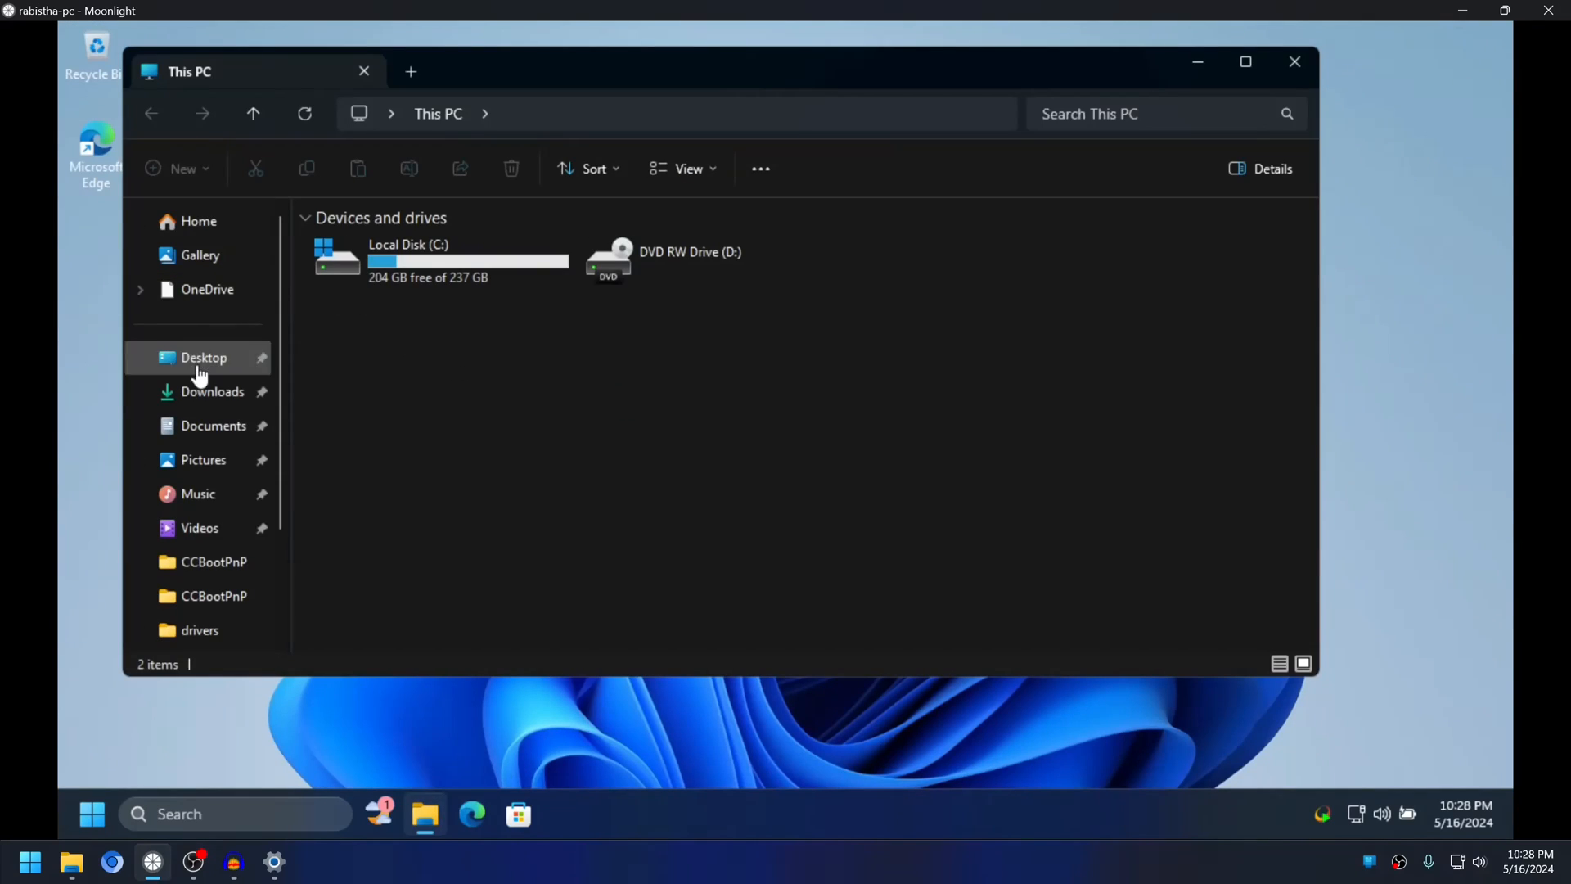
pyautogui.click(213, 391)
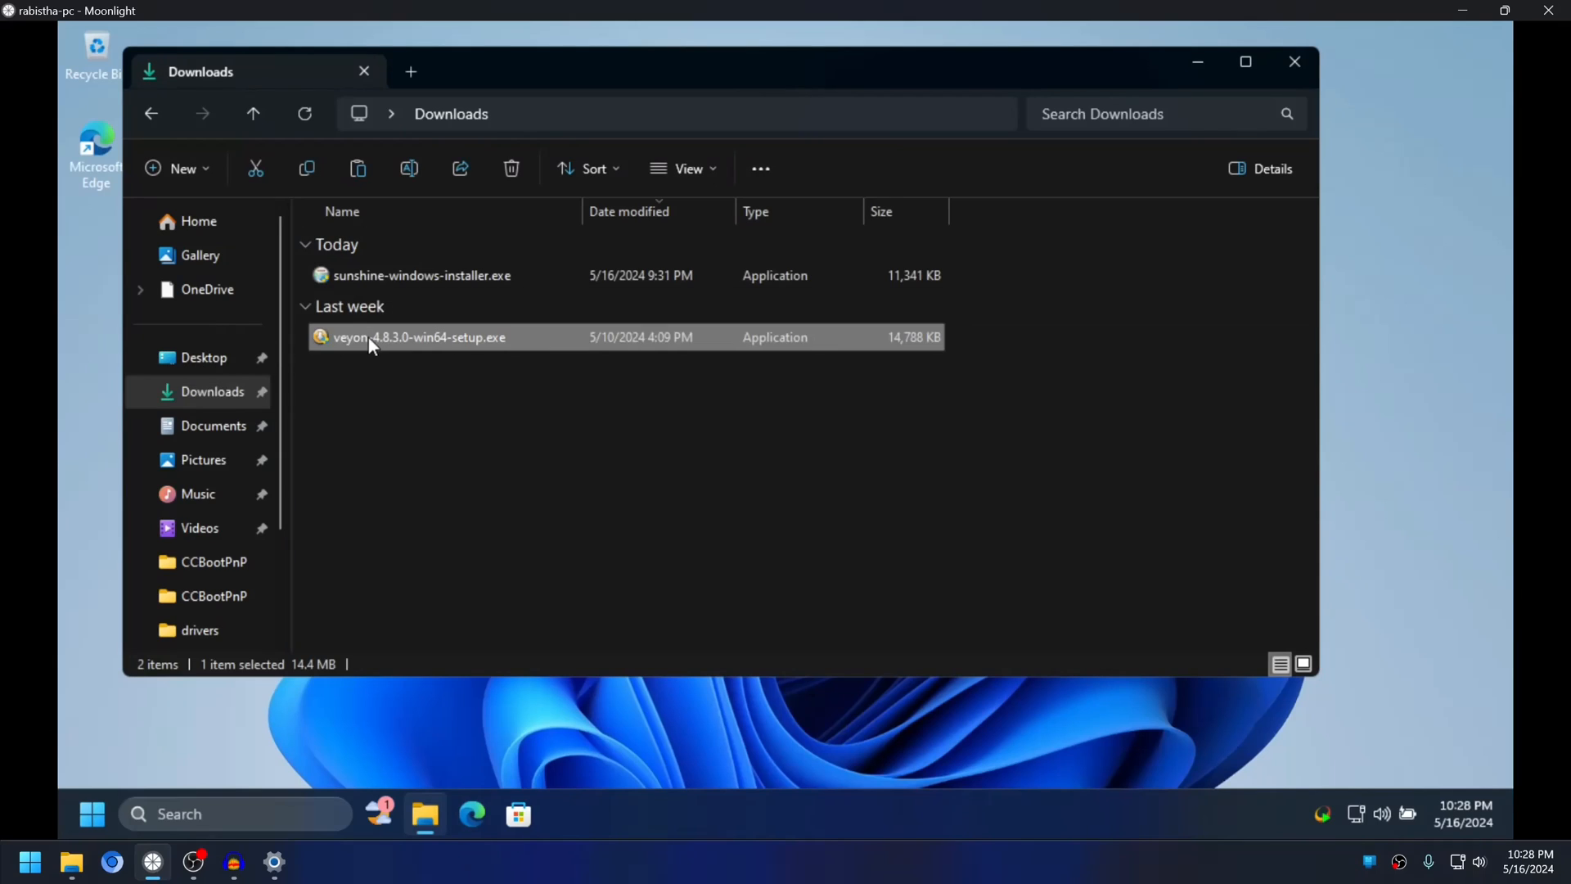
pyautogui.doubleClick(417, 337)
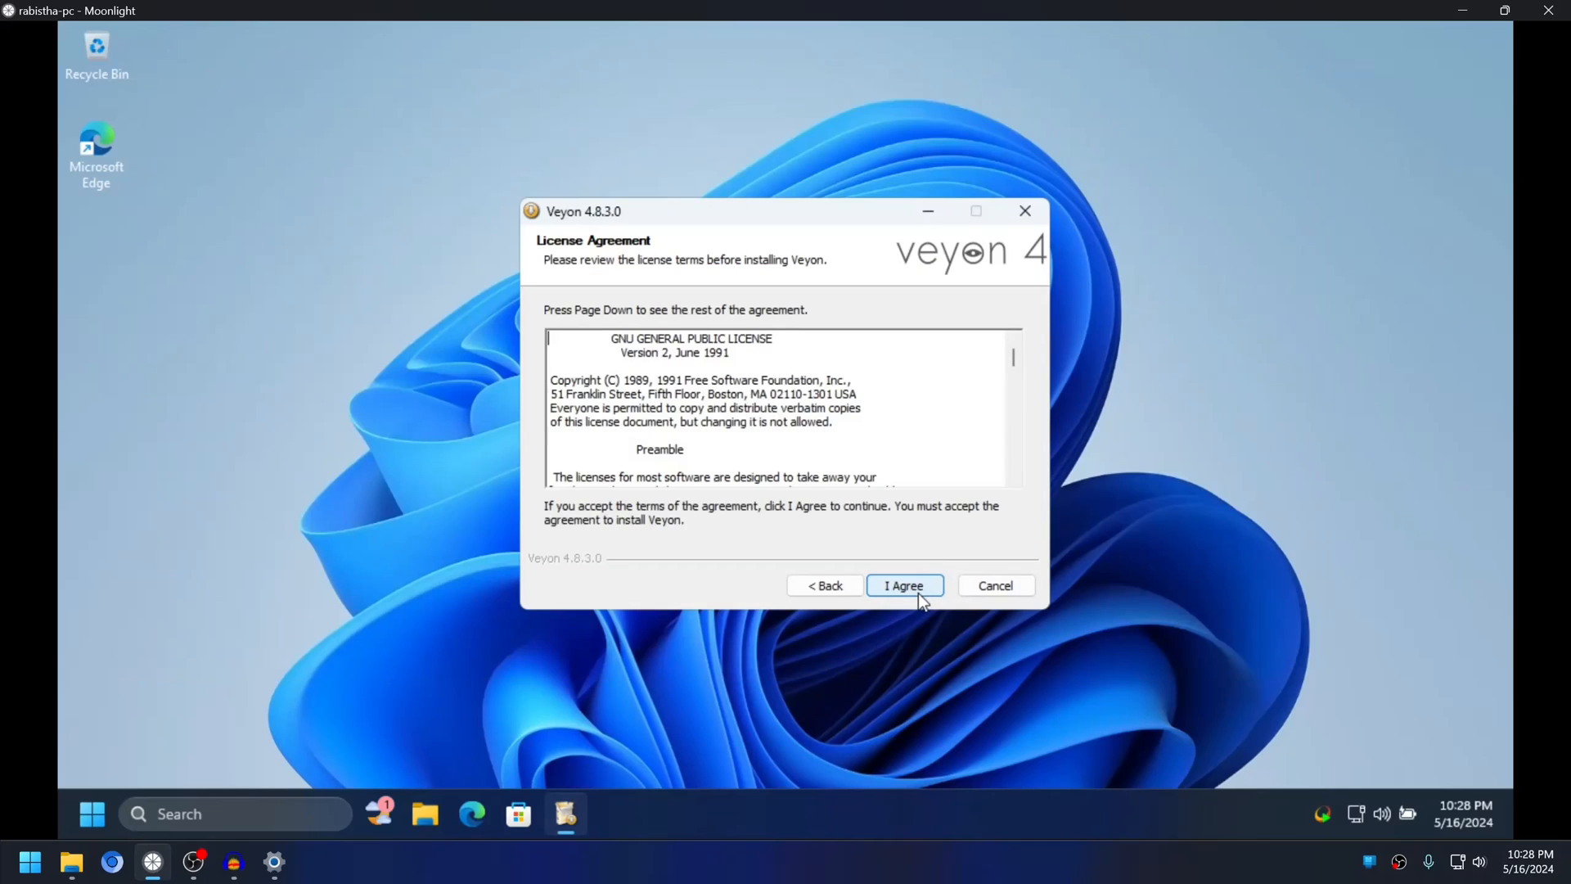
# Accept the license and install to C:\Program Files\Veyon with default components.
pyautogui.click(903, 584)
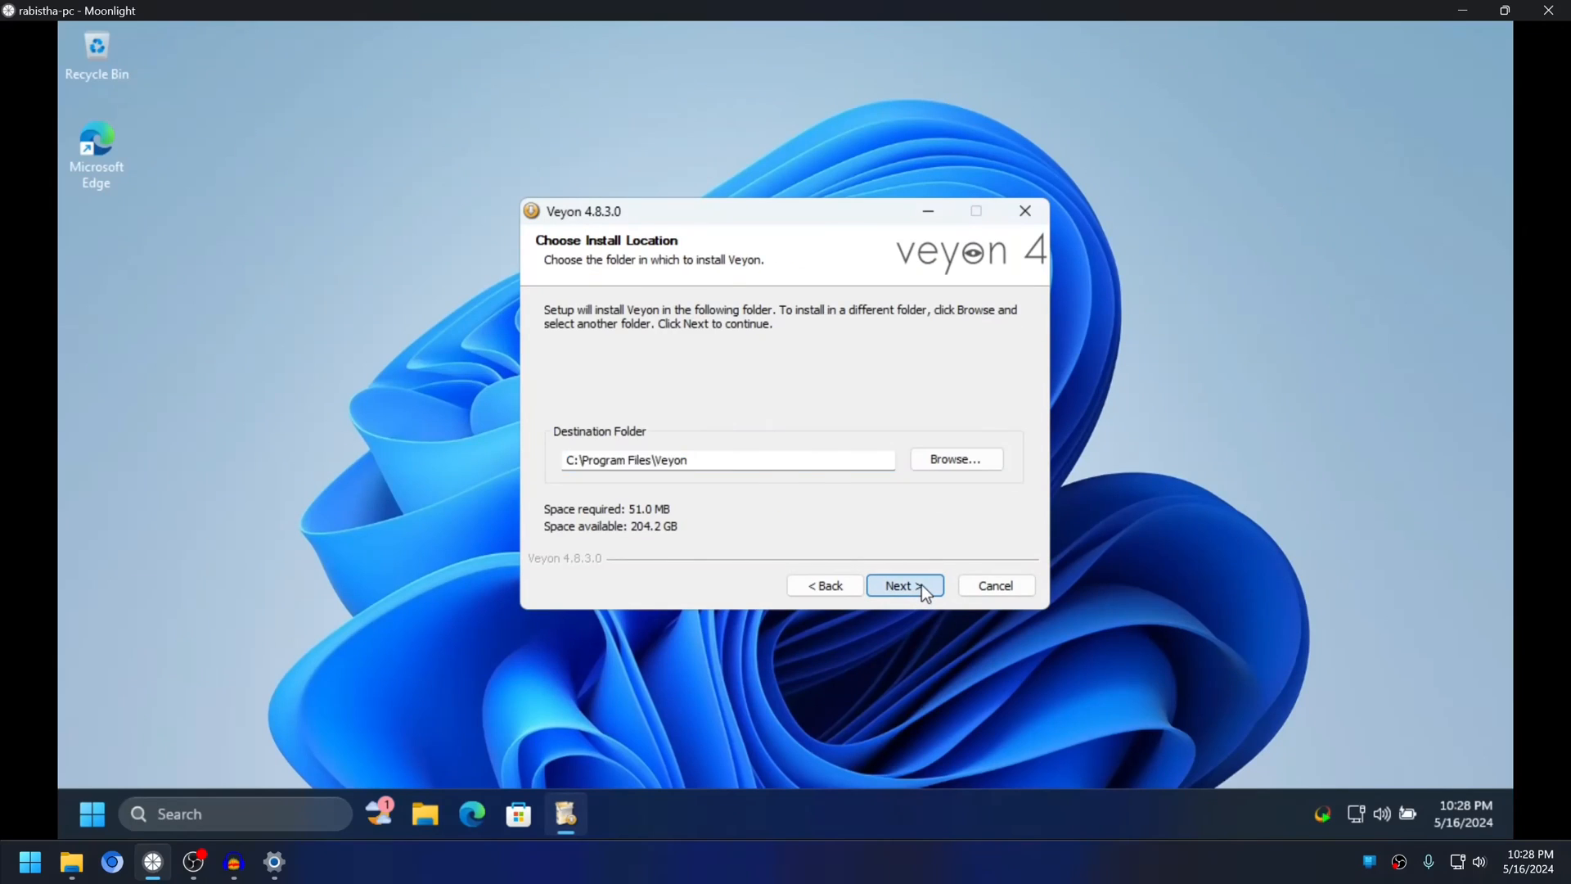
pyautogui.click(903, 584)
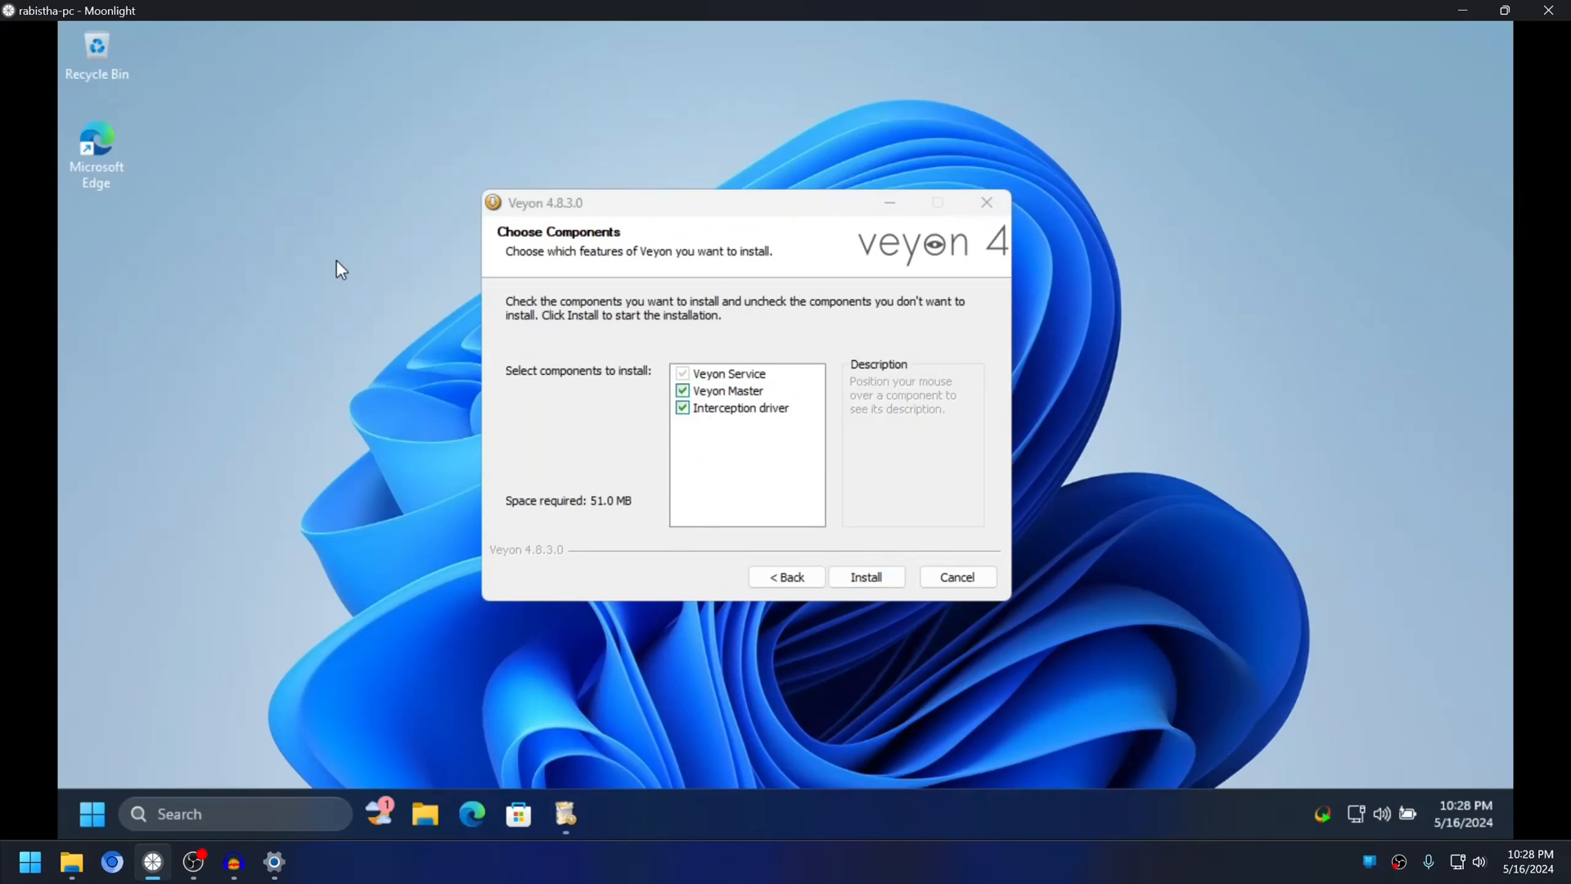
pyautogui.moveTo(717, 397)
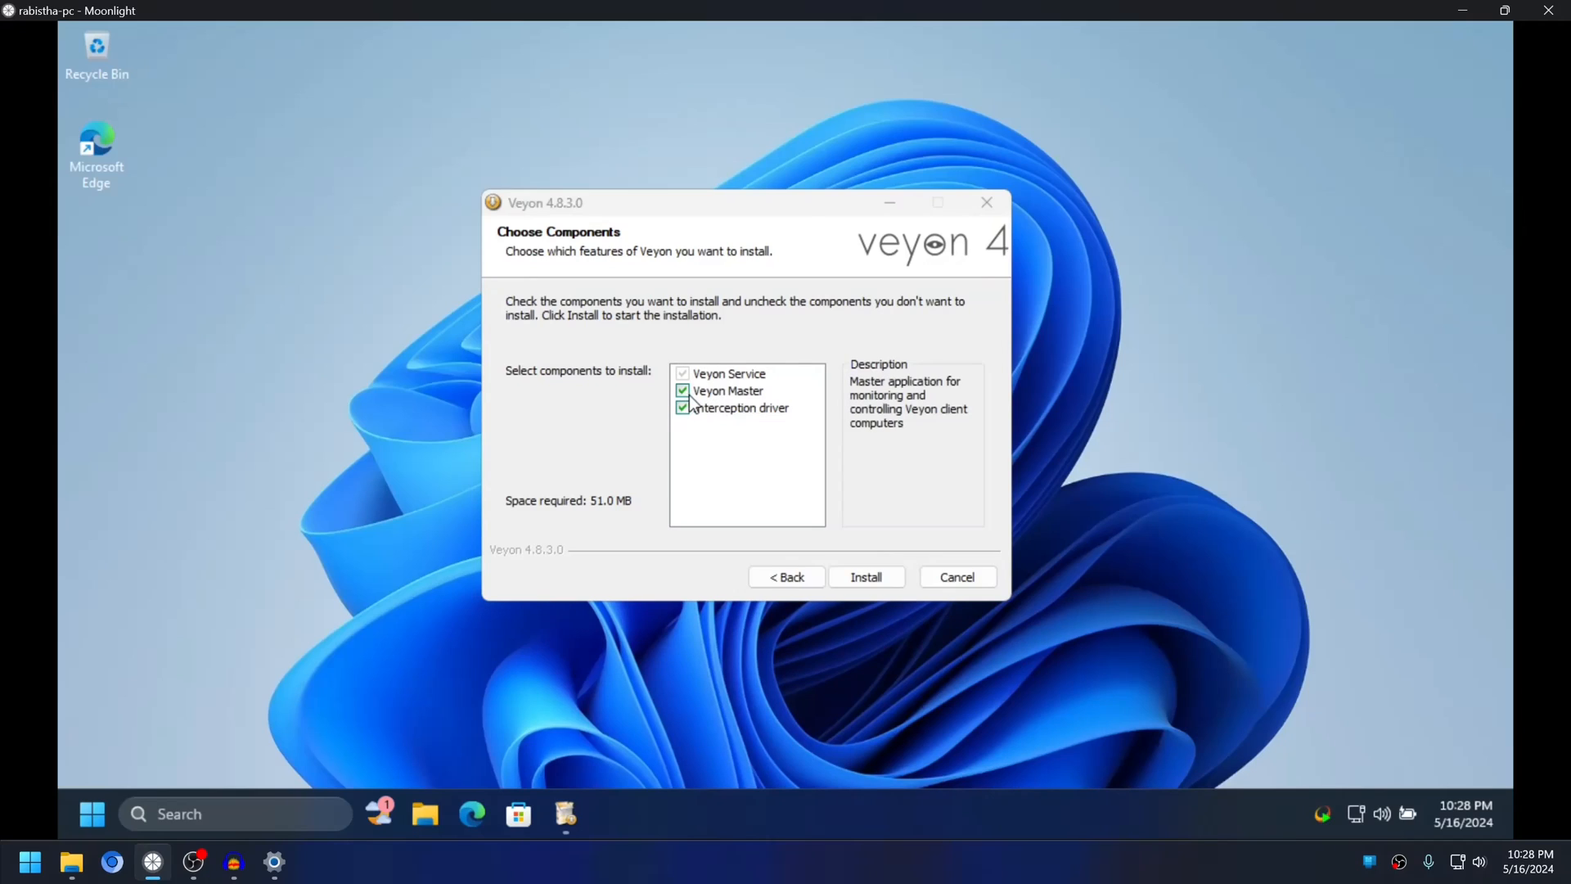
pyautogui.click(867, 576)
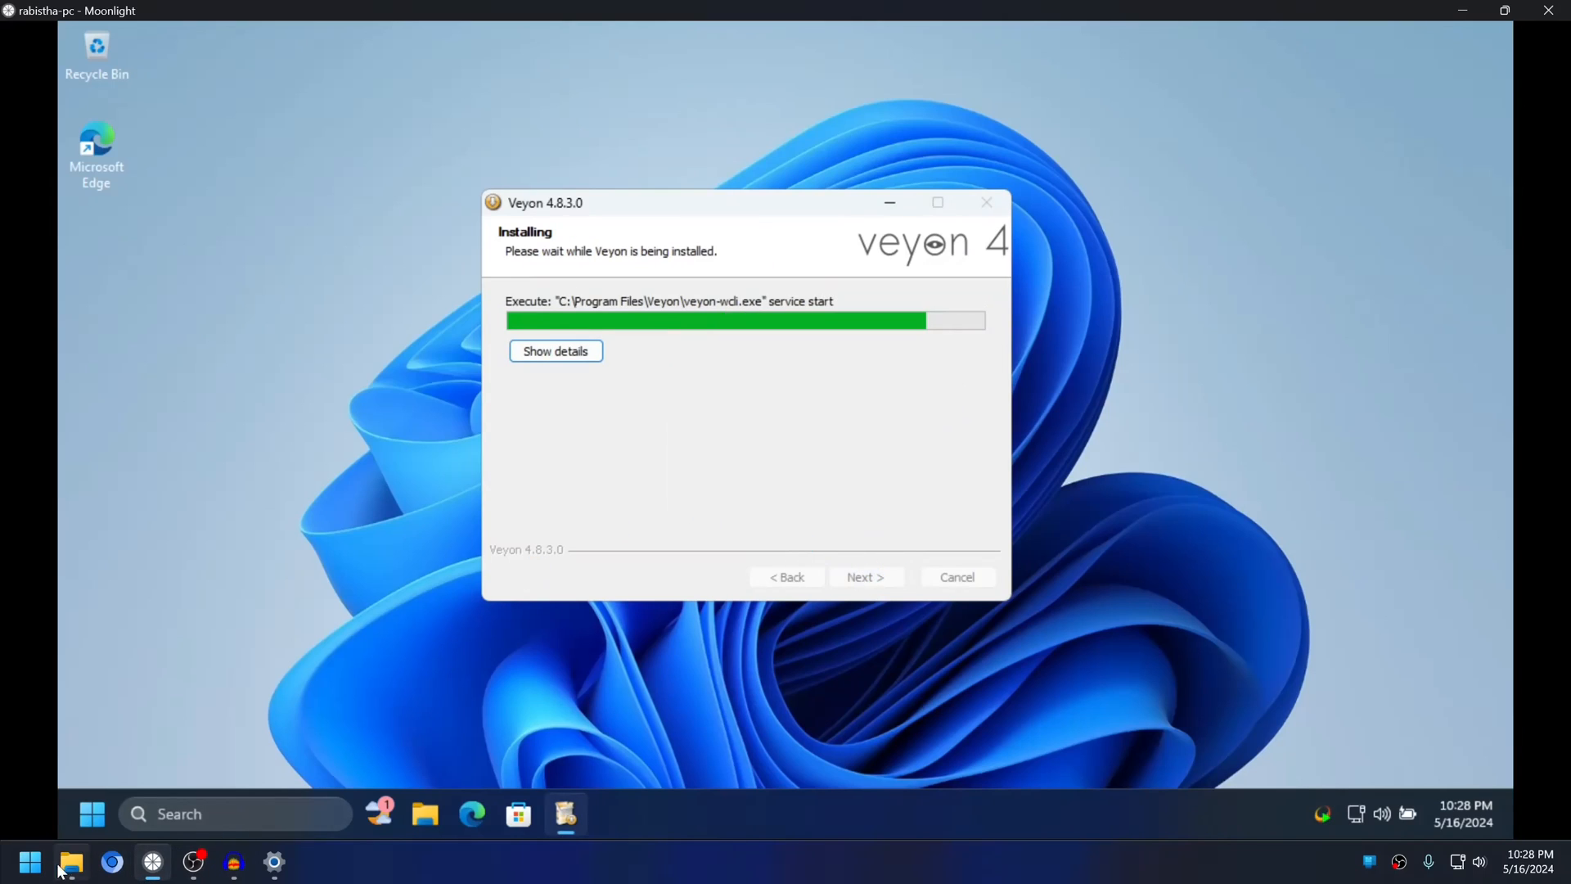
# Run the local Veyon setup, accepting the license and default install folder.
pyautogui.click(71, 858)
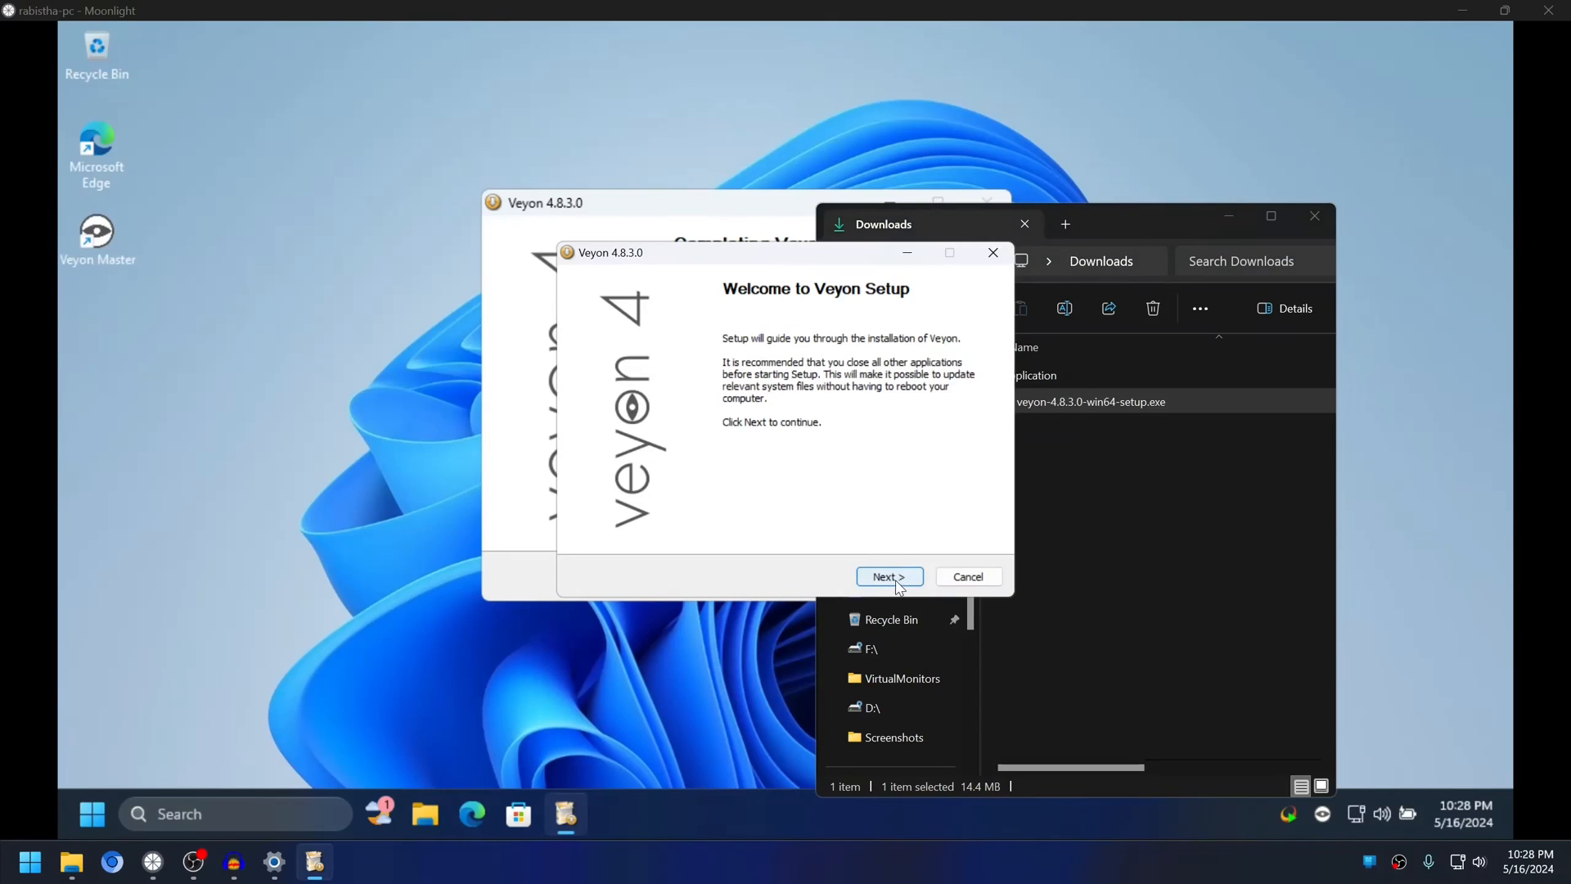
pyautogui.click(890, 576)
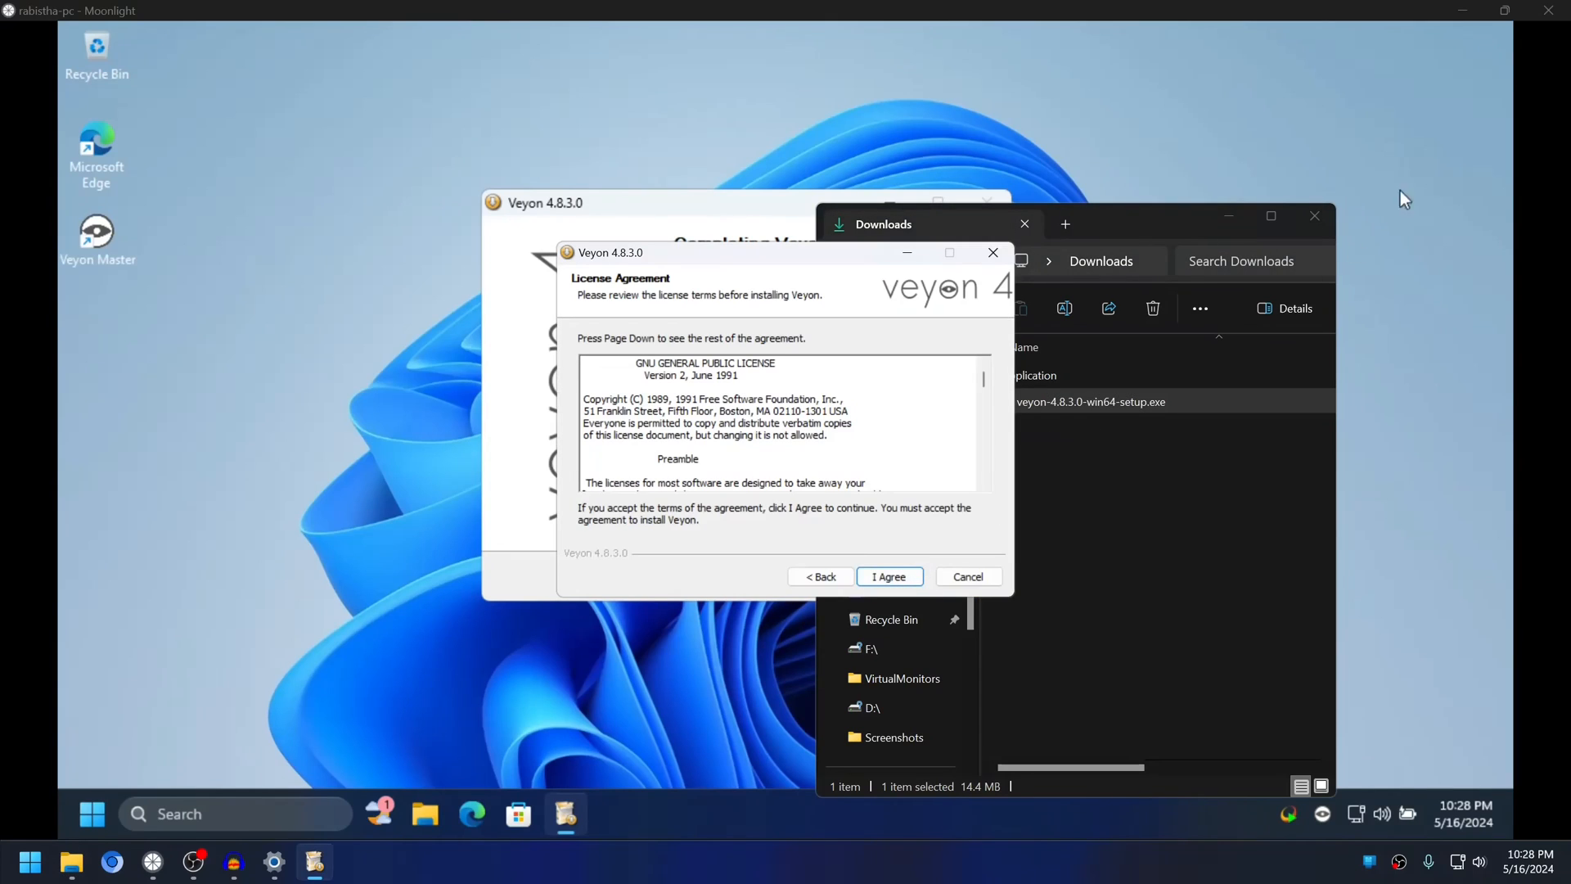
pyautogui.click(890, 576)
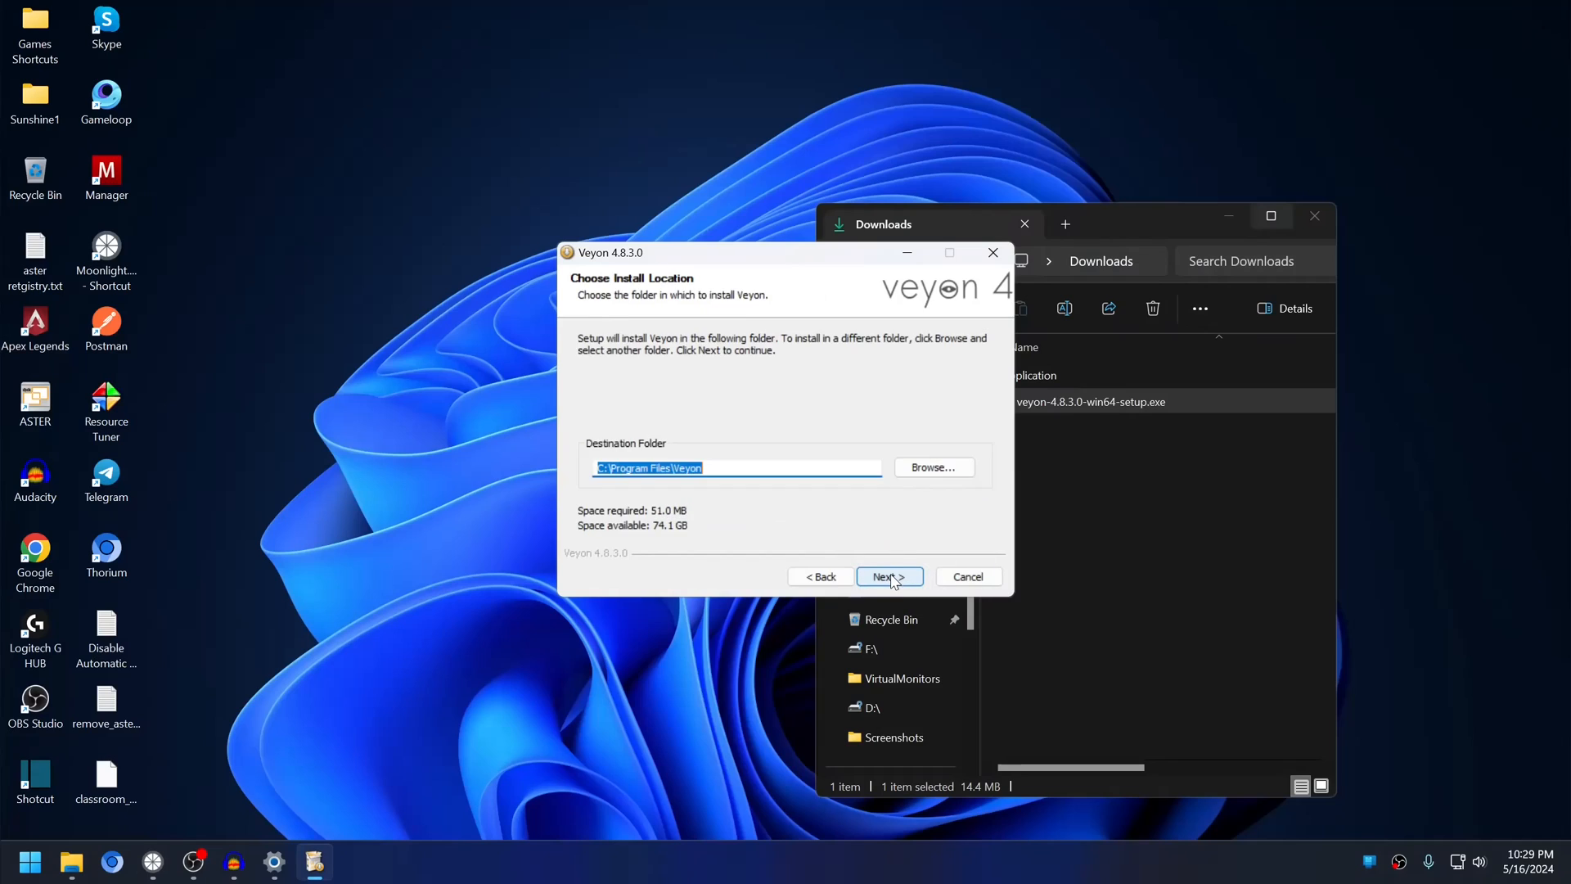
pyautogui.click(889, 576)
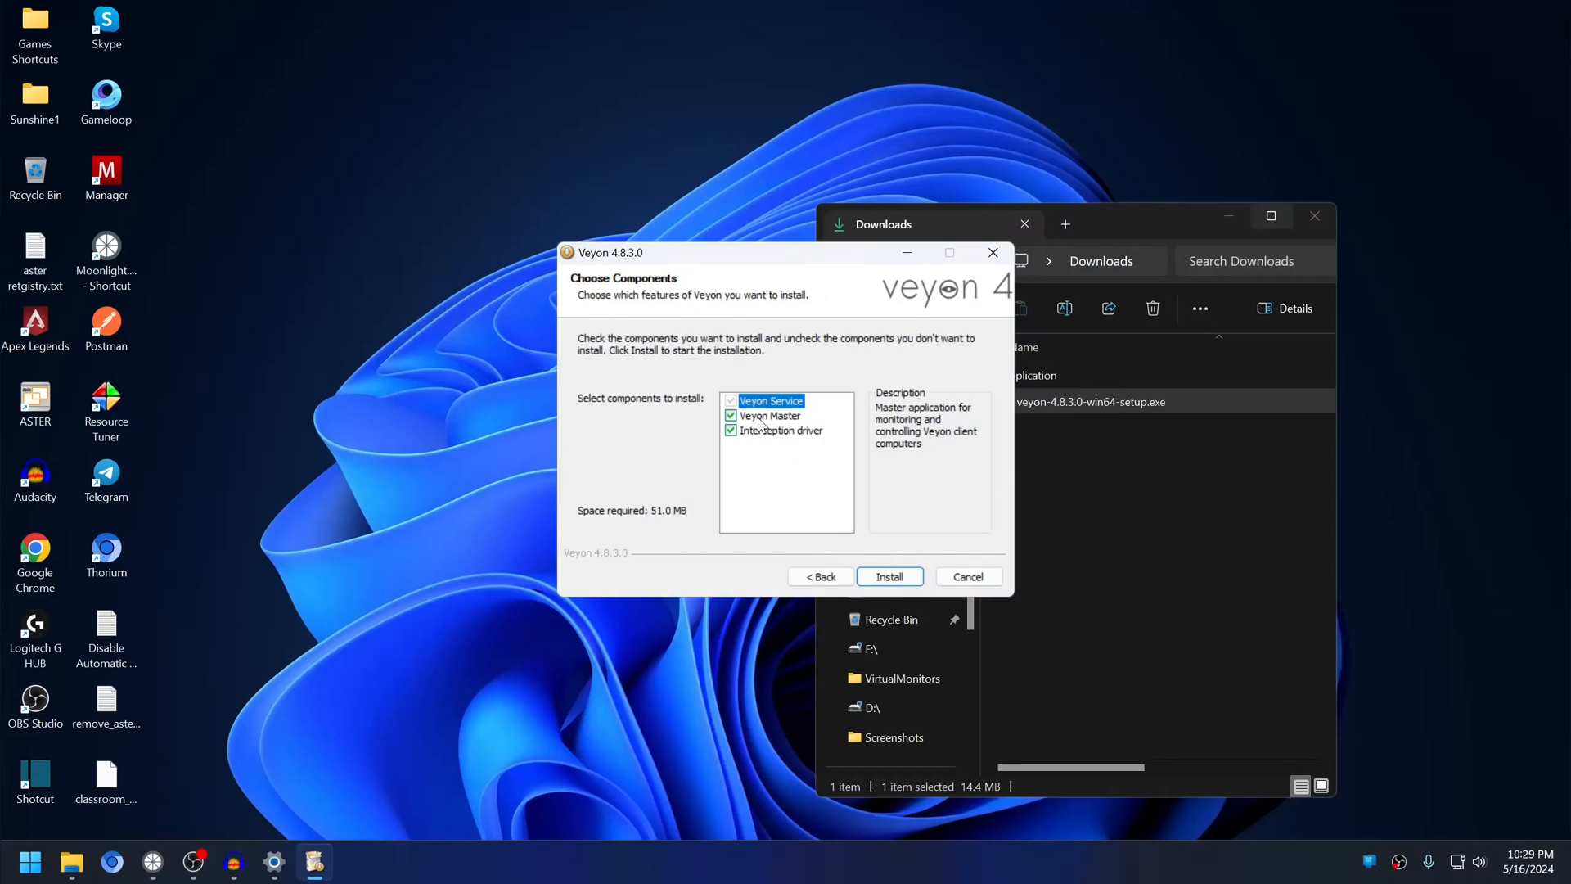
# Install without Veyon Master and finish without launching the Configurator.
pyautogui.click(730, 416)
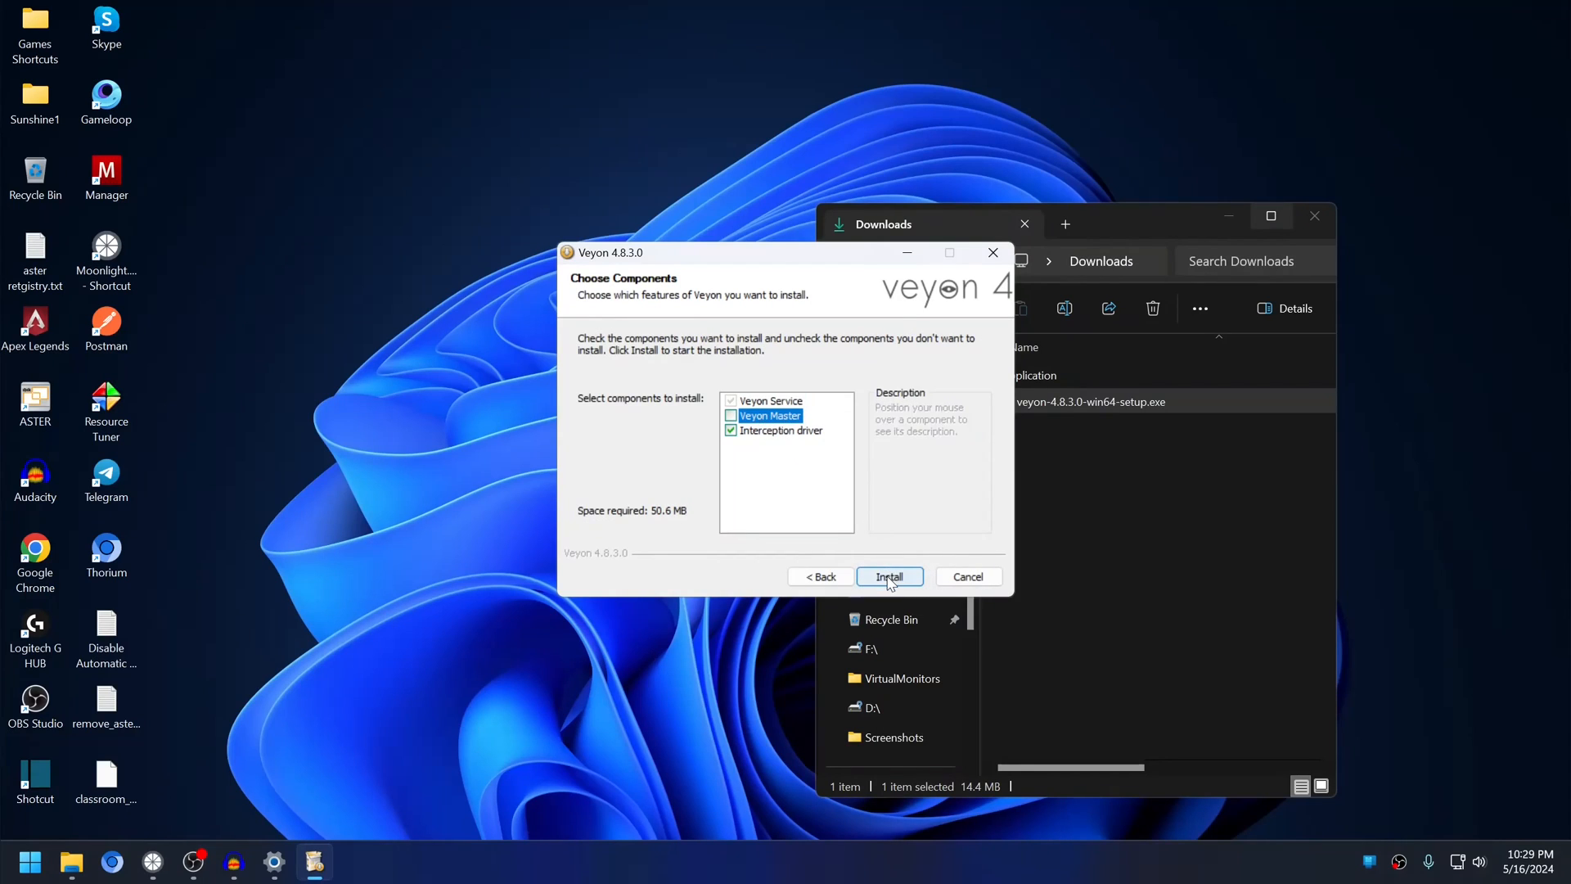
pyautogui.click(890, 576)
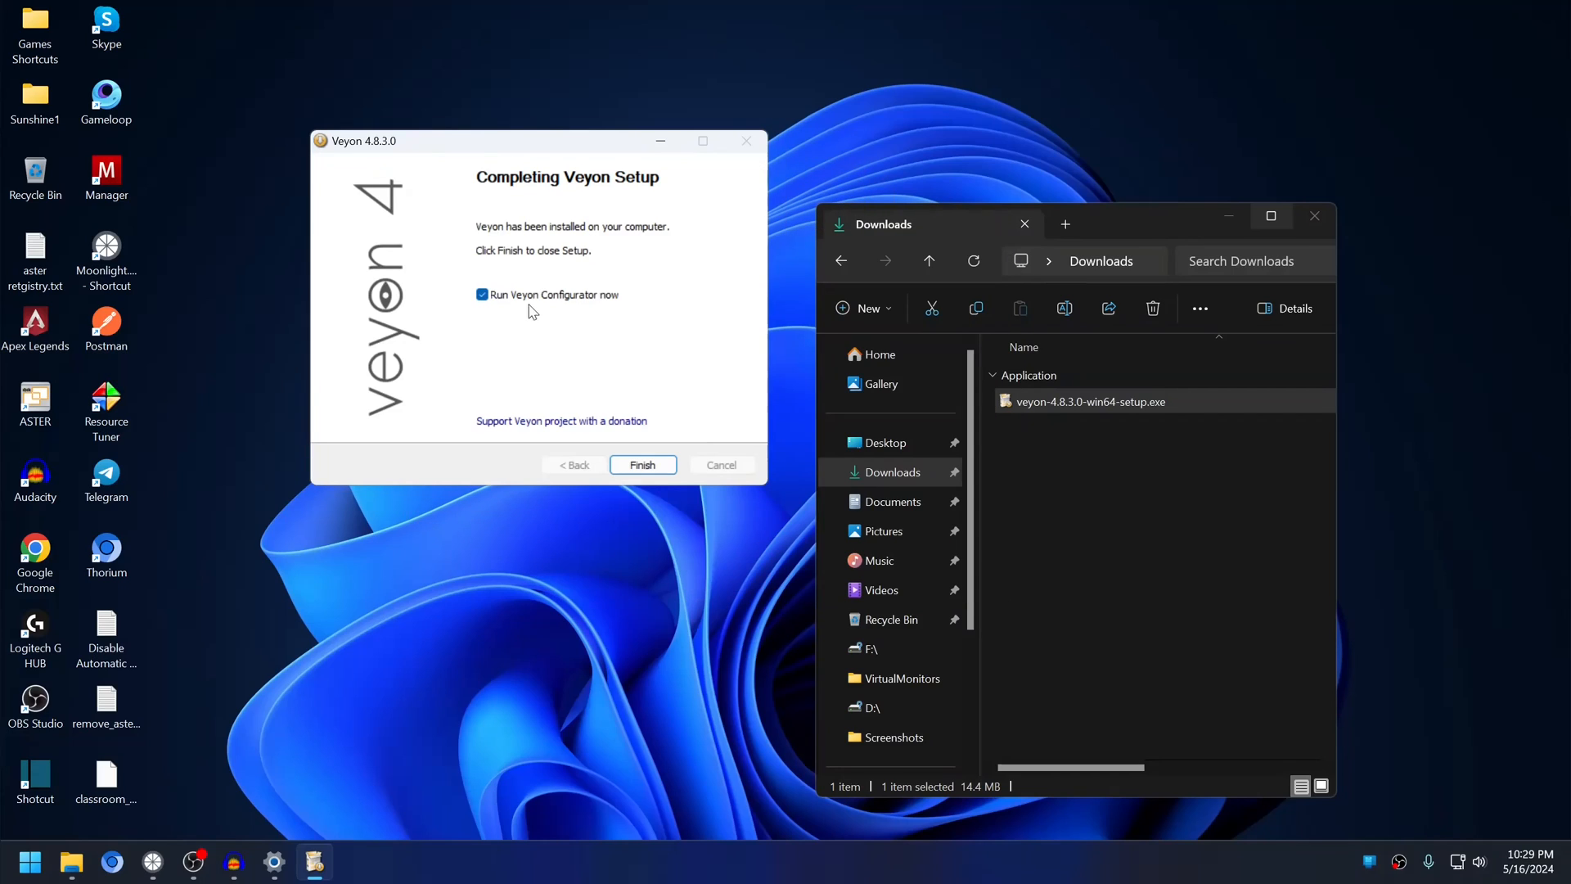
pyautogui.click(481, 295)
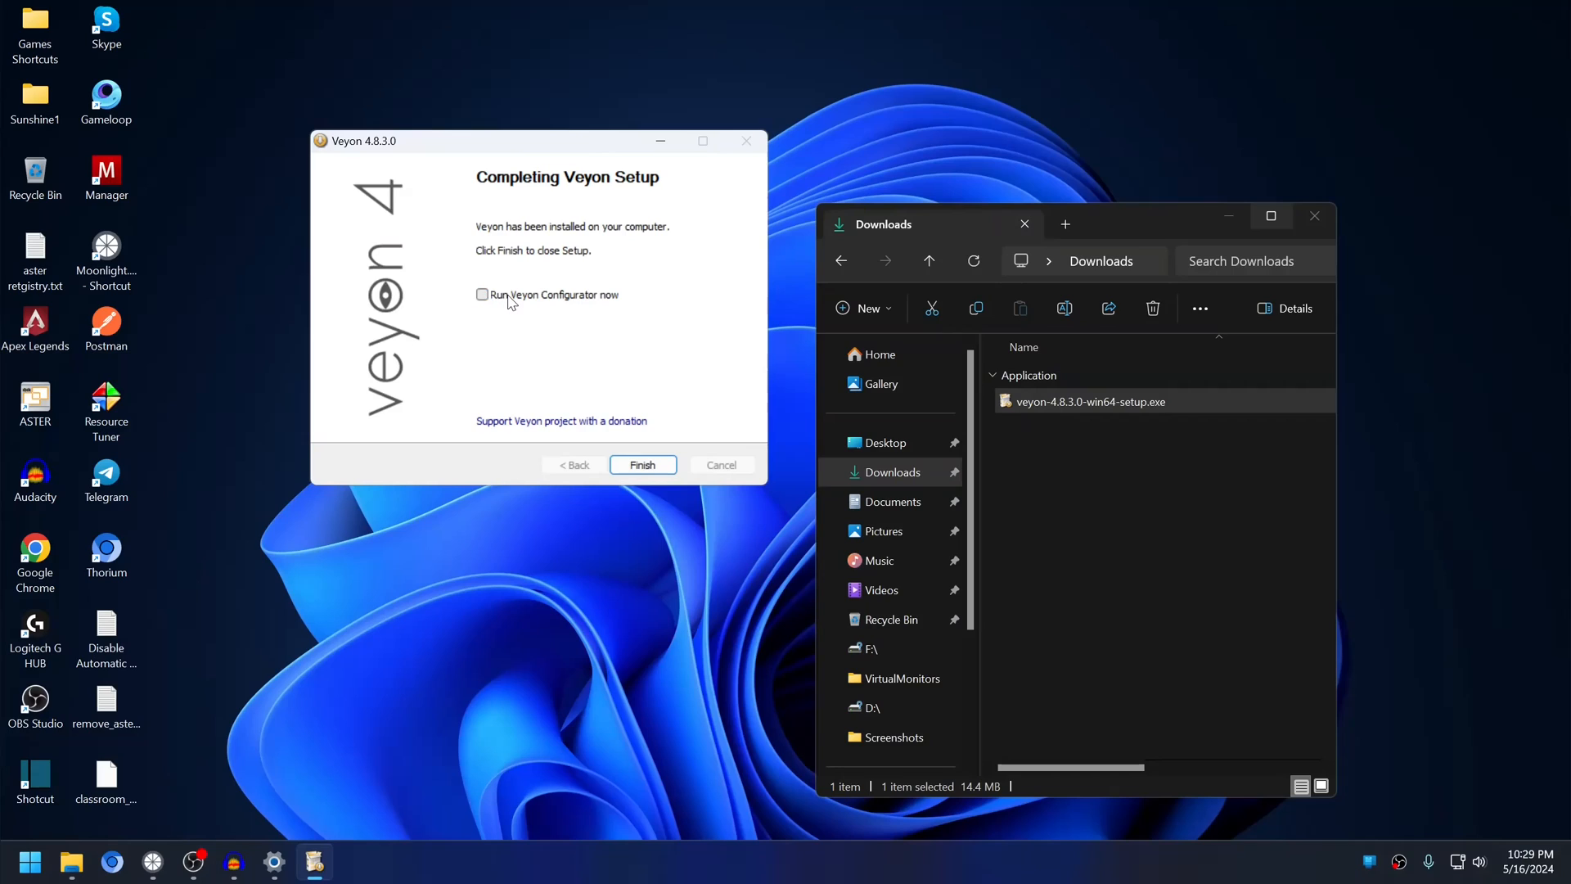
pyautogui.moveTo(687, 396)
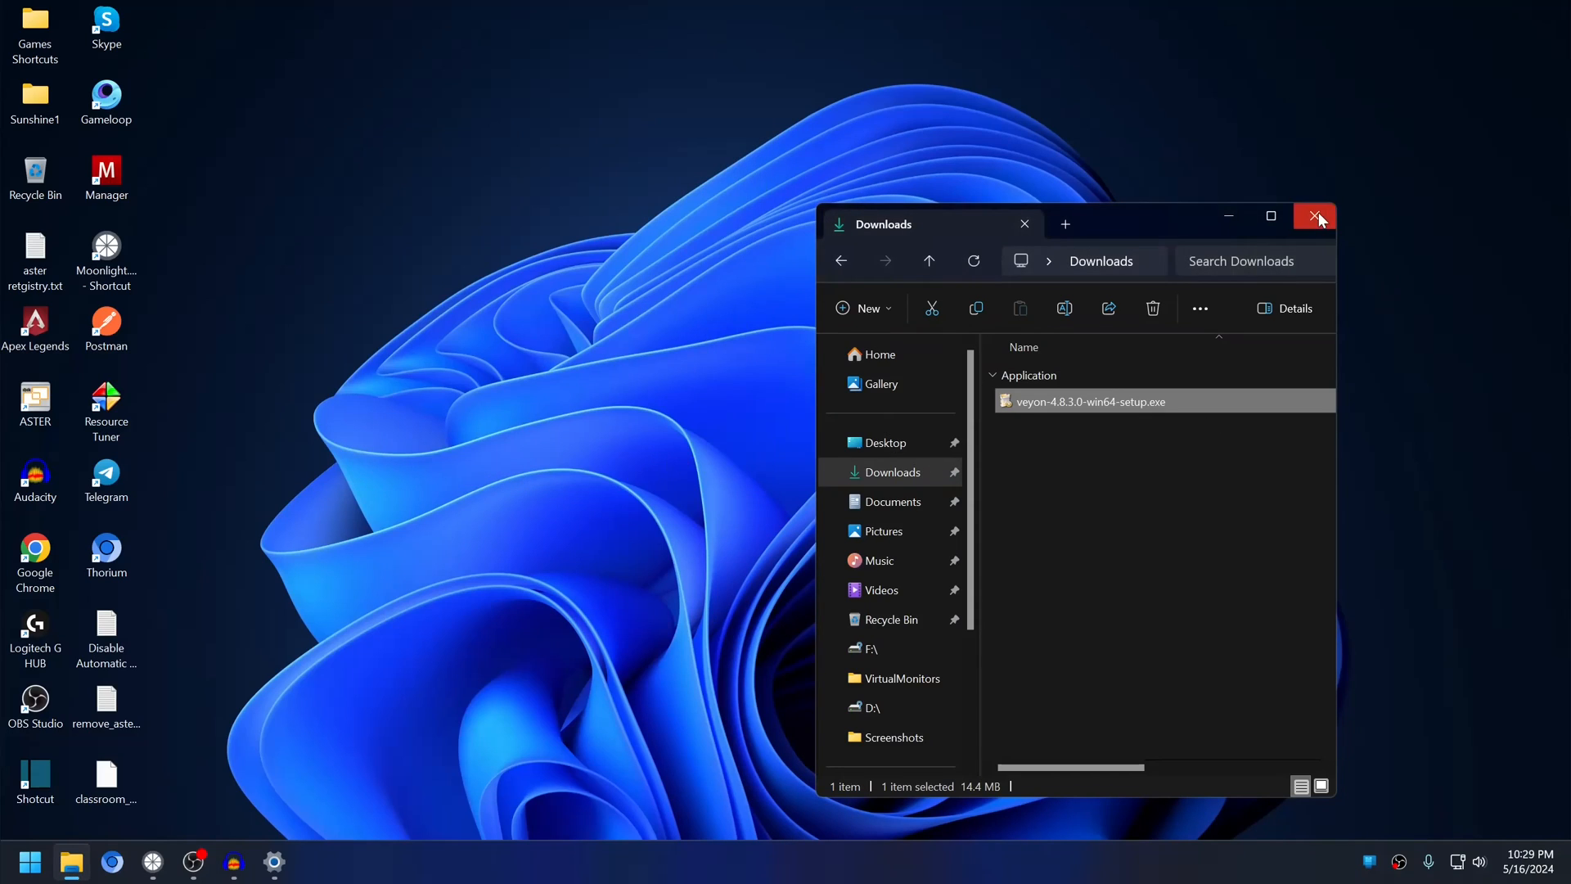
# Close the Downloads window and finish the remote setup into Veyon Configurator.
pyautogui.click(1316, 216)
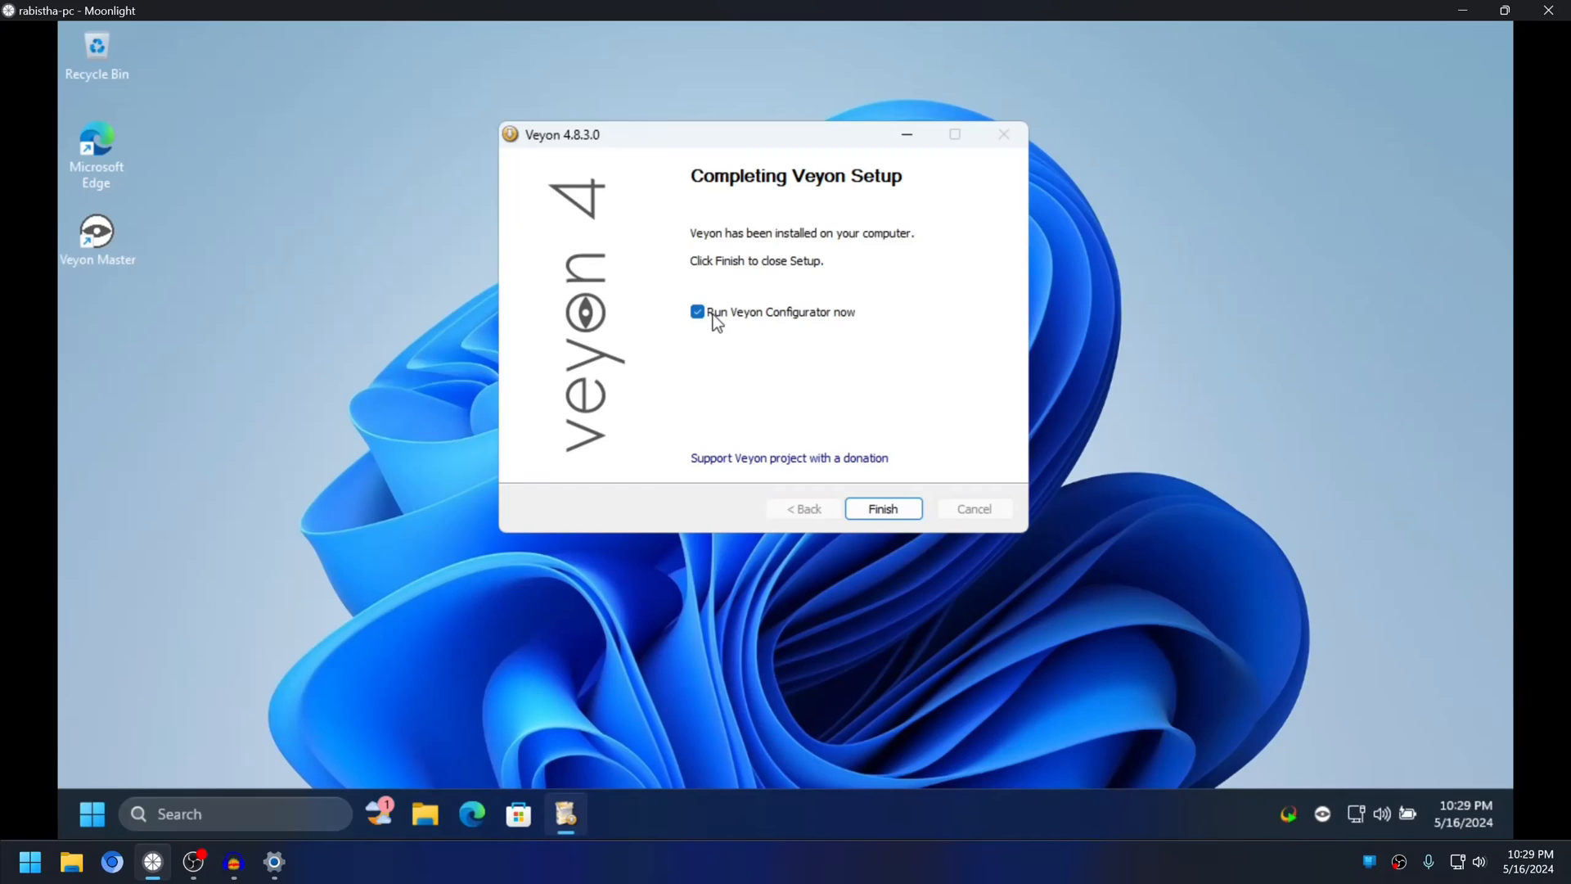
pyautogui.moveTo(829, 327)
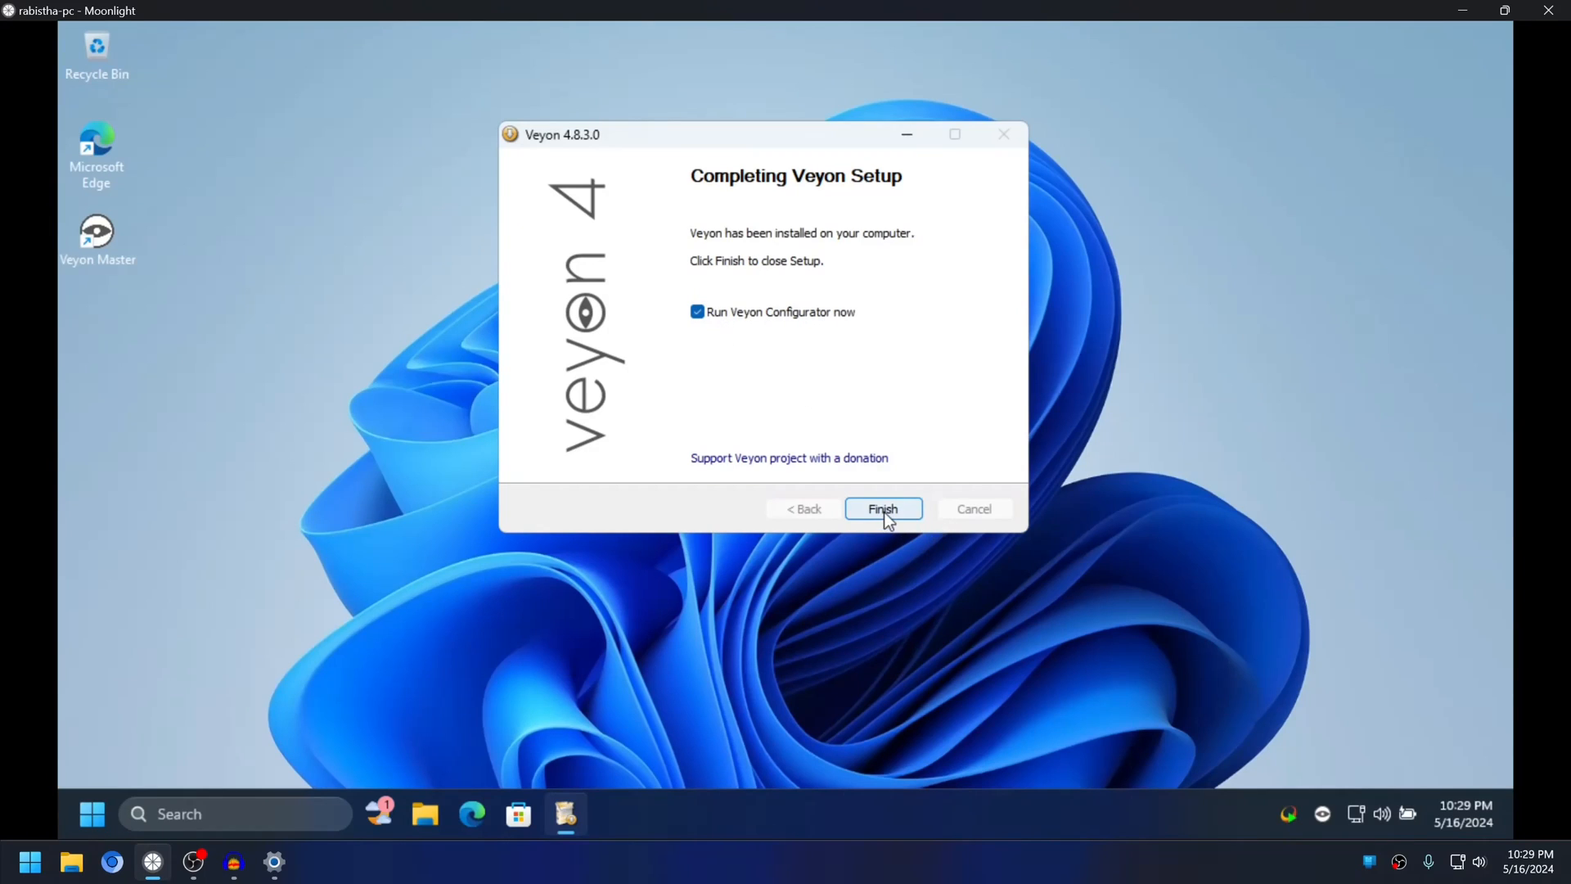
pyautogui.click(882, 507)
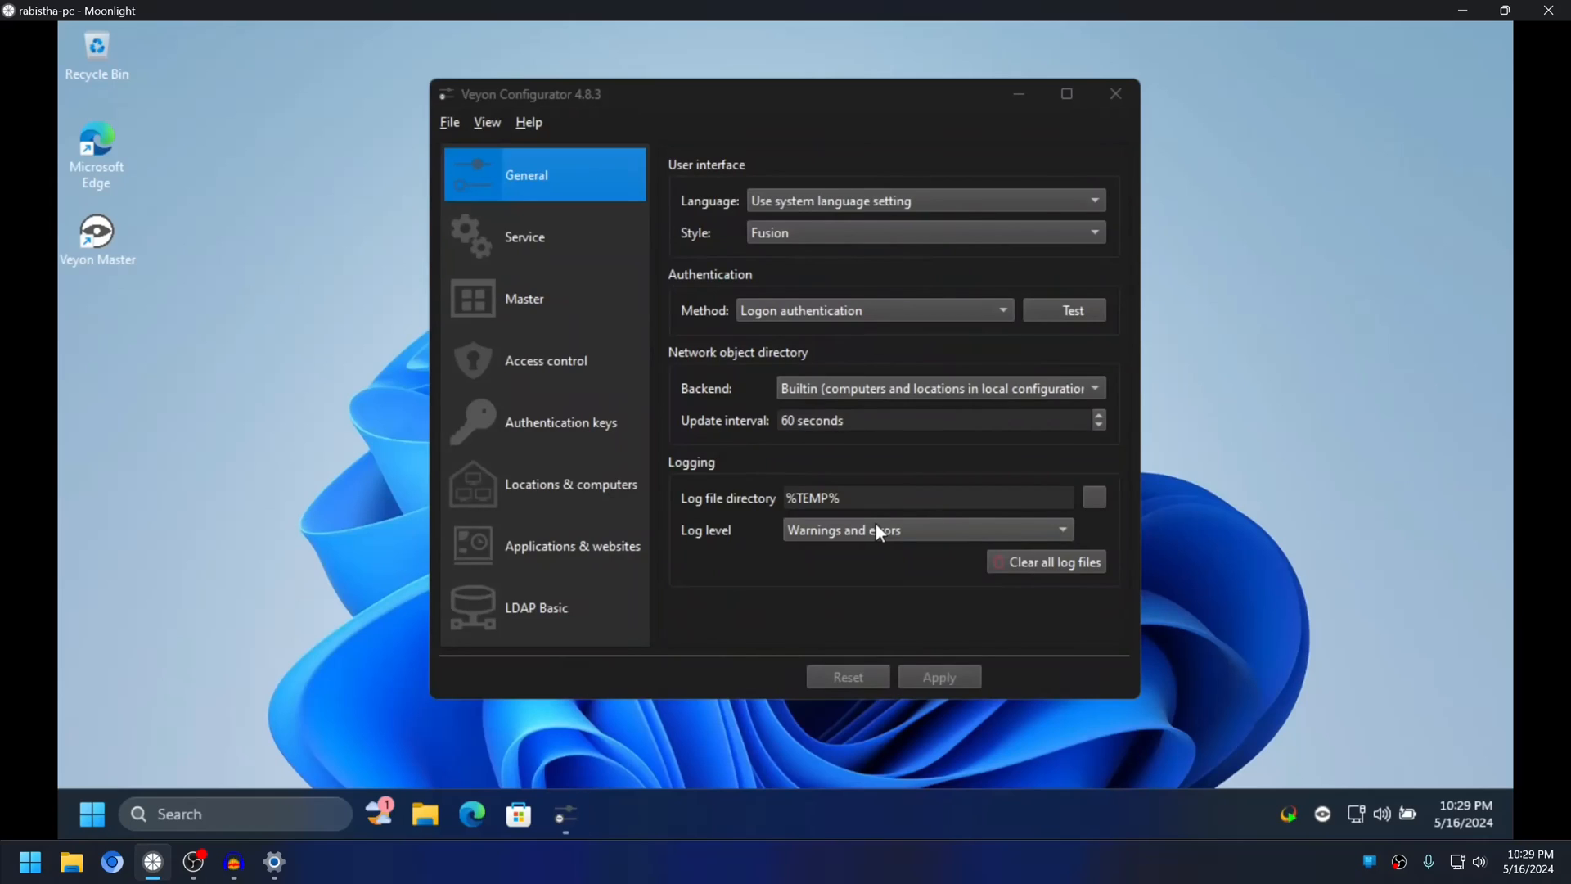
pyautogui.moveTo(546, 488)
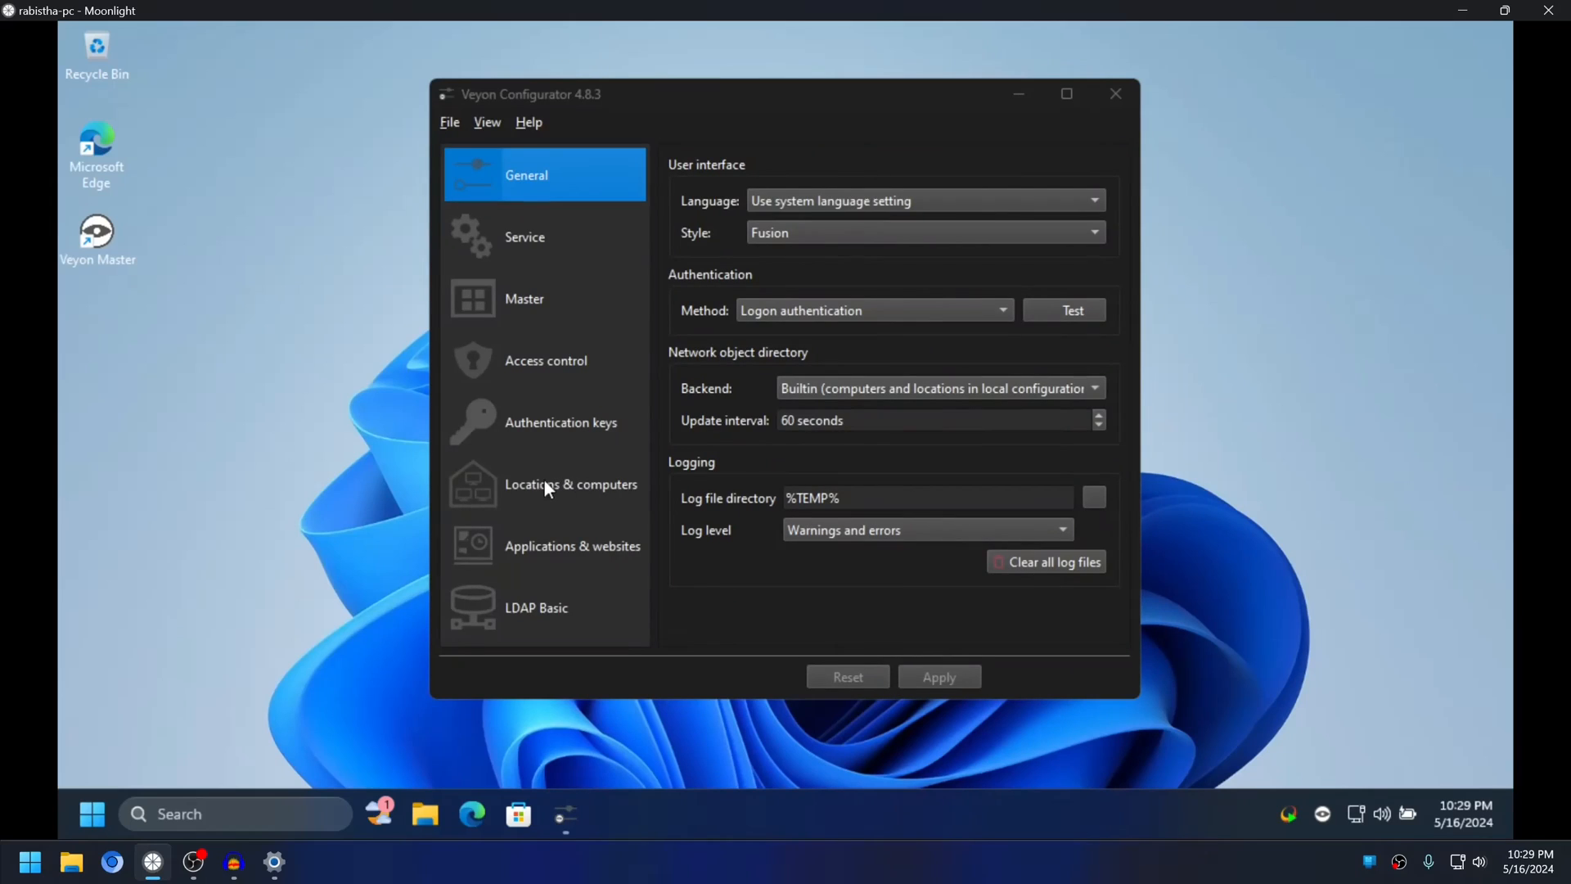
# Show Locations & computers with the configurator maximized.
pyautogui.click(570, 485)
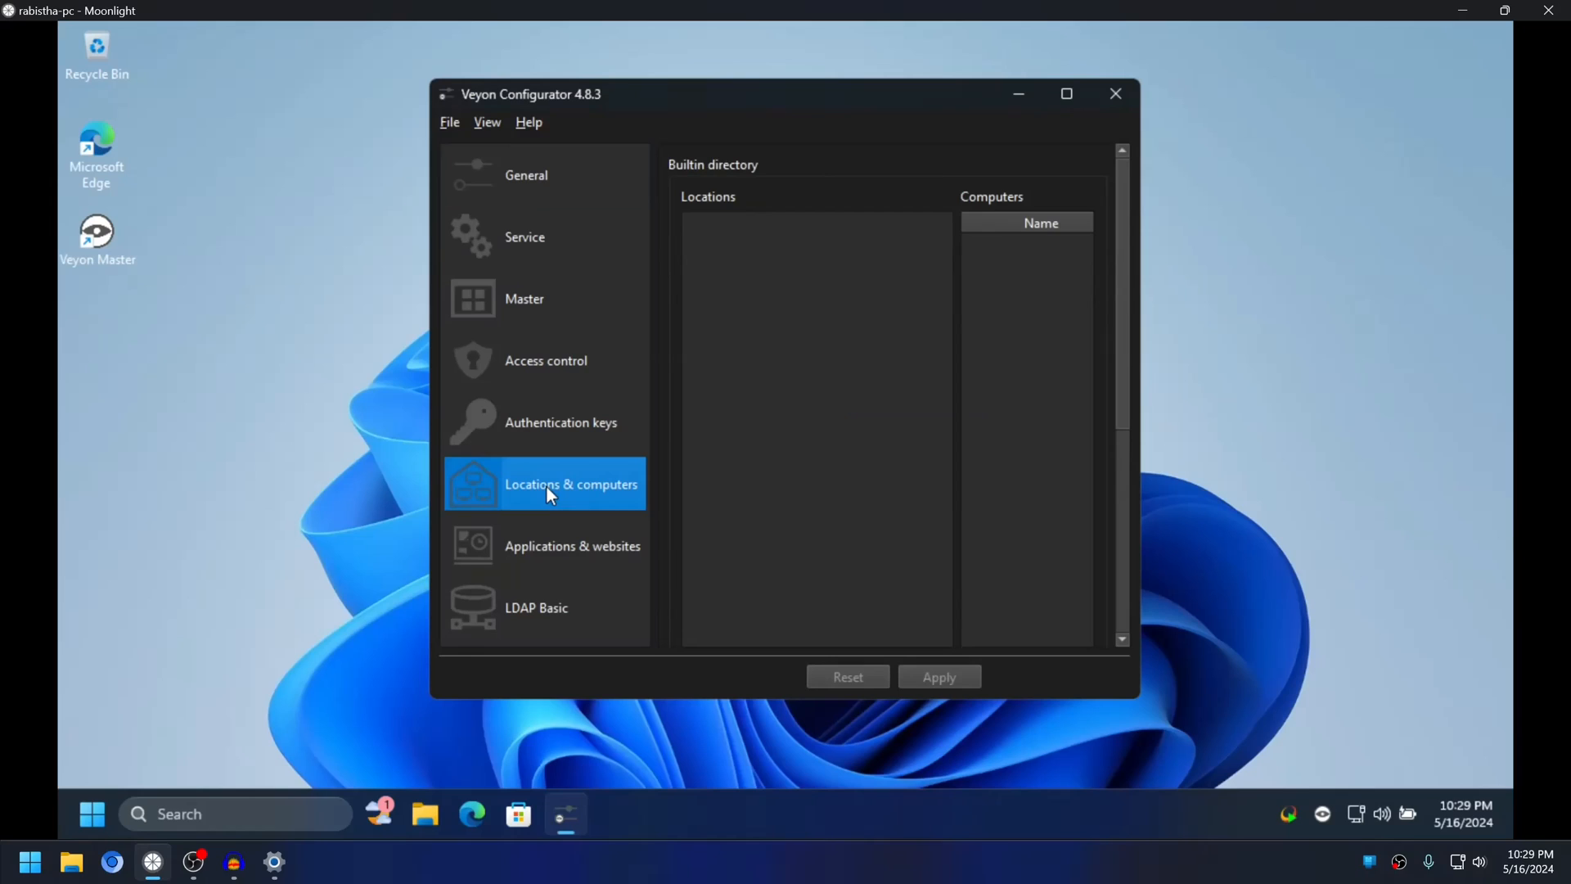
pyautogui.moveTo(1070, 92)
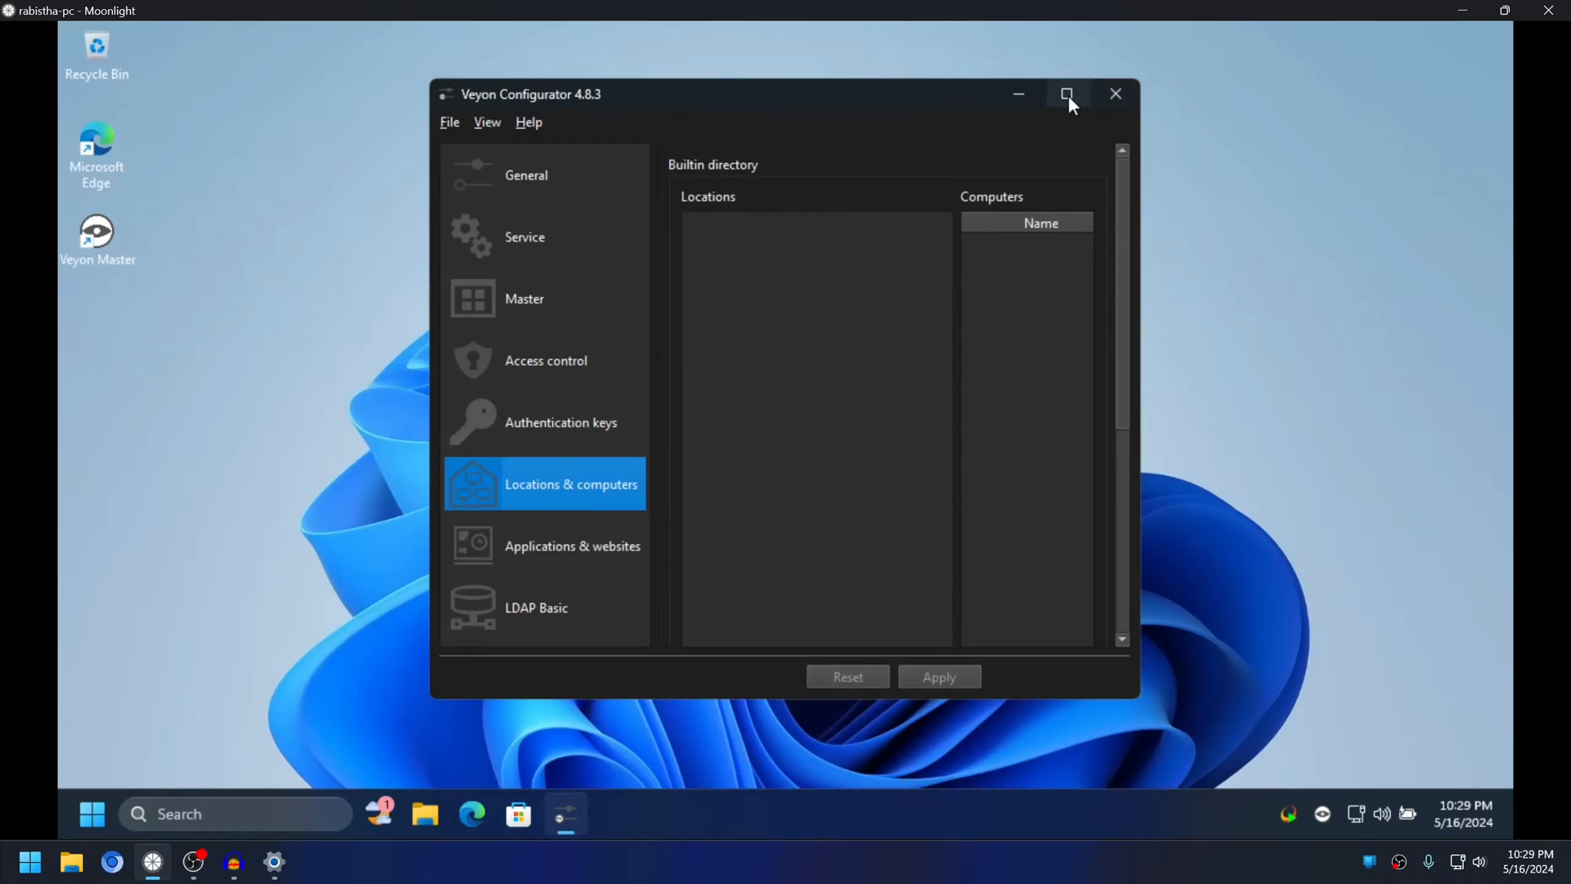
pyautogui.click(1069, 93)
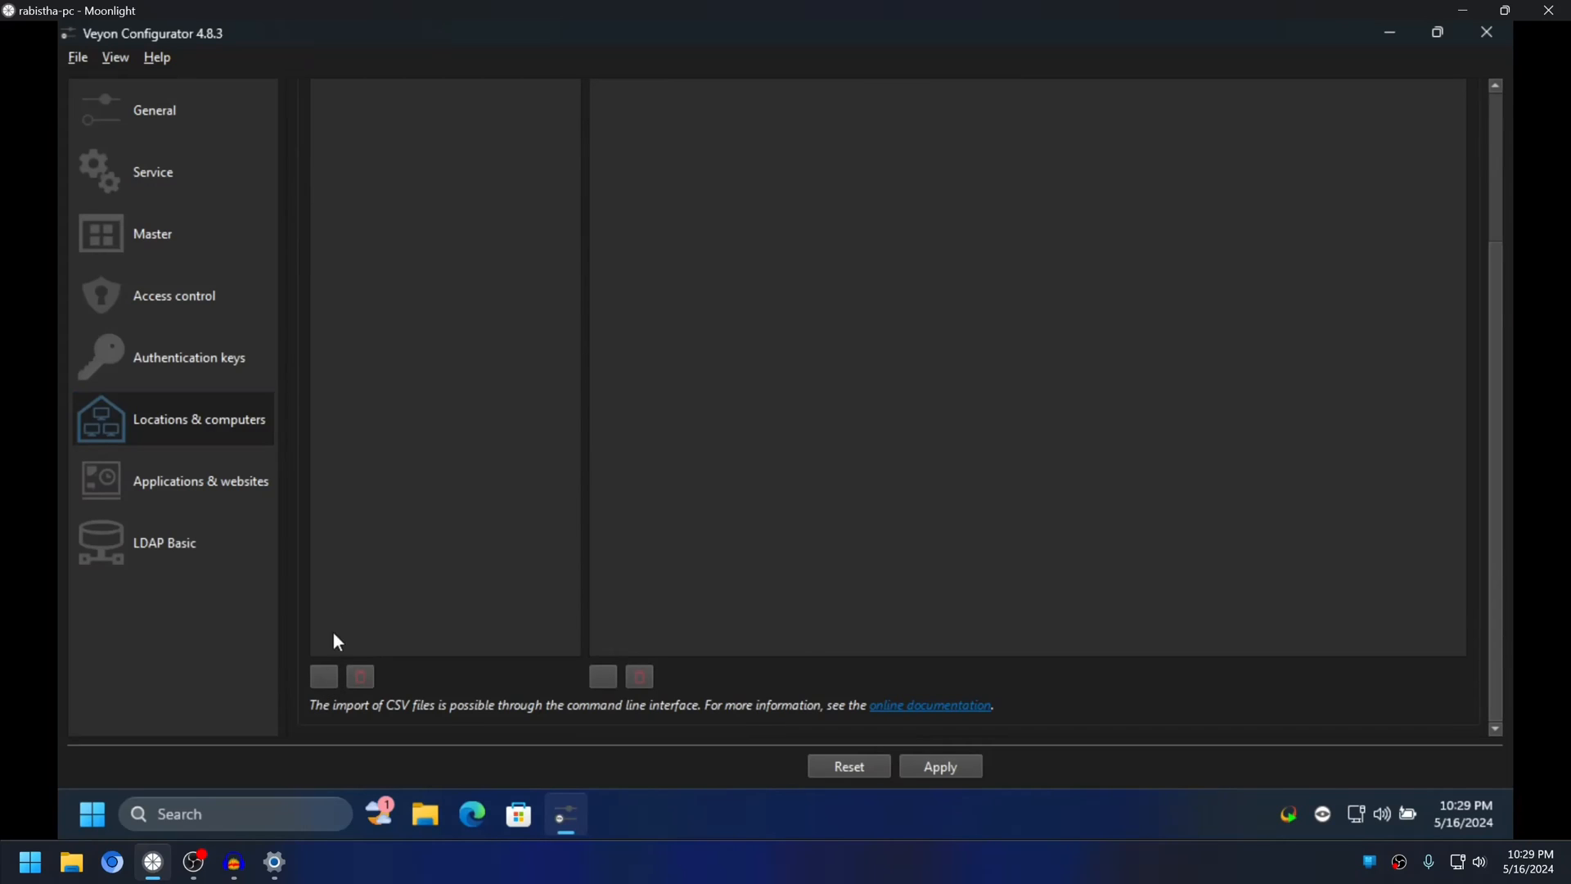
pyautogui.moveTo(890, 246)
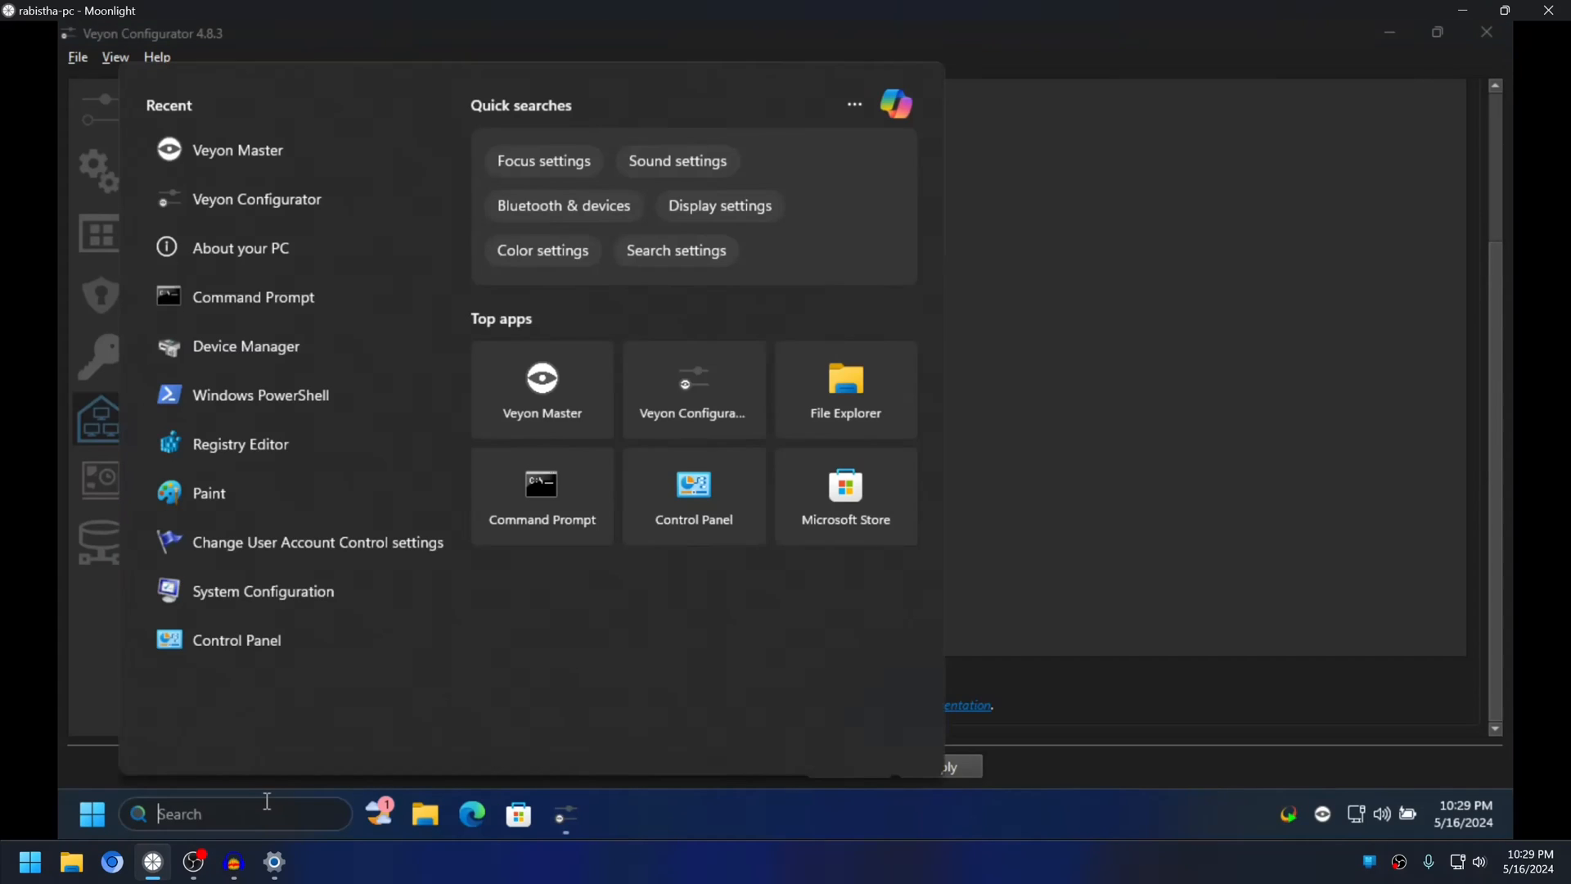
# Switch the Windows colour mode to Light via Settings search 'light'.
pyautogui.write('light')
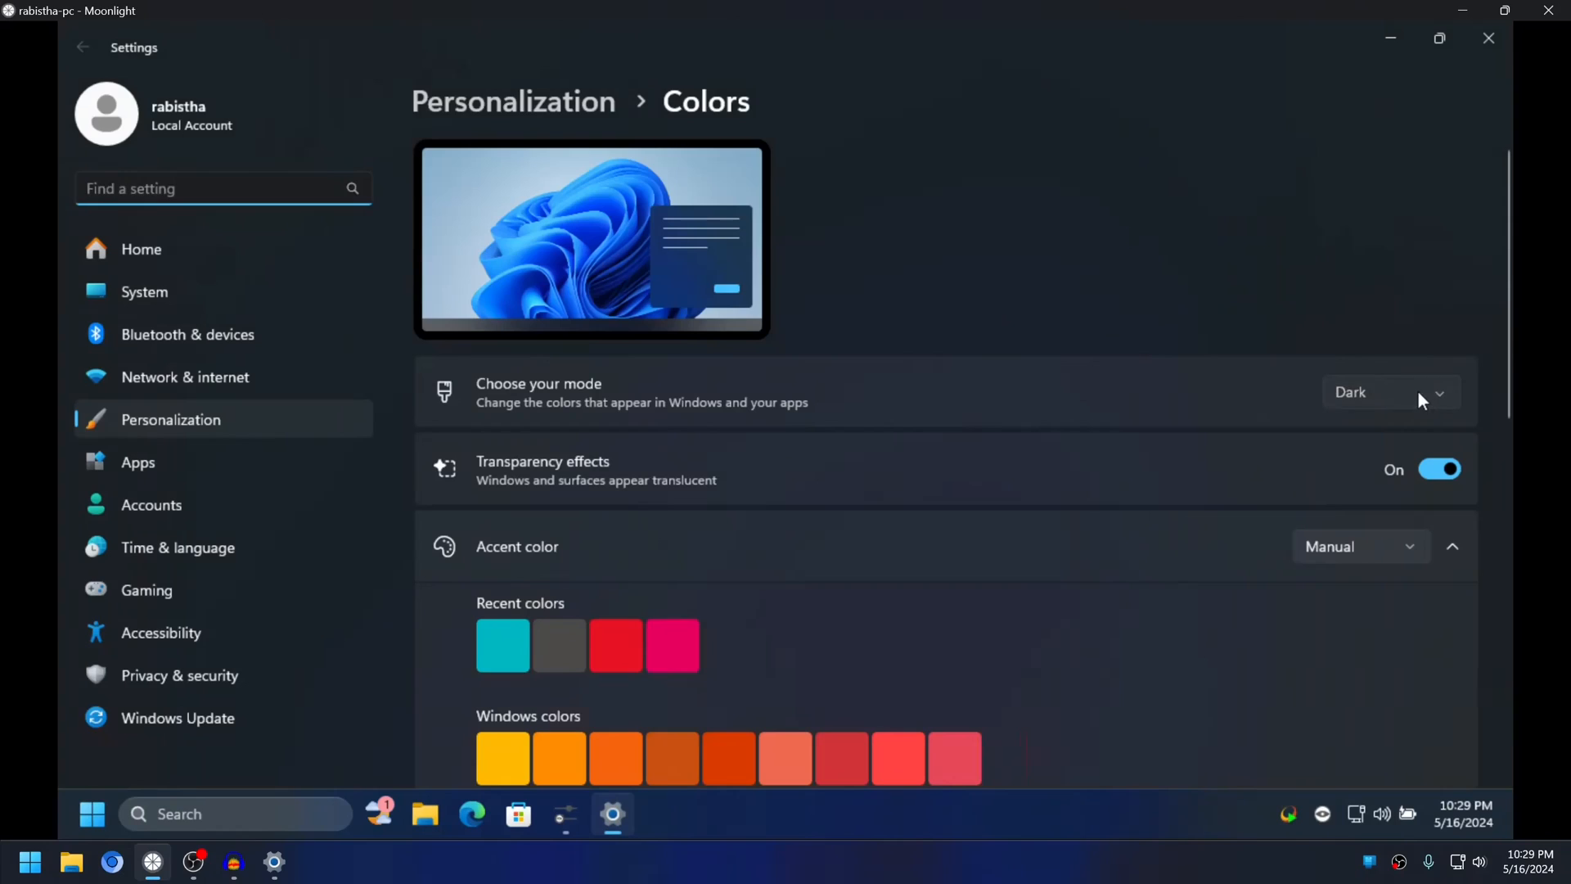
pyautogui.click(1391, 393)
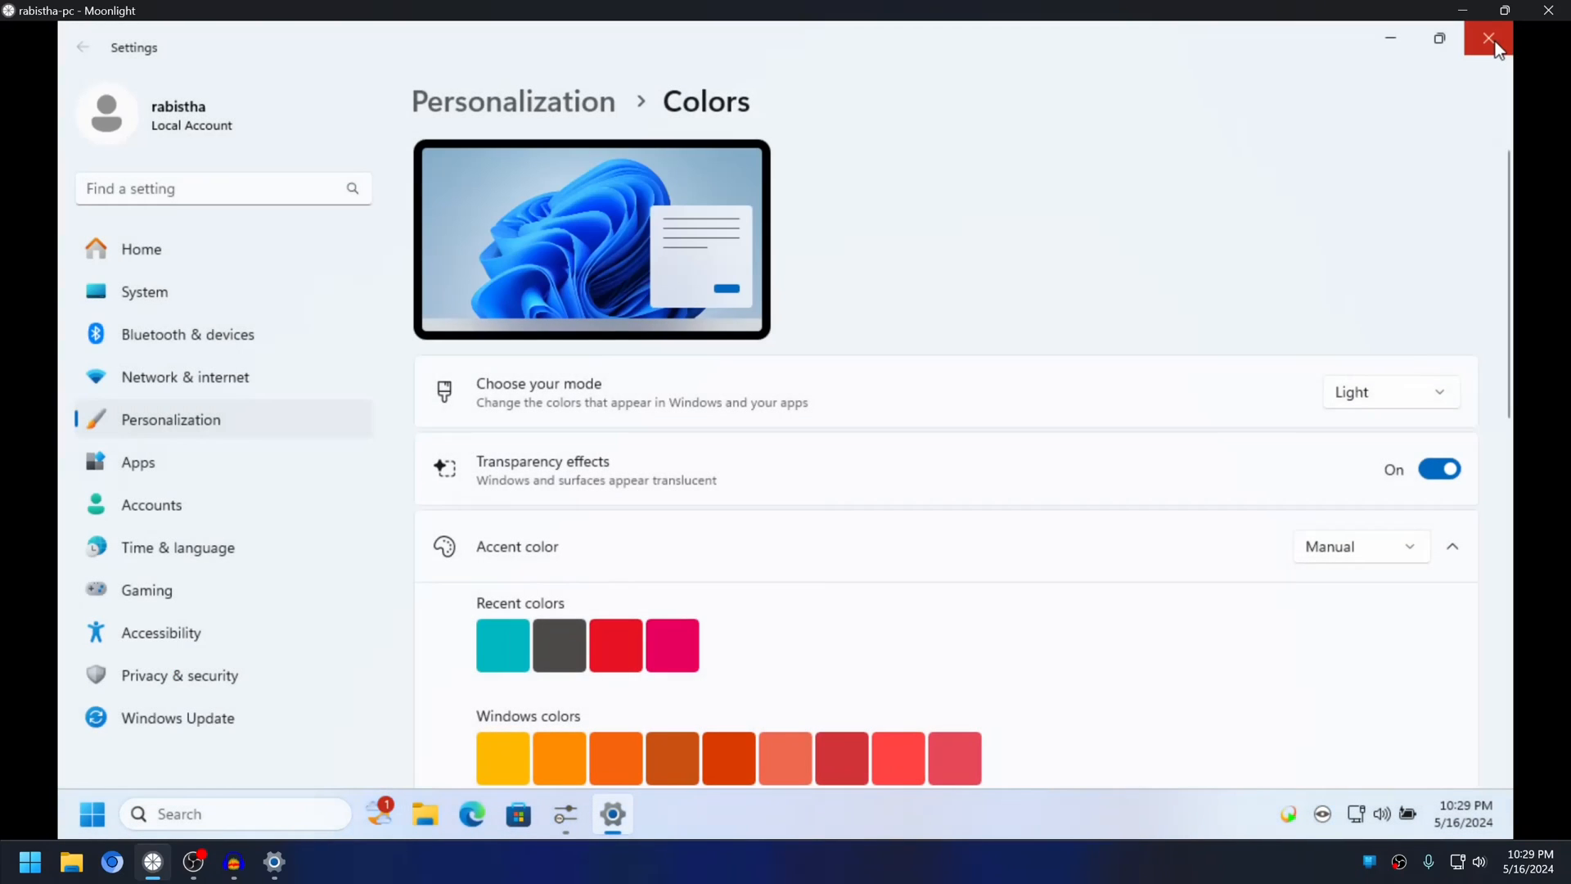
pyautogui.click(1489, 38)
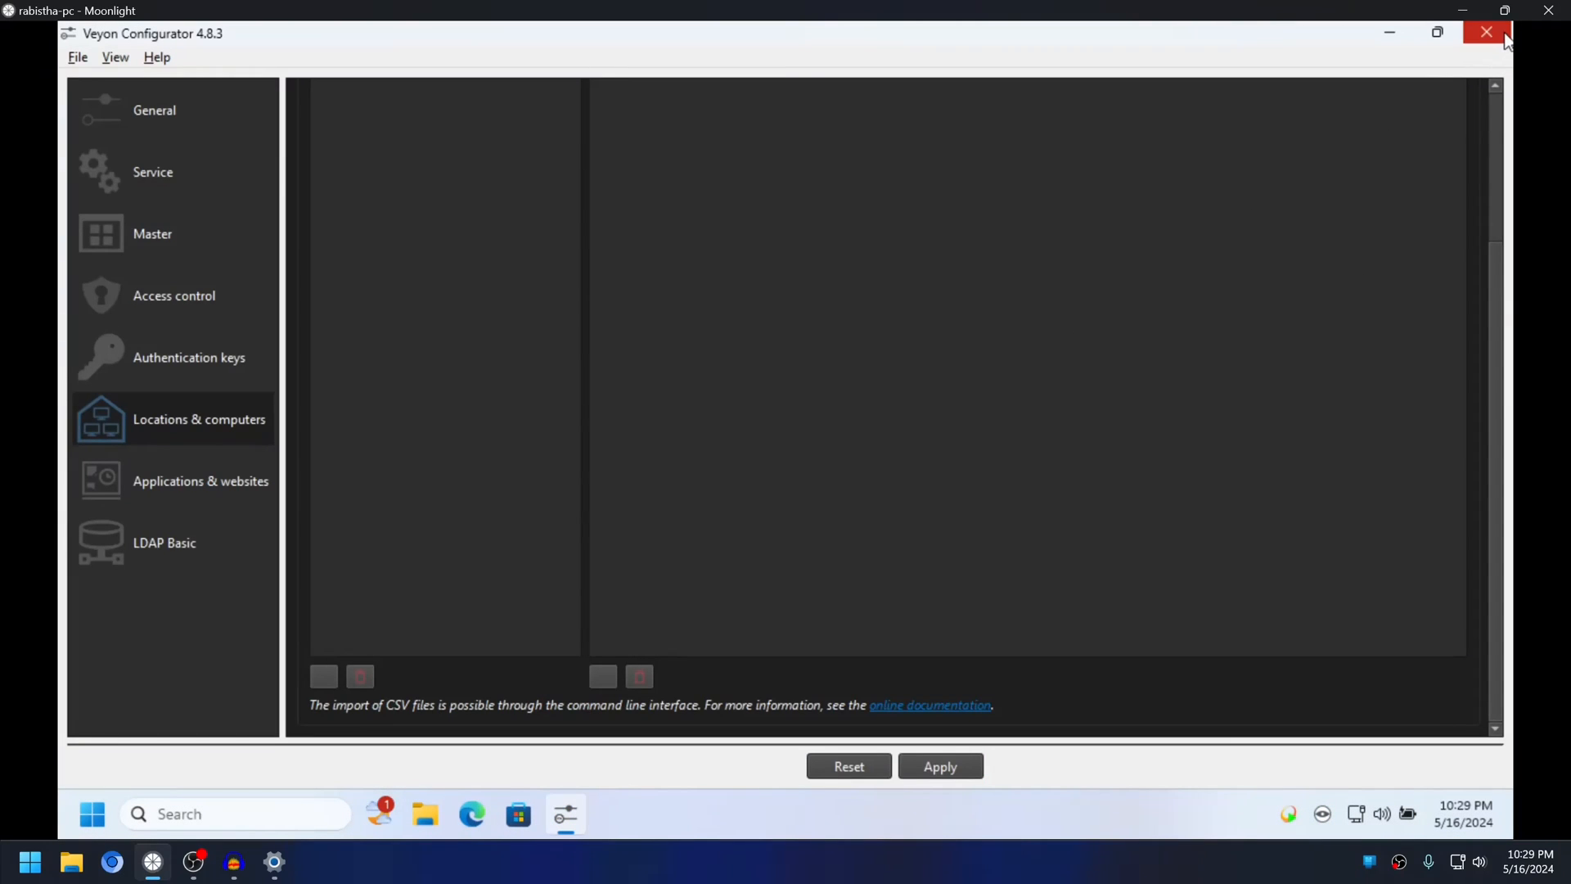
# Quit Veyon Configurator without saving so it relaunches in light style.
pyautogui.click(1486, 31)
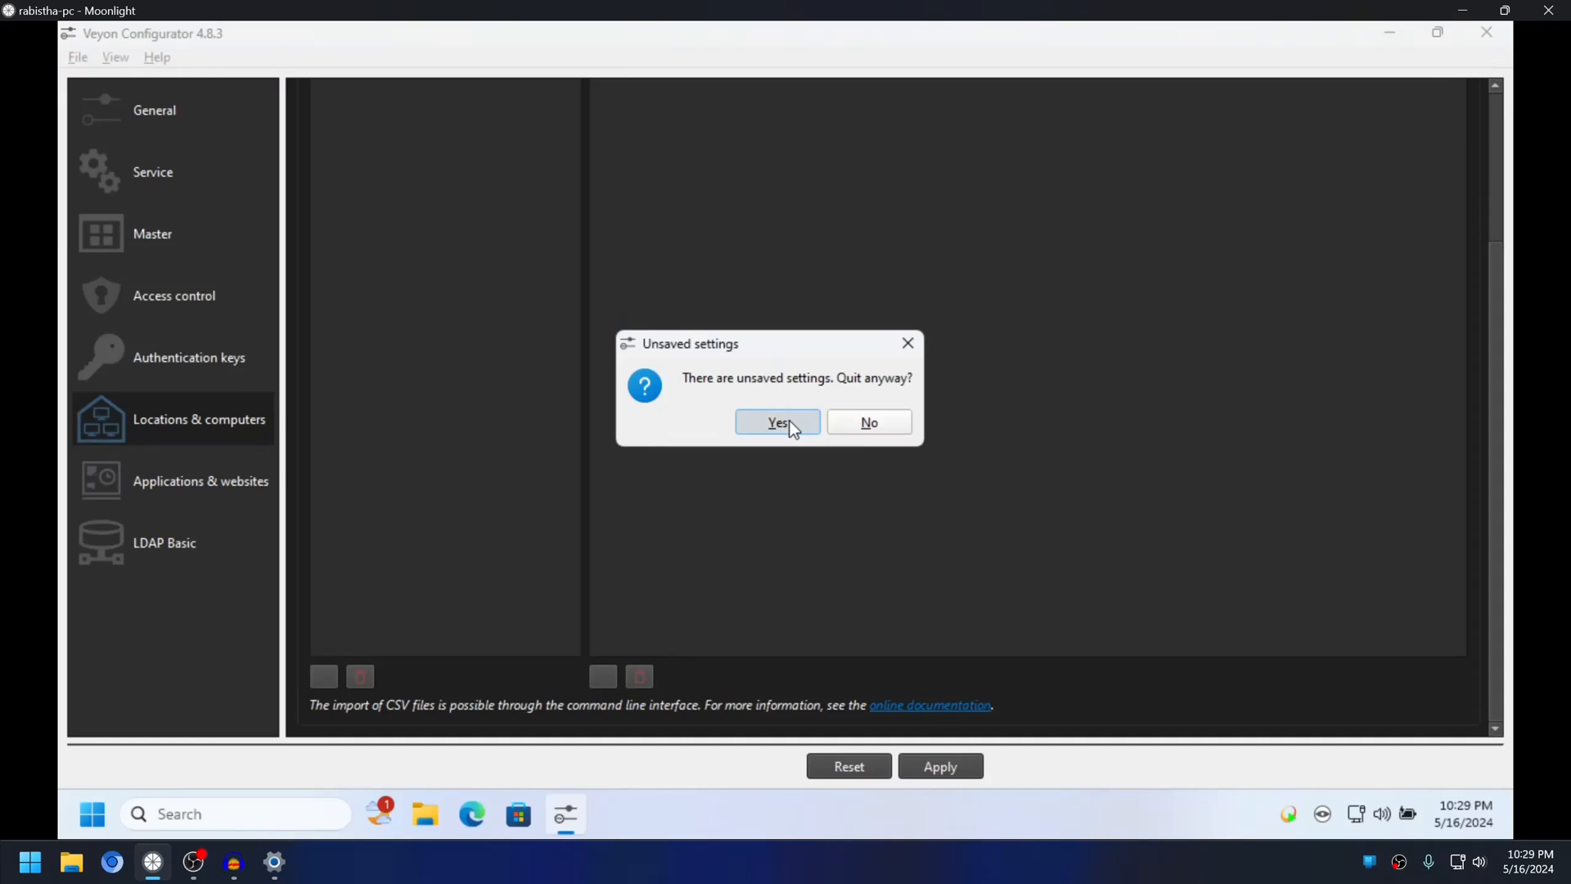
pyautogui.click(777, 422)
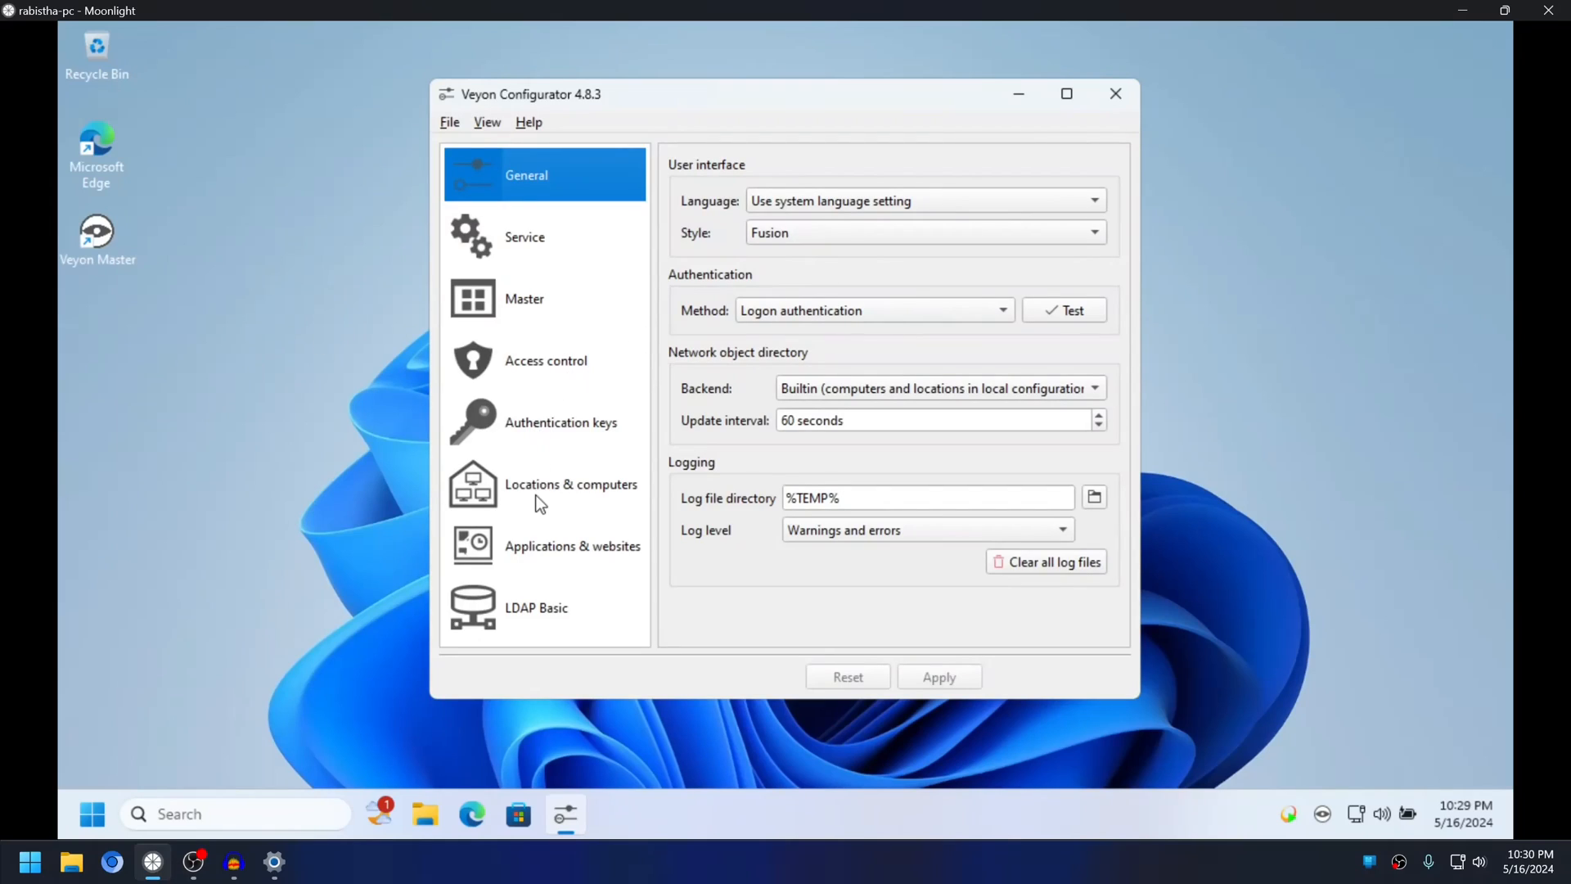
# Add a location named Lab and fill it with eleven New computer entries.
pyautogui.click(570, 485)
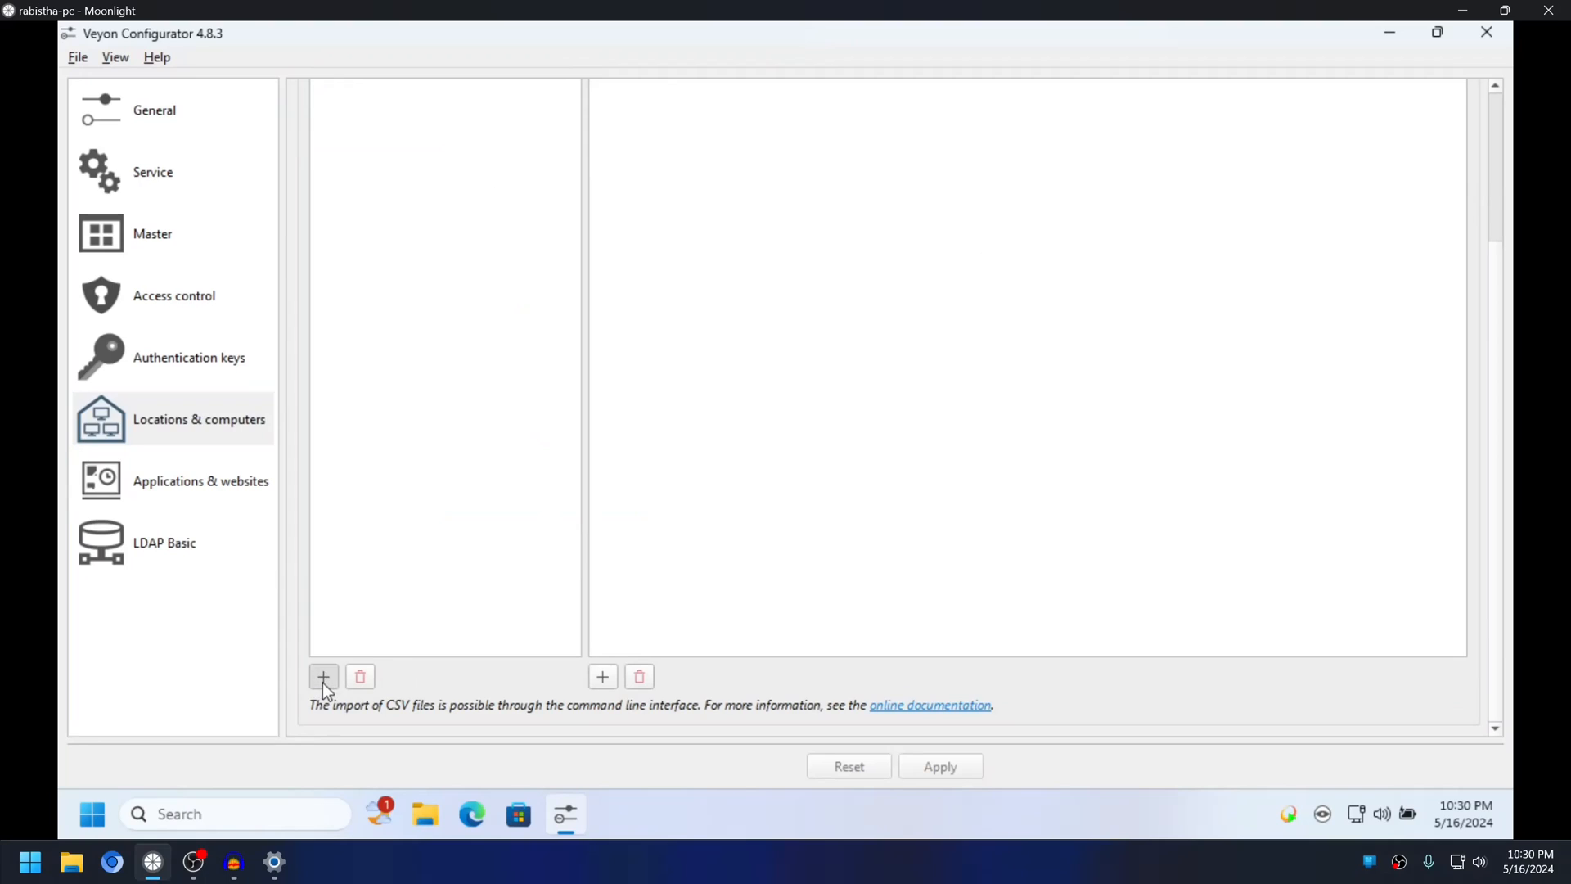
pyautogui.click(324, 677)
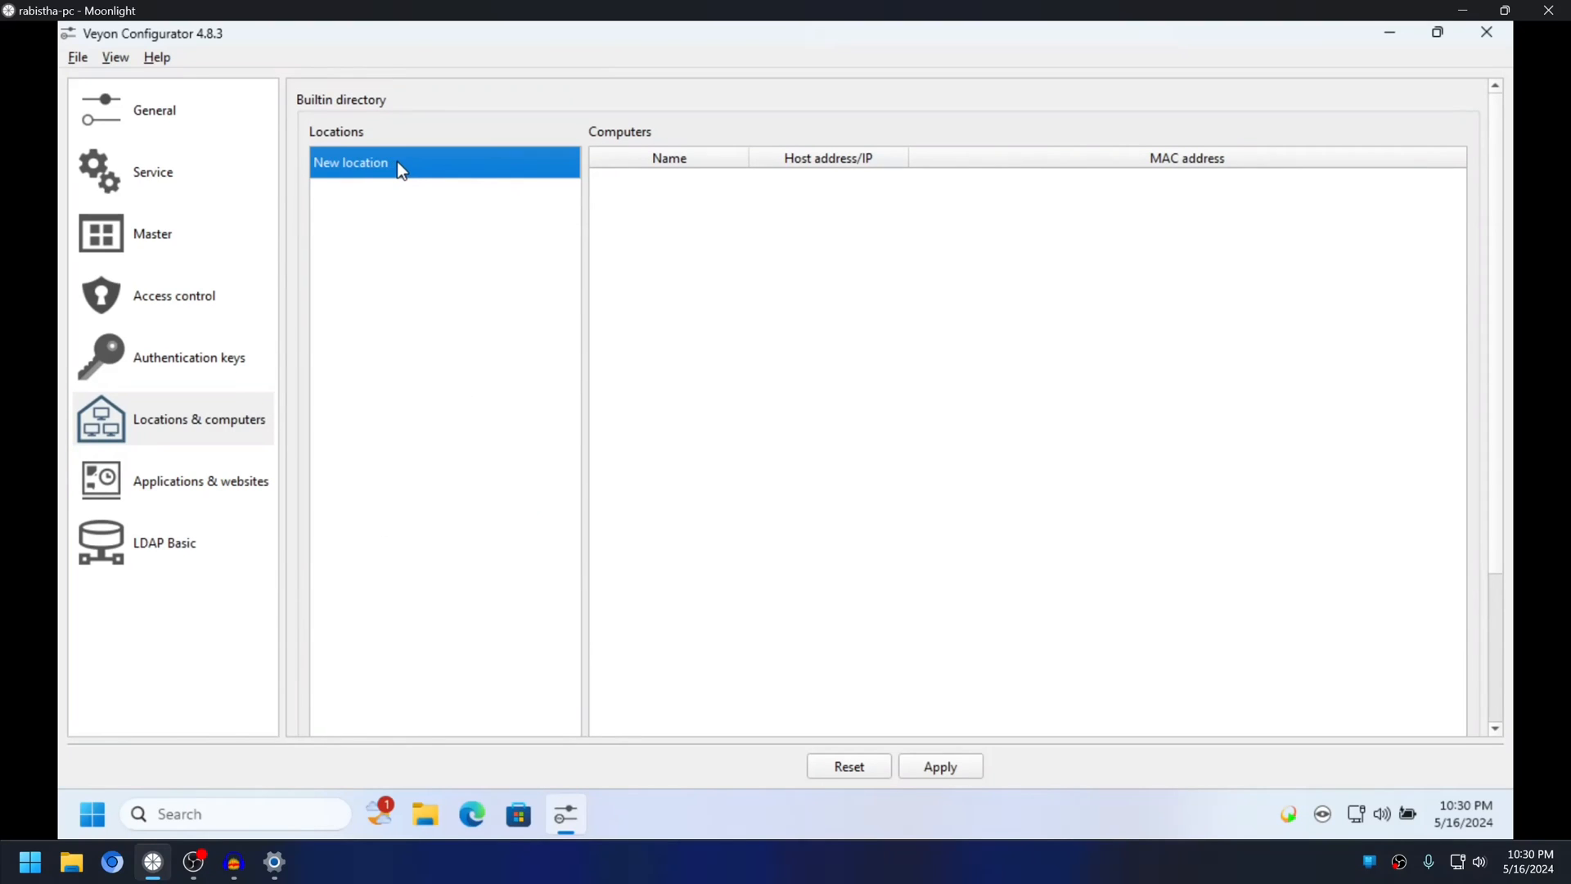
pyautogui.write('L')
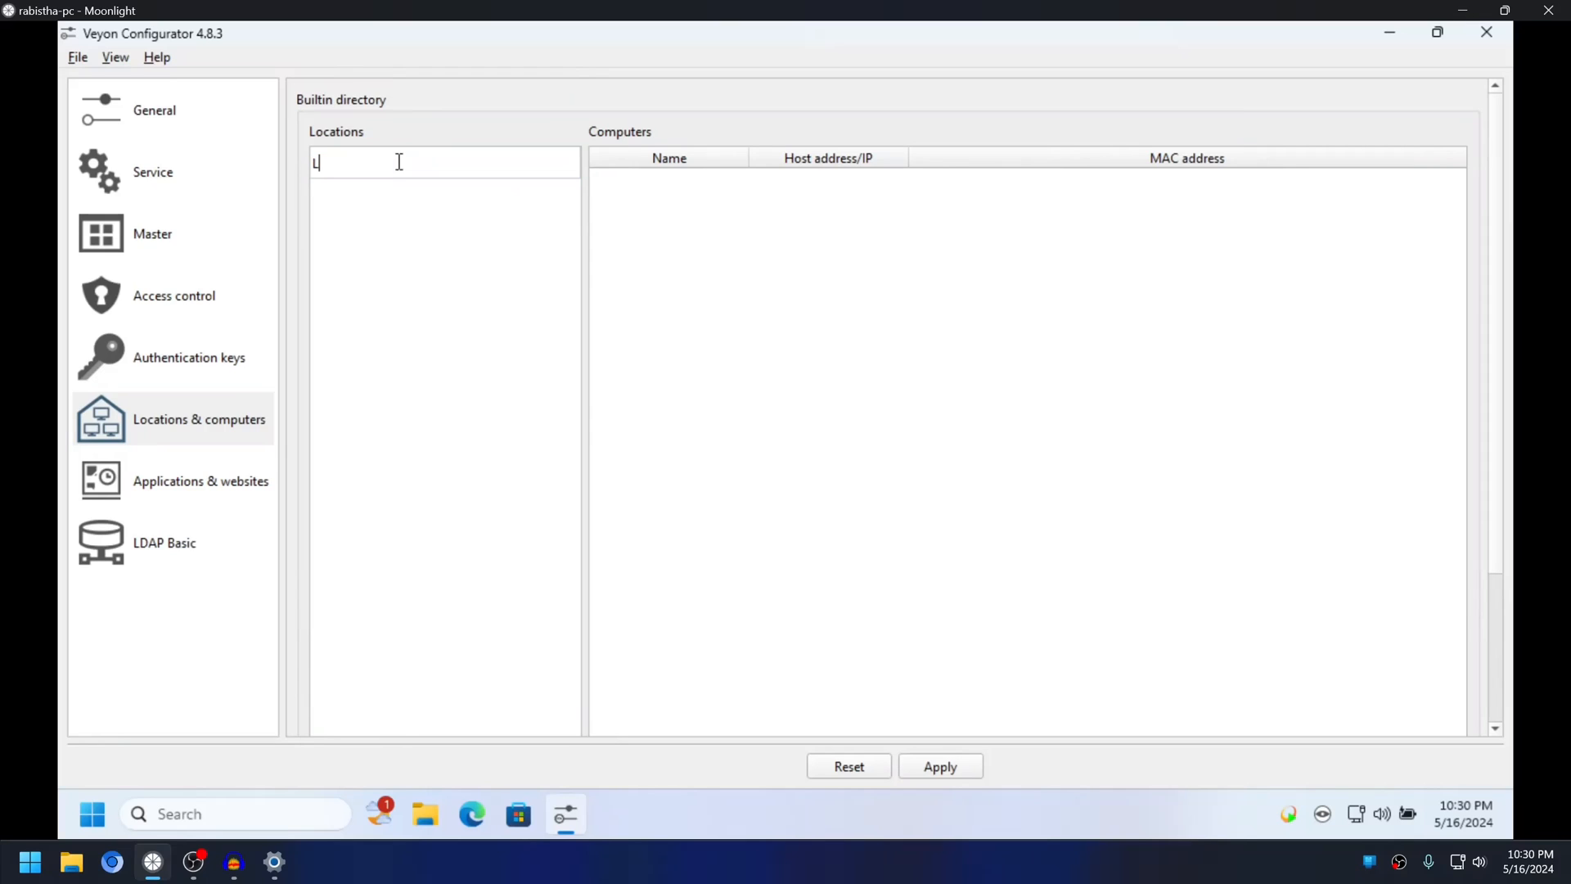
pyautogui.write('ab')
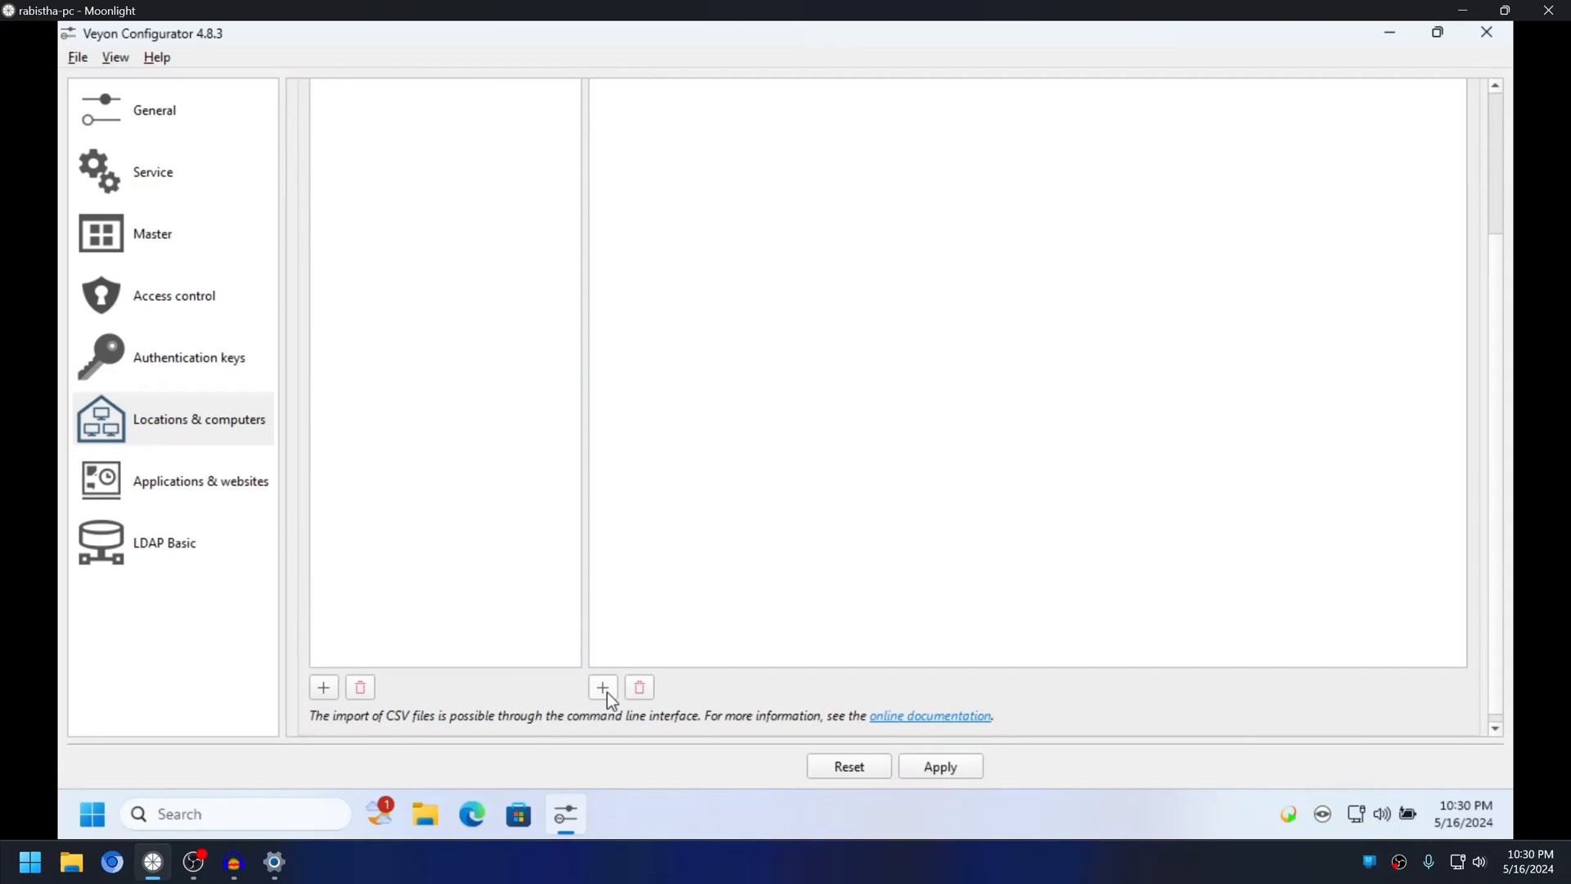
pyautogui.click(603, 687)
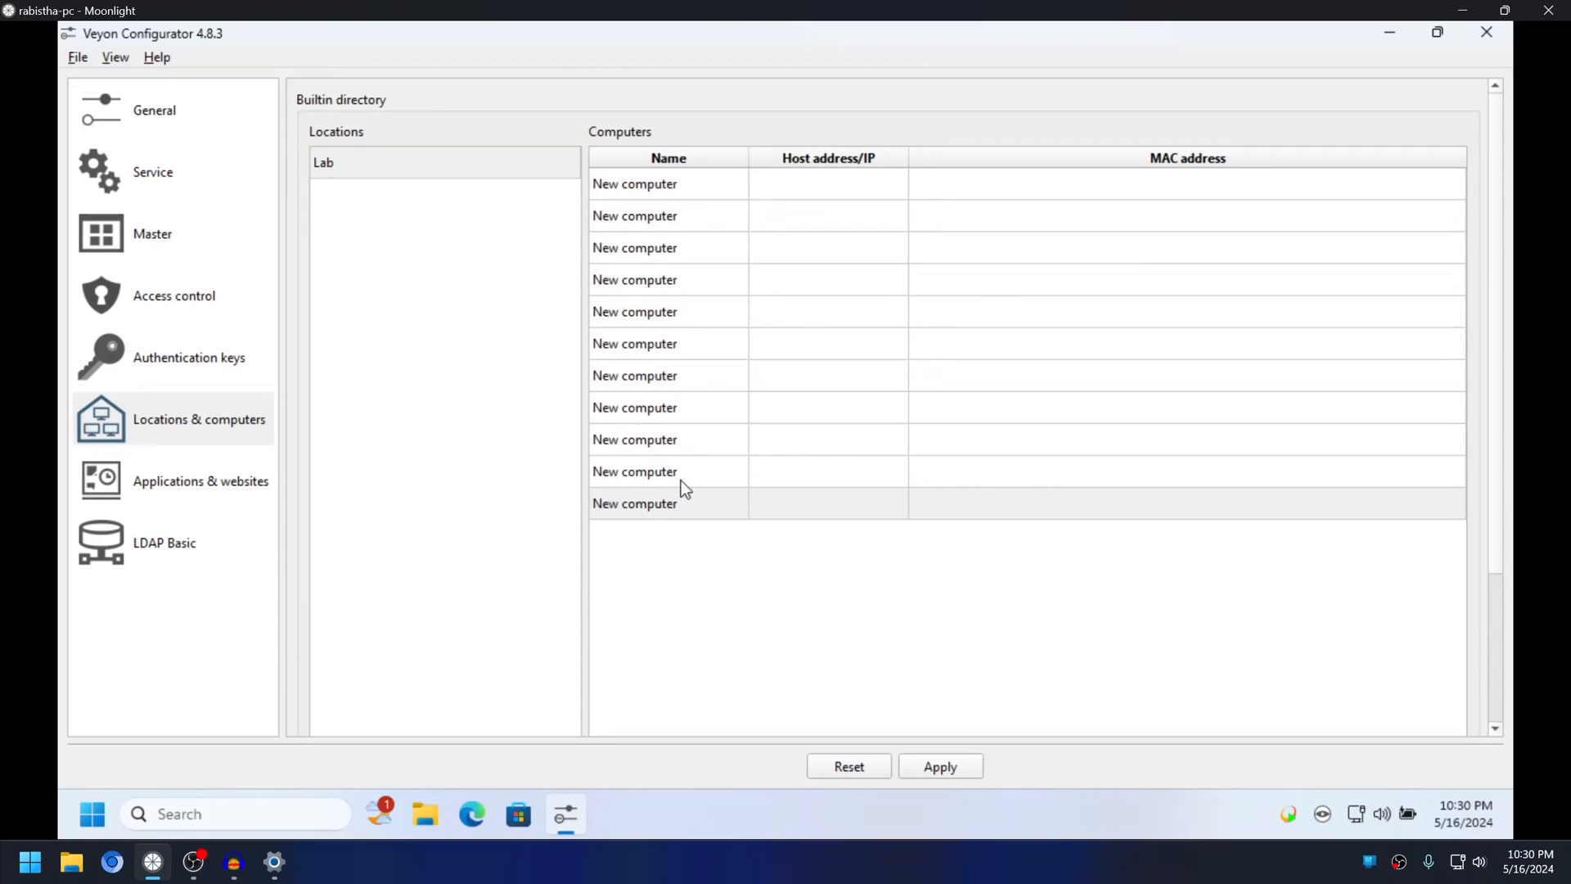
pyautogui.moveTo(1370, 455)
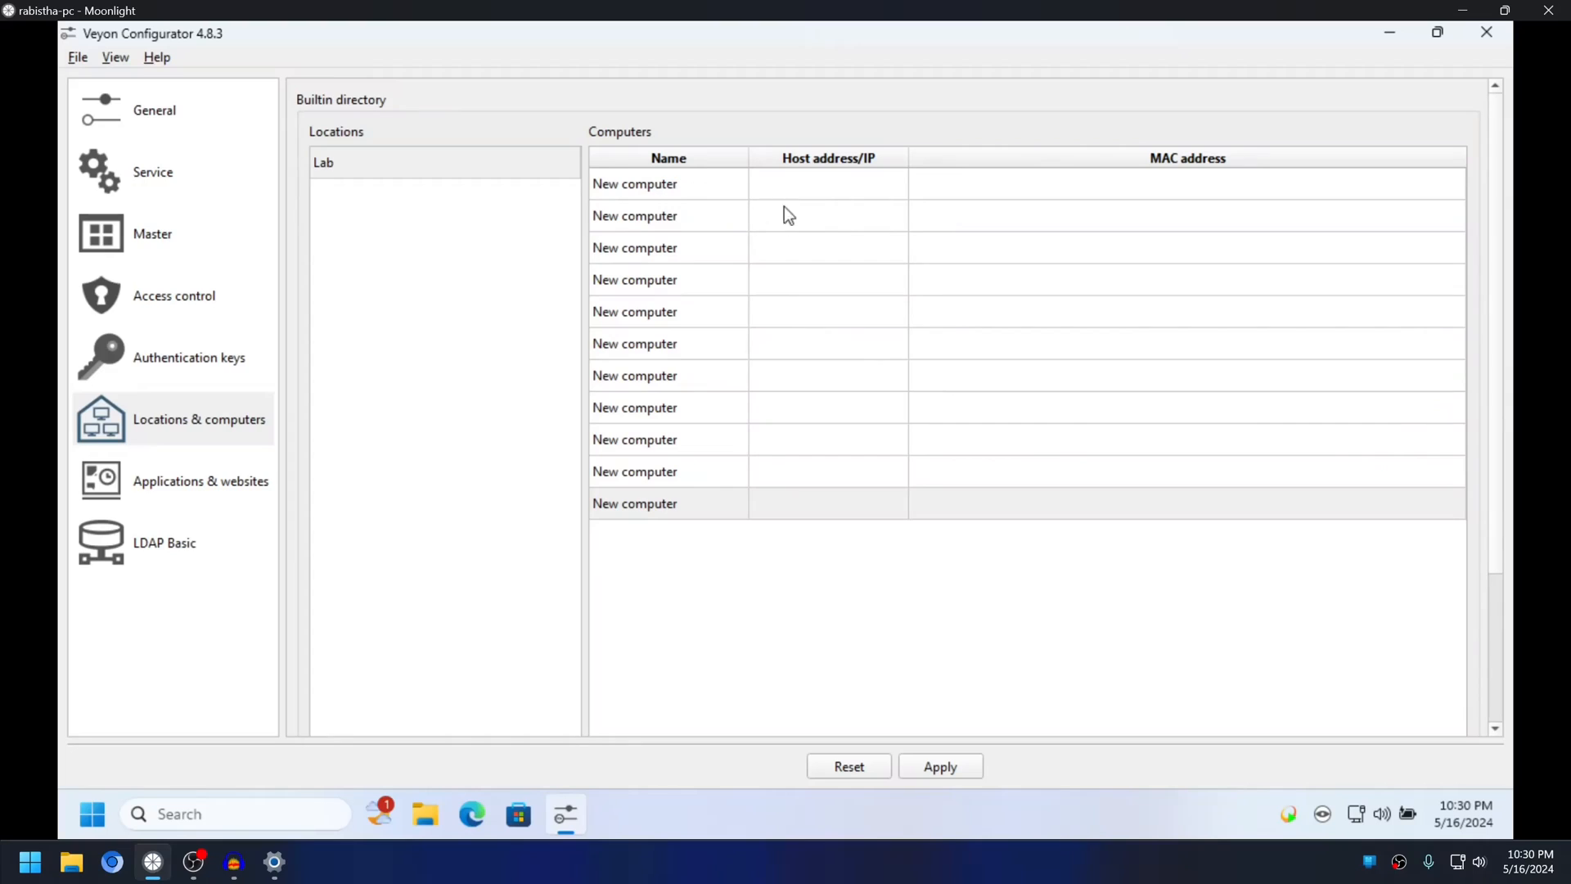
pyautogui.moveTo(687, 498)
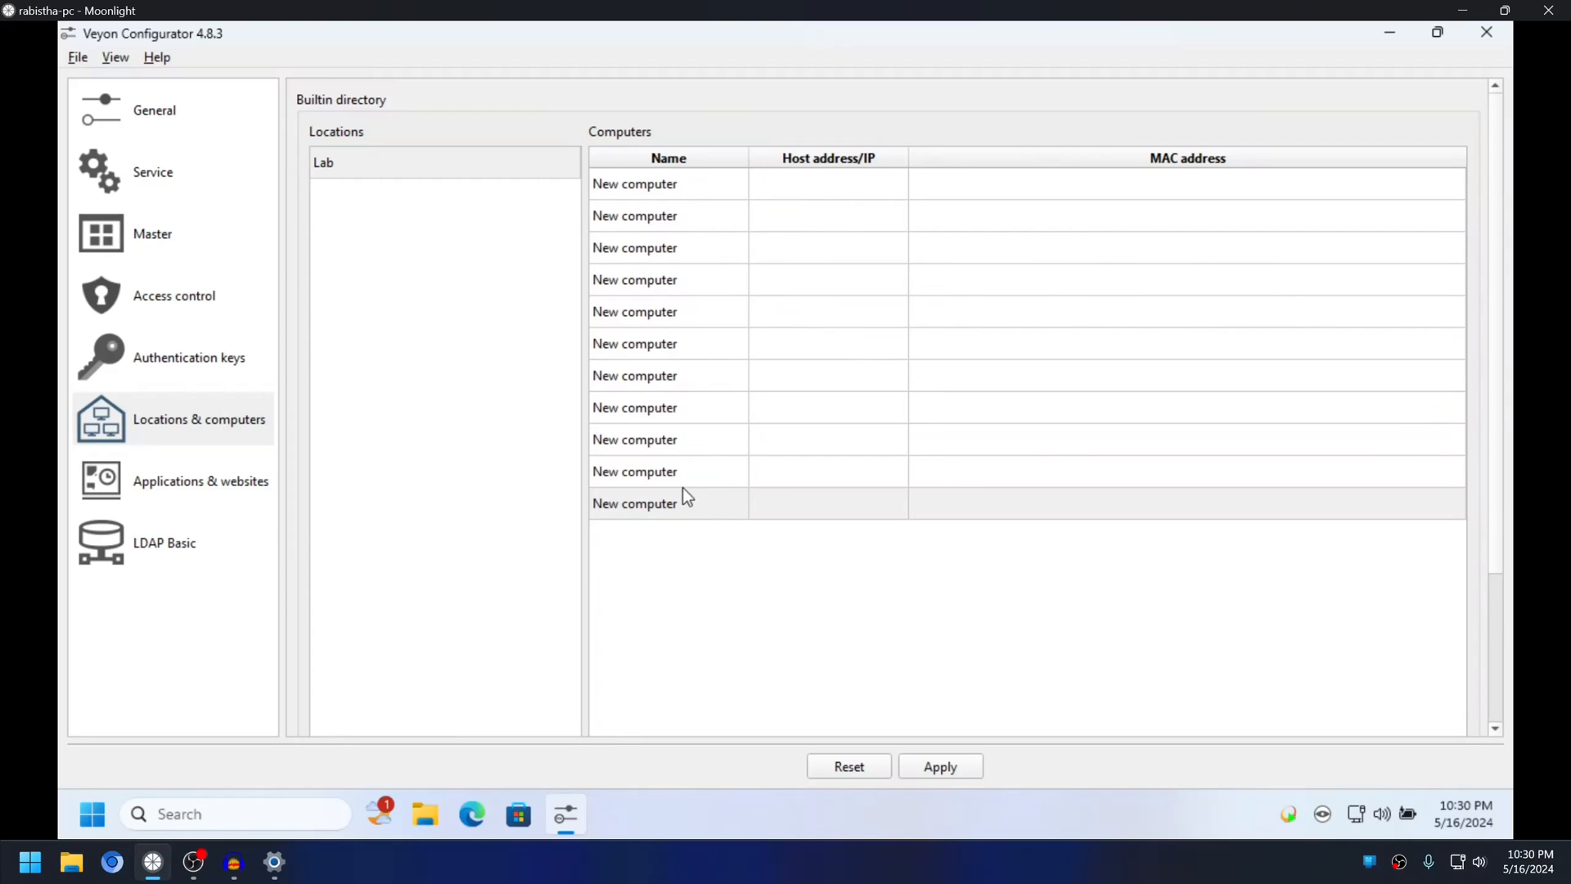
# Name the Lab computers lab1 through lab12.
pyautogui.click(668, 344)
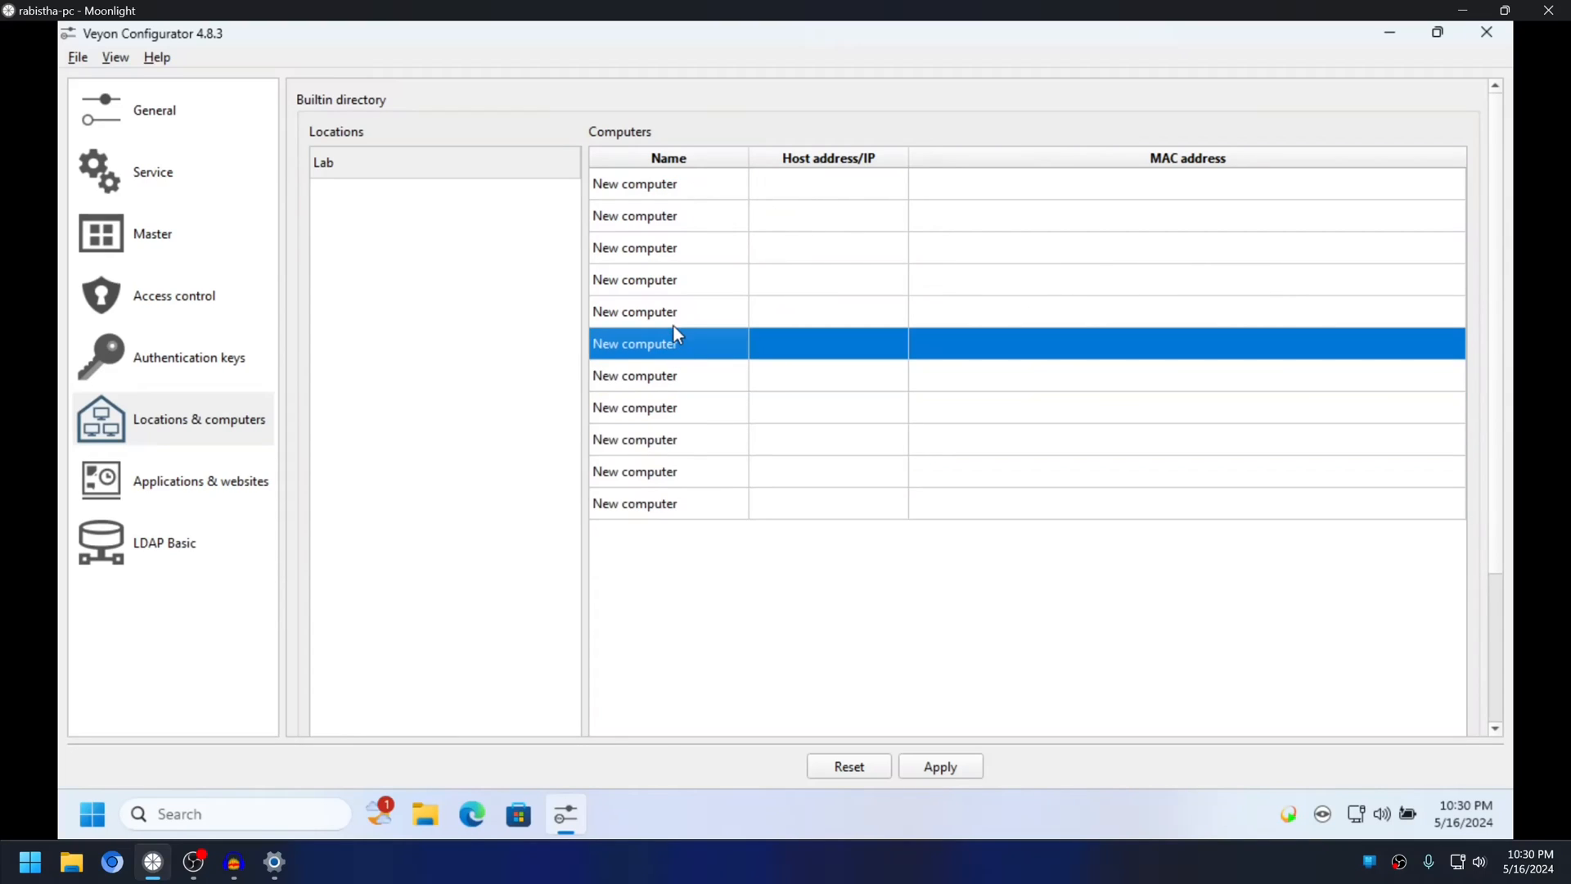
pyautogui.scroll(-3)
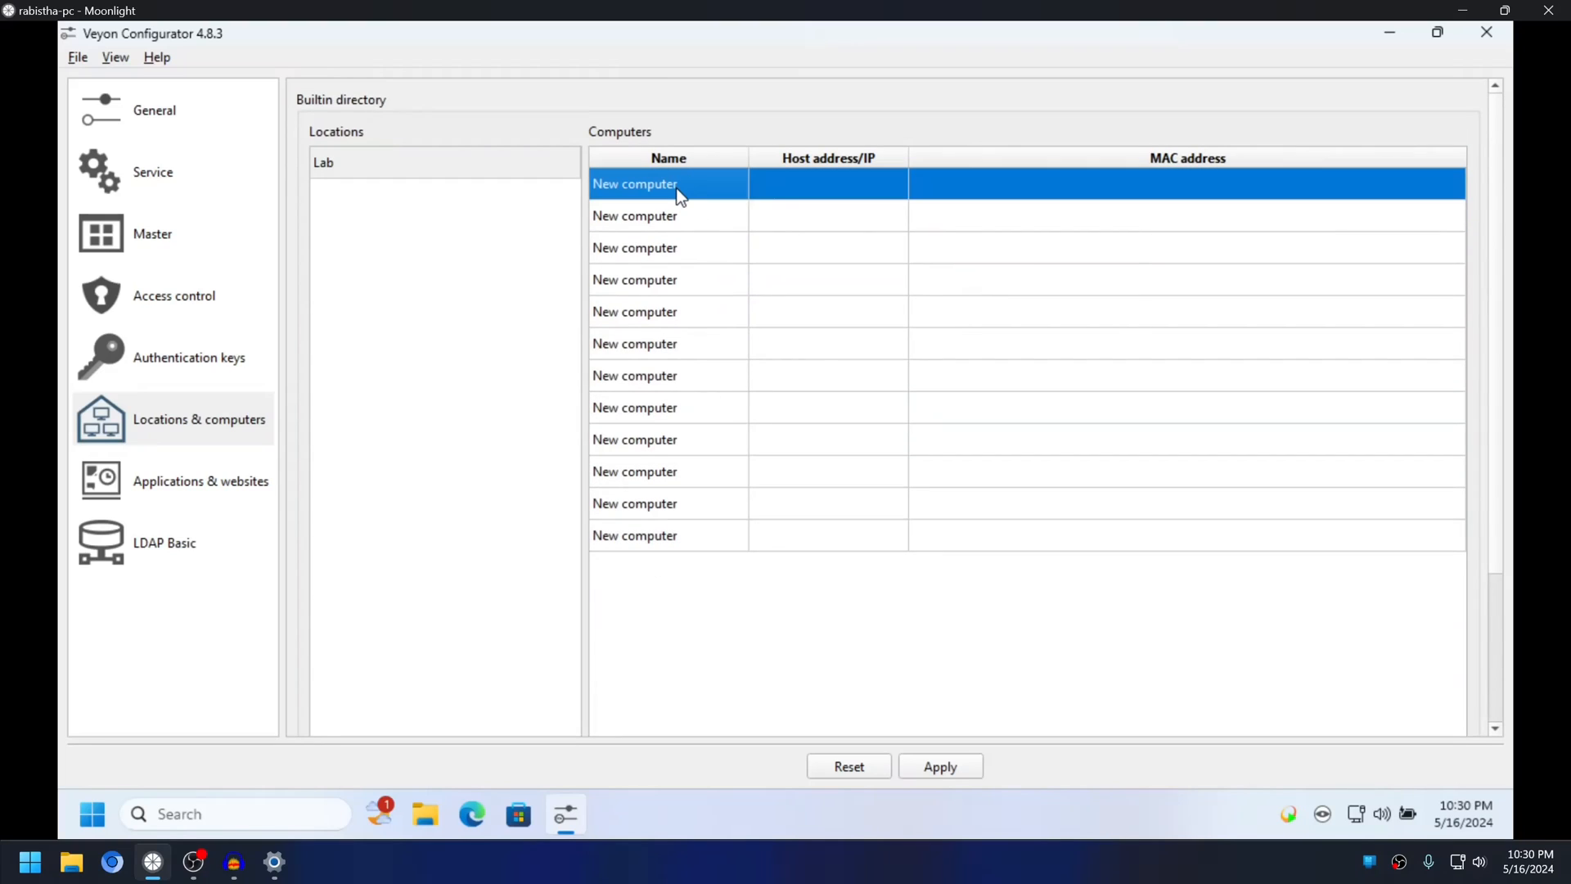
pyautogui.write('L')
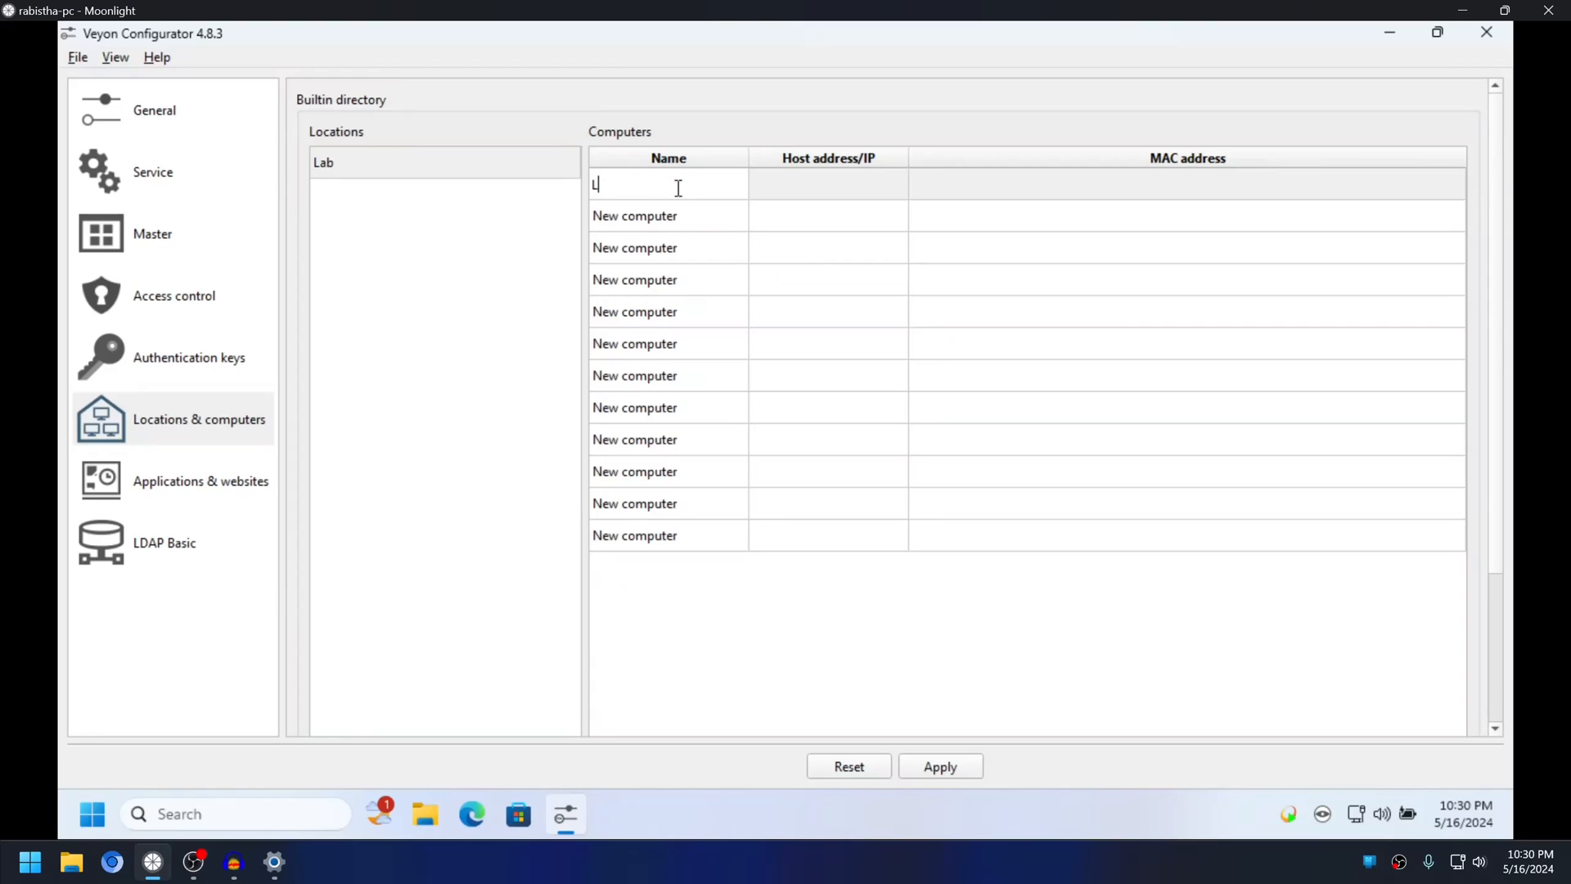
pyautogui.write('ab1')
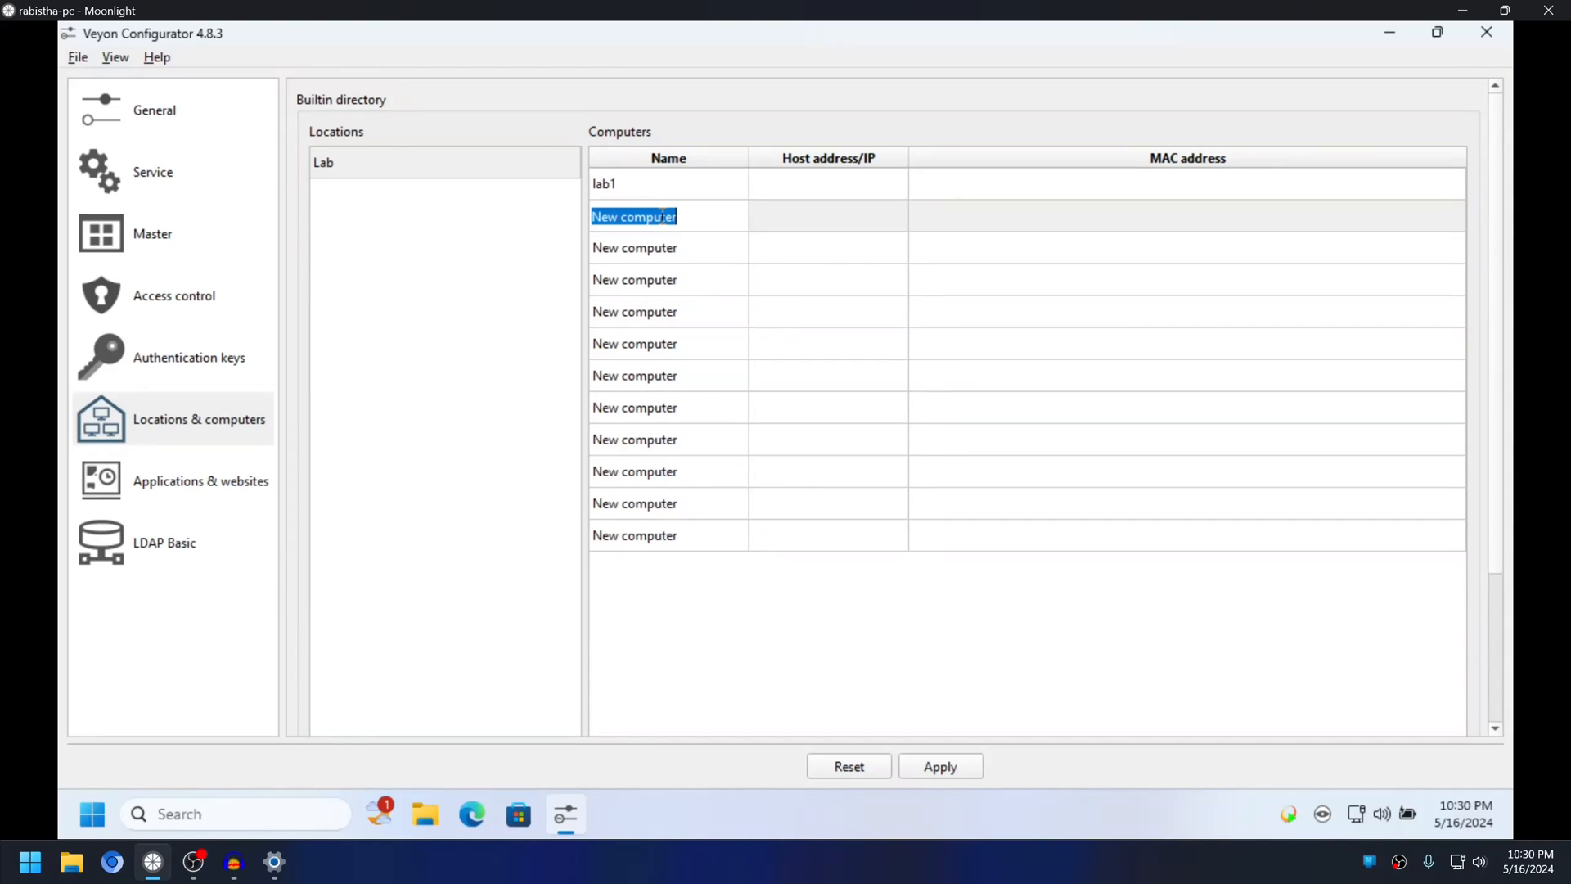
pyautogui.write('lab2')
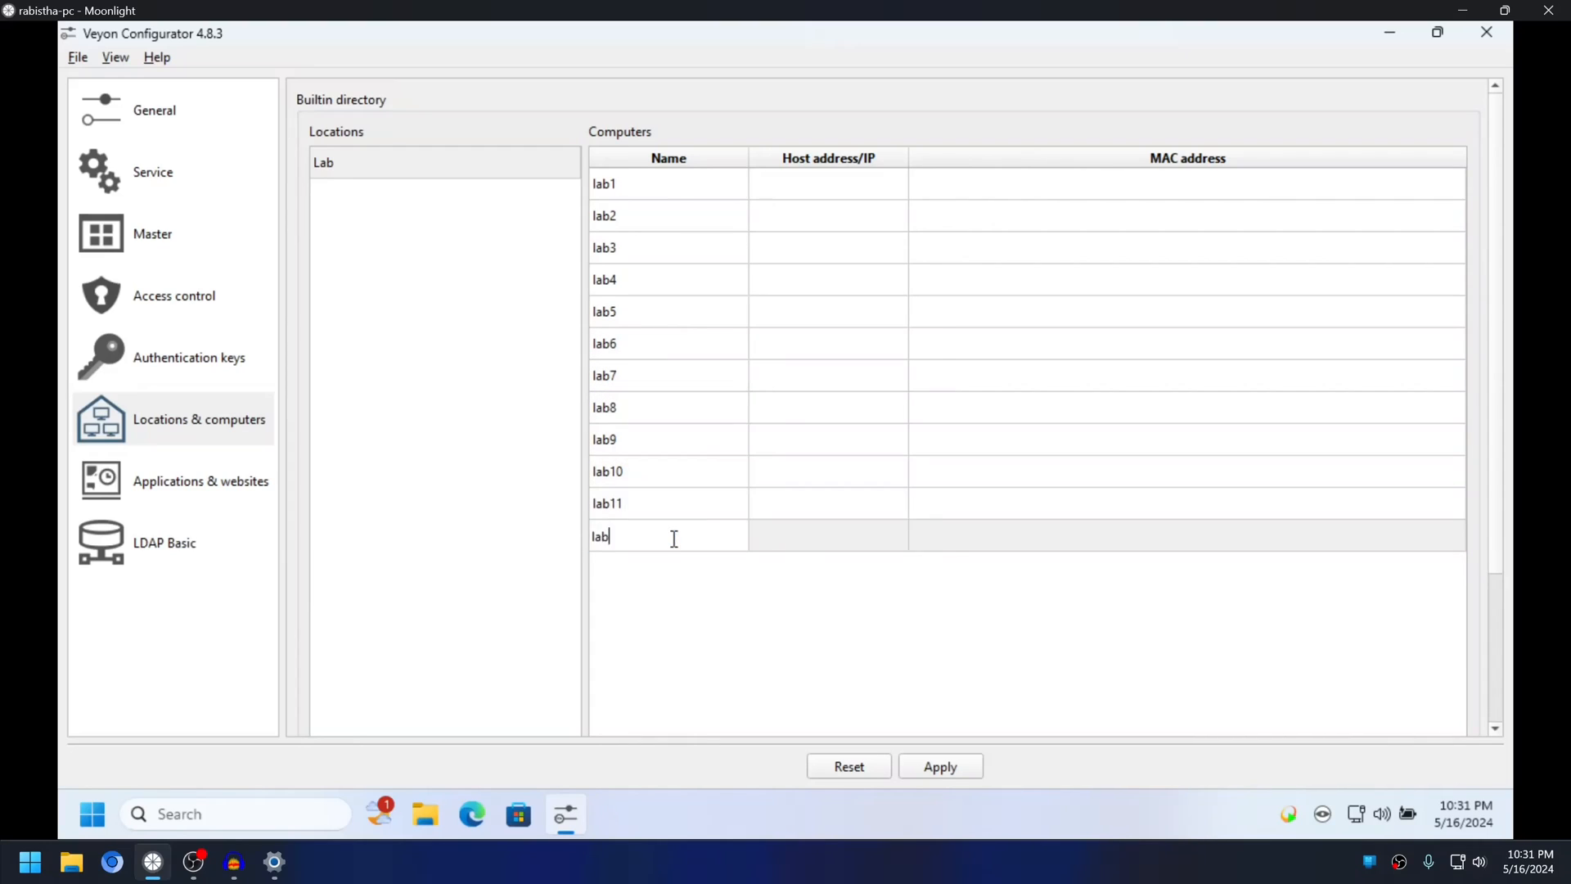
pyautogui.write('12')
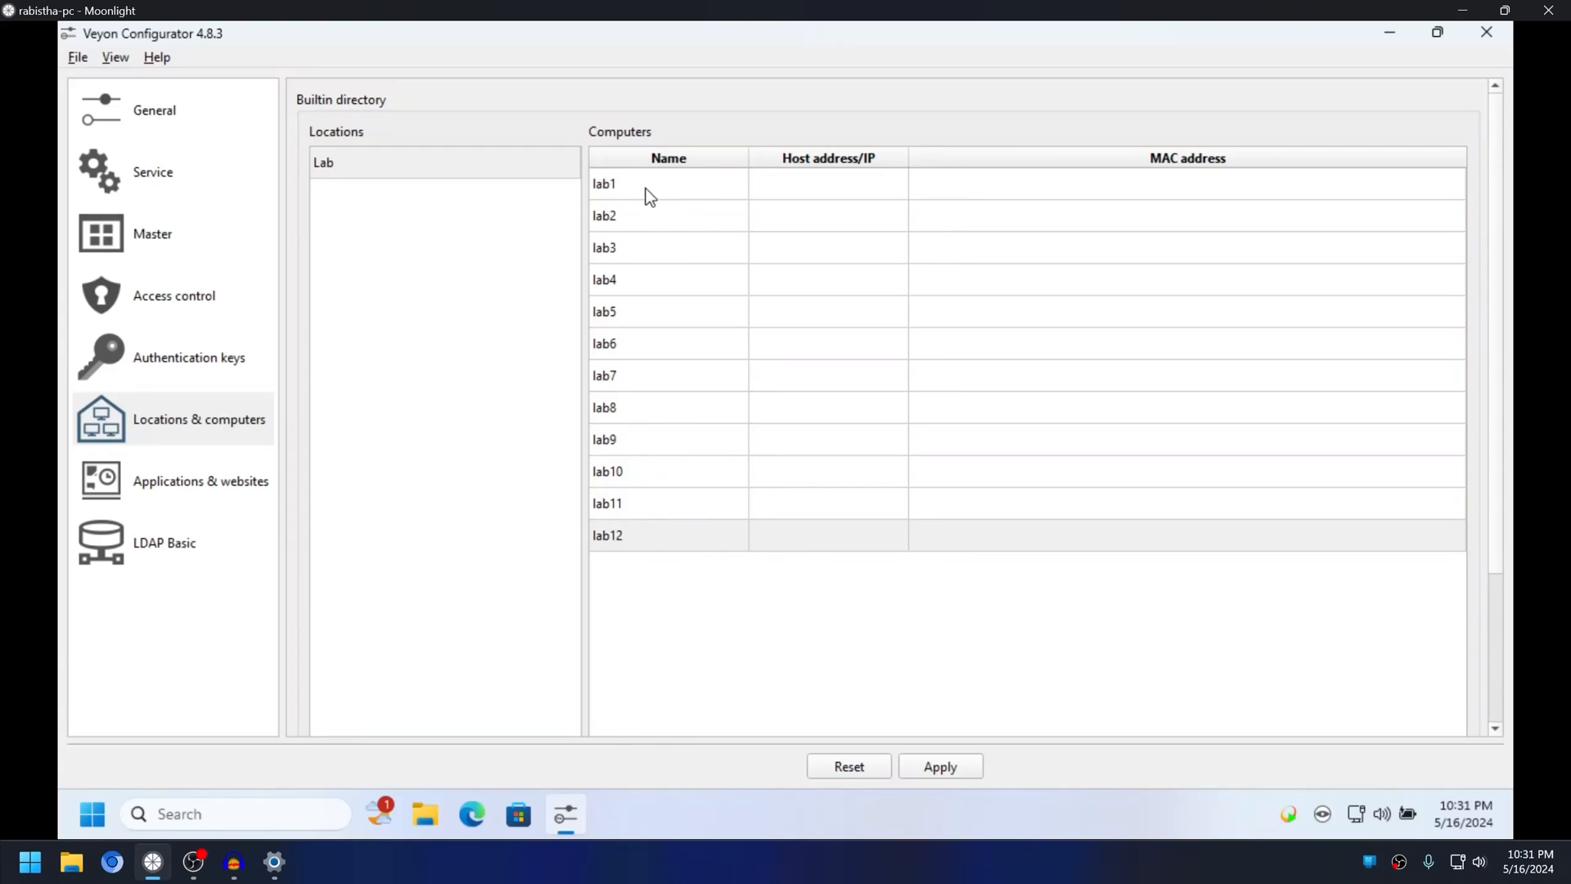
pyautogui.moveTo(799, 193)
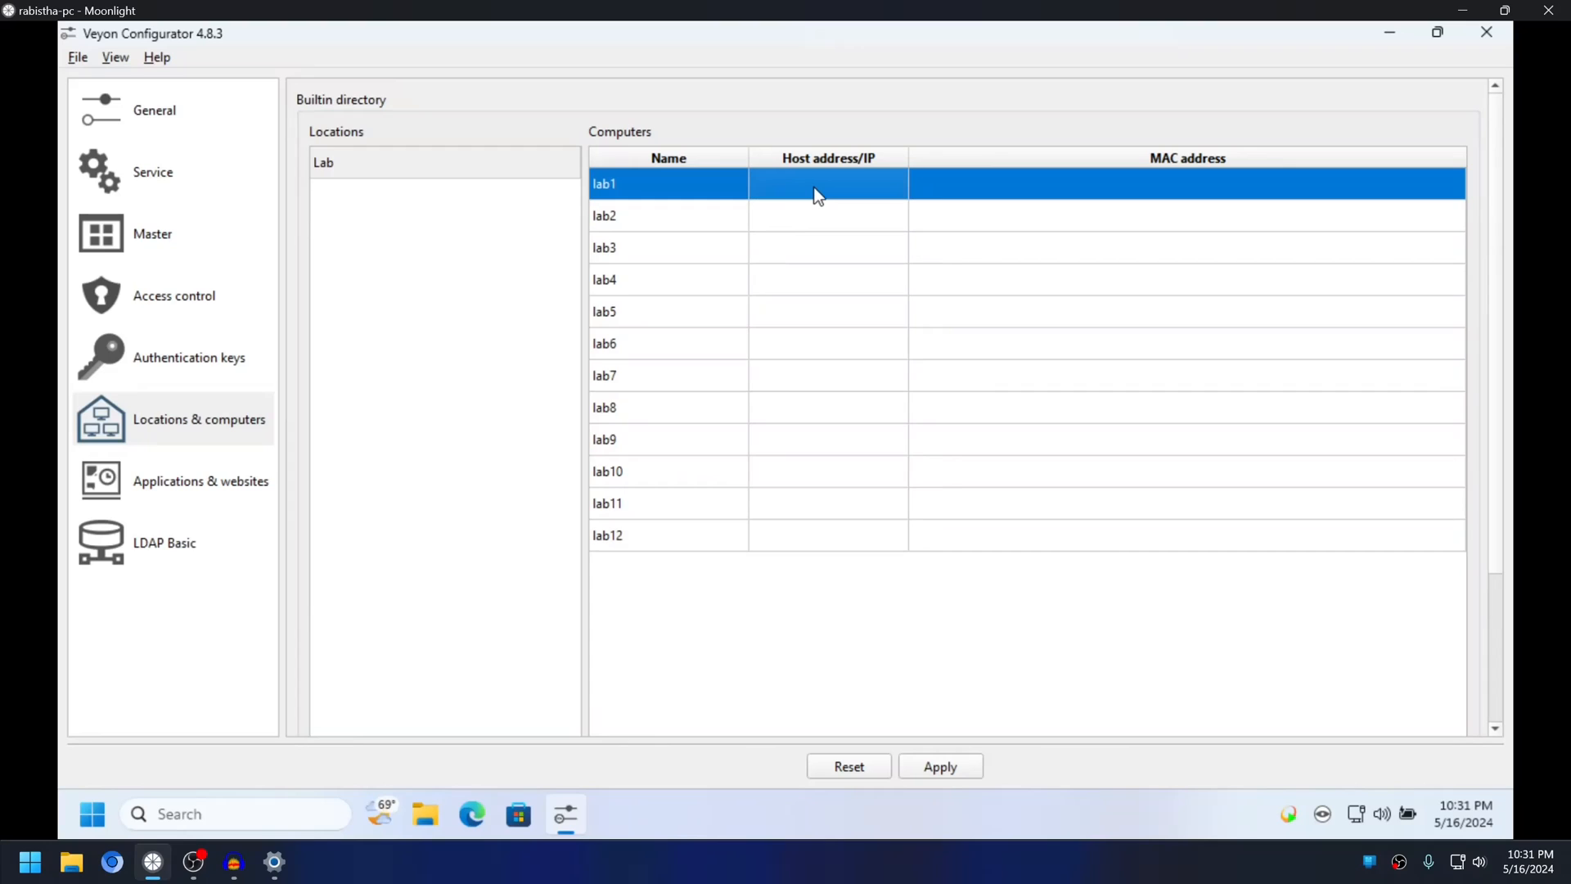
pyautogui.moveTo(803, 190)
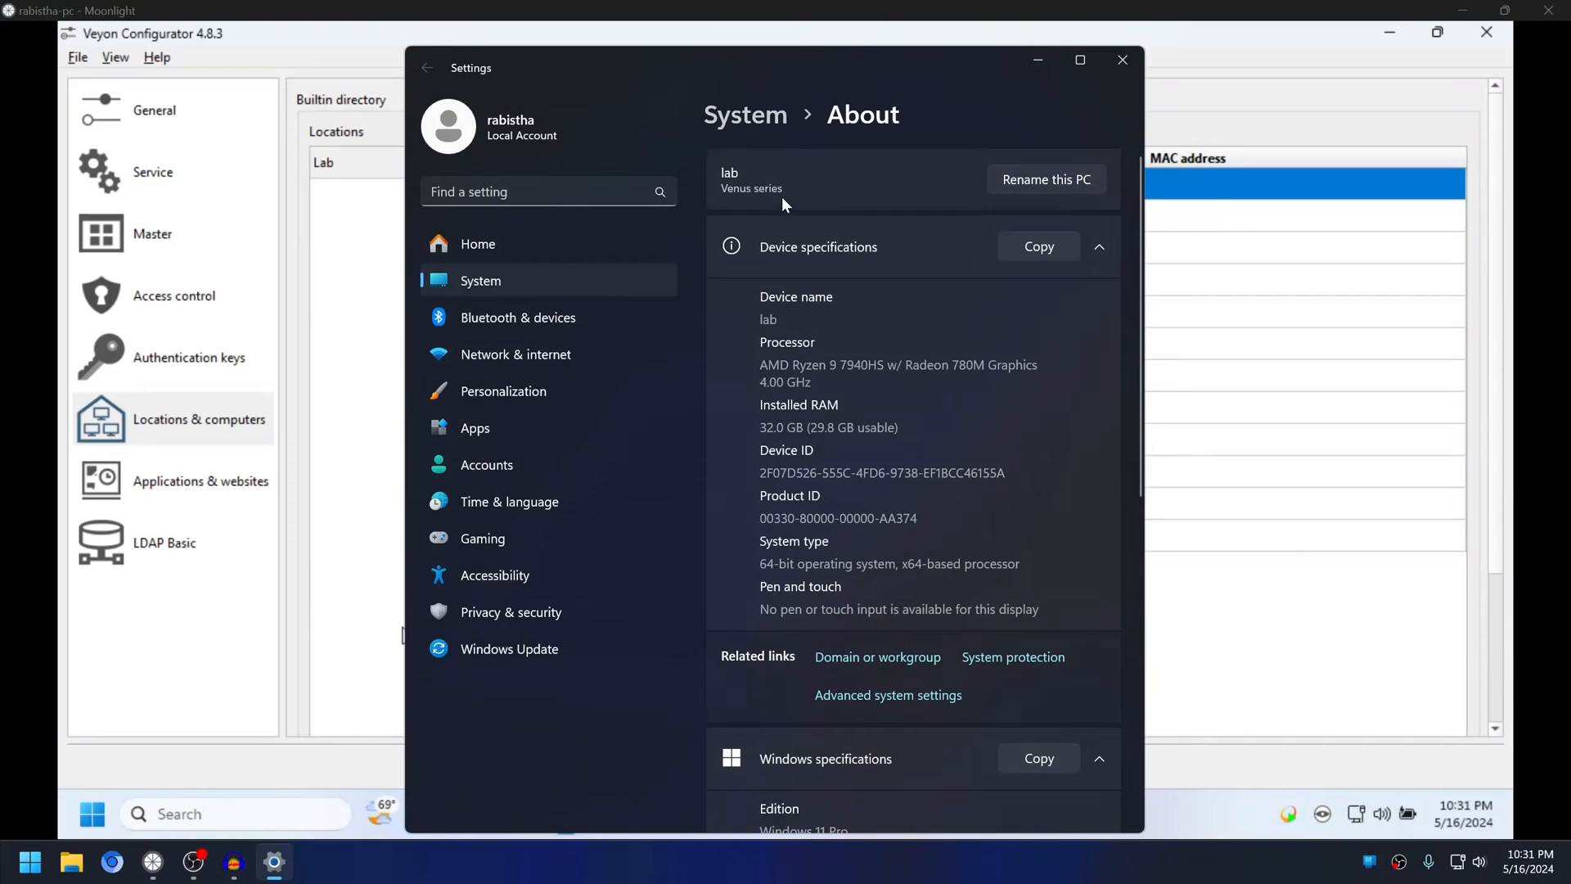
# Check the device name 'lab' on the About page and return to the Lab list.
pyautogui.doubleClick(767, 319)
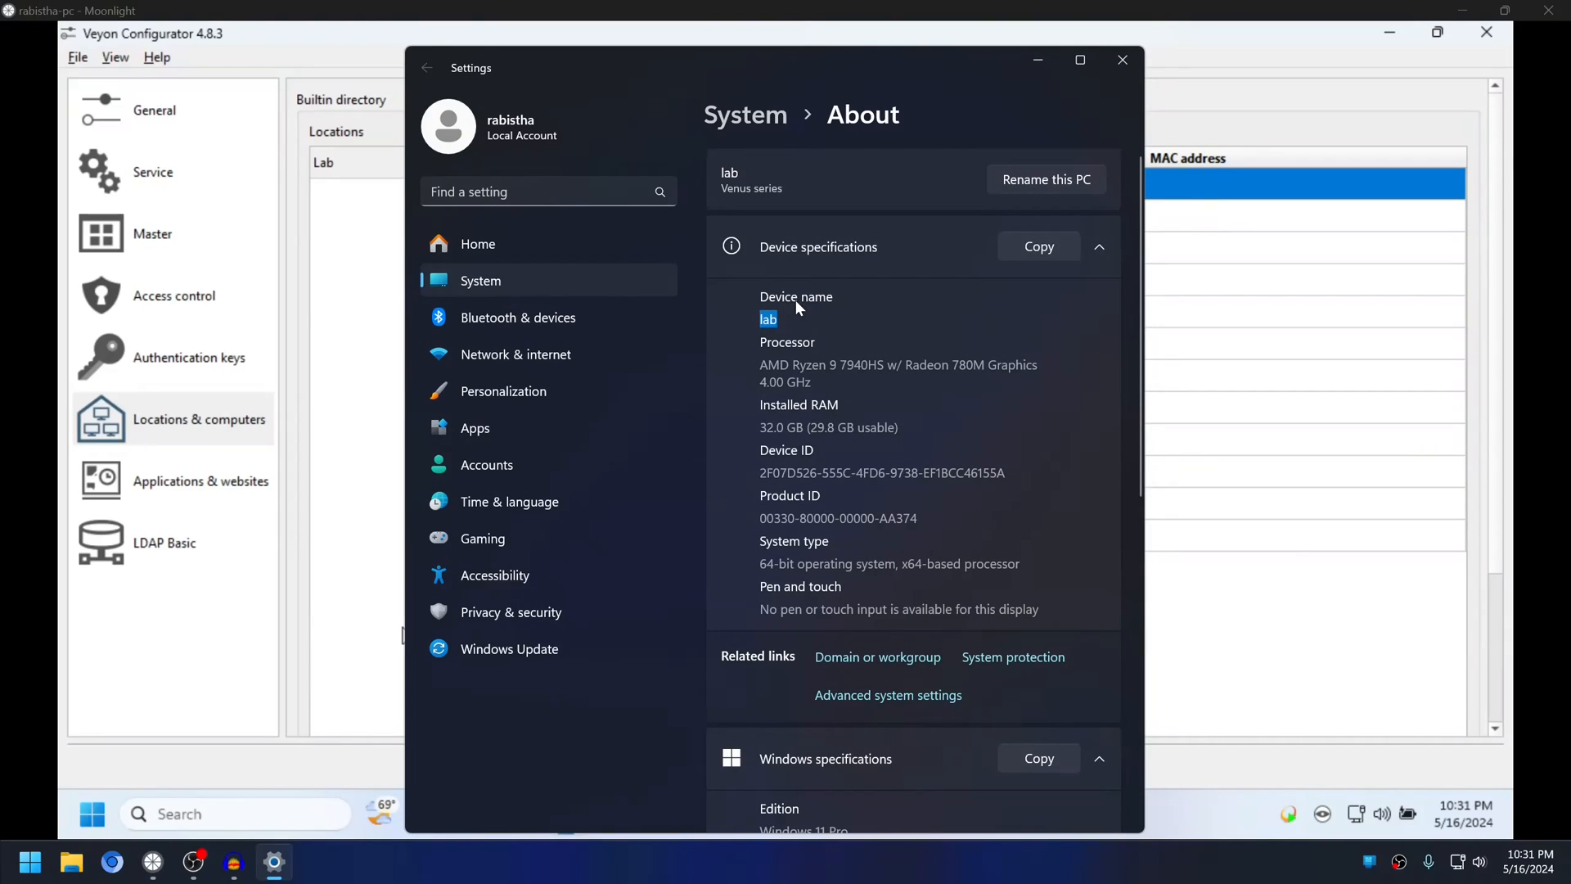
pyautogui.click(1123, 59)
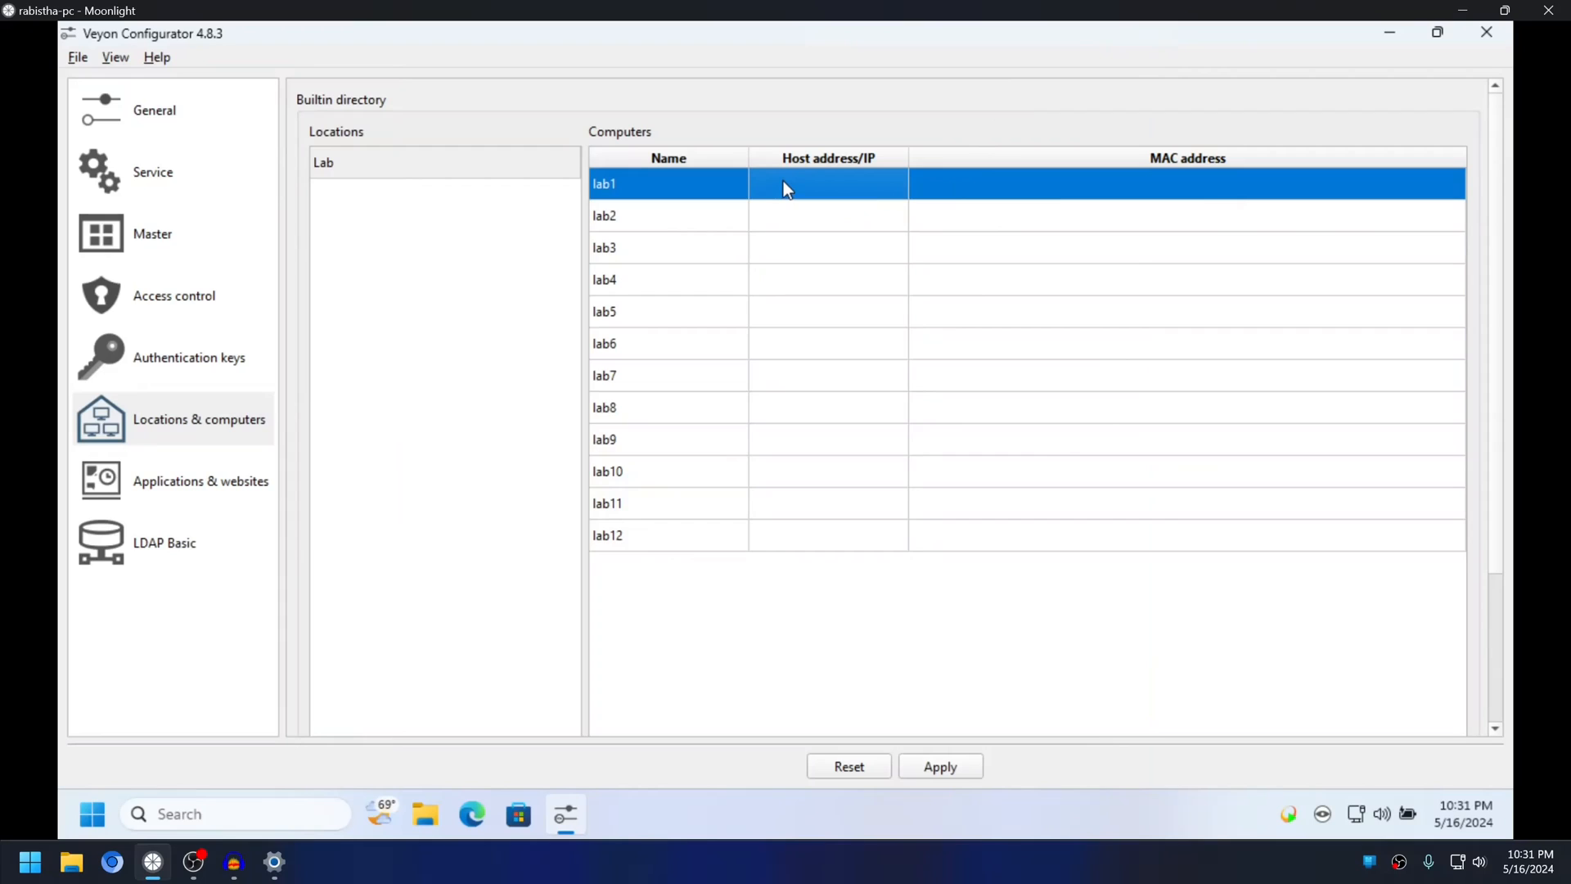
pyautogui.moveTo(856, 193)
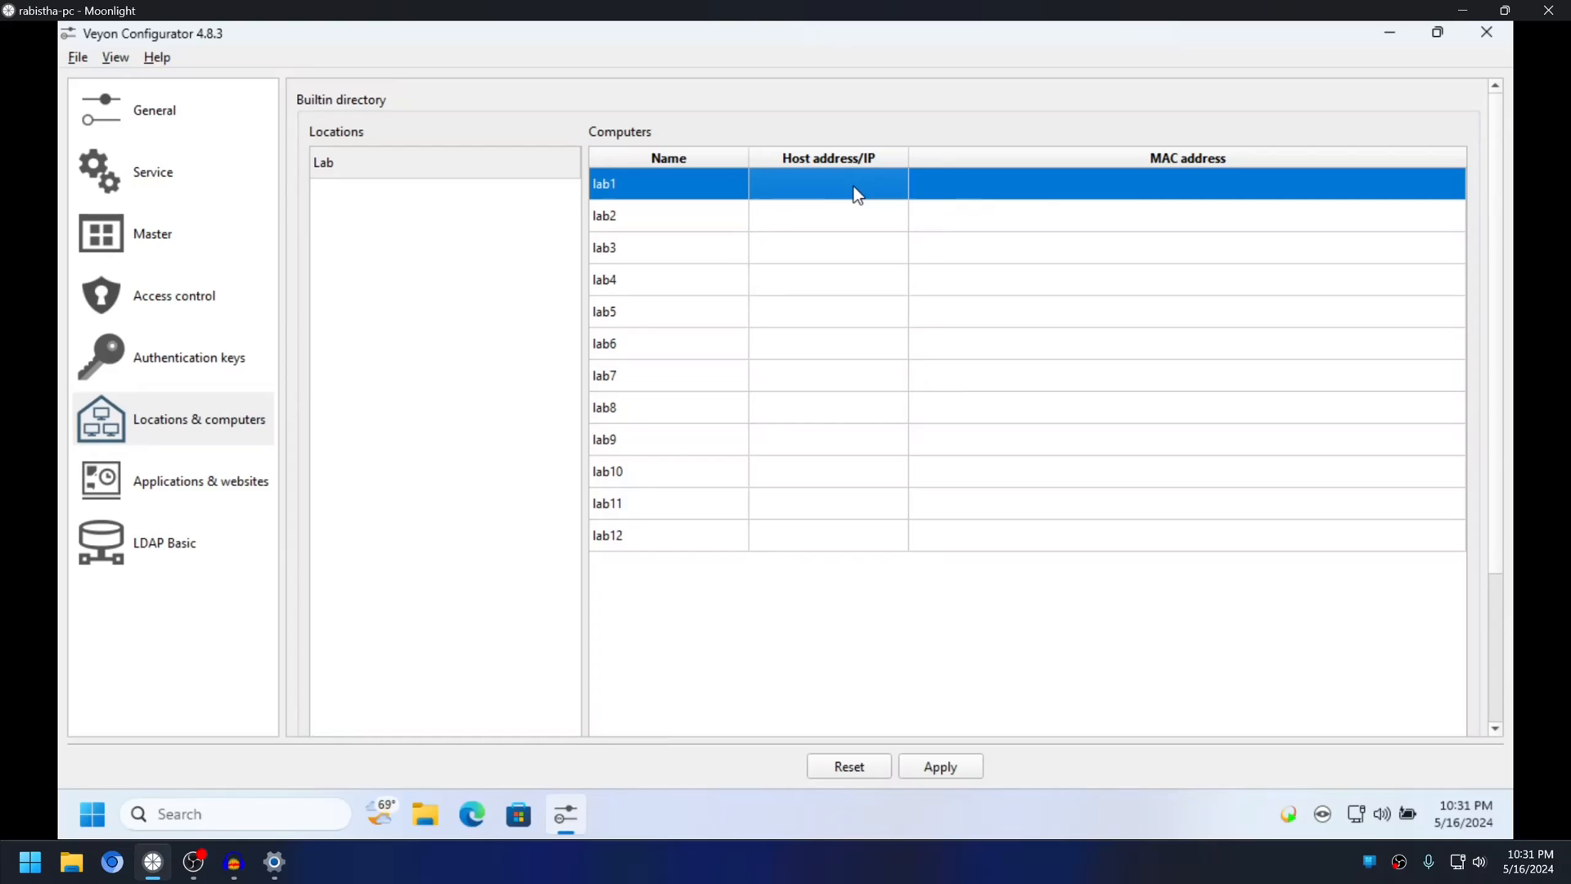
pyautogui.moveTo(1339, 373)
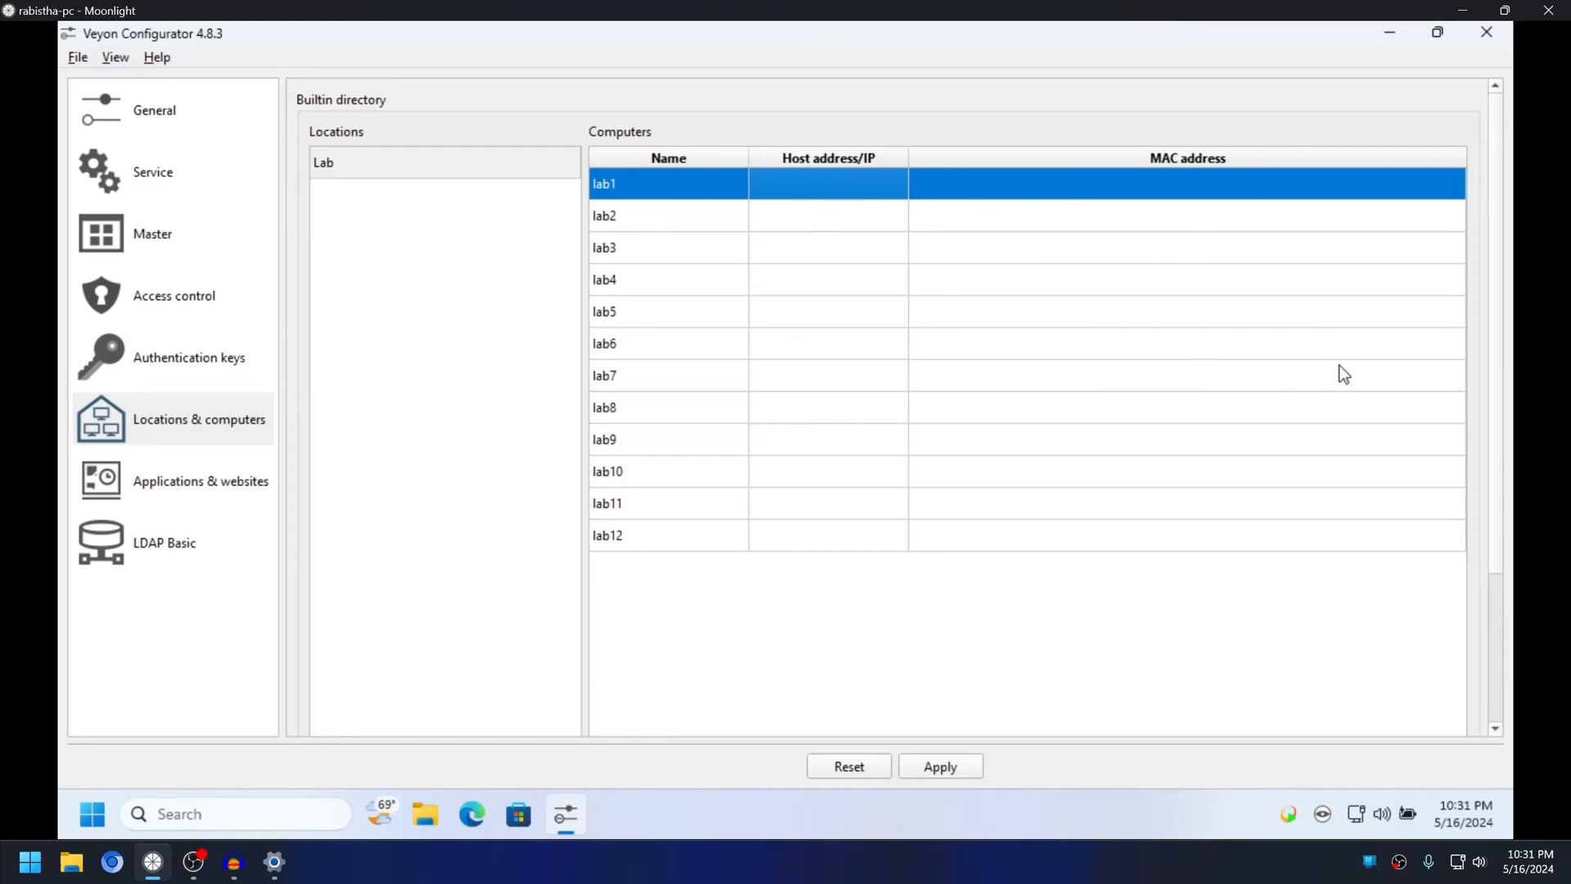
pyautogui.moveTo(346, 258)
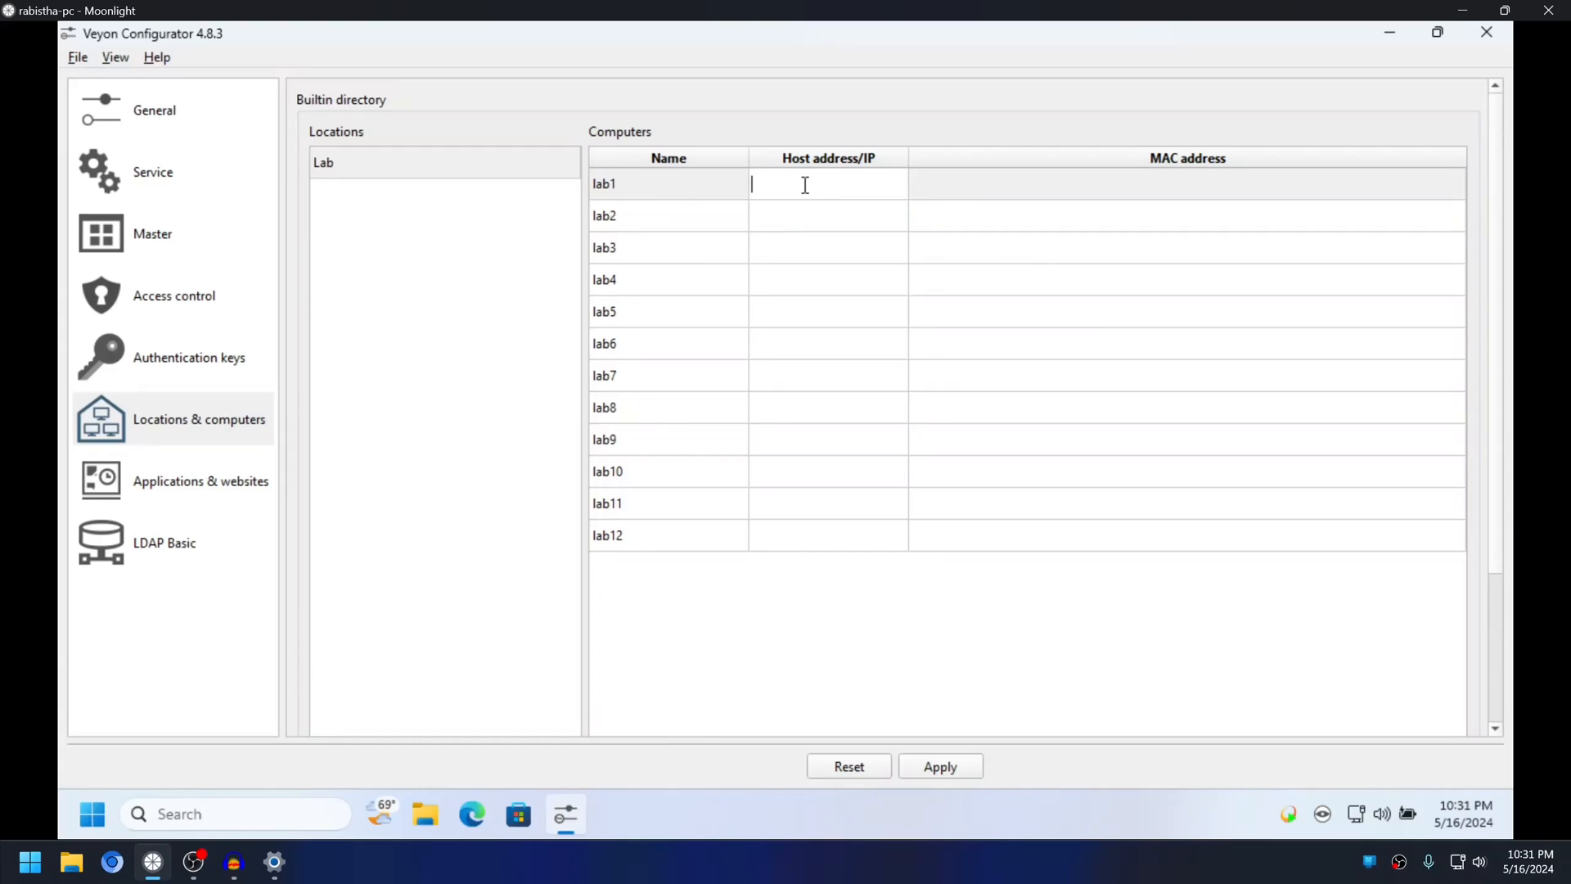
# Enter host addresses lab:11101 through lab:11112 for lab1 to lab12.
pyautogui.write('lab:')
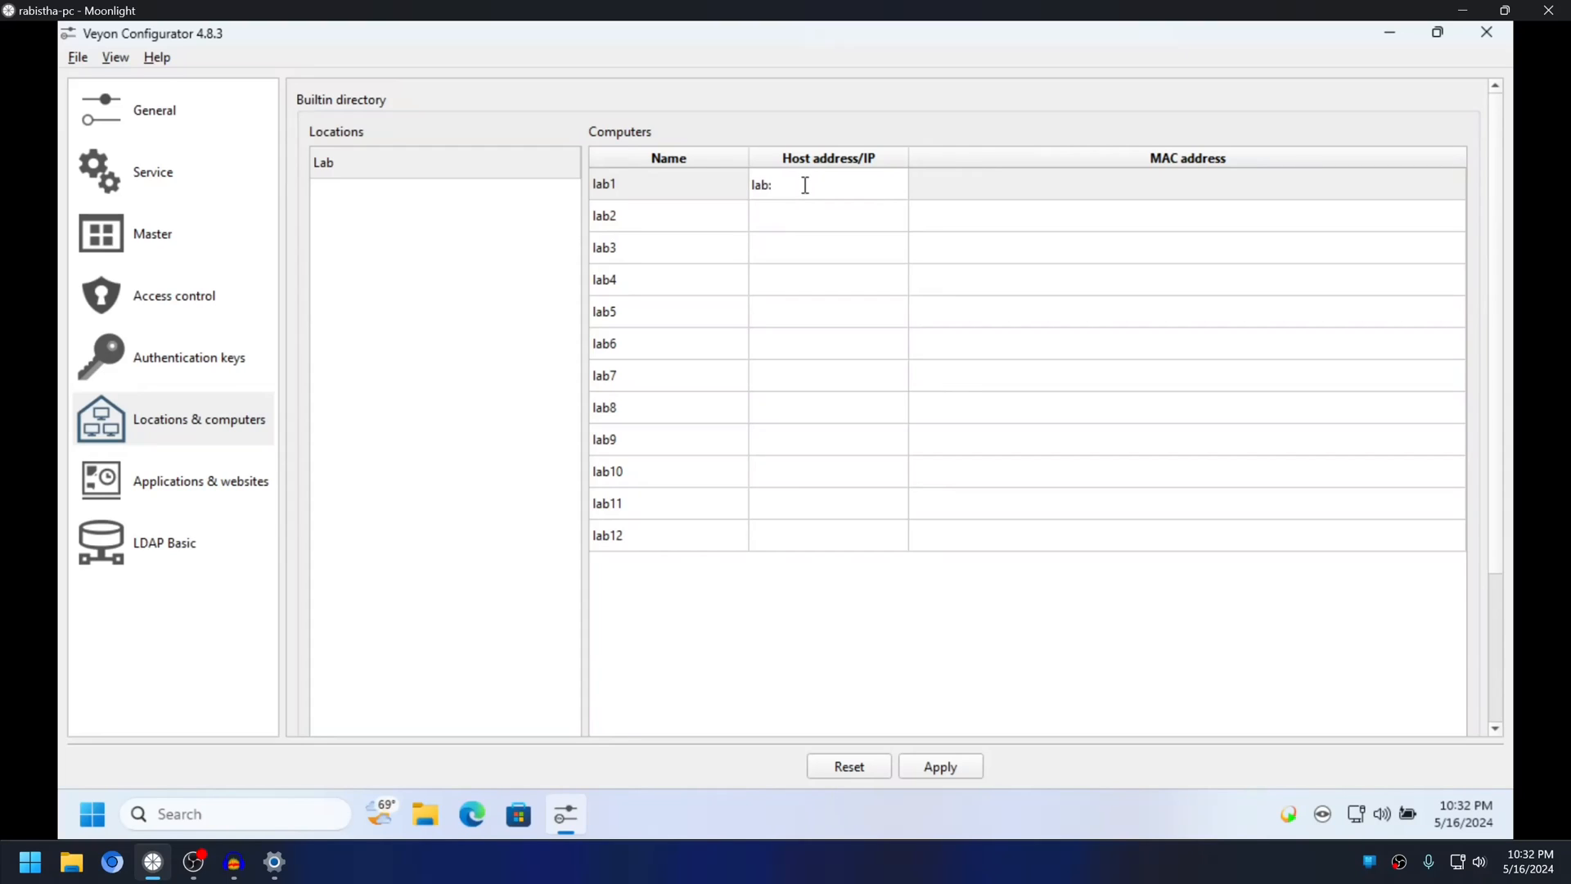
pyautogui.write('11')
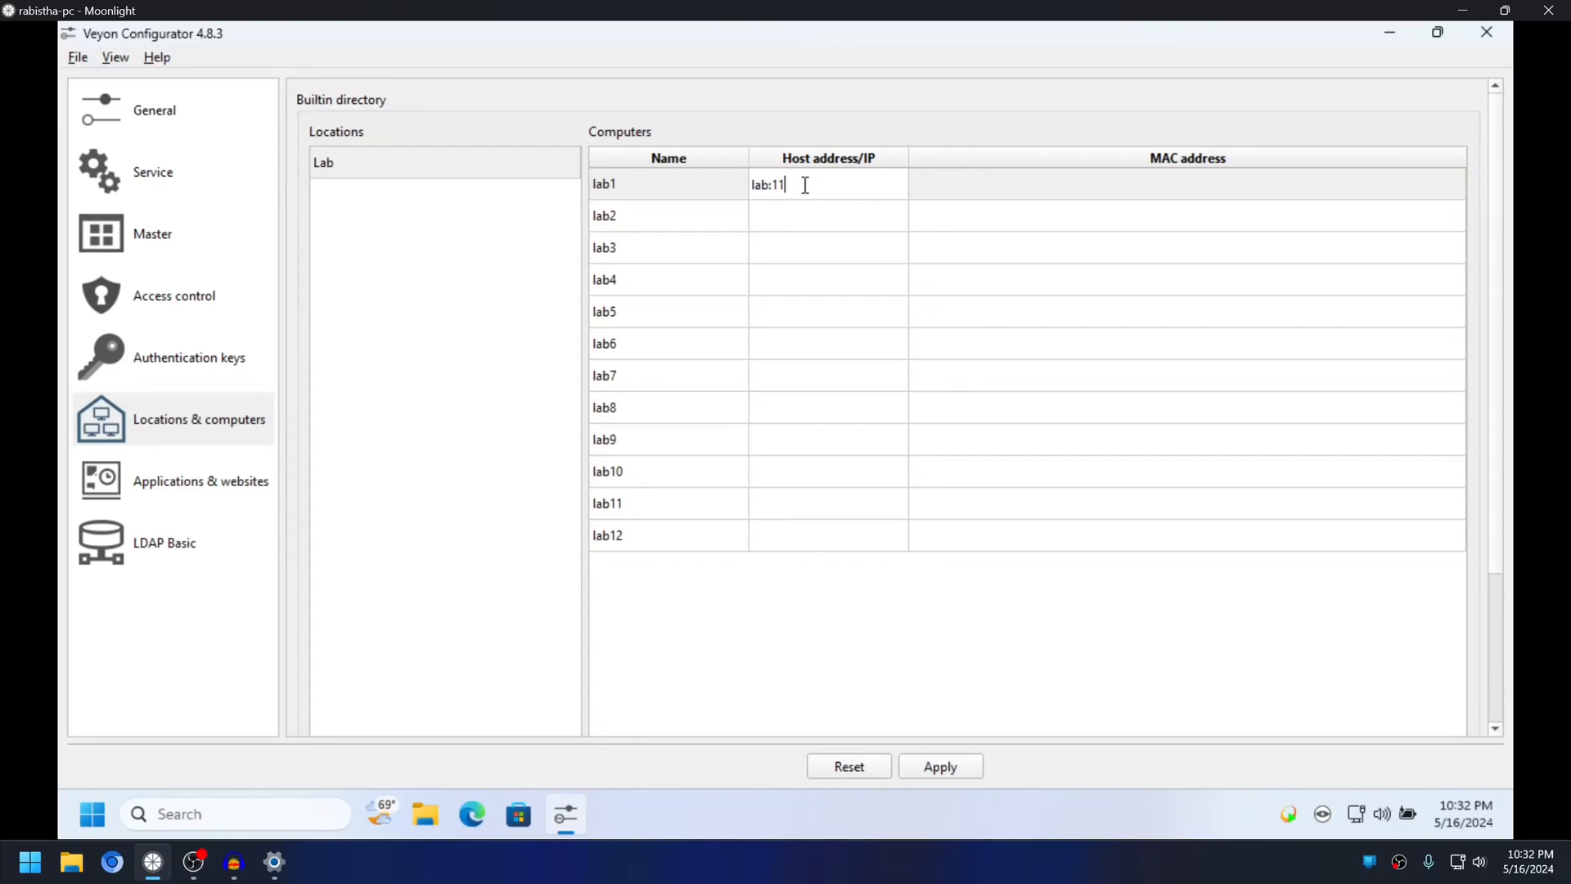
pyautogui.write('00')
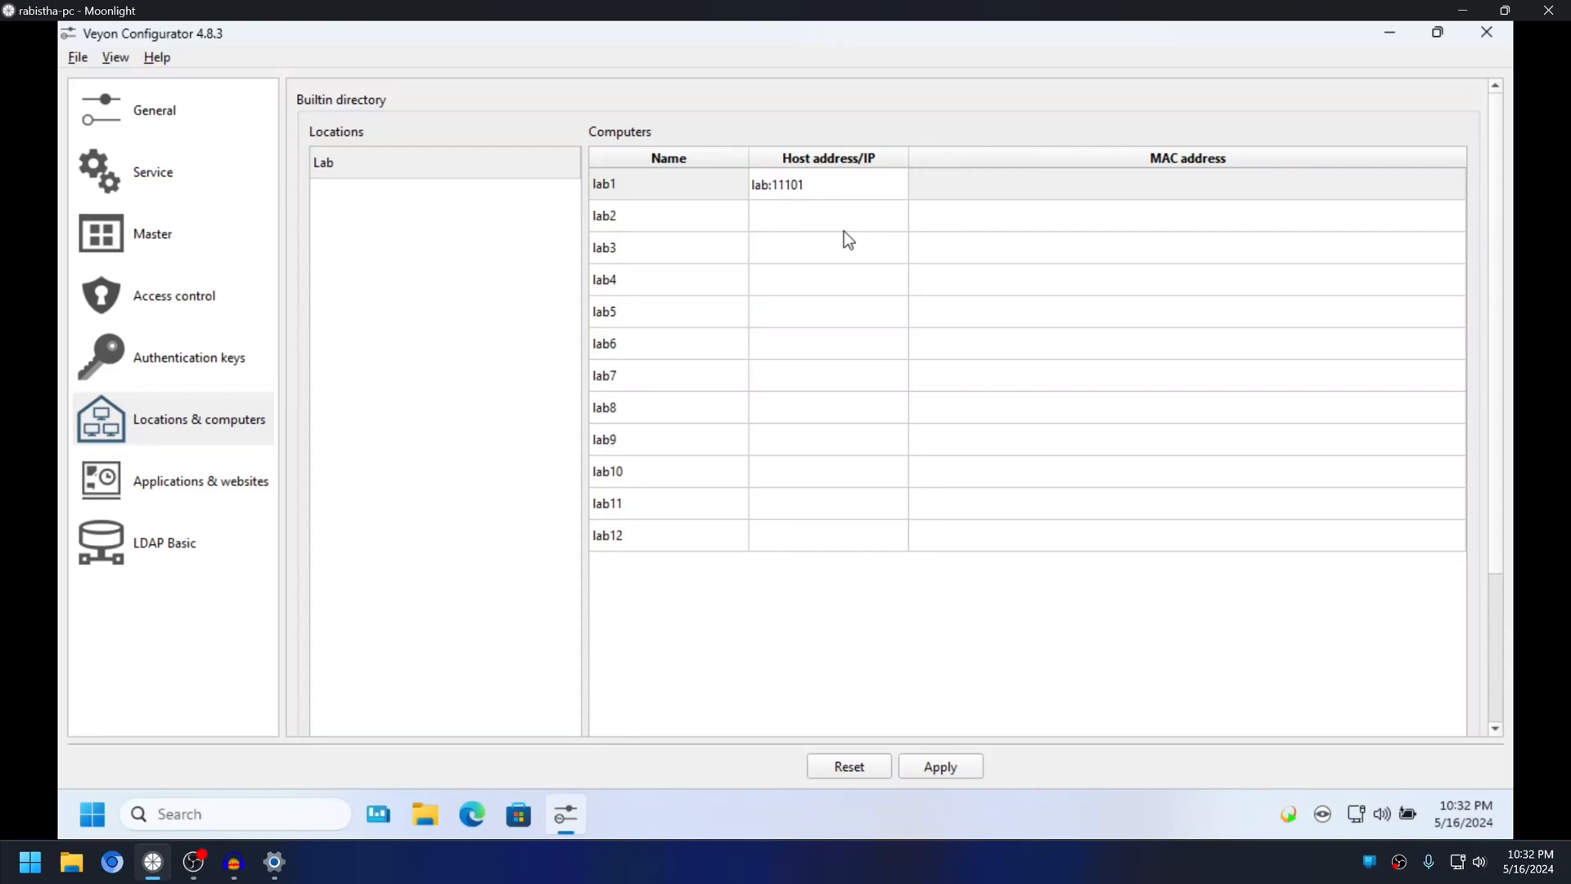
pyautogui.doubleClick(777, 183)
pyautogui.write('lab:1110')
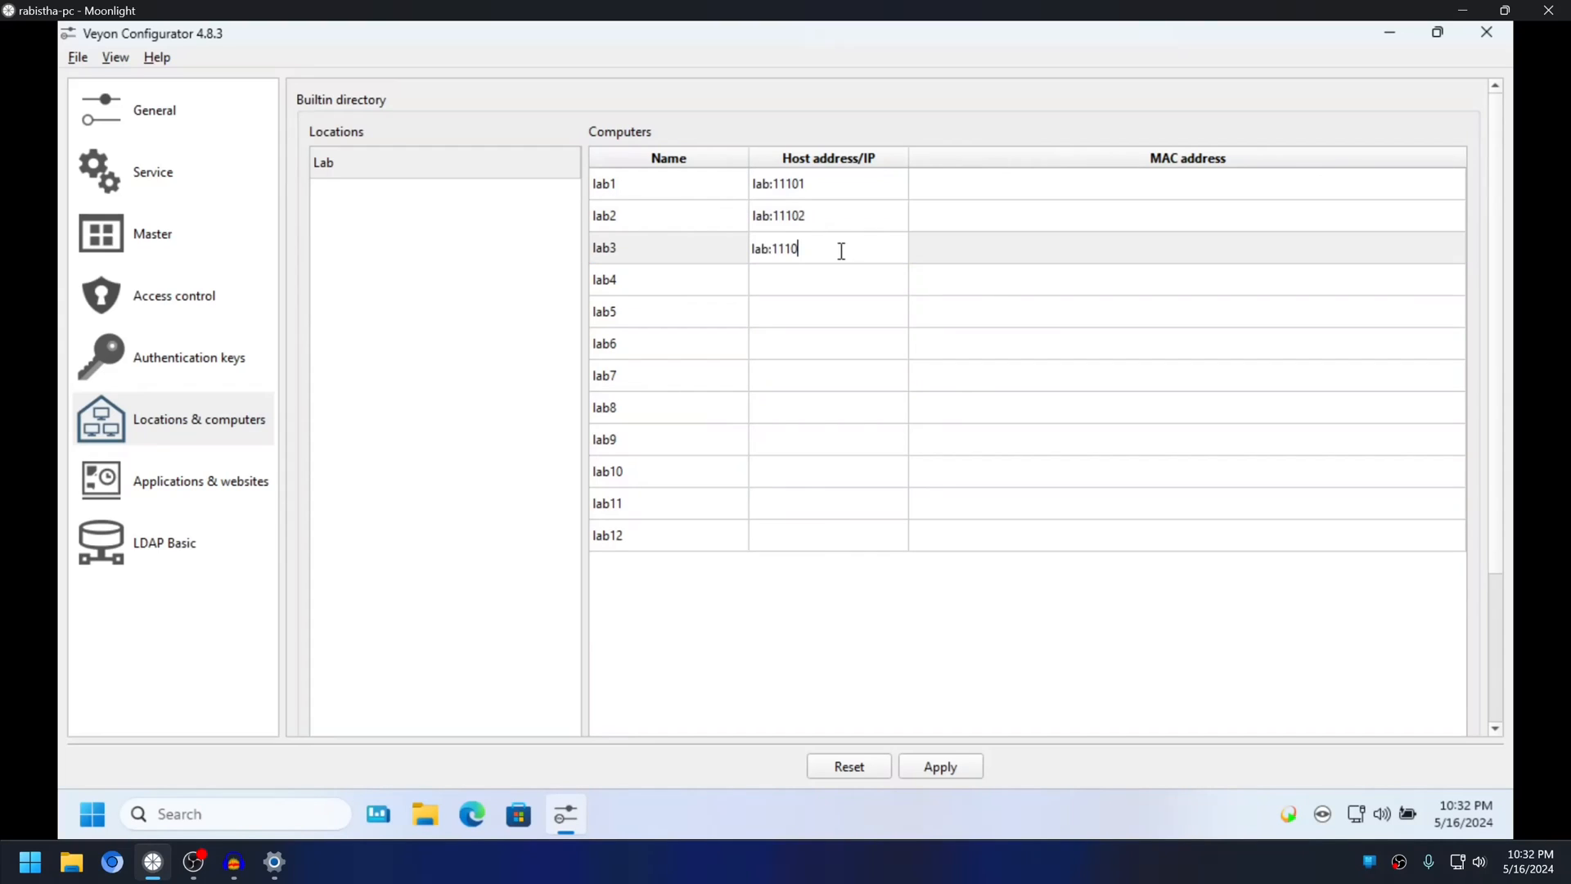
pyautogui.write('3')
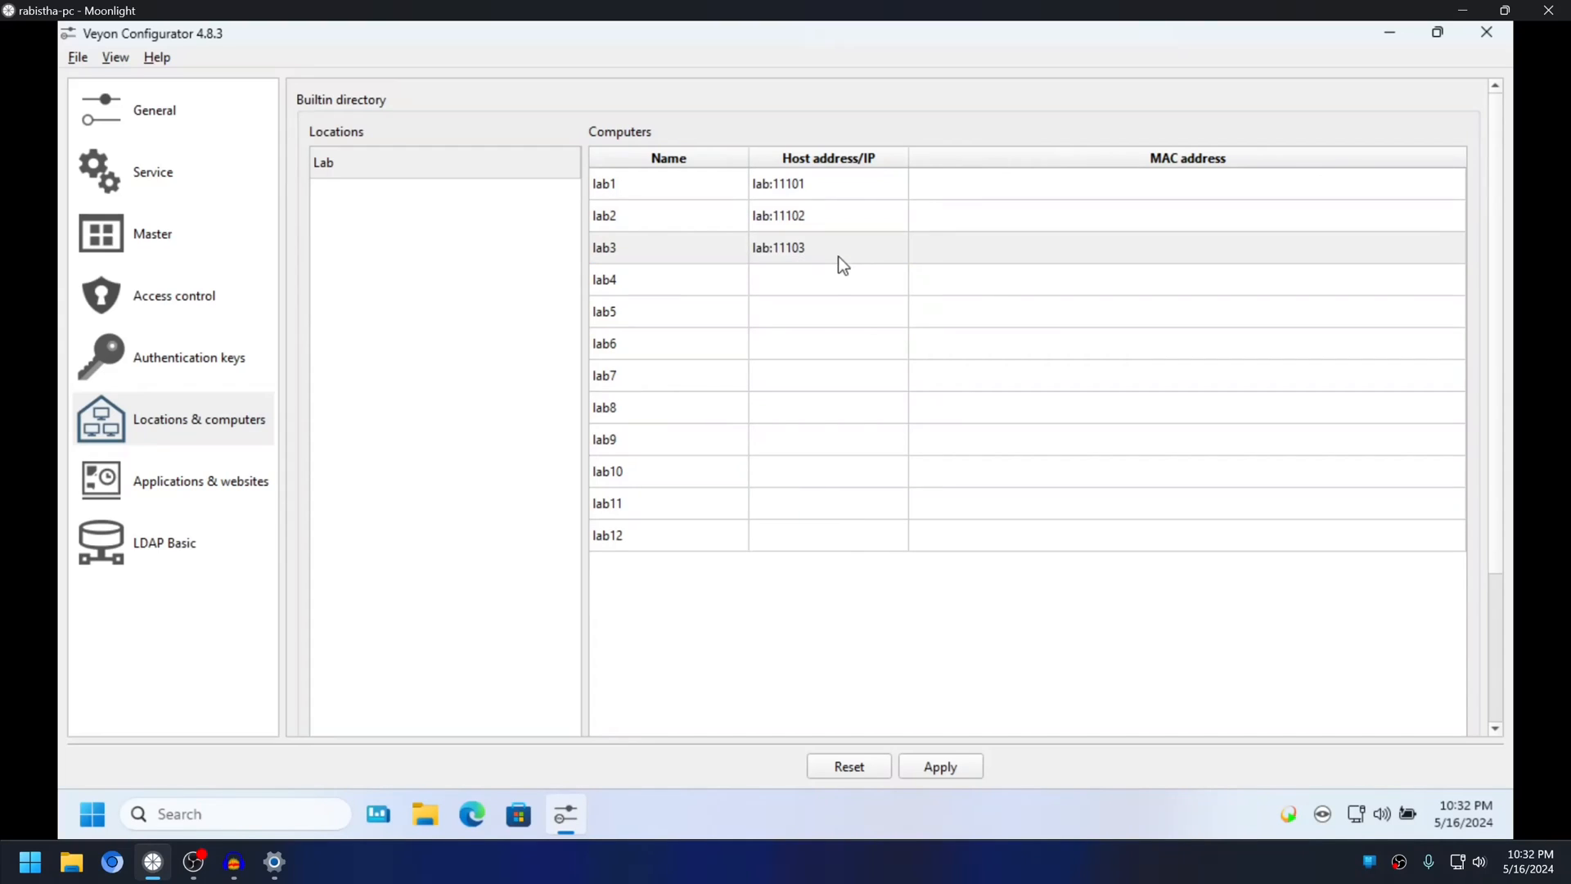
pyautogui.write('lab:11104')
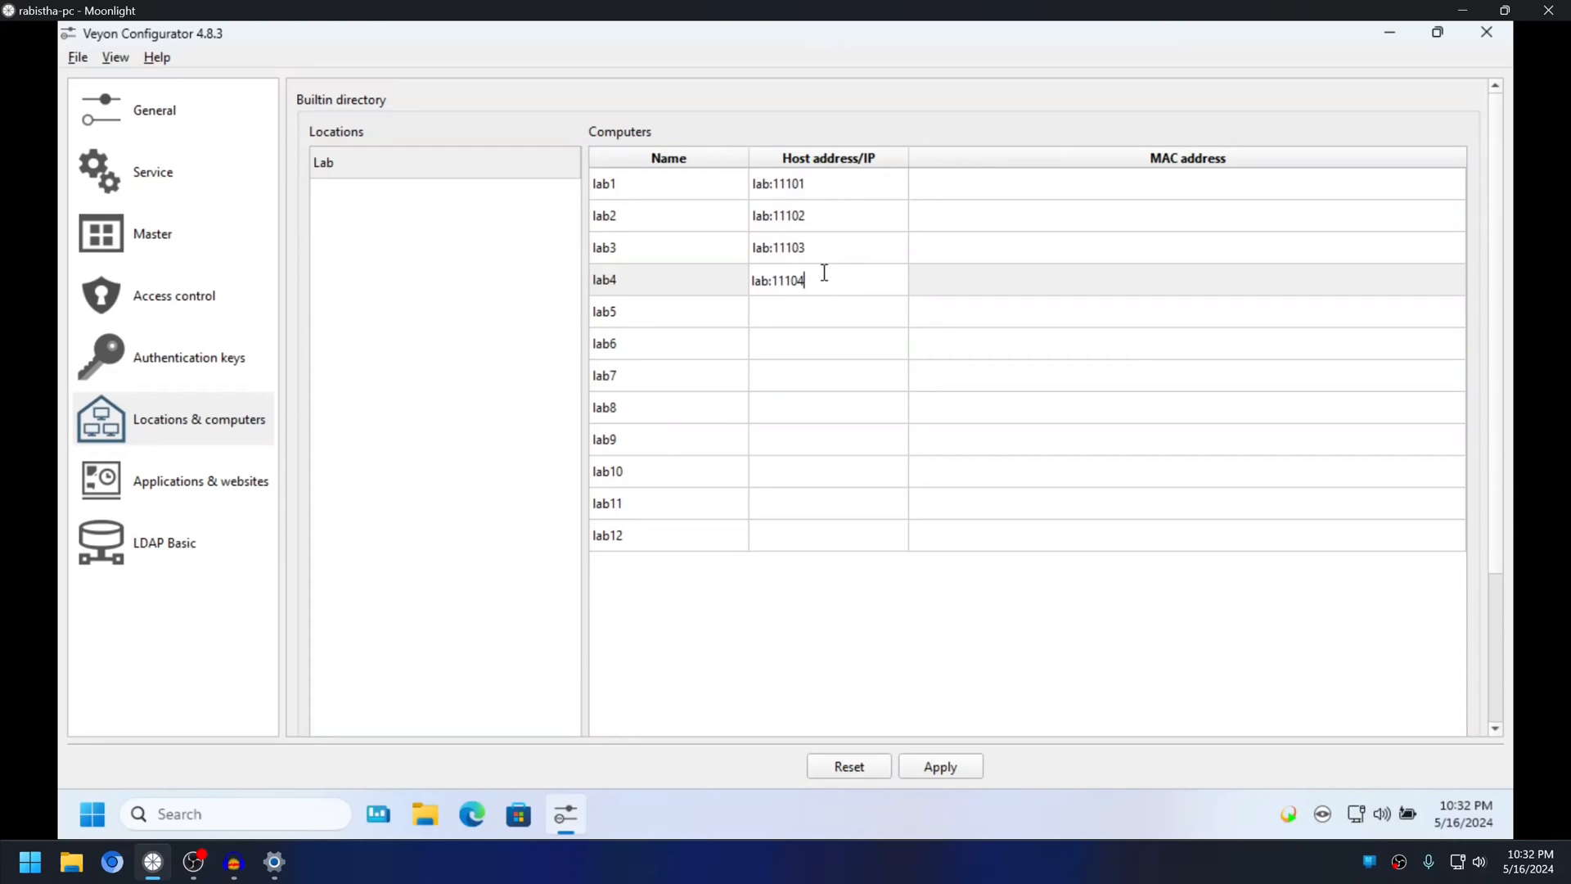
pyautogui.write('lab:11105')
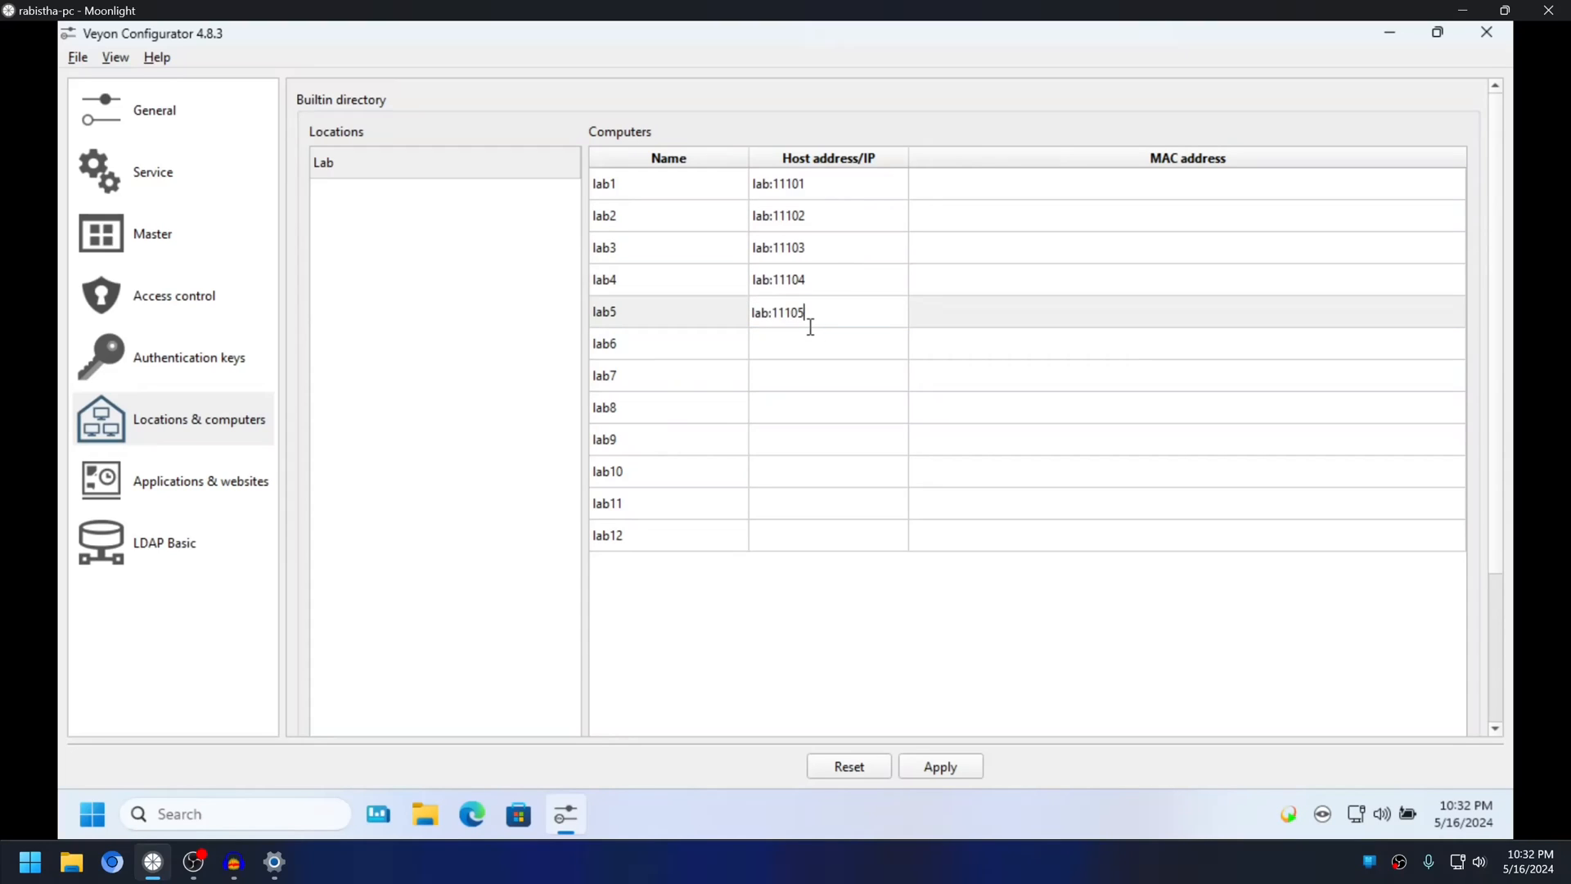
pyautogui.write('lab:11106')
pyautogui.click(828, 536)
pyautogui.write('lab:11112')
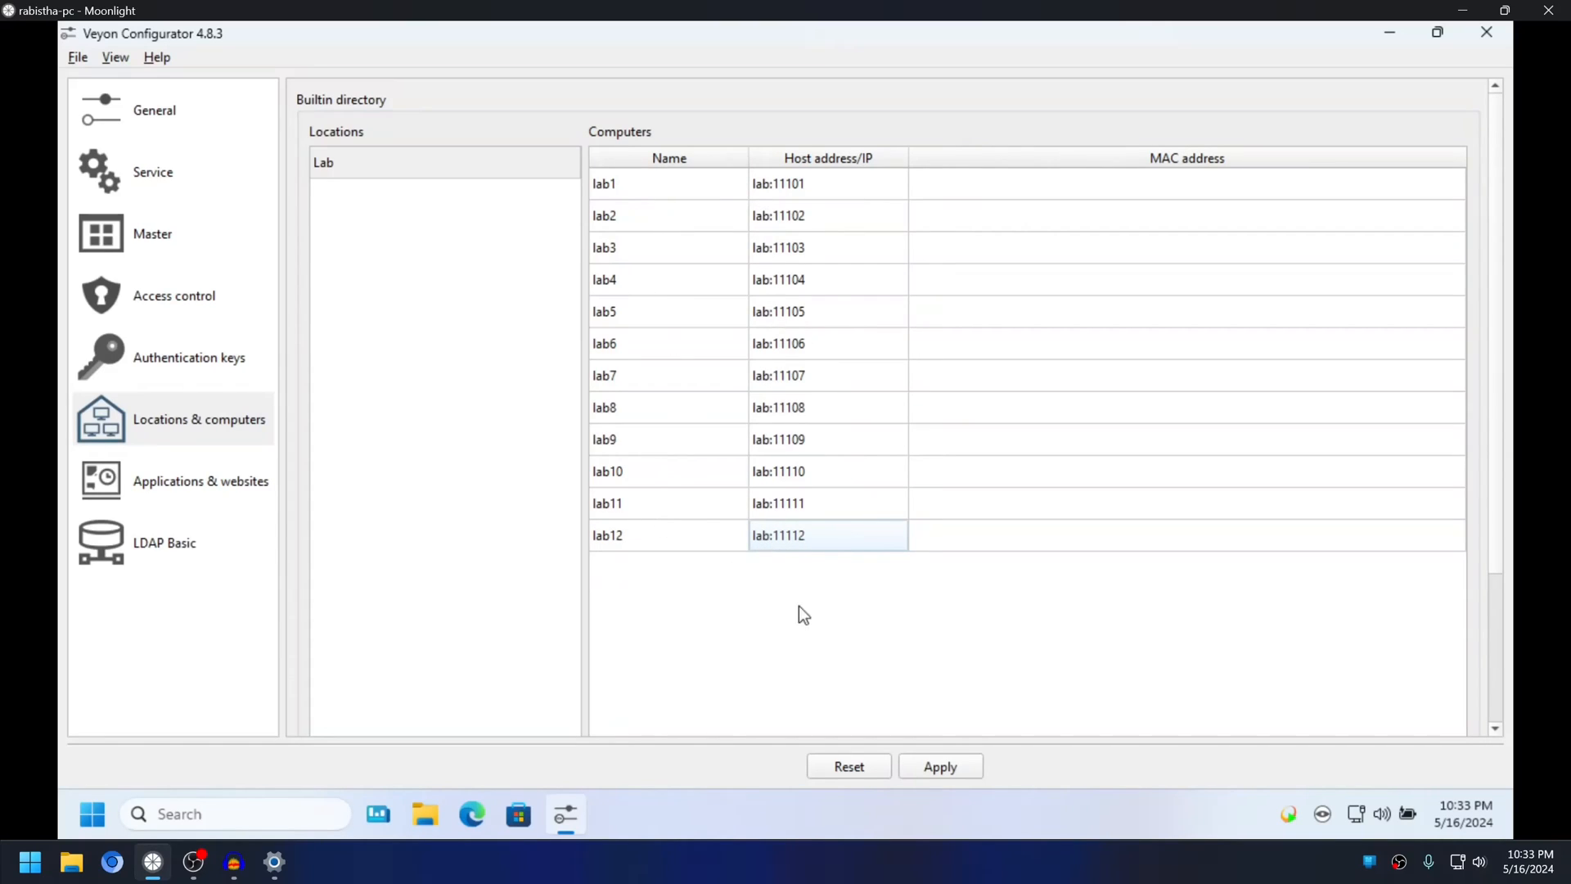
# Apply the settings, restart the Veyon service and close the configurator.
pyautogui.click(941, 766)
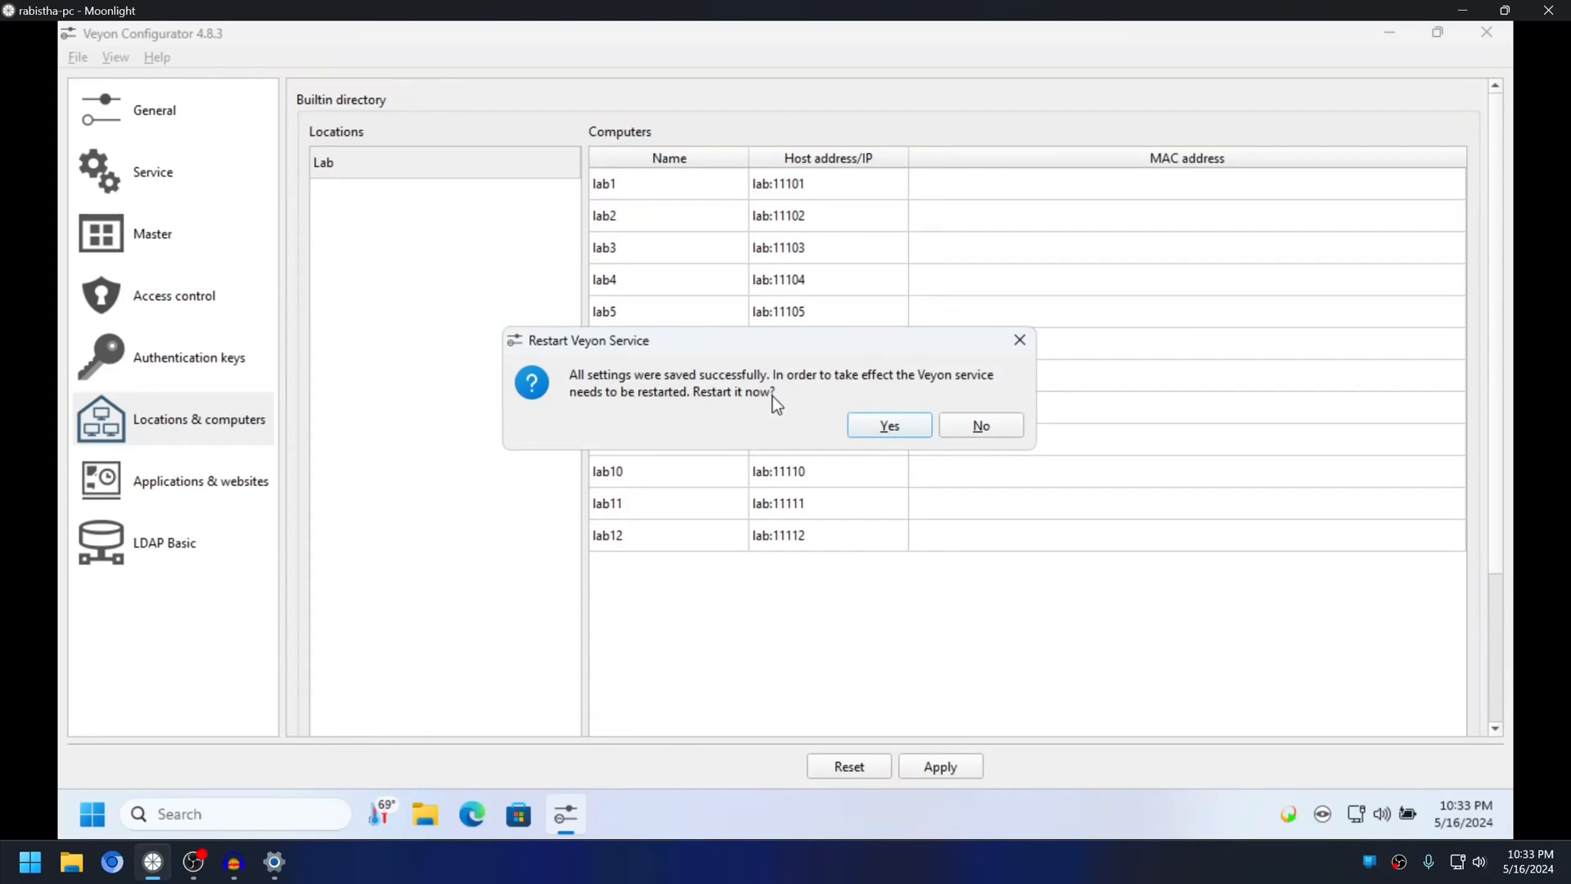
pyautogui.click(888, 425)
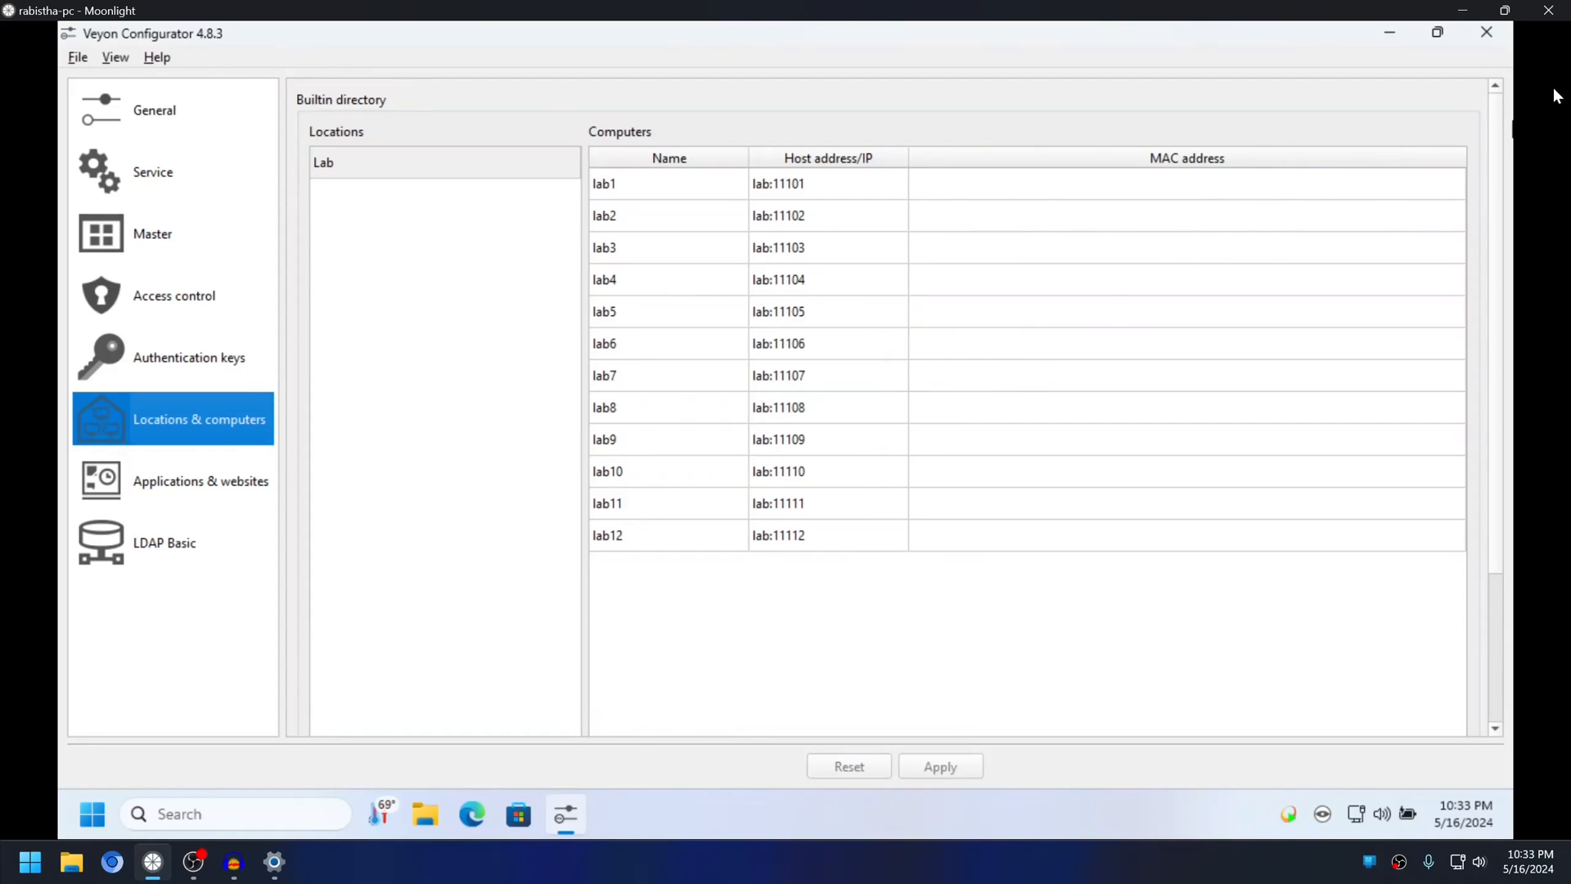
pyautogui.click(1486, 31)
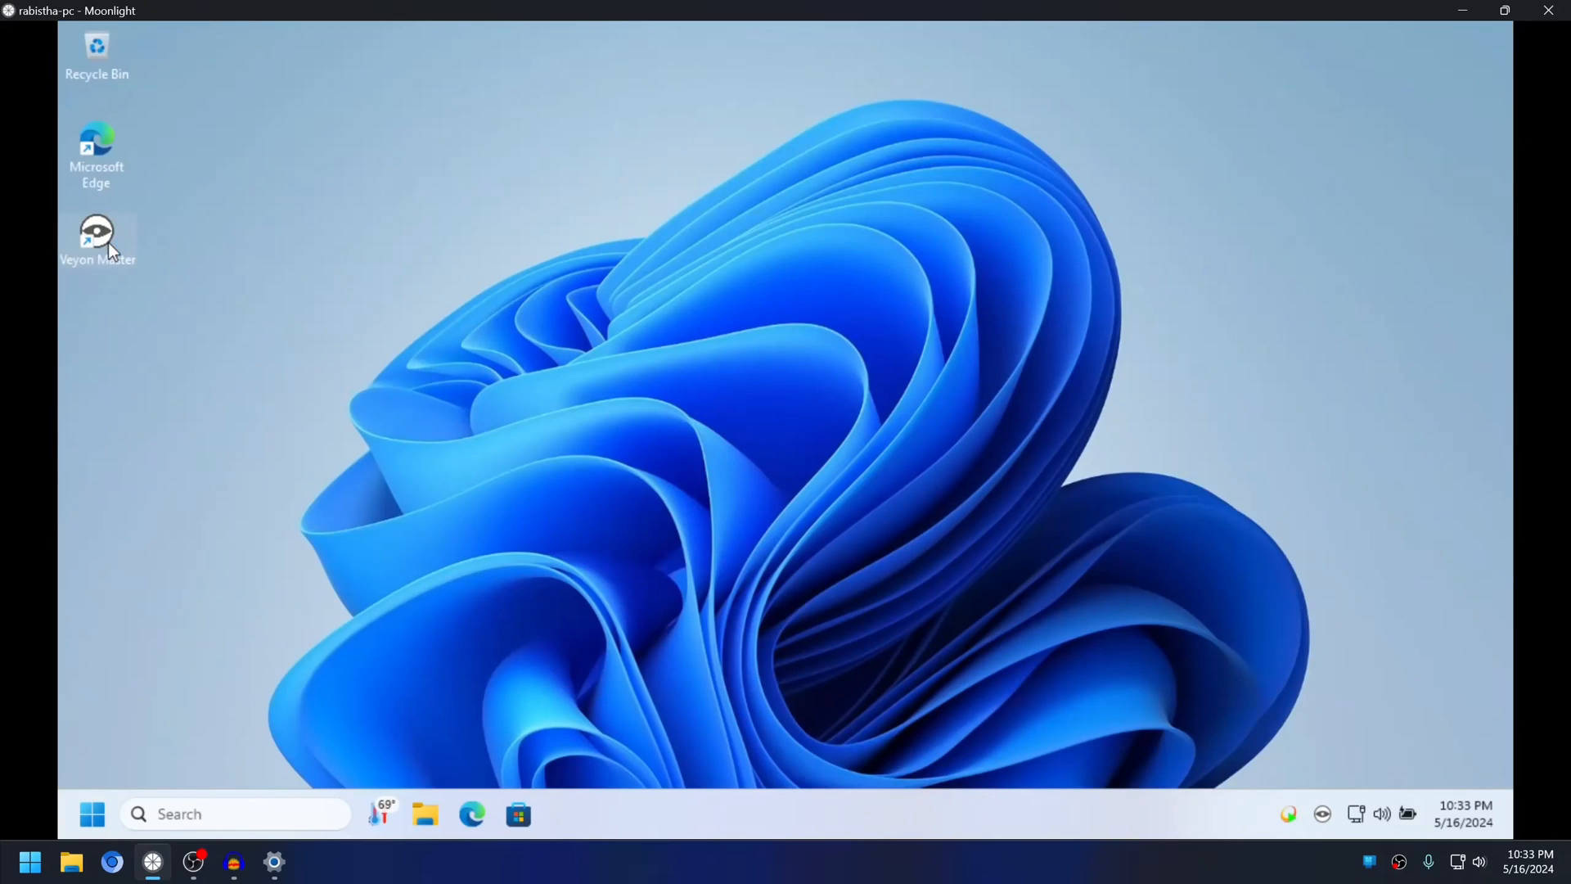
# Launch Veyon Master on the streamed host and log on at the authentication prompt.
pyautogui.doubleClick(95, 232)
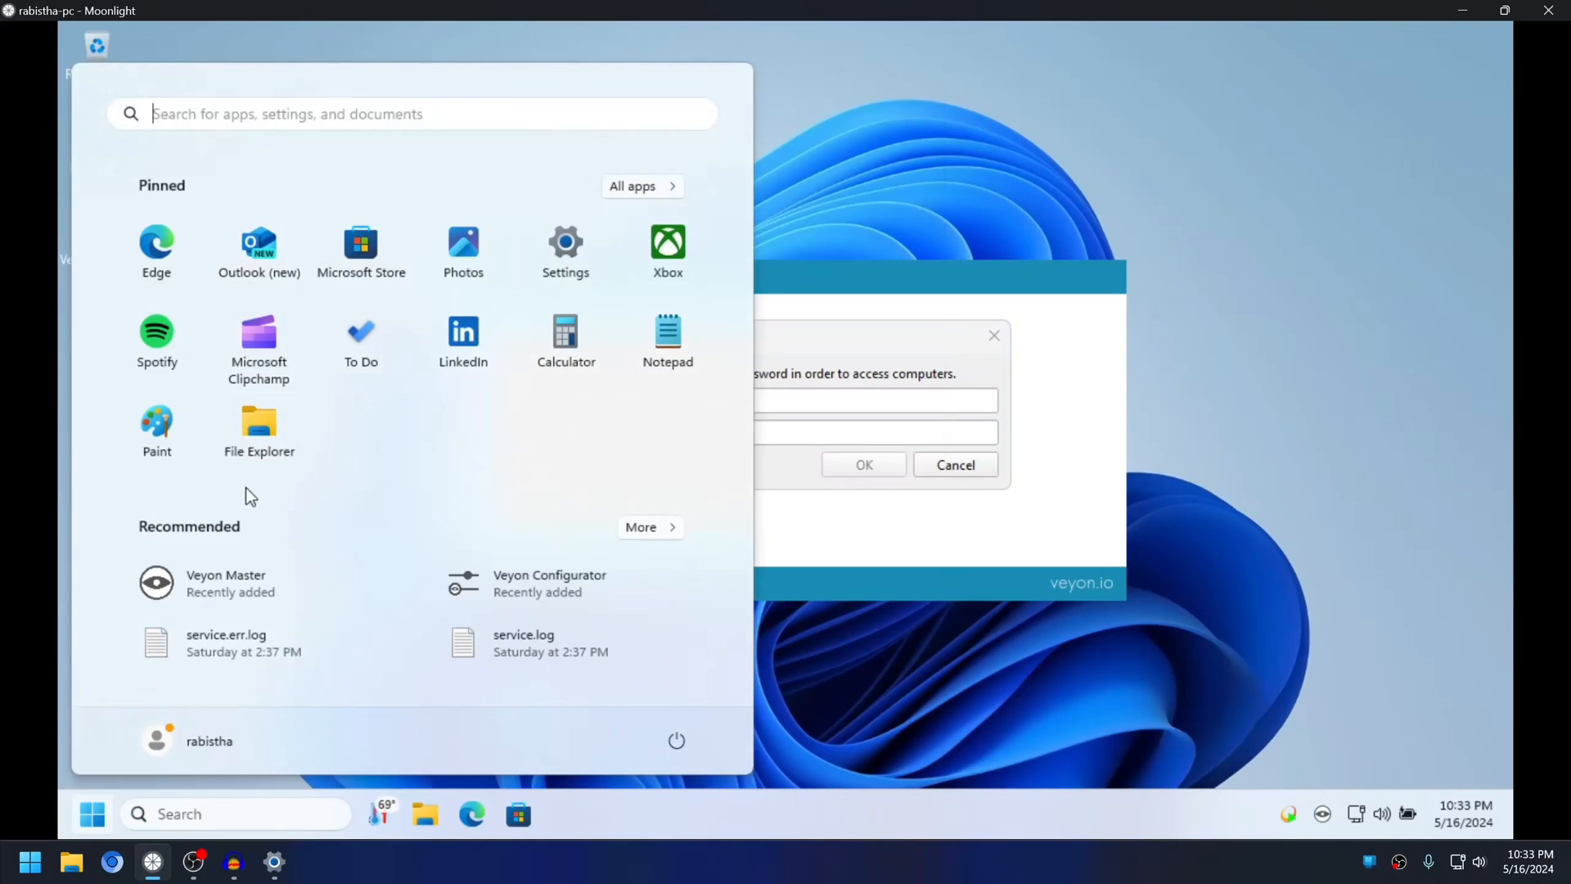
pyautogui.click(812, 432)
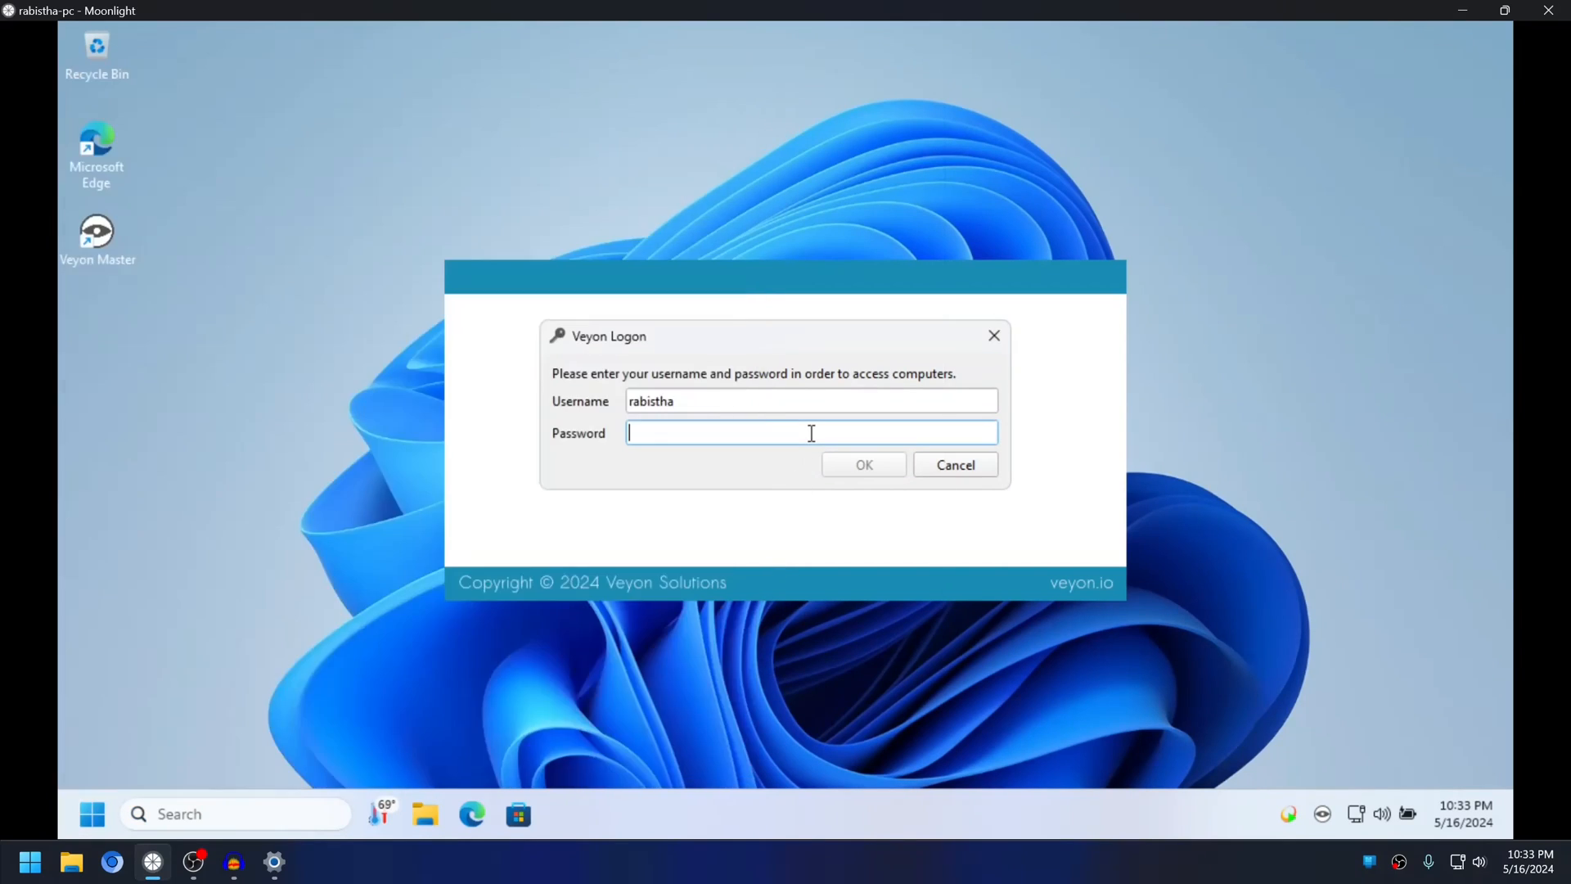
pyautogui.click(864, 465)
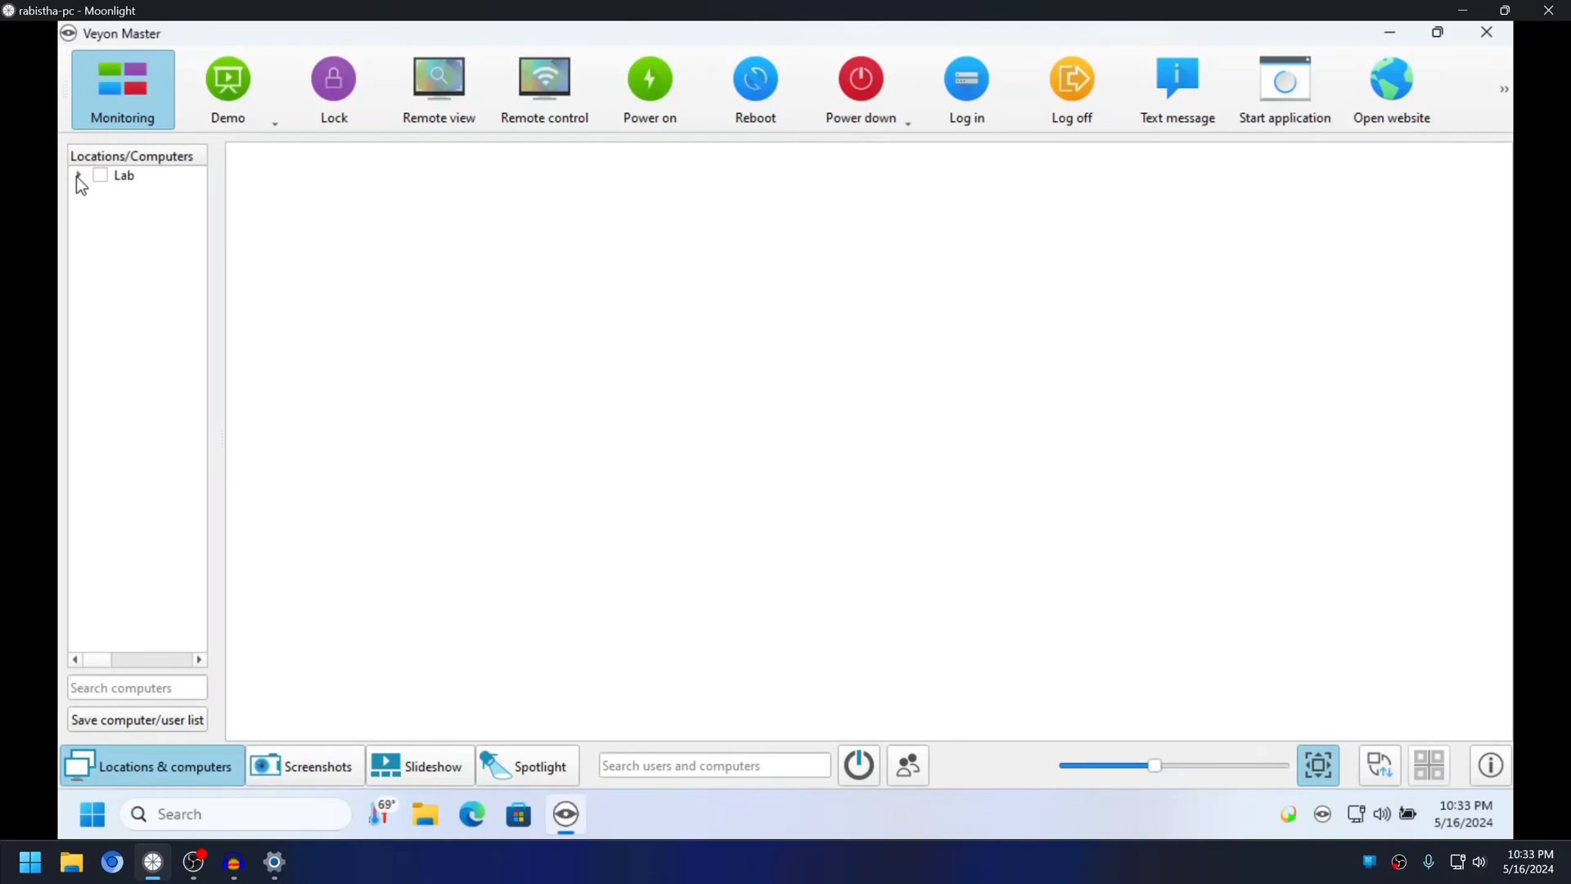
# Expand the Lab location and check it so all twelve computers appear as monitoring tiles.
pyautogui.click(78, 175)
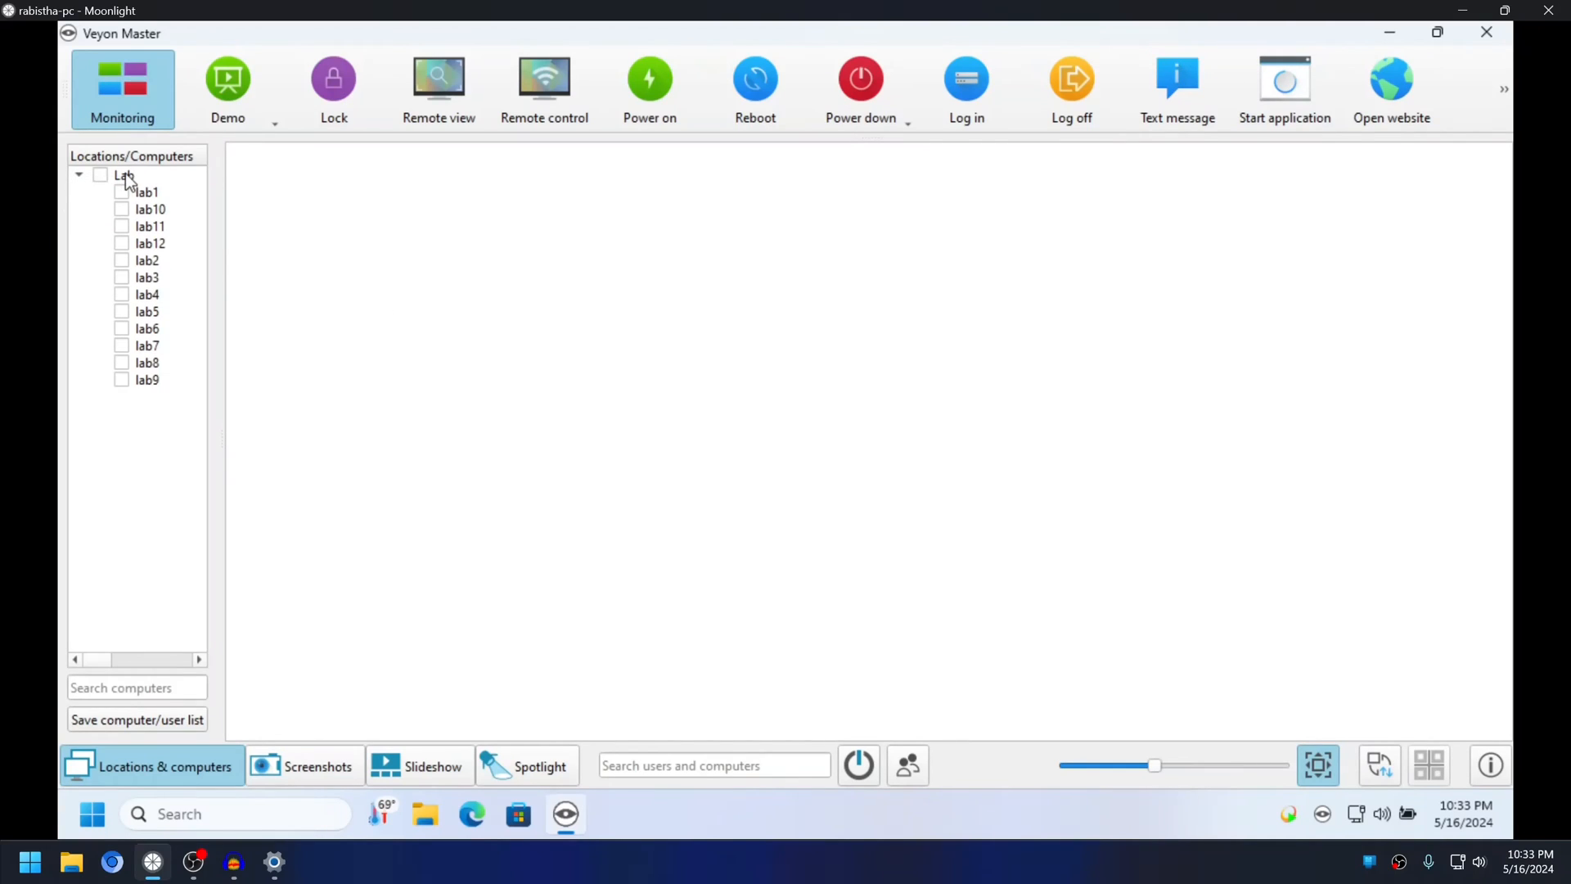
pyautogui.click(121, 173)
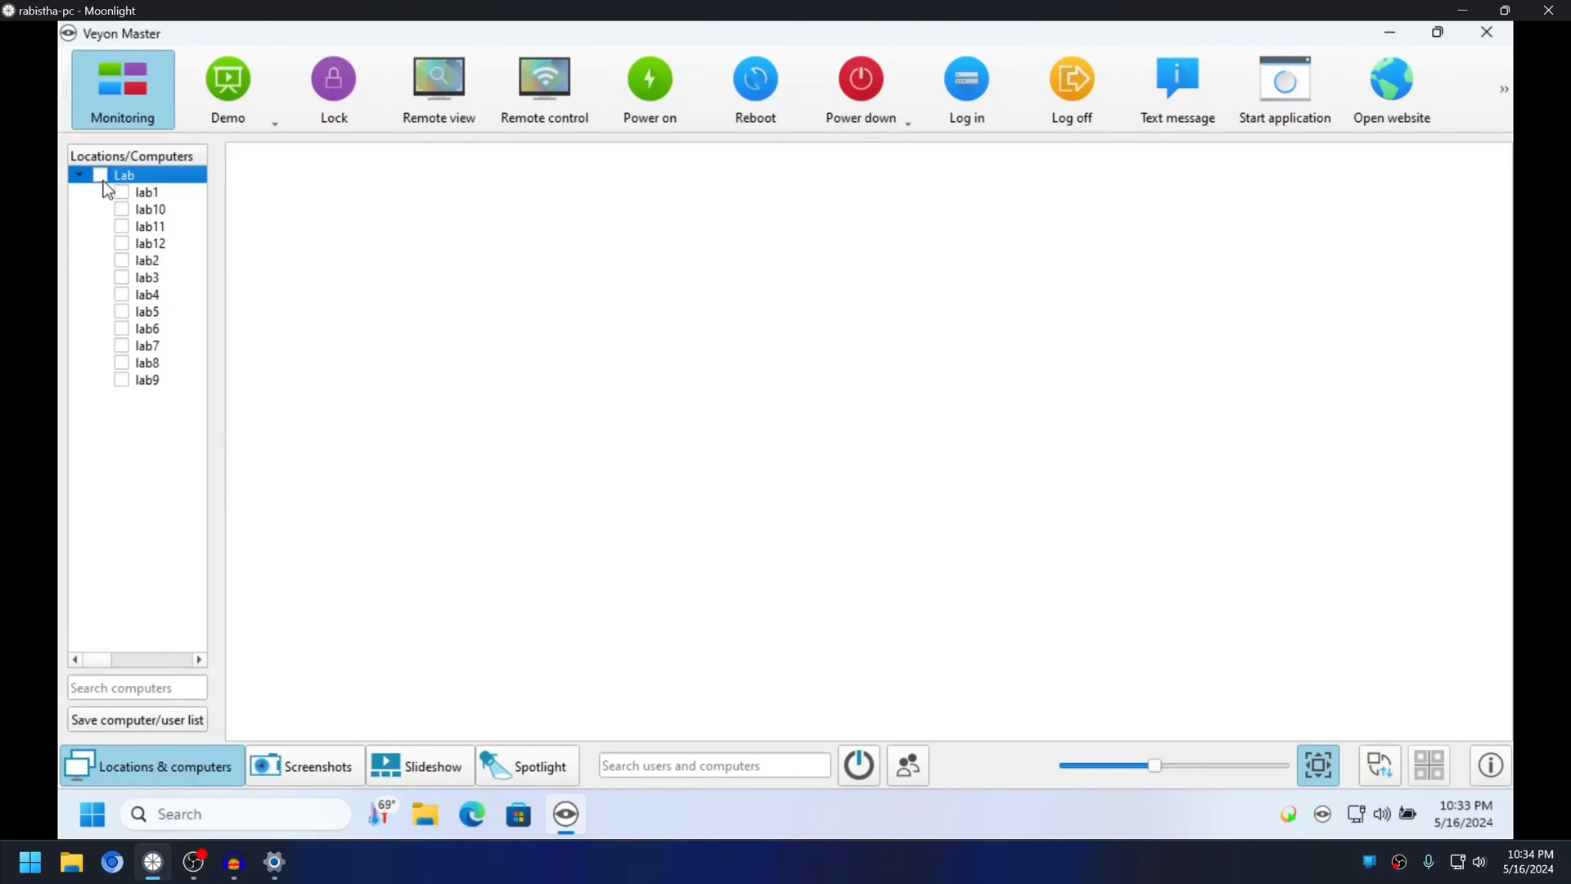
pyautogui.click(96, 174)
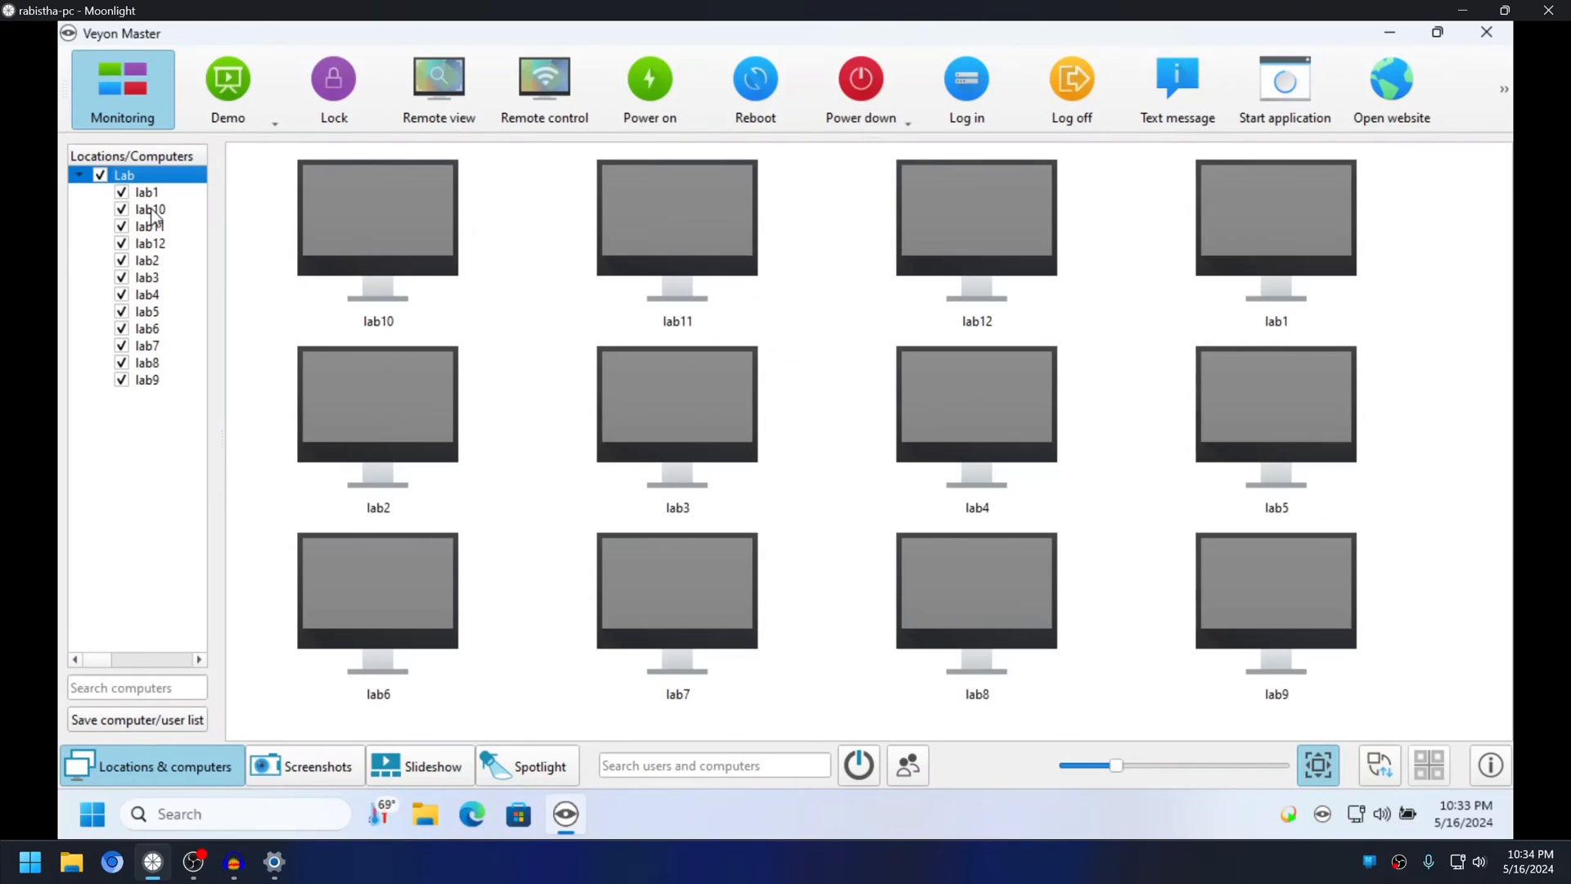
pyautogui.moveTo(193, 871)
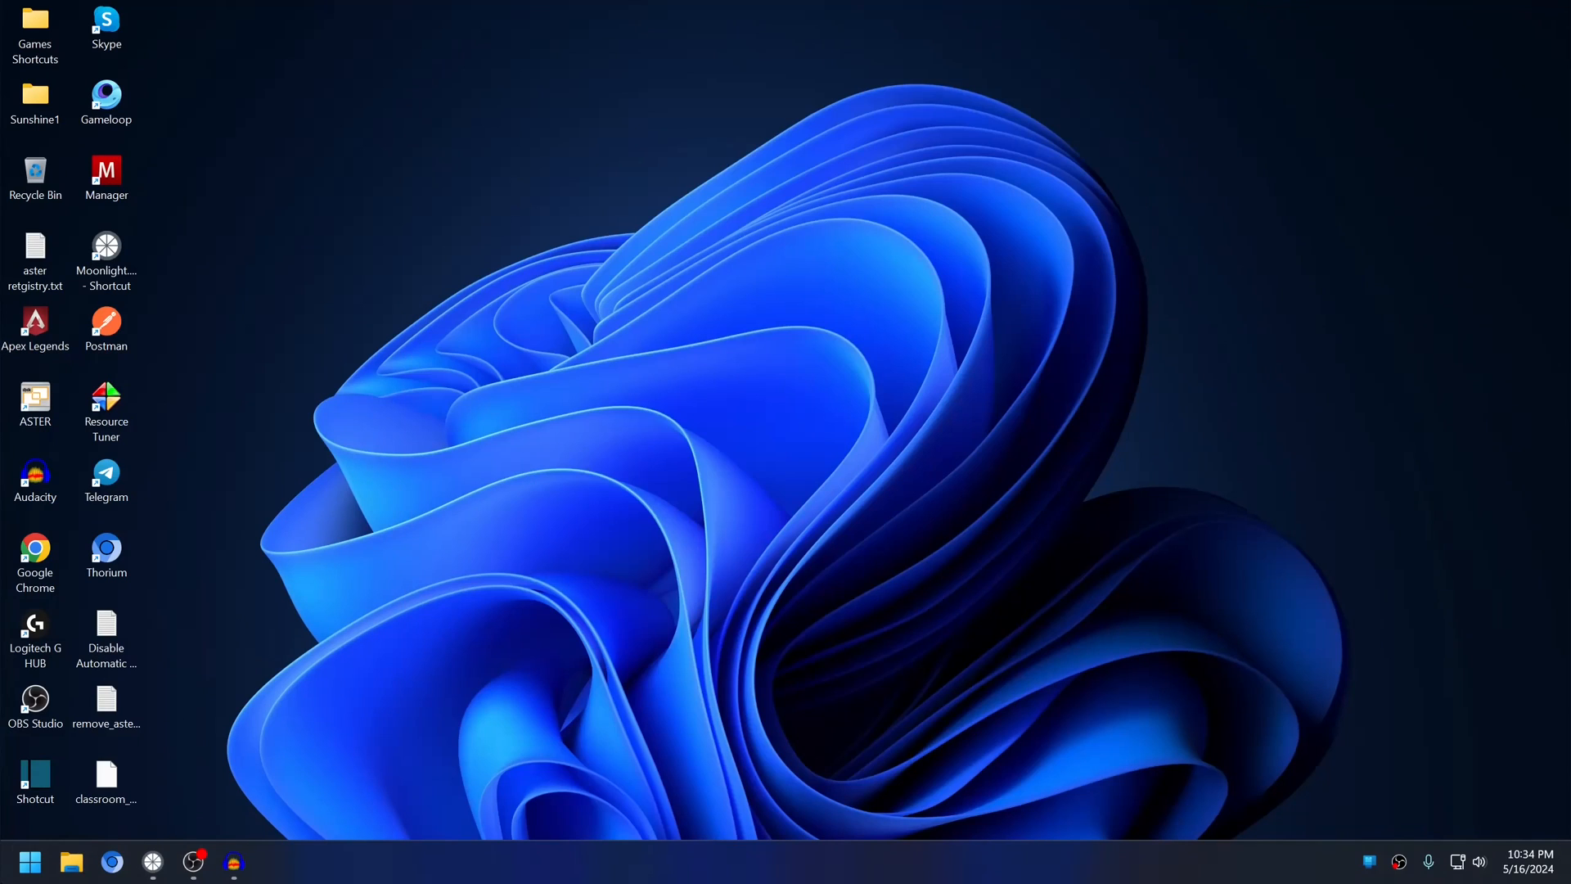
# Open Veyon Configurator from search and review the Authentication keys settings.
pyautogui.write('veyon Configurator')
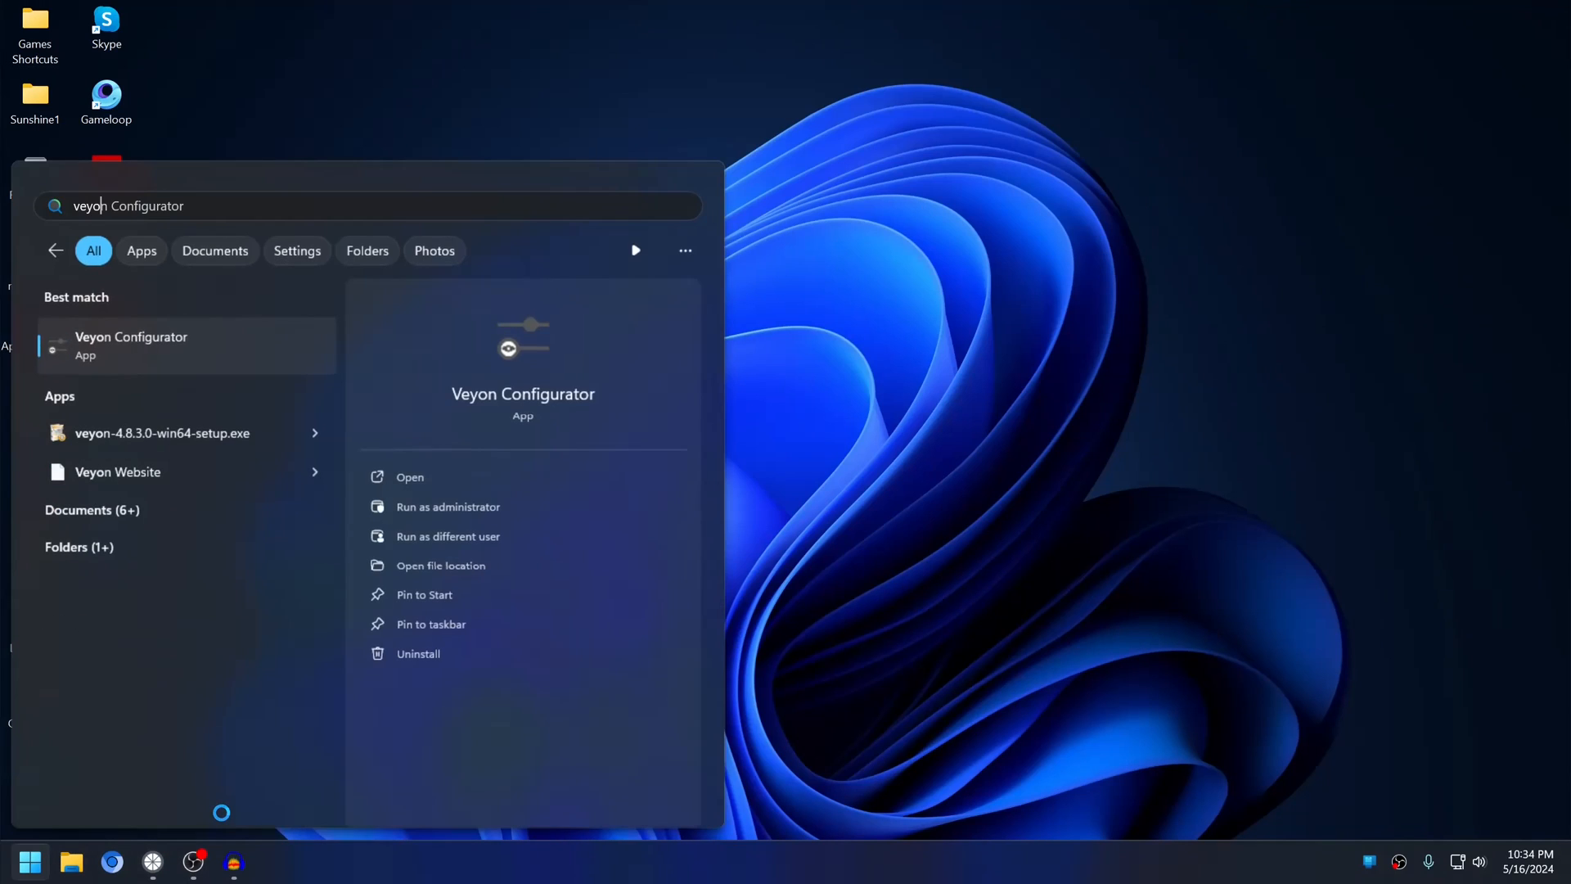
pyautogui.click(409, 478)
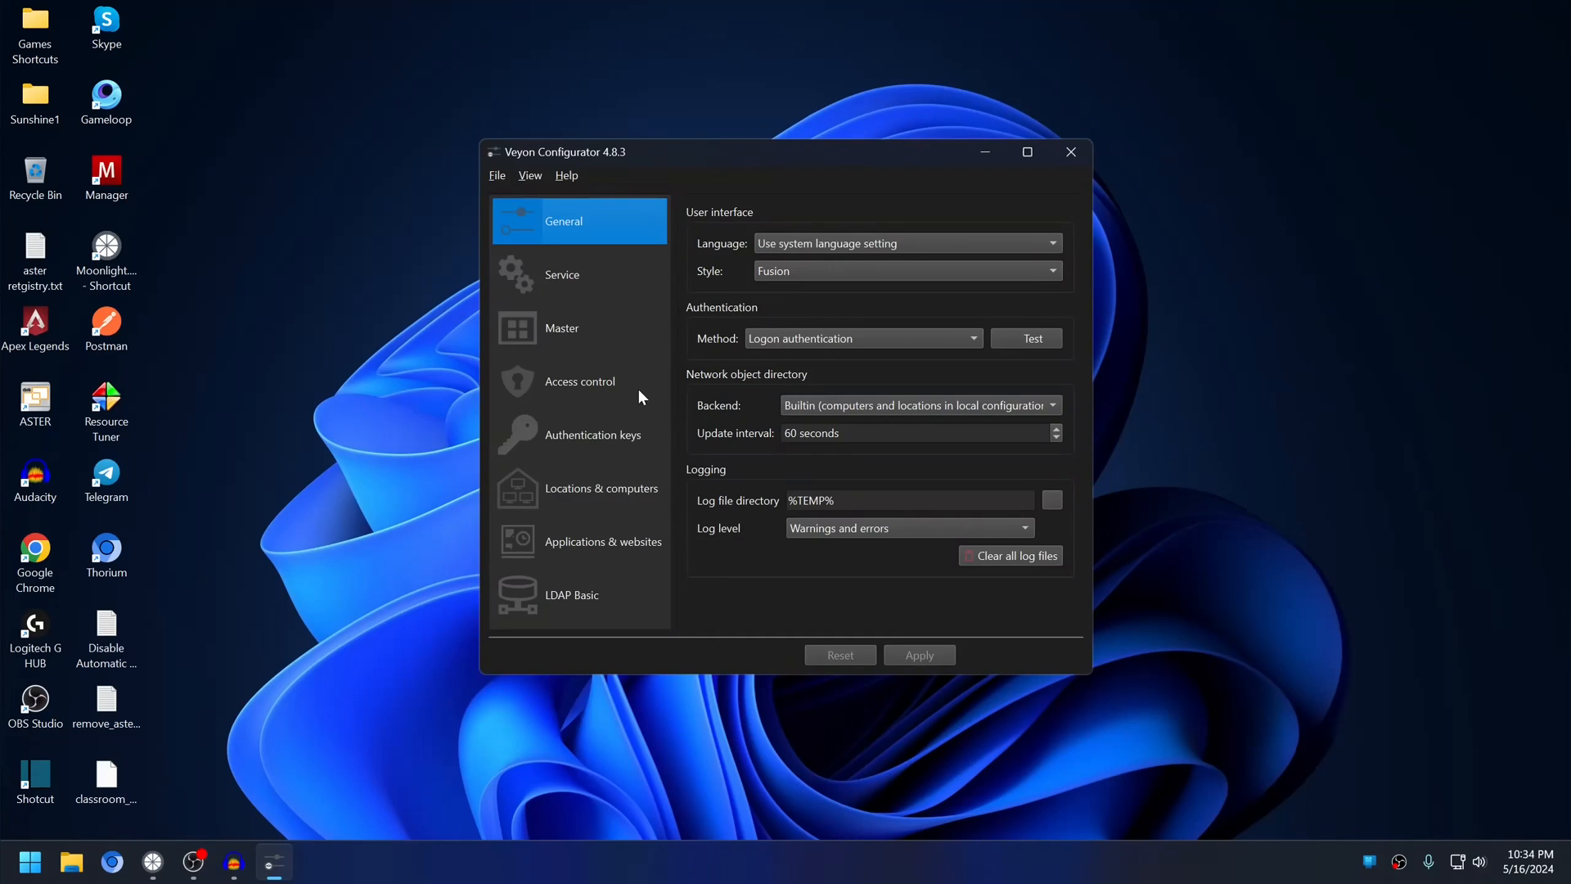
pyautogui.click(592, 436)
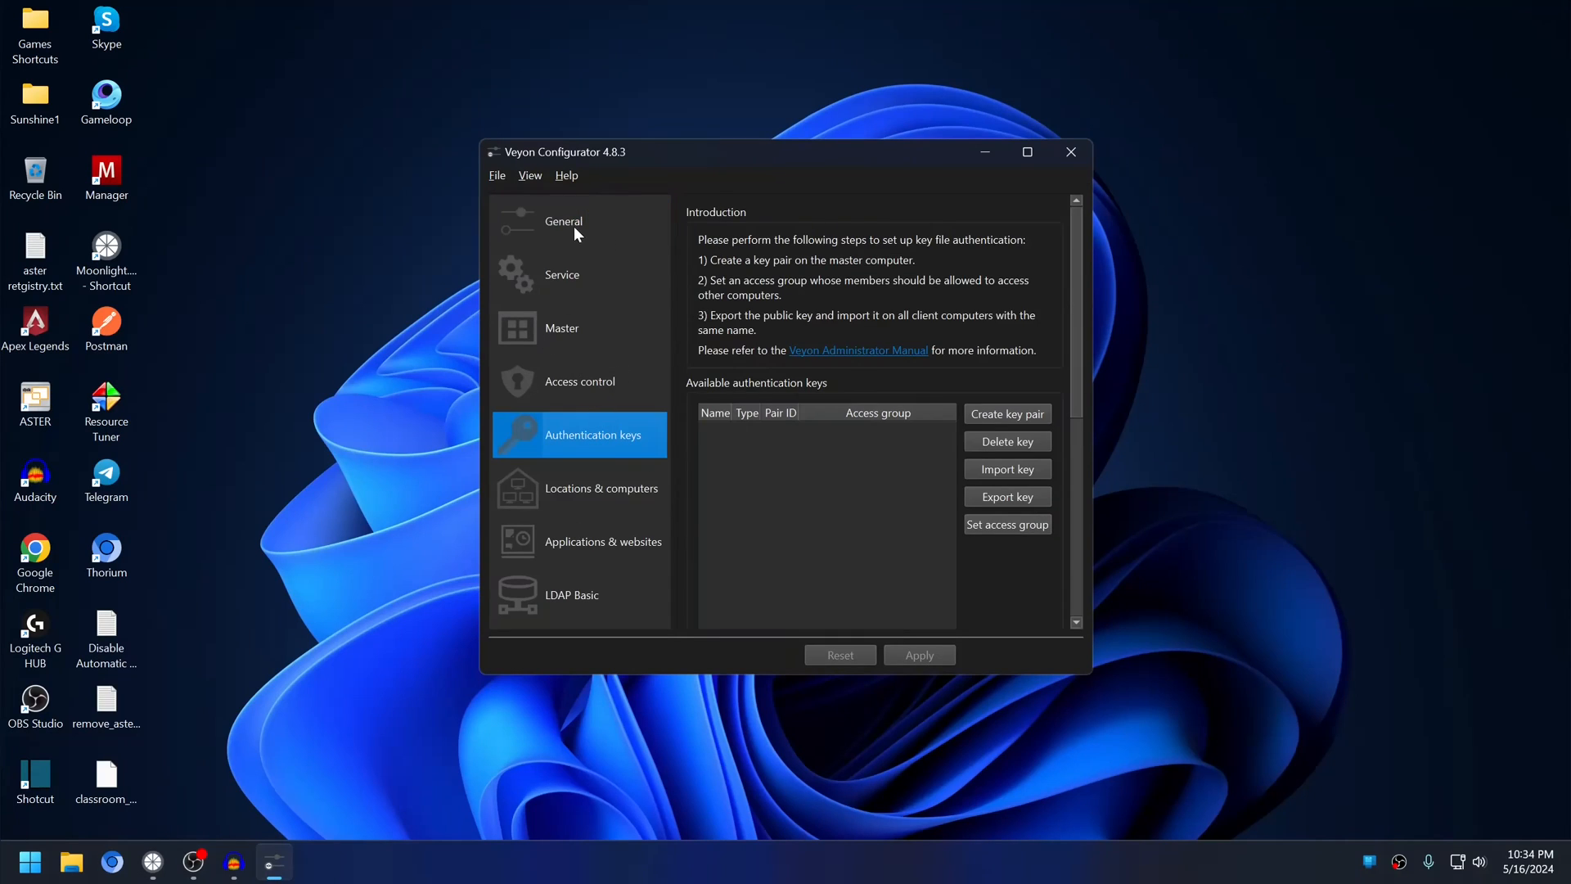
# Review Service settings, keeping Builtin VNC server (UltraVNC) as plugin, then close the configurator.
pyautogui.click(563, 275)
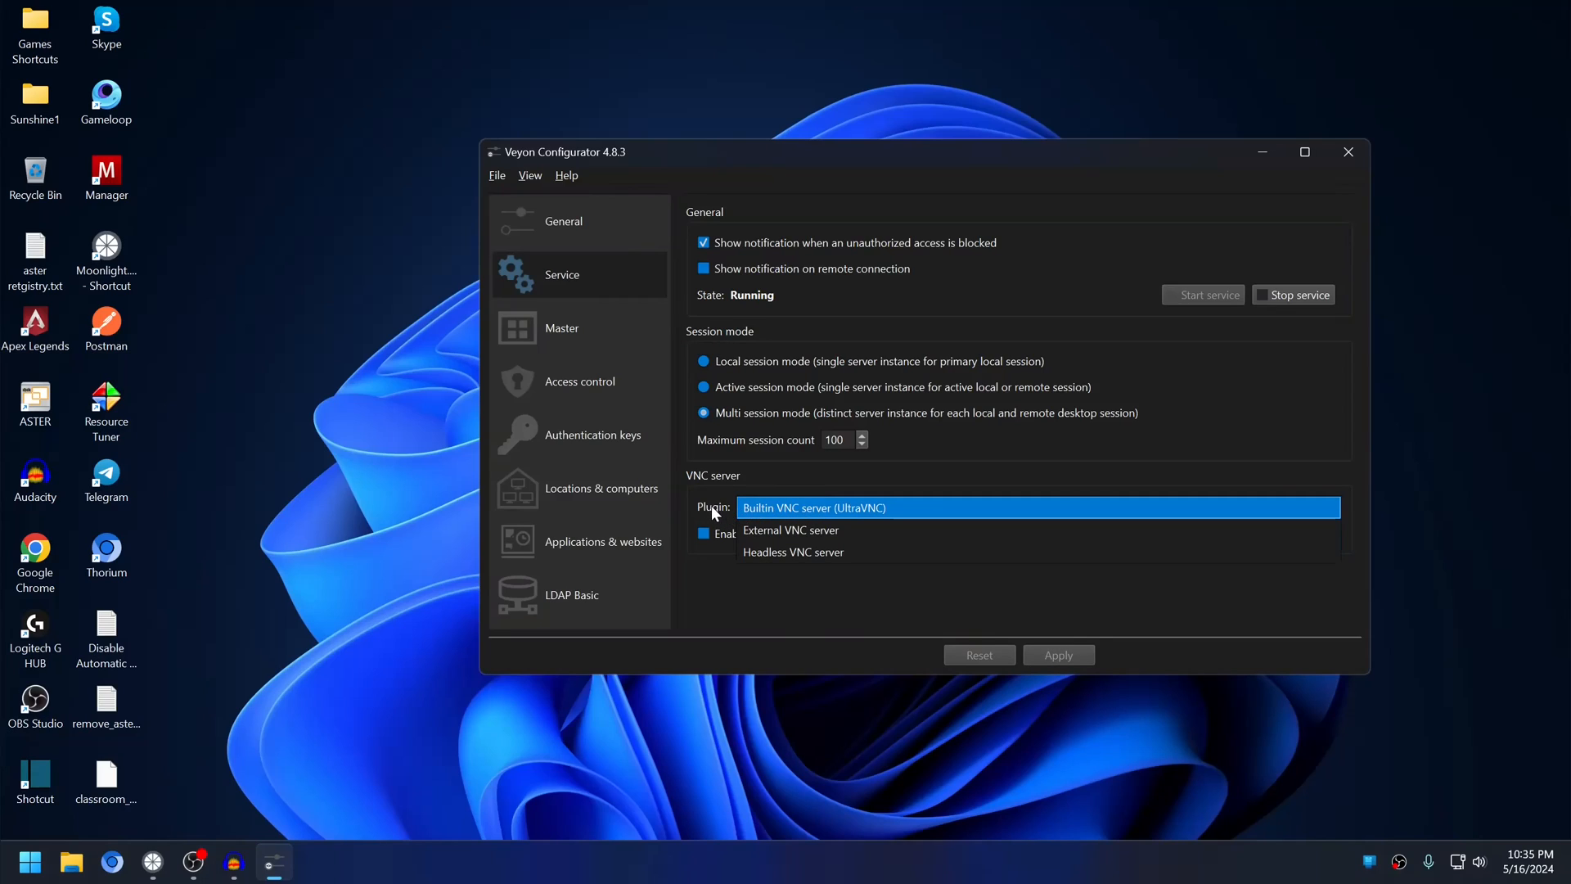
pyautogui.moveTo(769, 518)
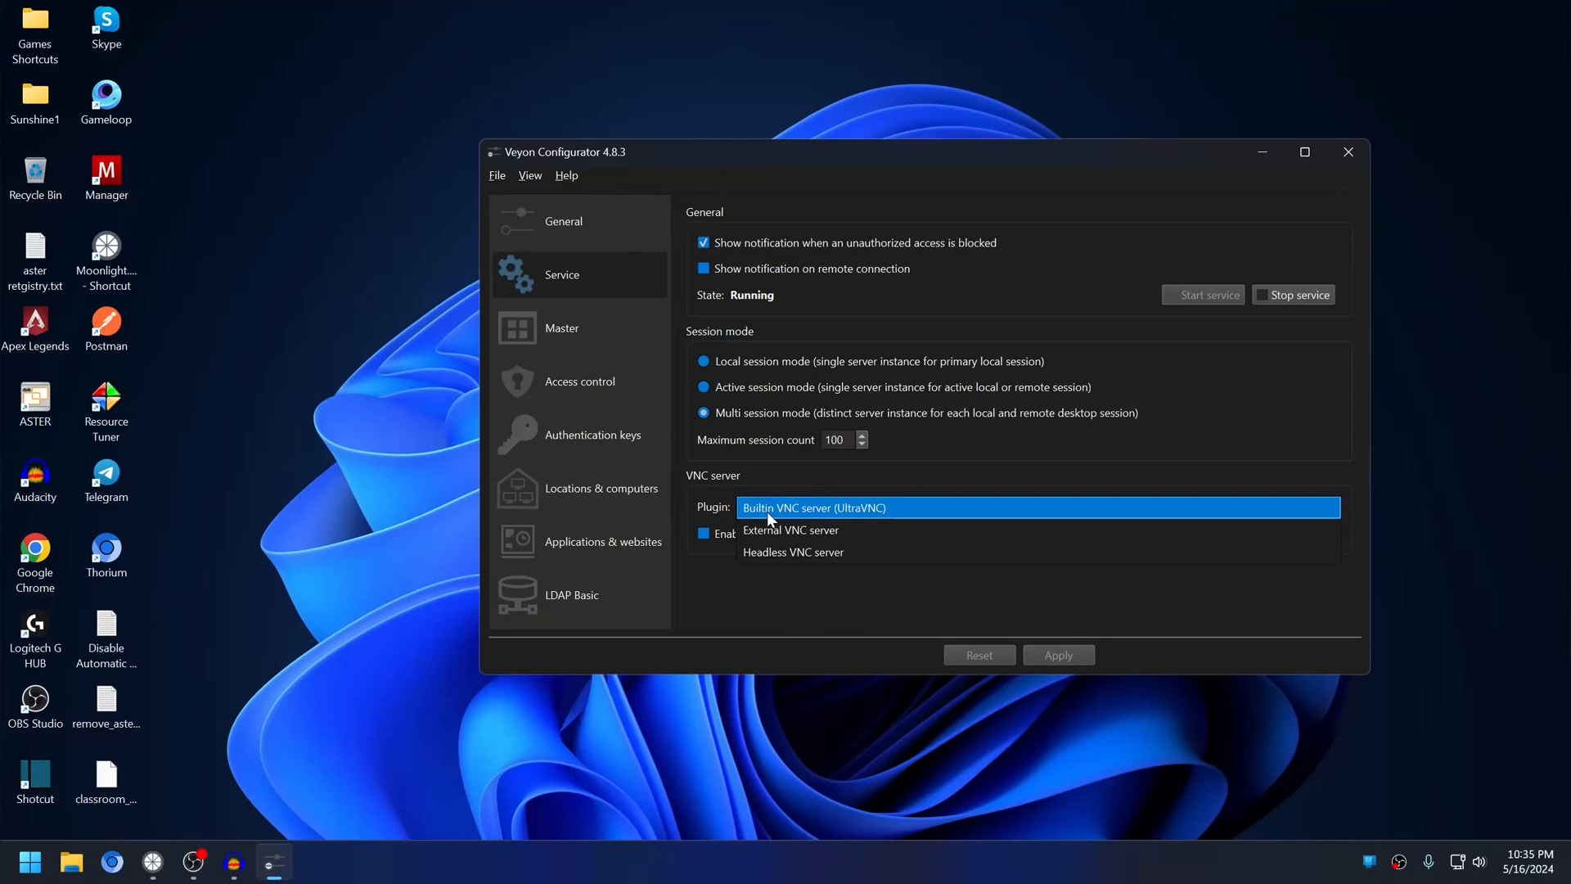
pyautogui.click(812, 508)
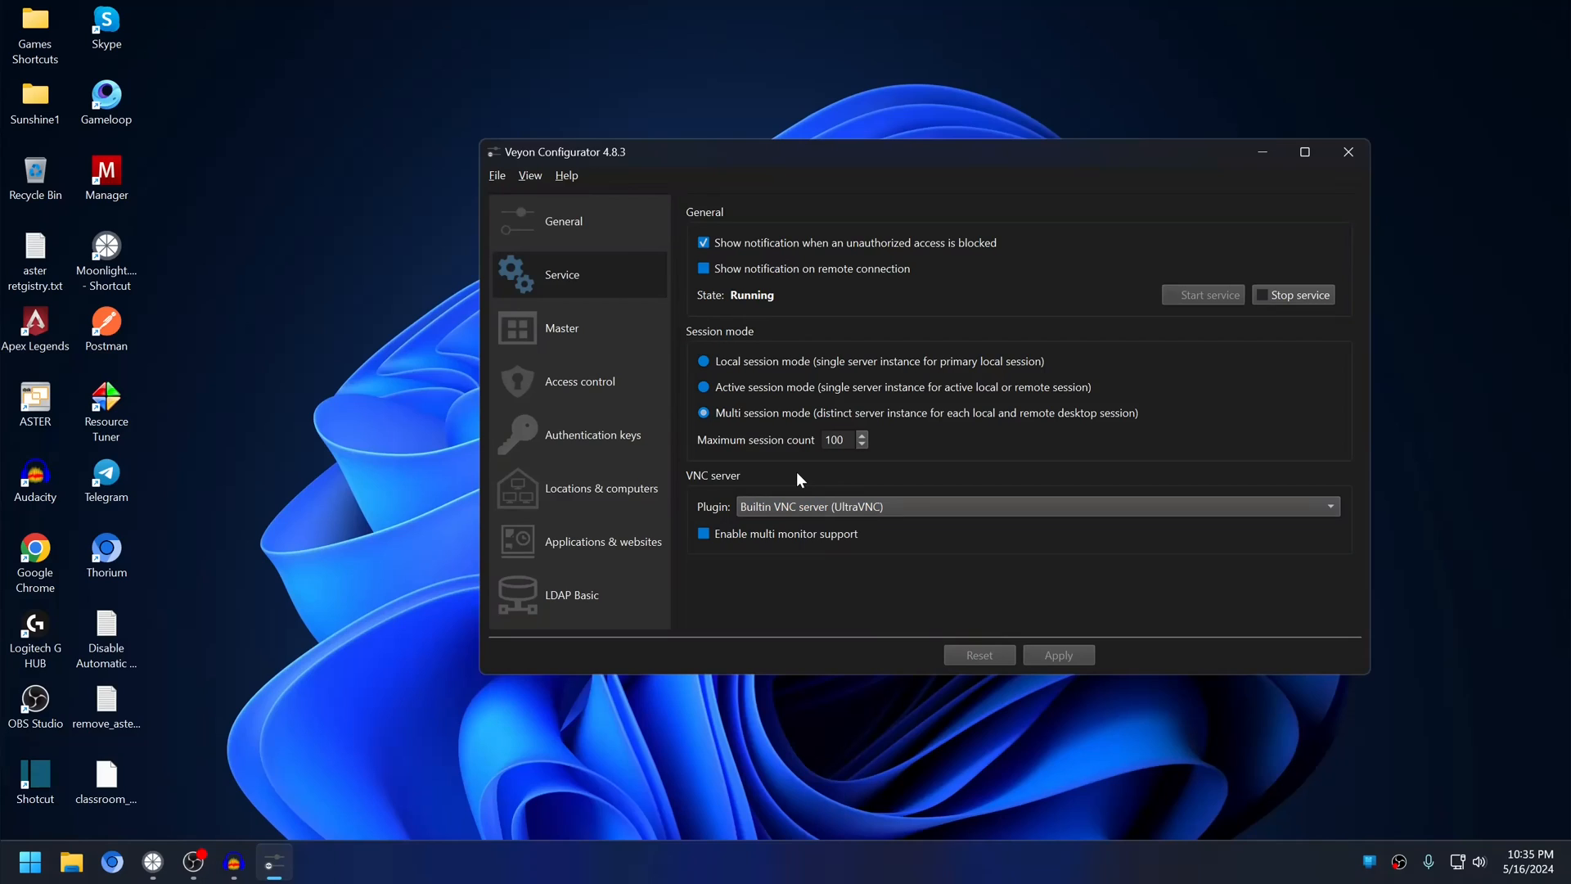
pyautogui.moveTo(825, 481)
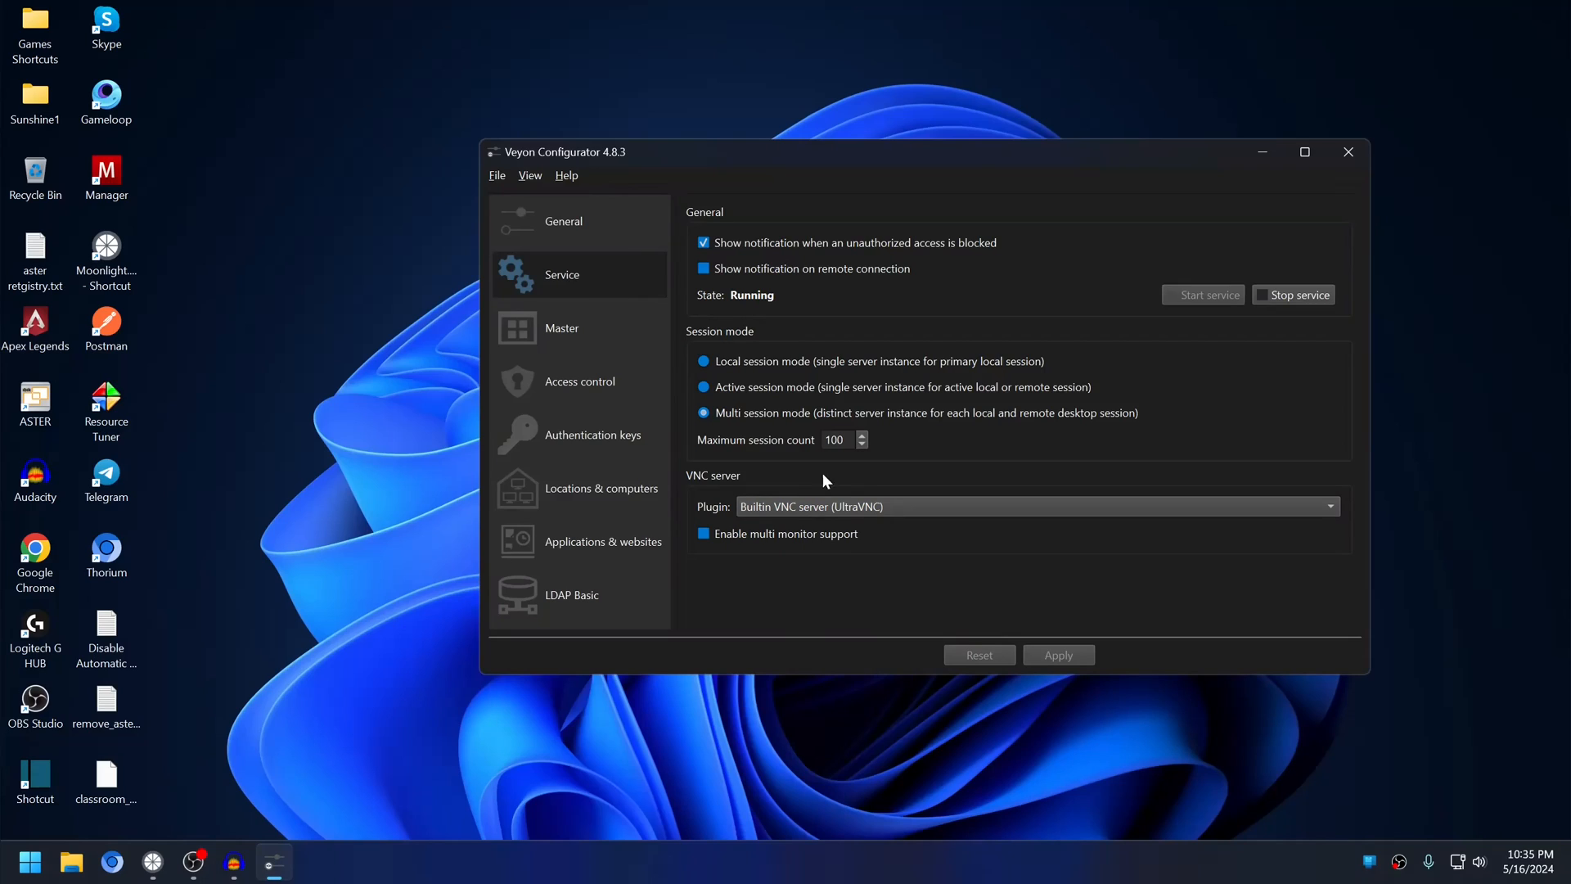
pyautogui.click(1349, 153)
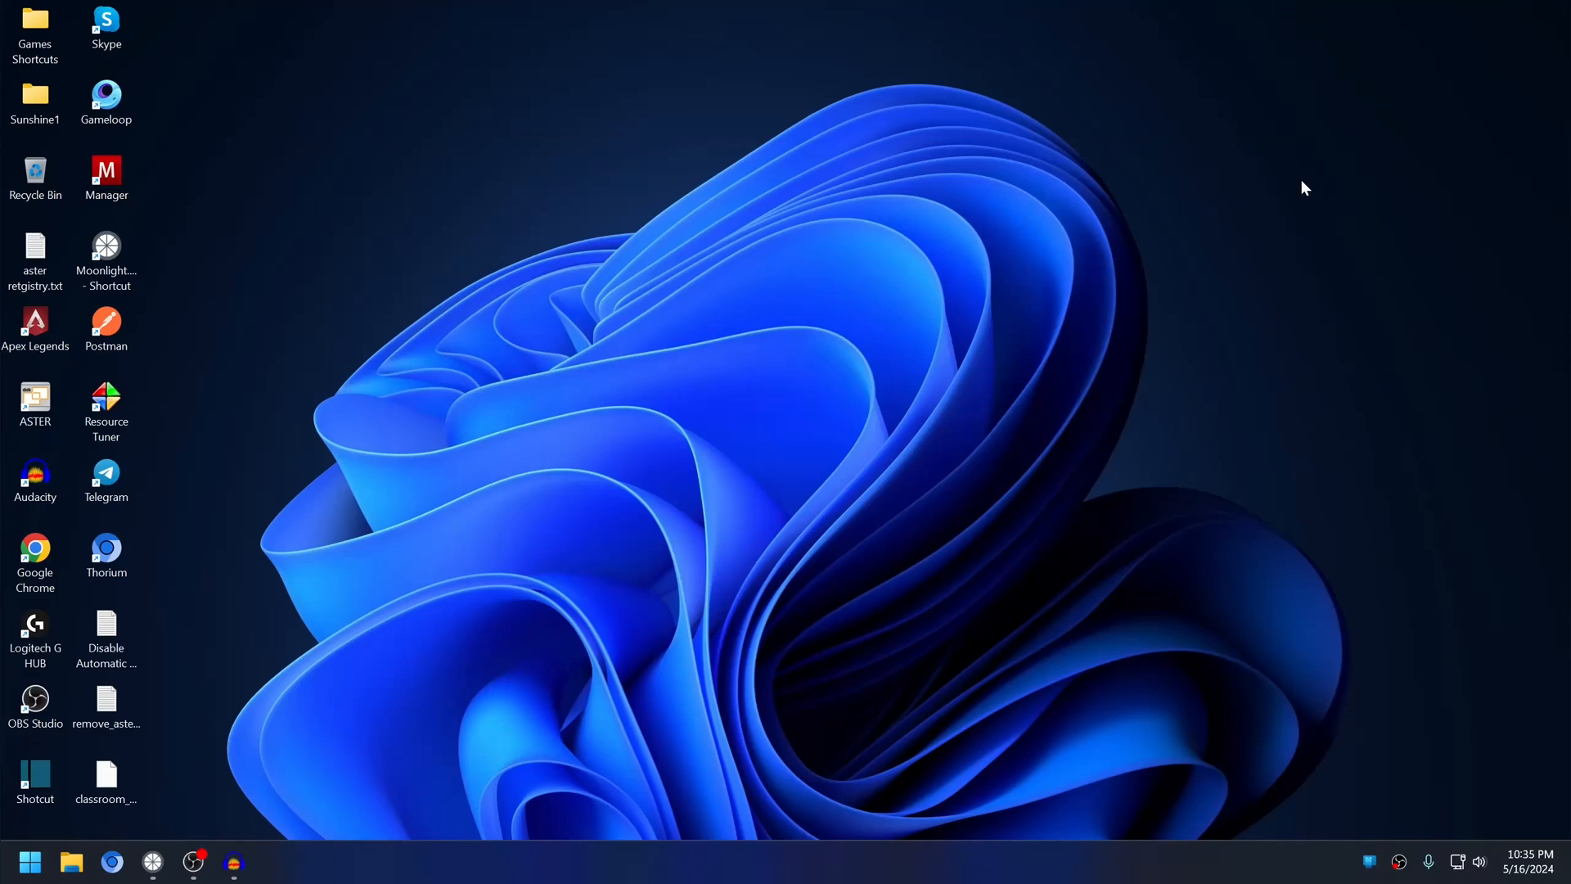
pyautogui.moveTo(481, 783)
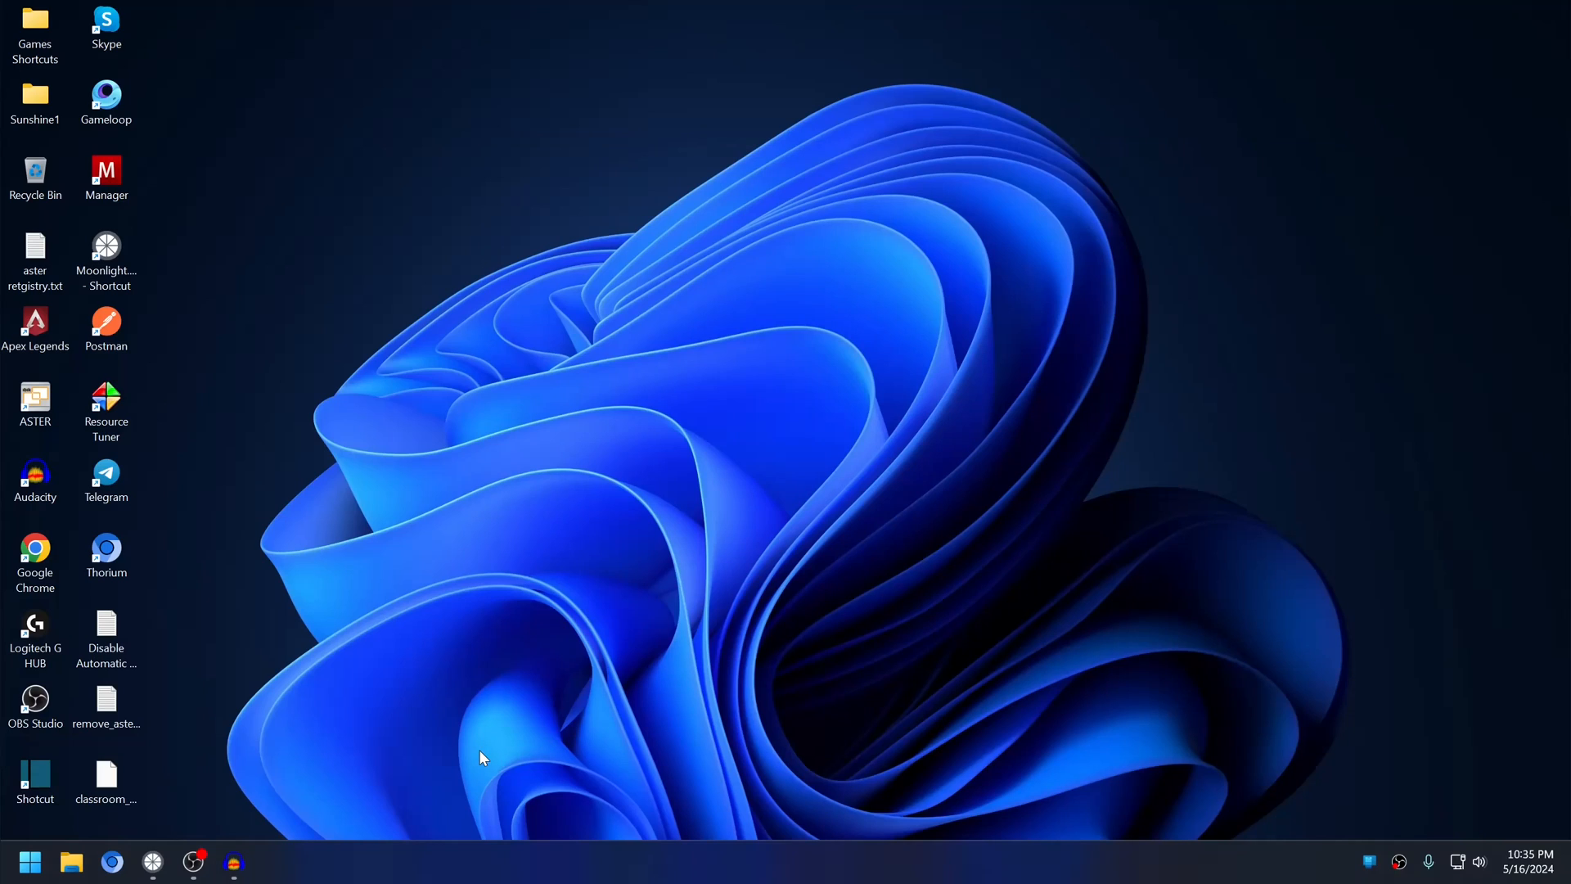
# Find 'Edit environment variables for your account' through Start search.
pyautogui.click(31, 854)
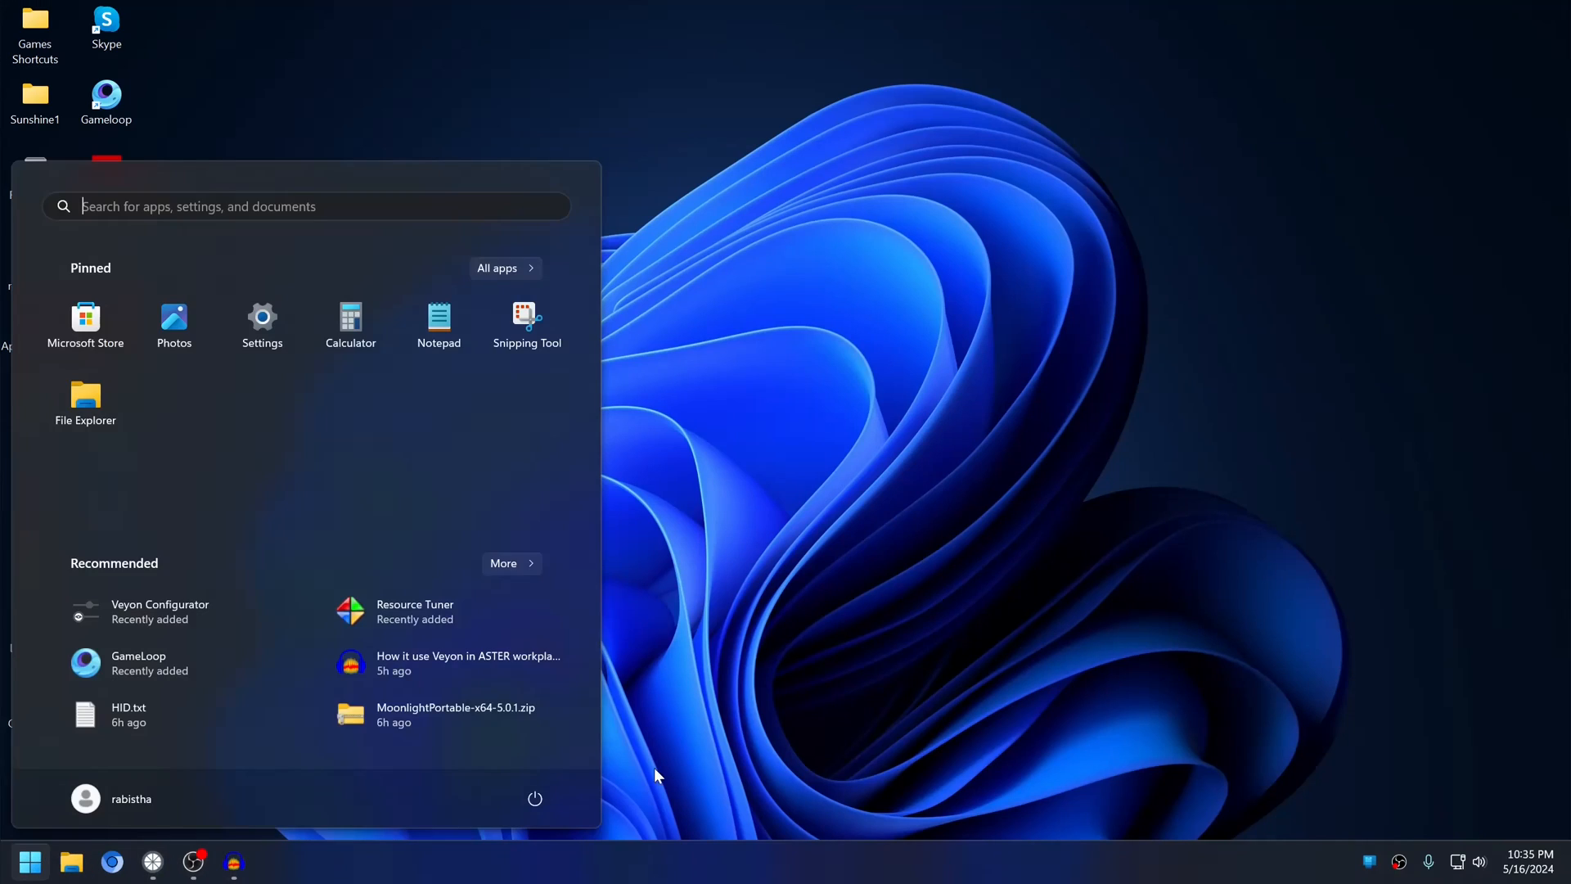
pyautogui.write('event Viewer')
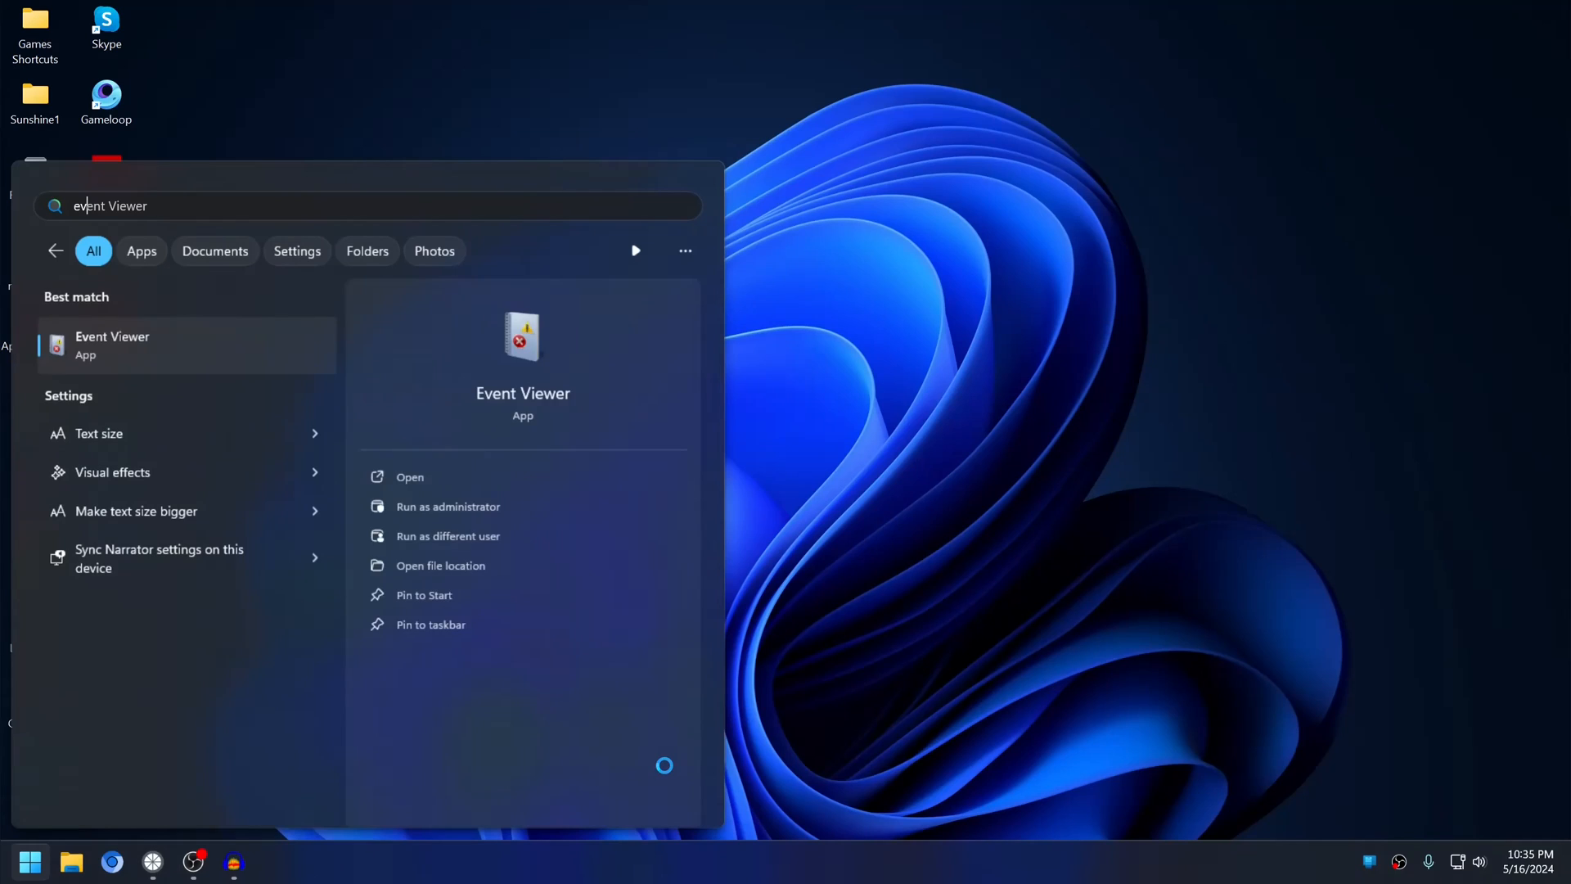
pyautogui.write('edit environment variables for your account')
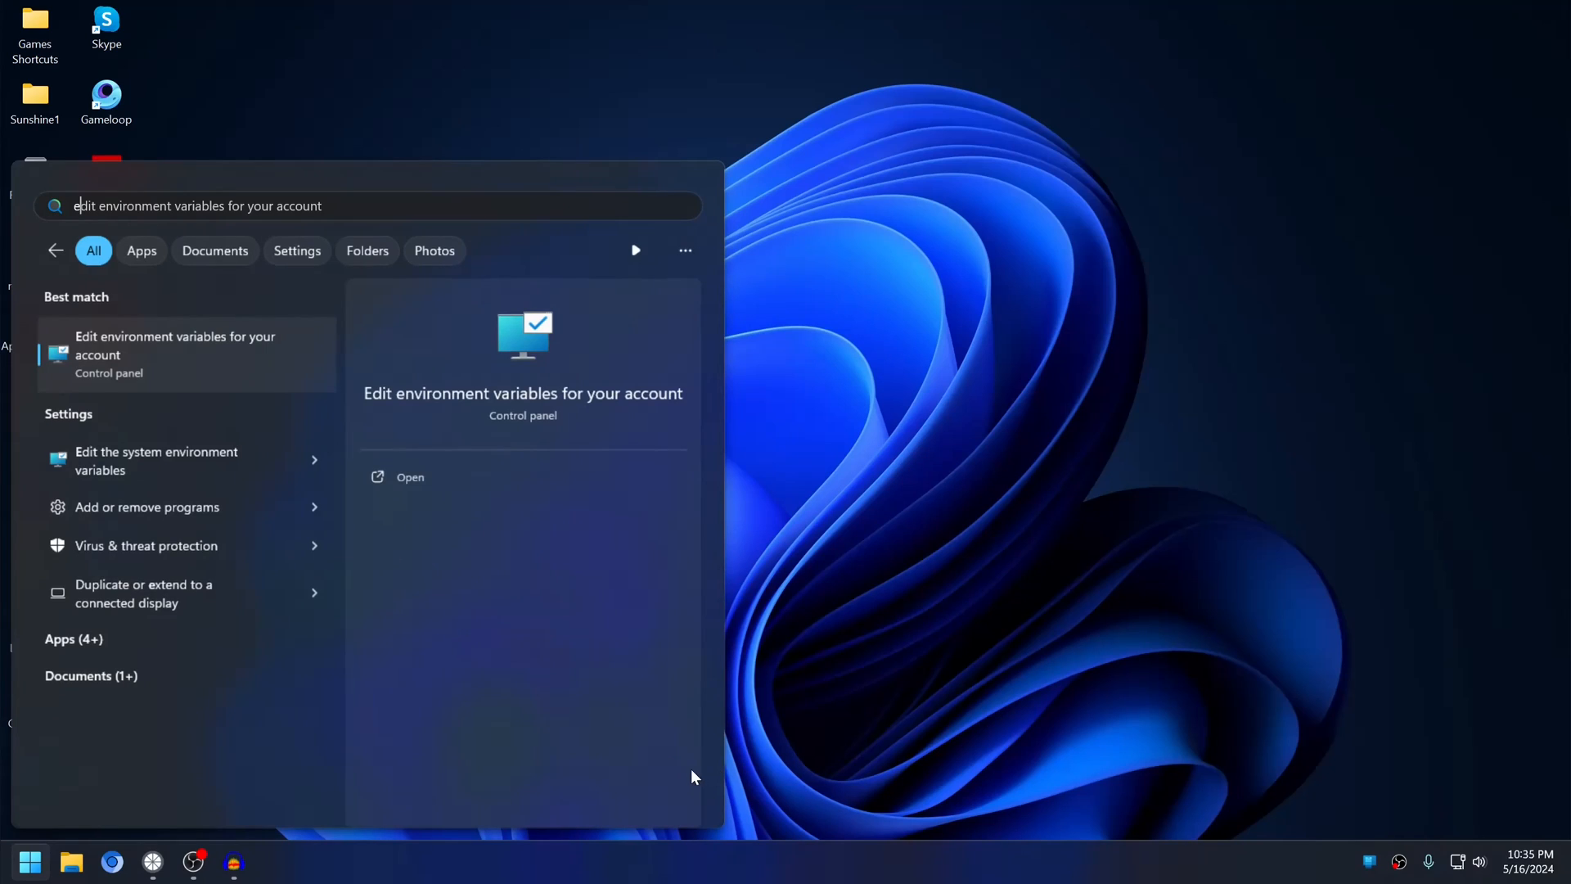
pyautogui.write('envir')
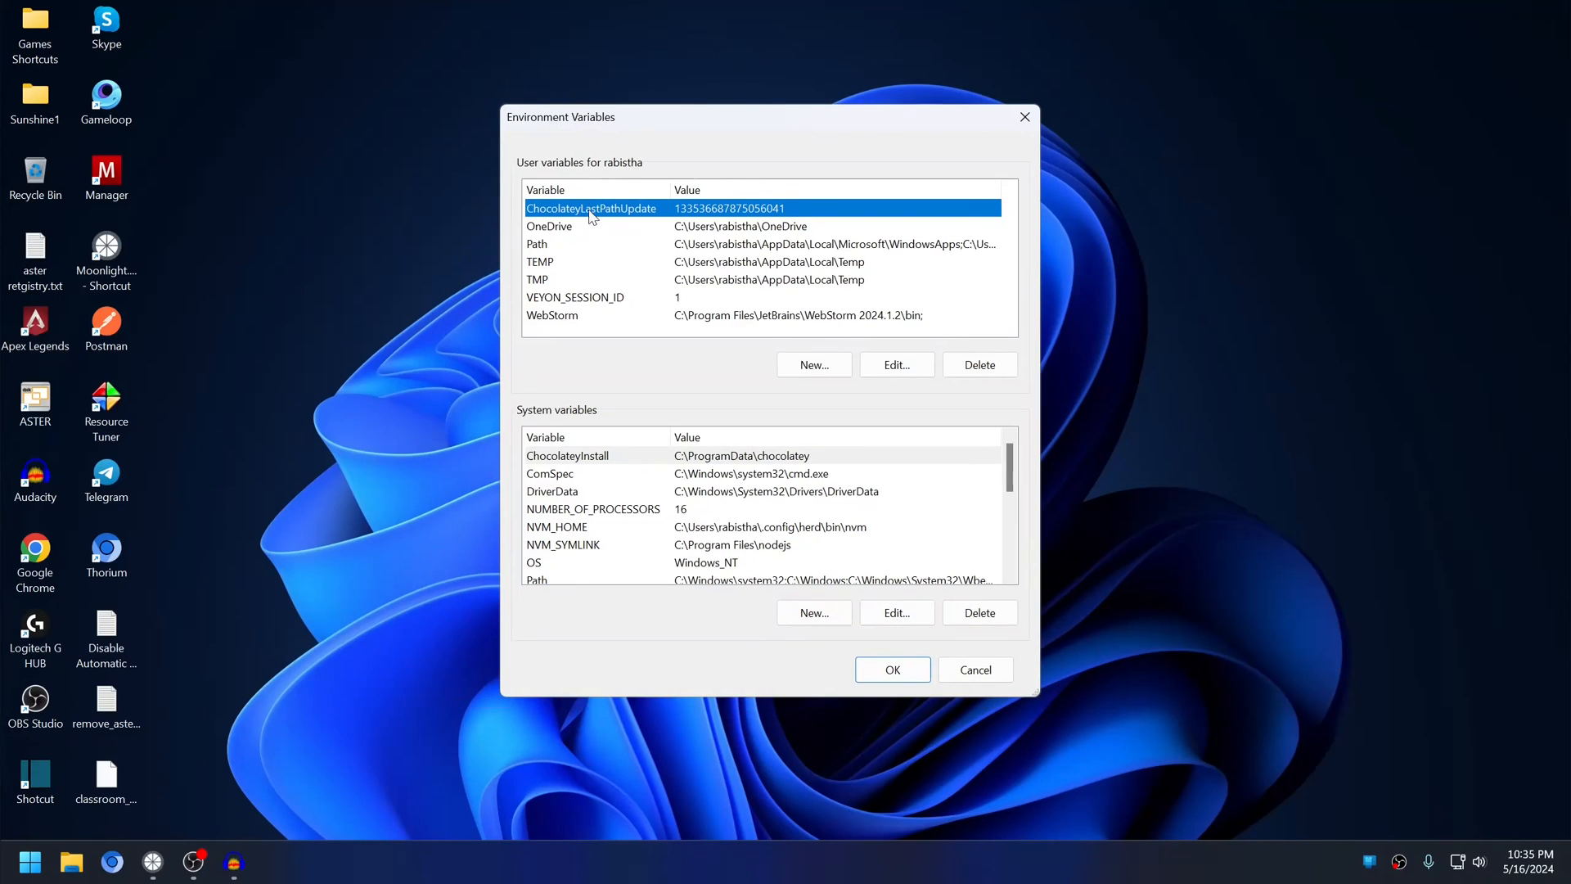
# Add a new user variable VEYON_SESSION_ID with value 1.
pyautogui.click(575, 296)
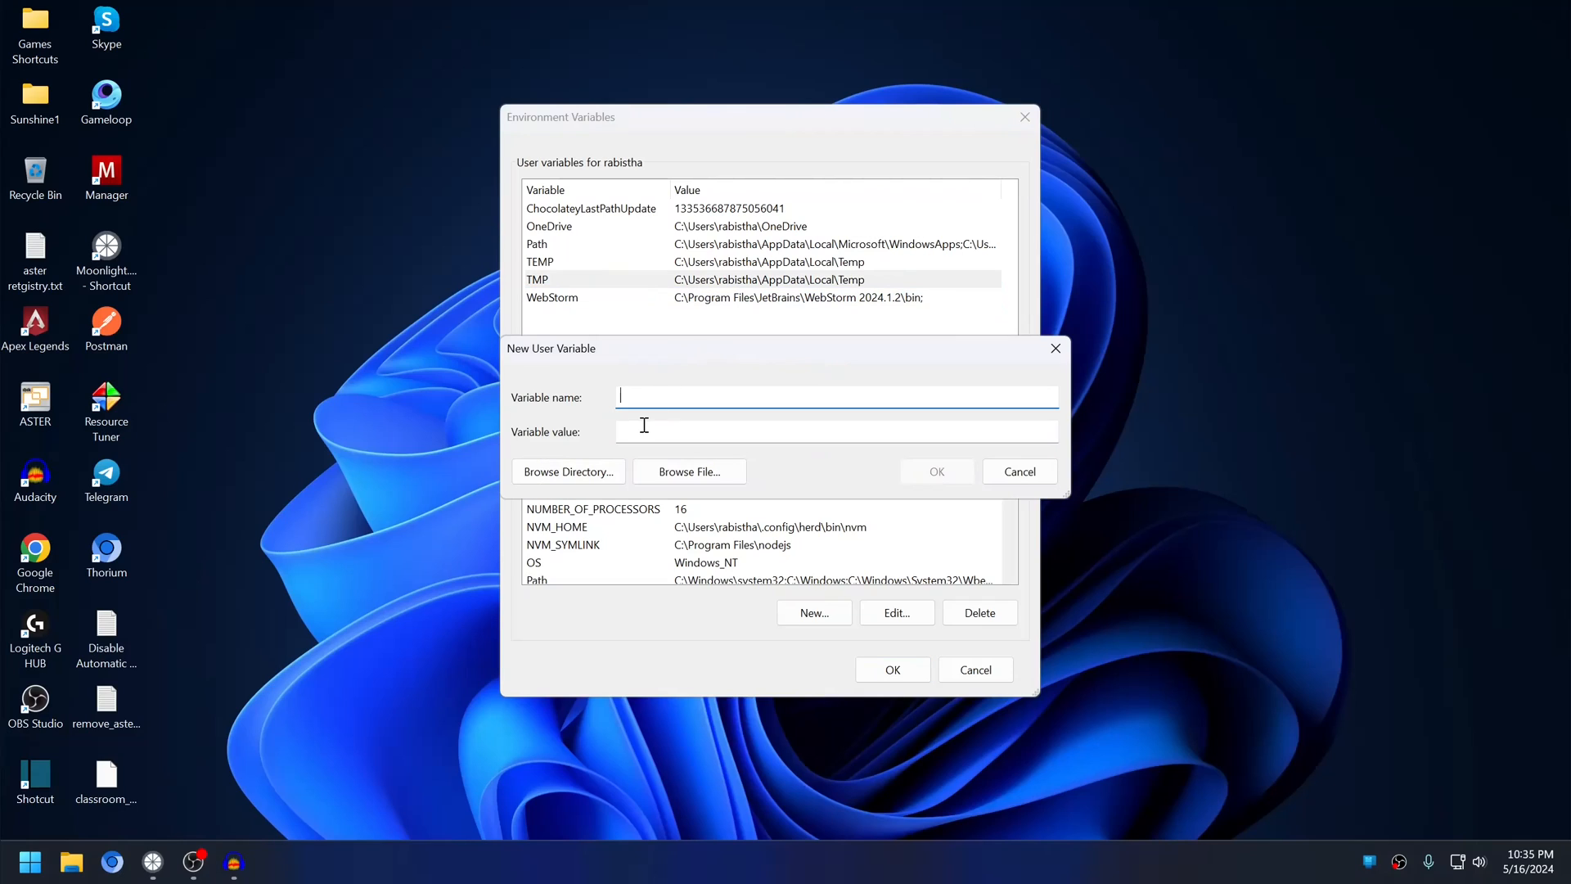
pyautogui.write('VEYON_SESSION_ID')
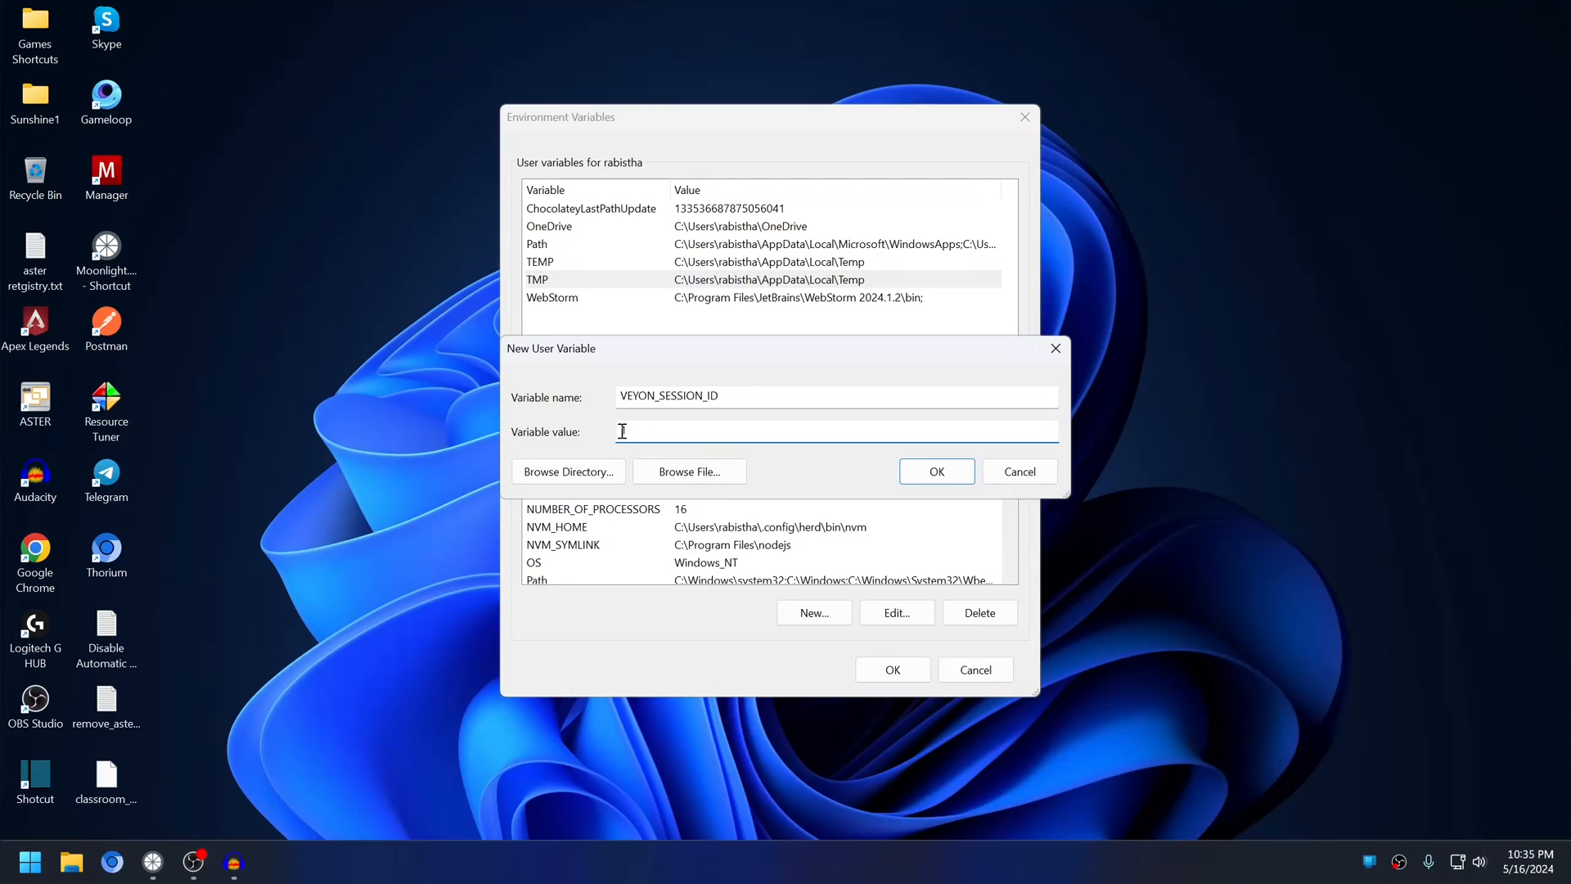
pyautogui.click(936, 471)
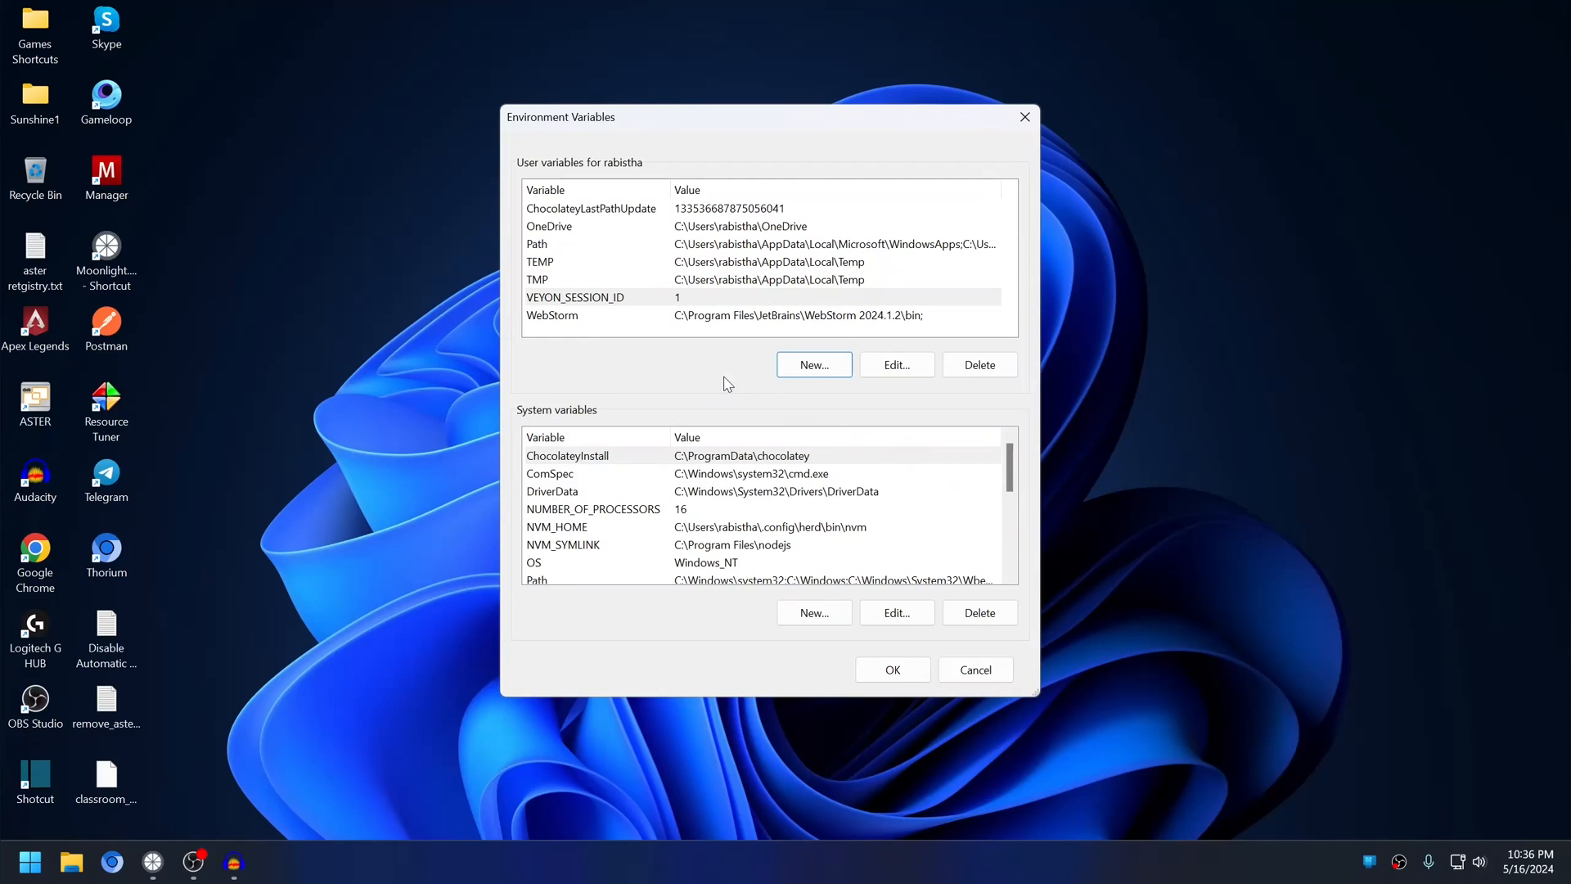
pyautogui.moveTo(732, 379)
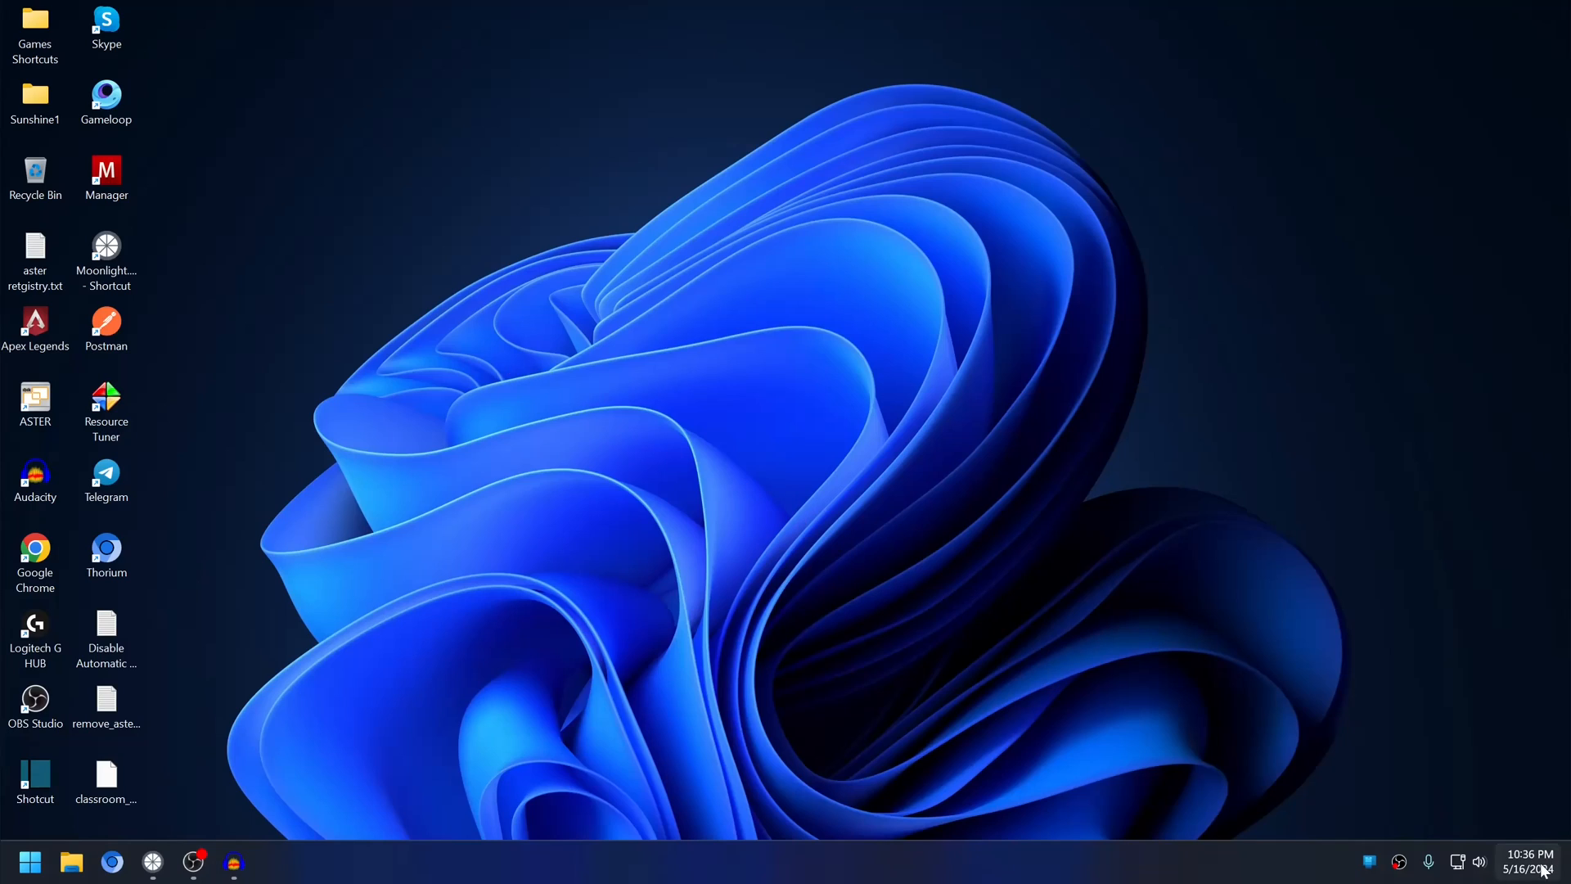
pyautogui.moveTo(612, 602)
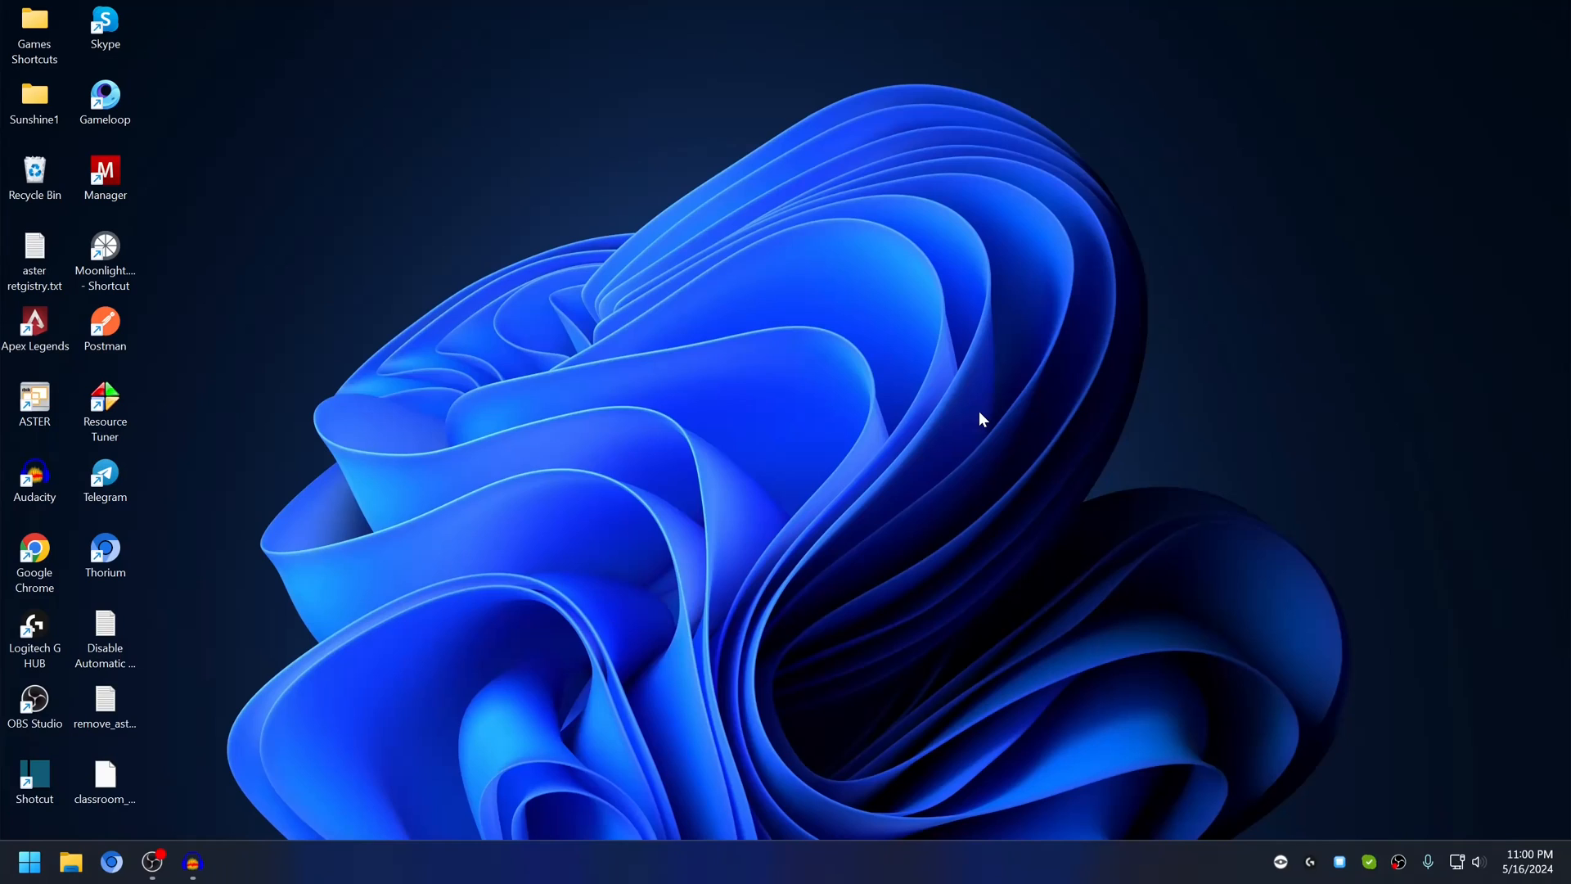
pyautogui.moveTo(590, 622)
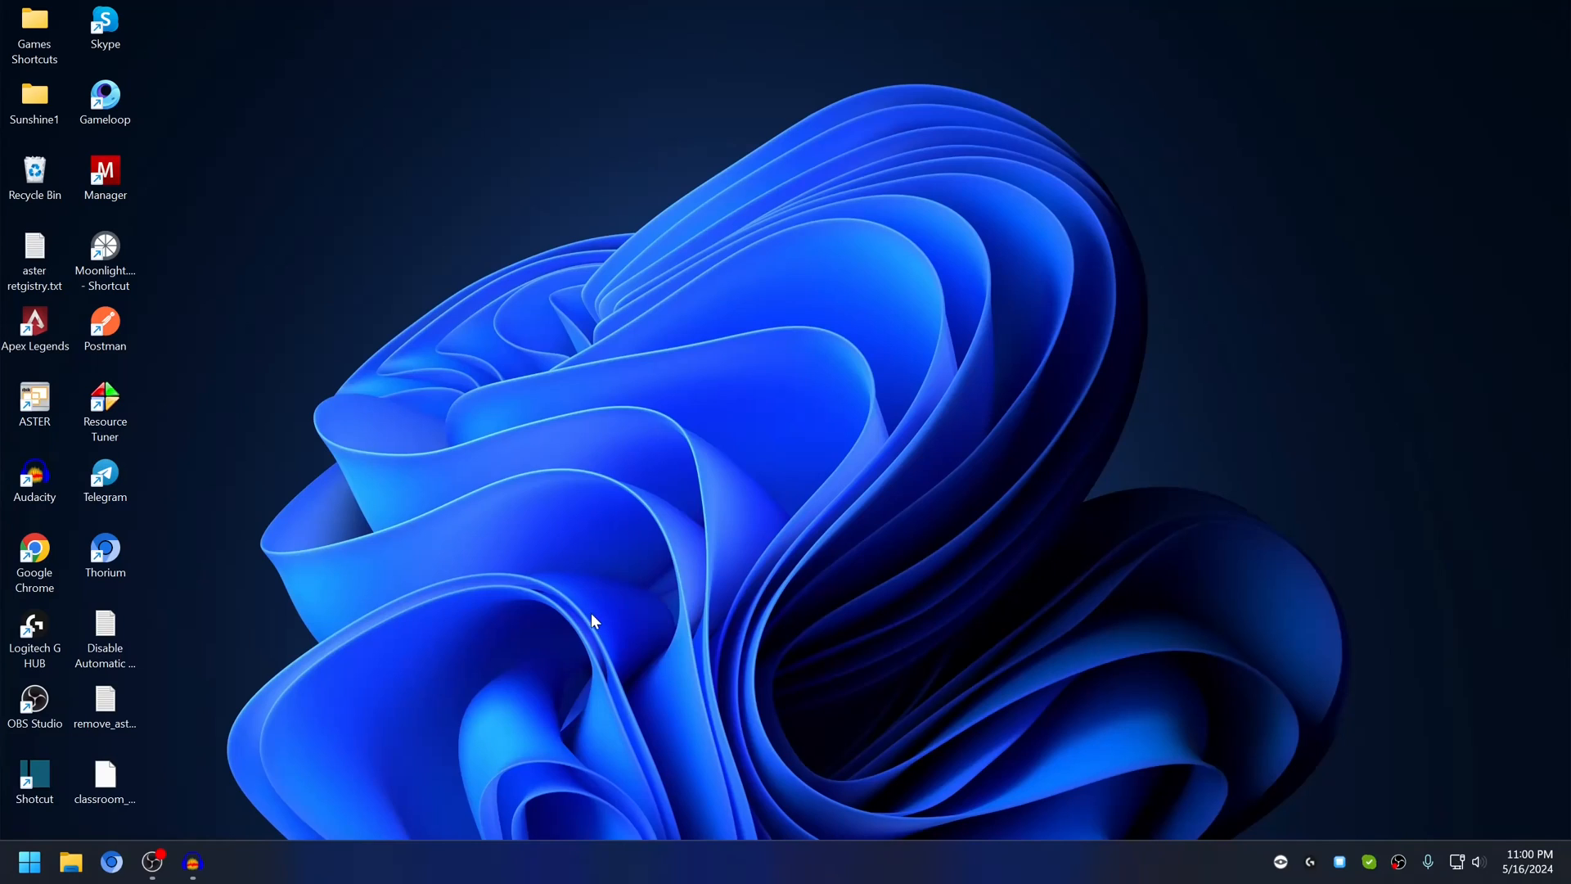
# Launch Moonlight from search and connect to the host PC to stream its desktop.
pyautogui.click(31, 857)
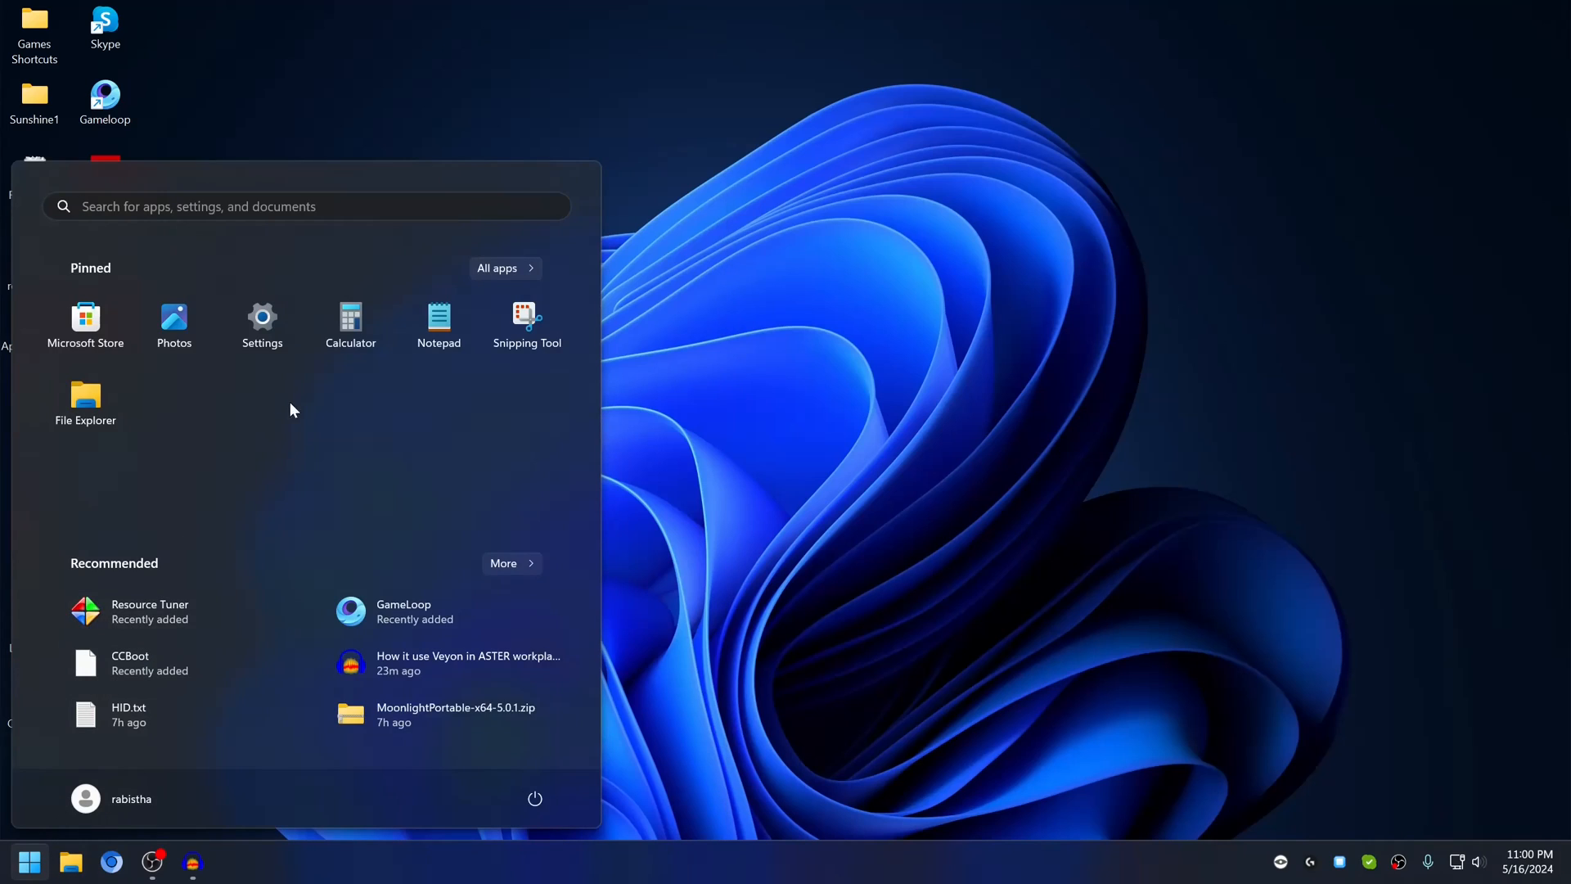
pyautogui.write('moo')
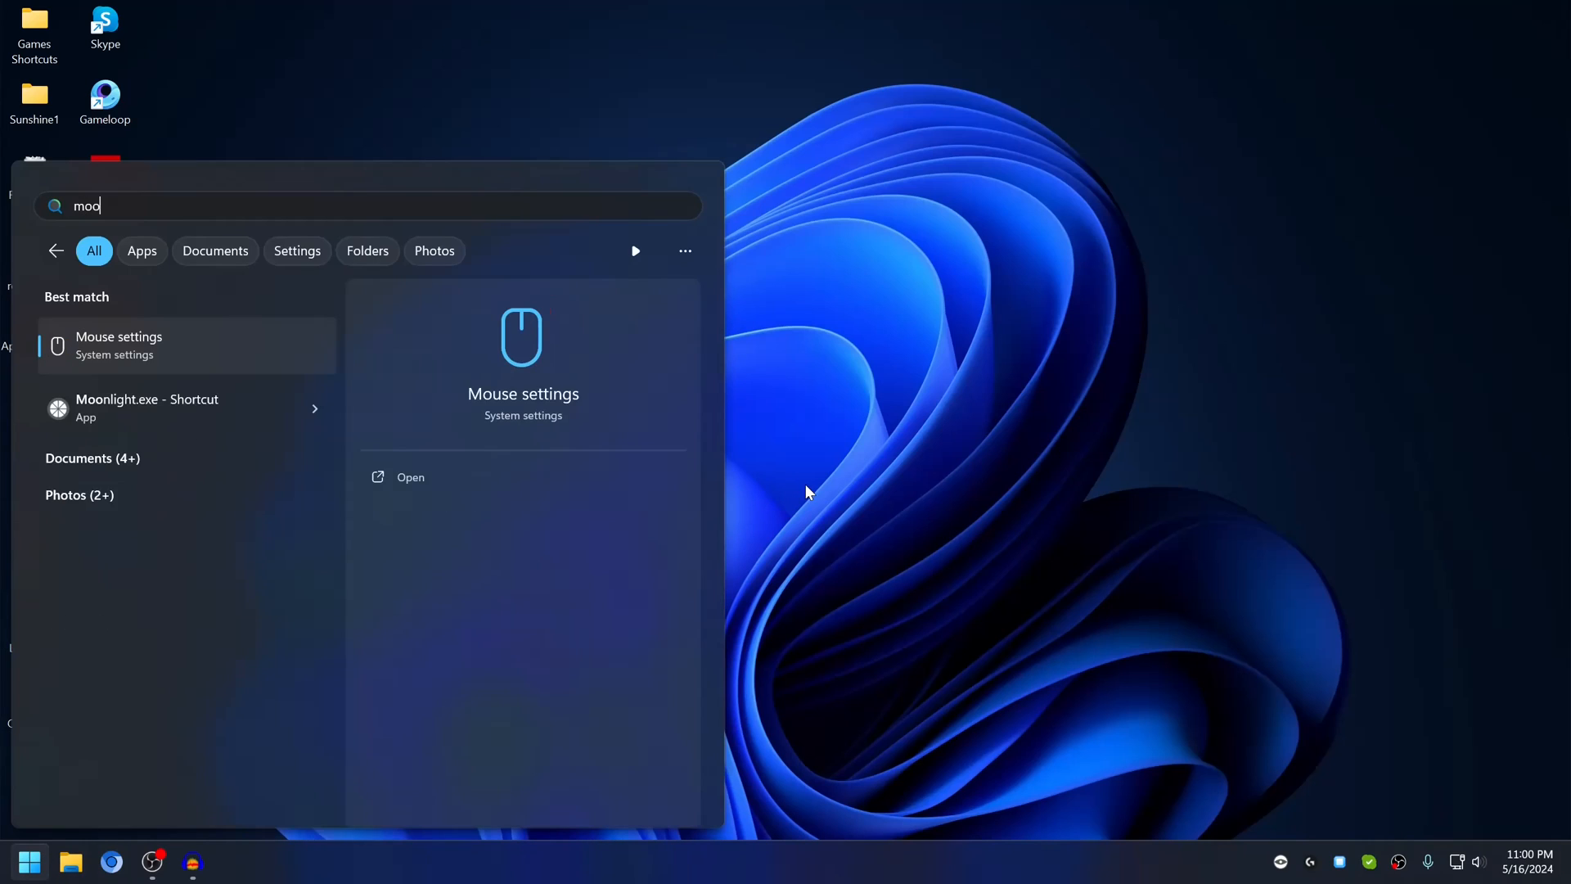
pyautogui.click(146, 408)
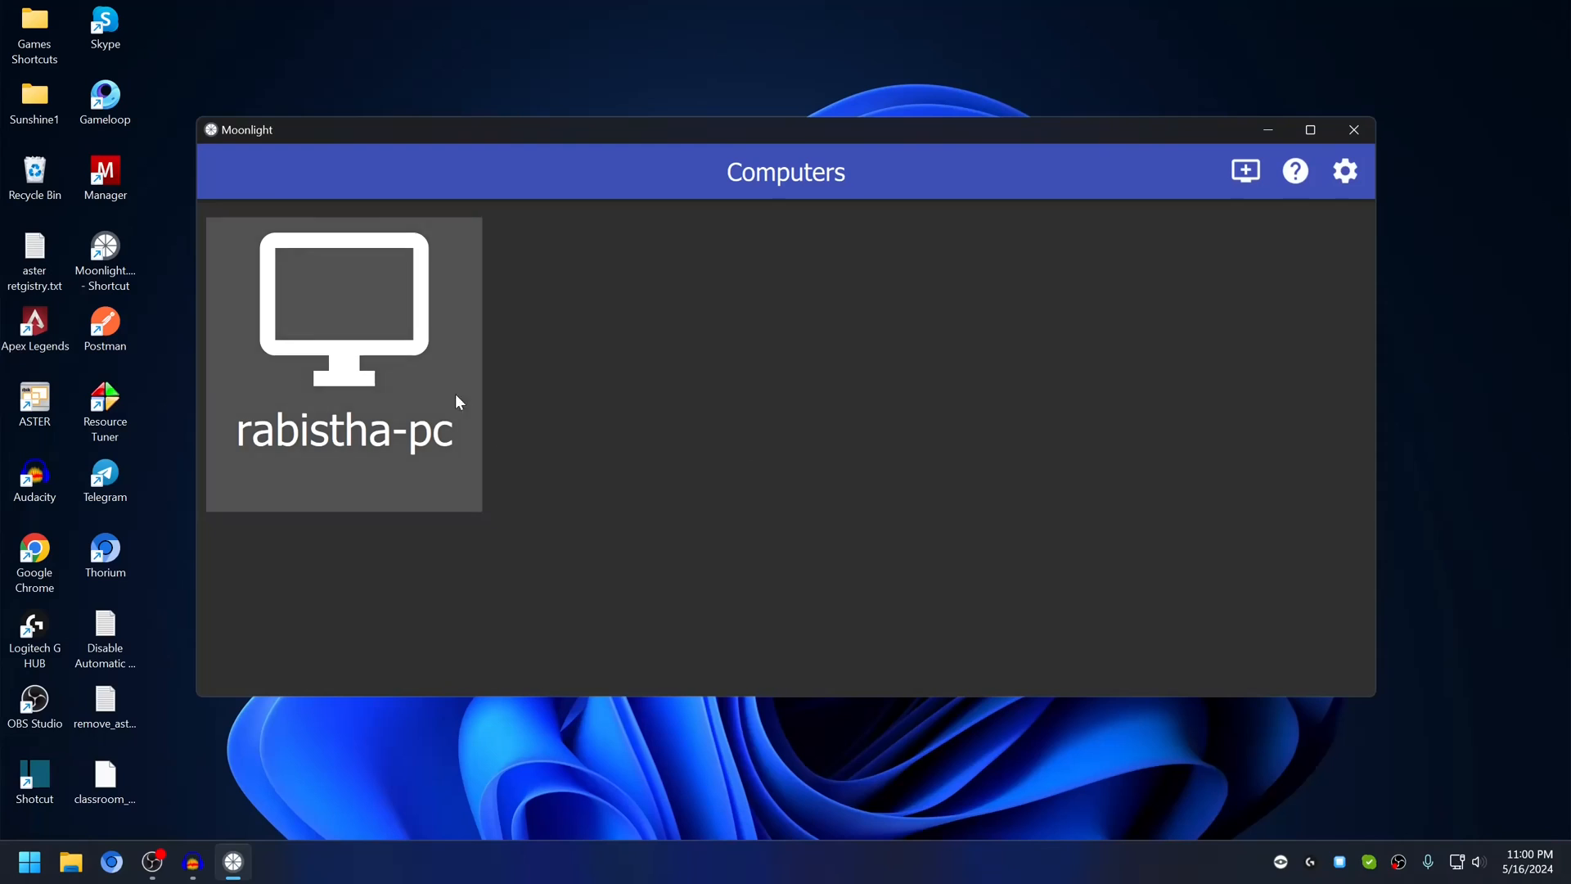
pyautogui.doubleClick(343, 312)
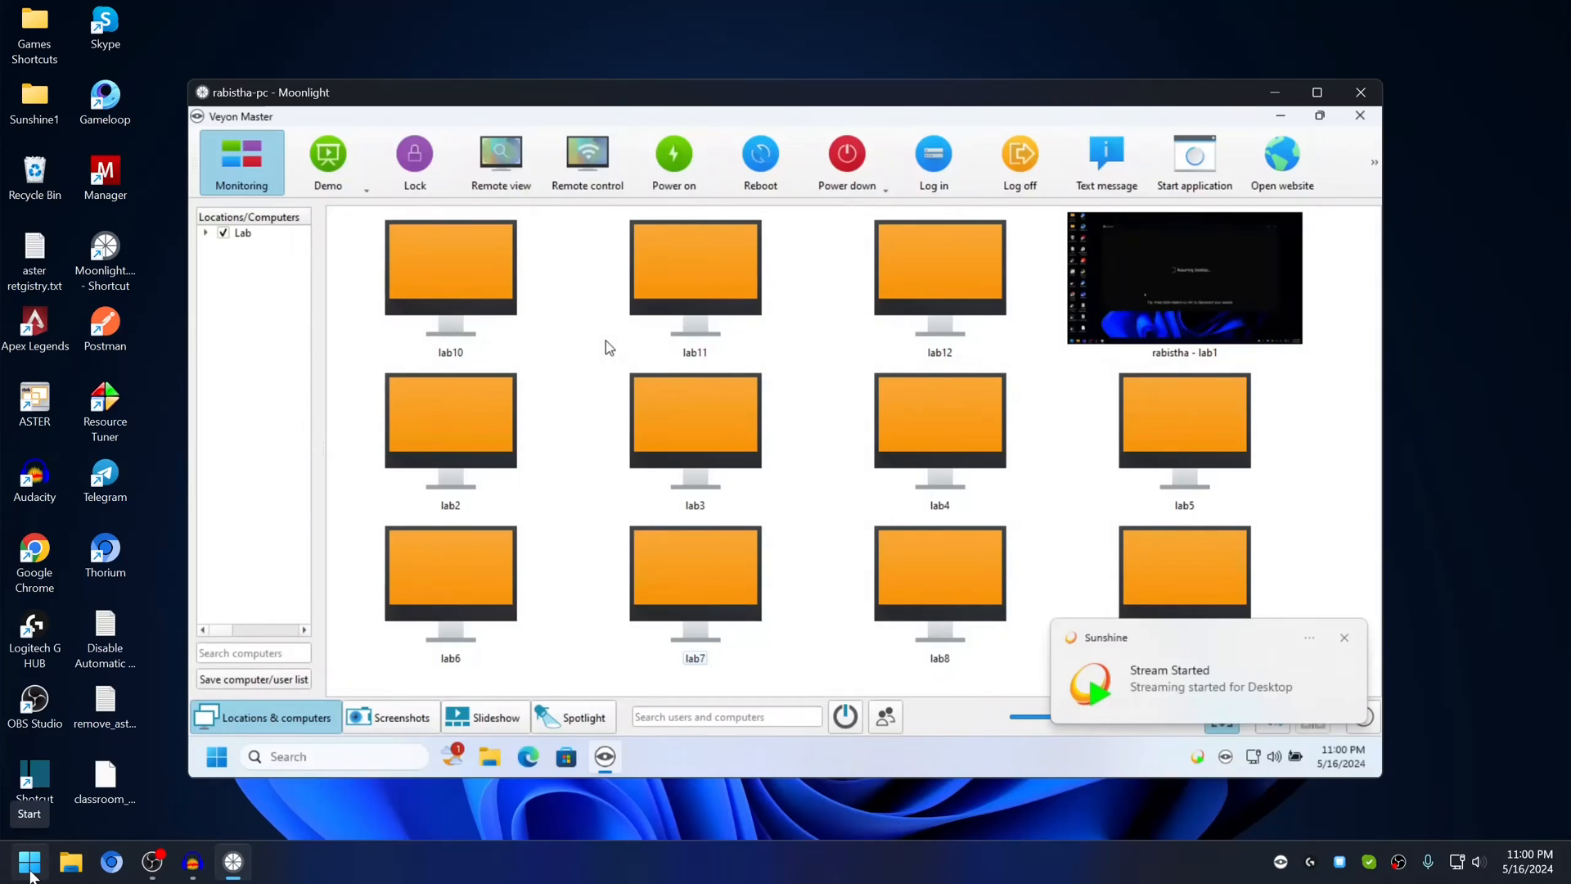
# Browse to C:\Program Files\Veyon in File Explorer.
pyautogui.click(69, 859)
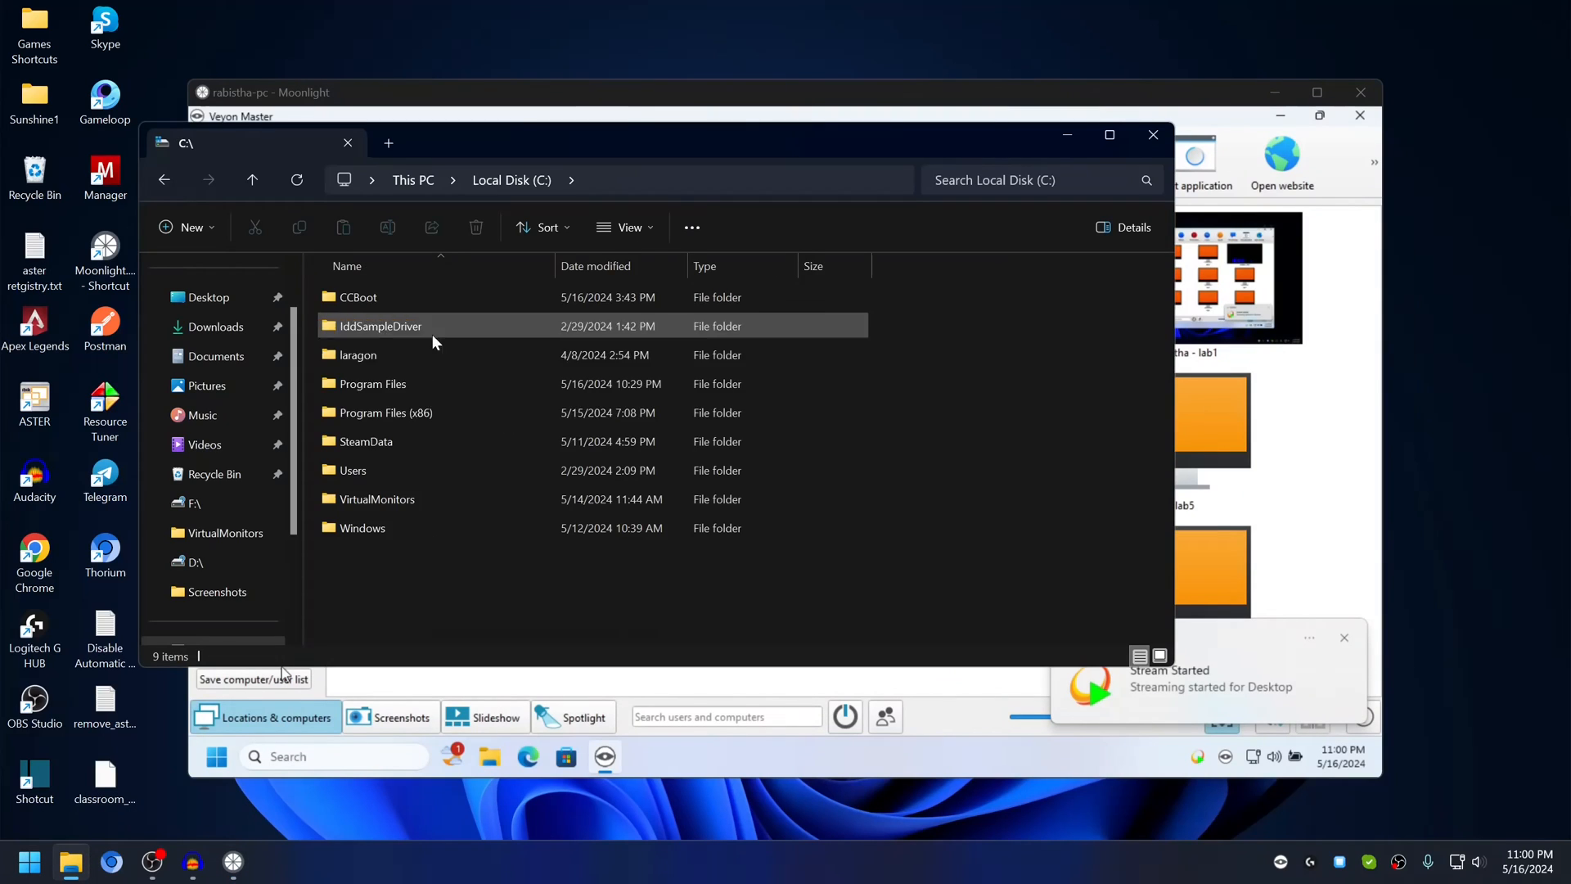
pyautogui.doubleClick(373, 383)
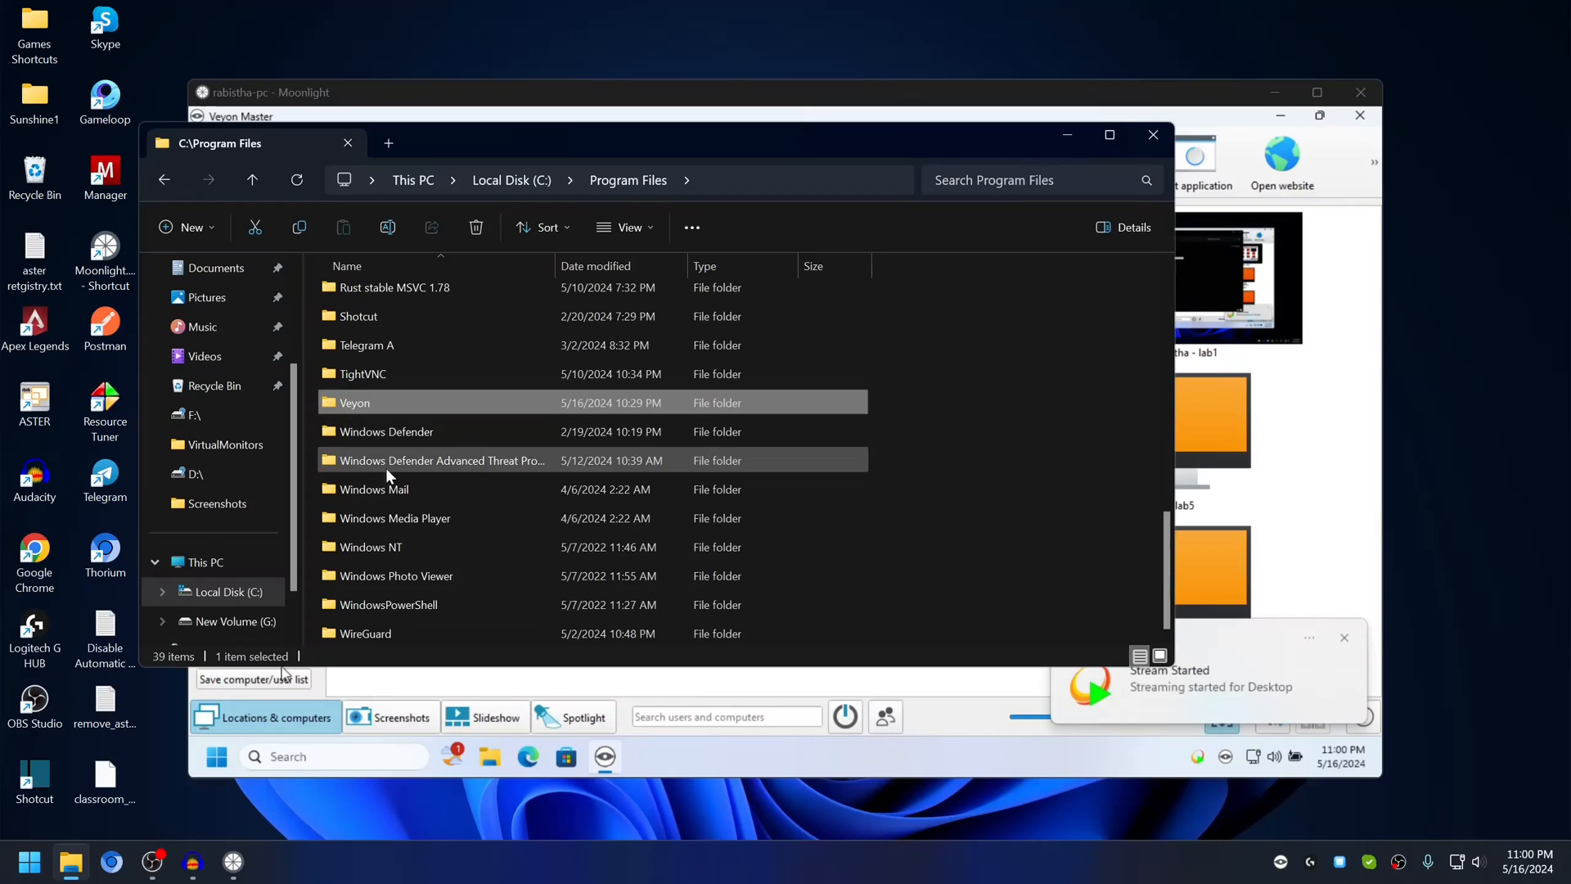
pyautogui.doubleClick(355, 403)
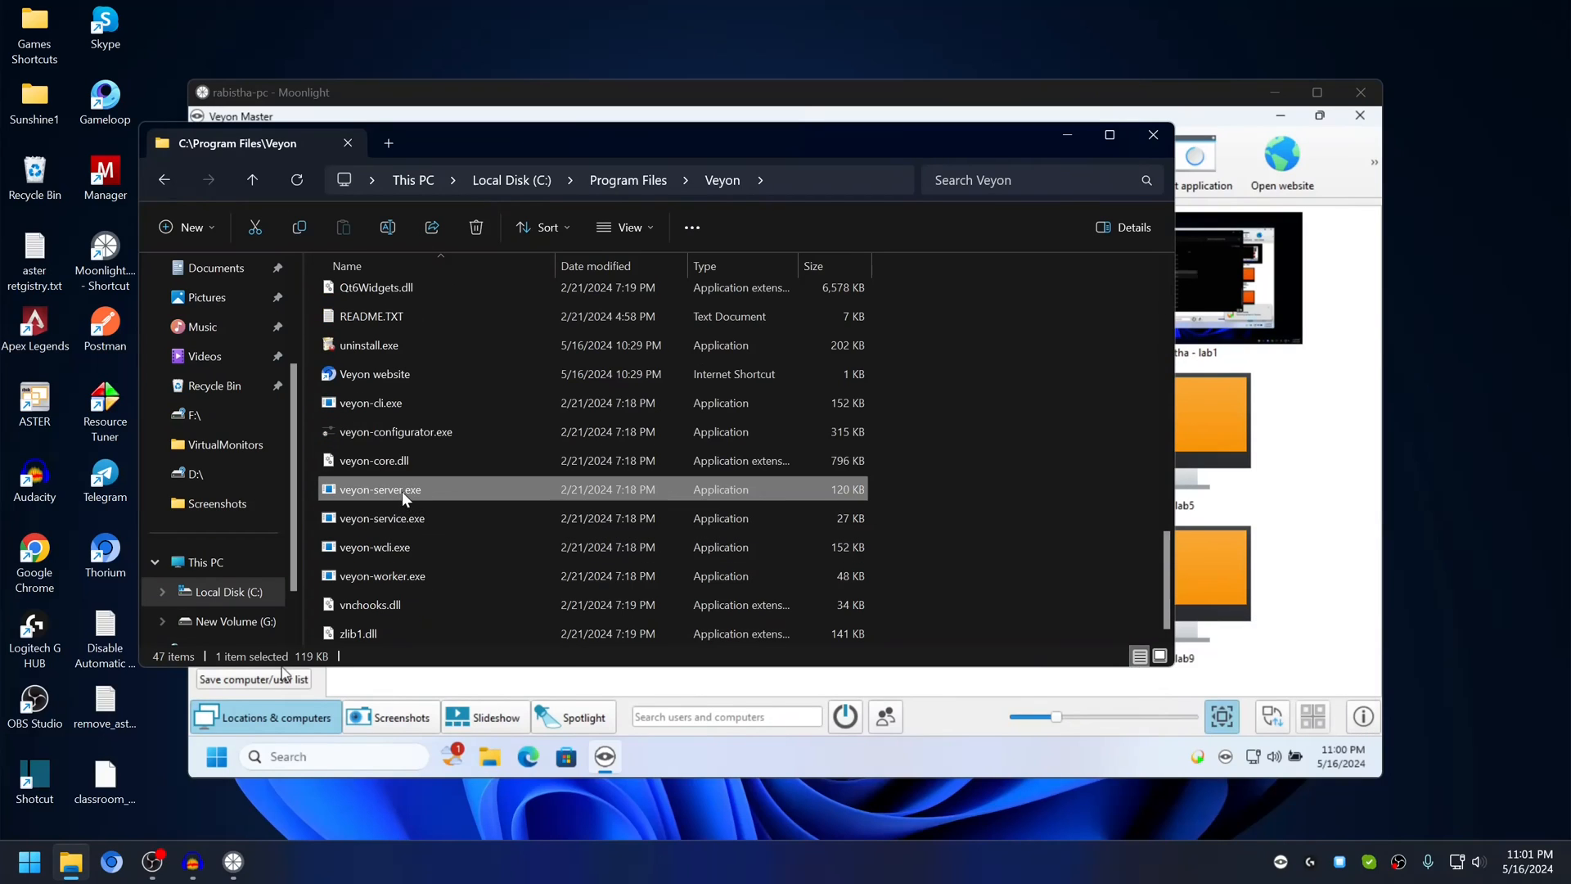
pyautogui.moveTo(392, 498)
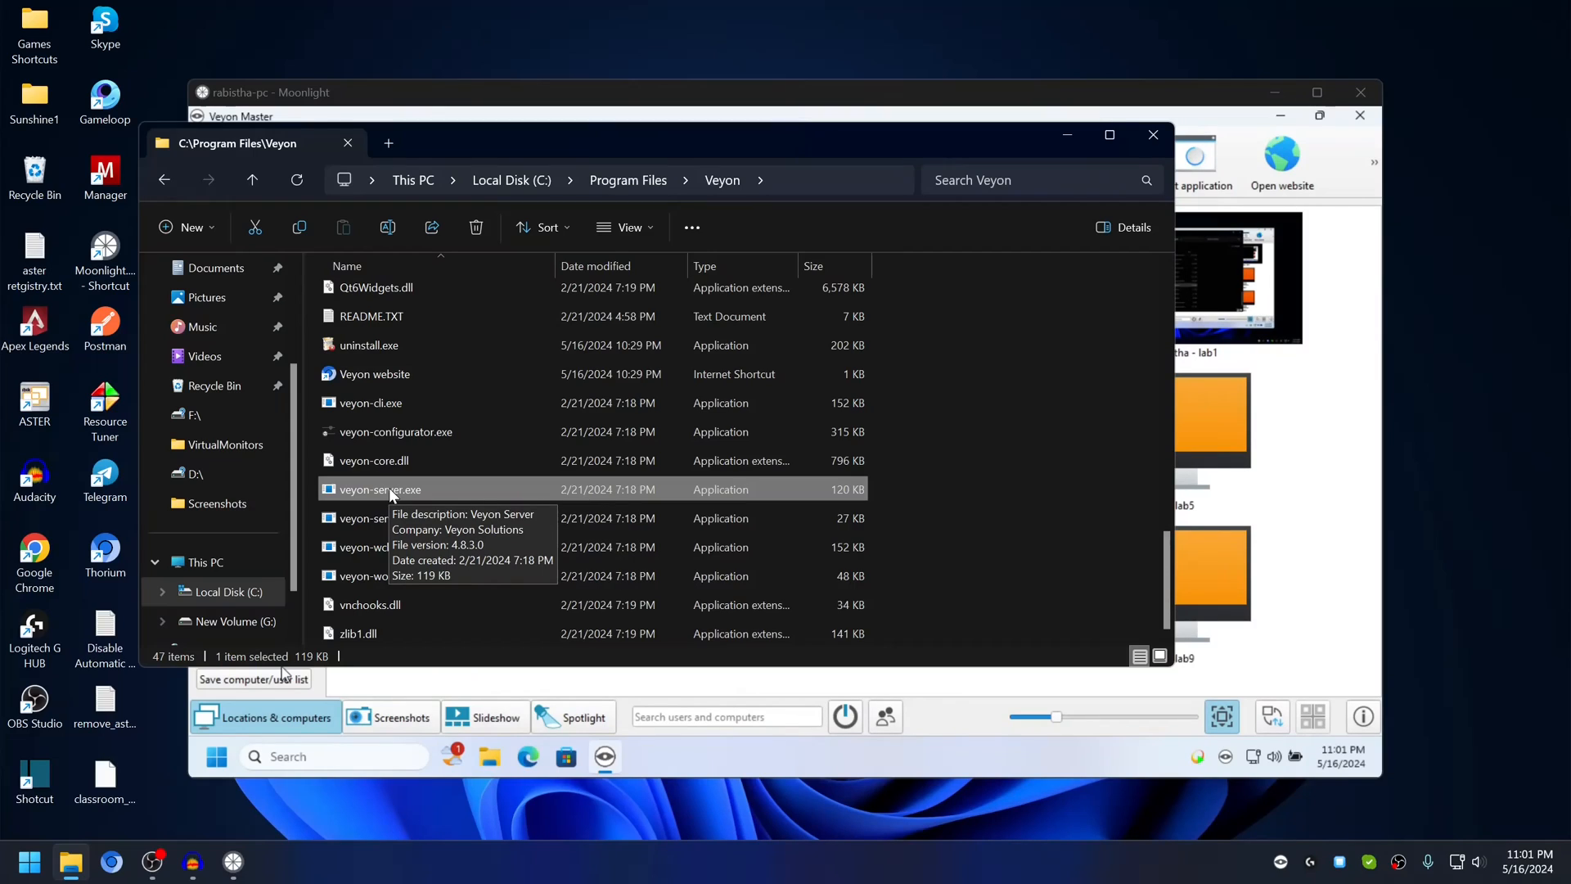
pyautogui.moveTo(406, 494)
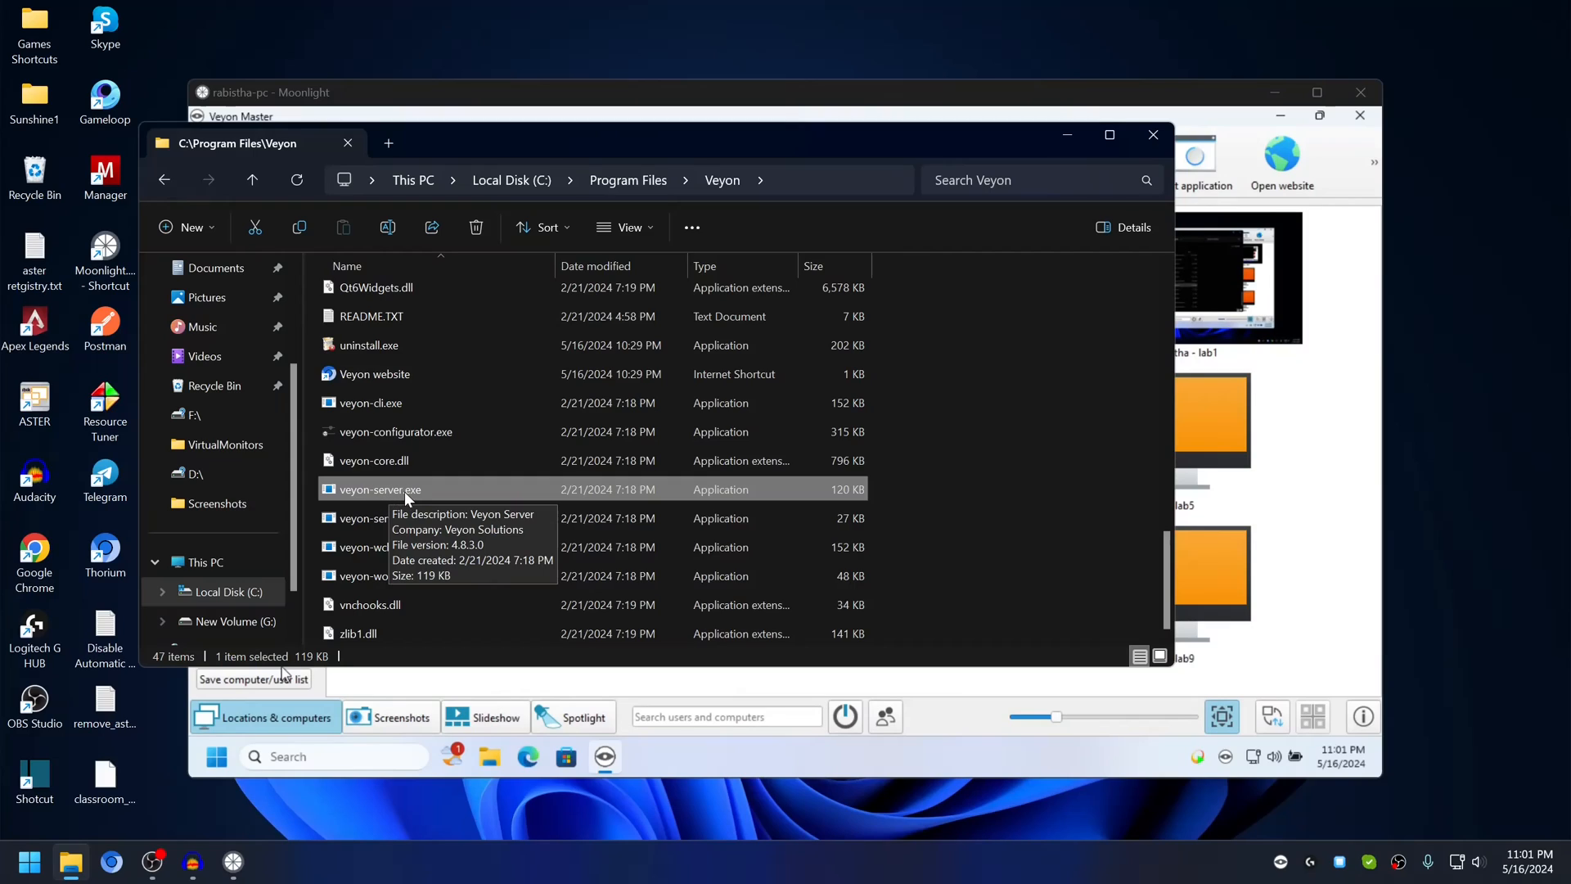
pyautogui.moveTo(370, 492)
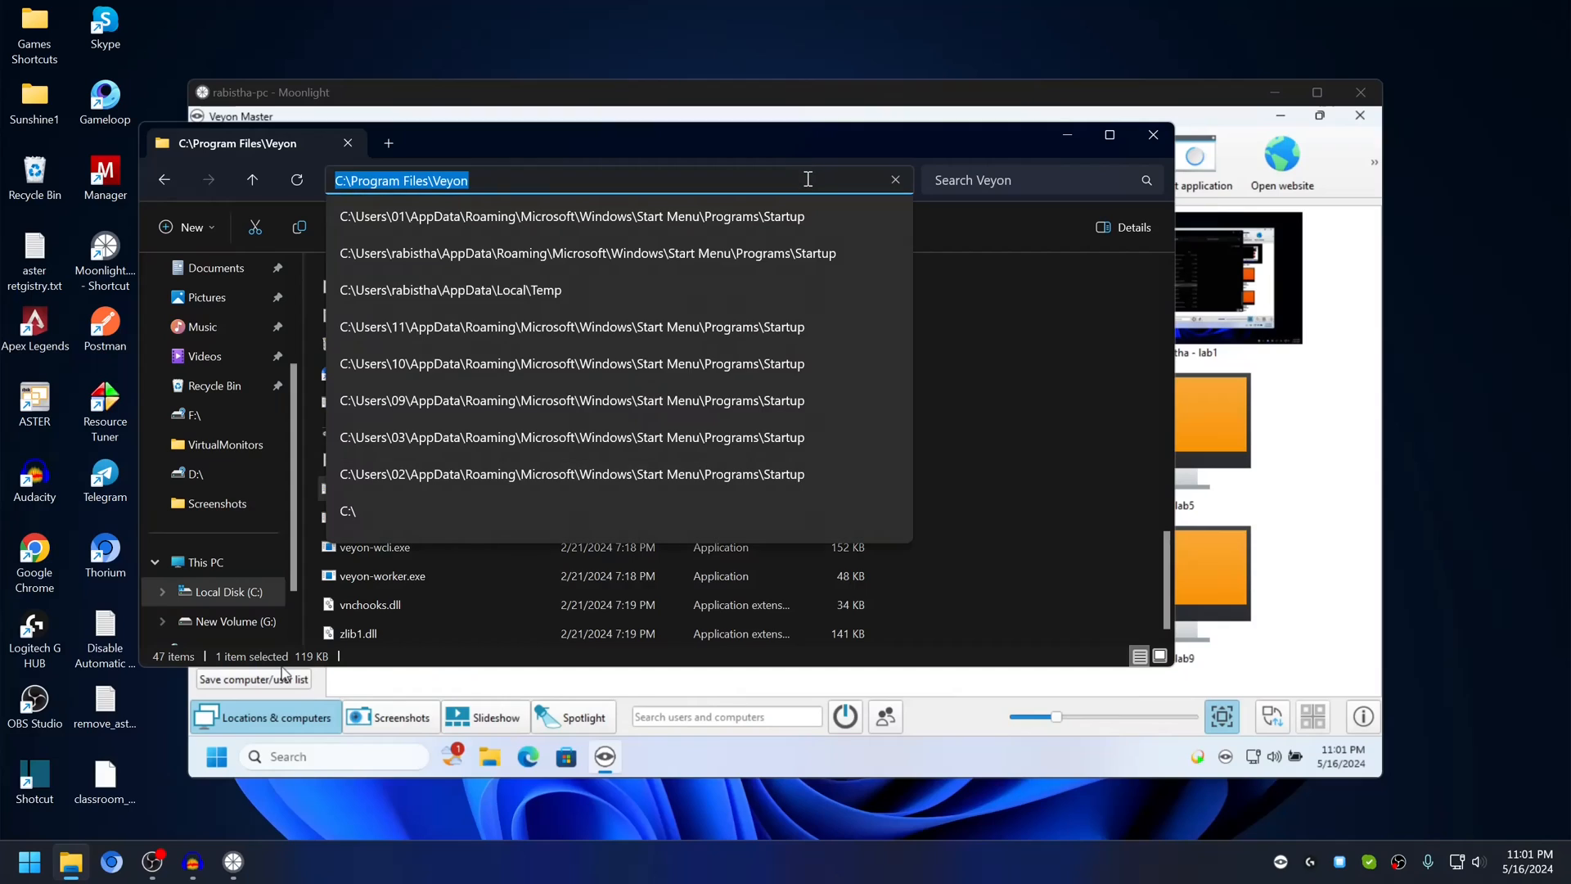
# Go to shell:startup and change the path's user to 01 to see the veyon-server.exe shortcut.
pyautogui.write('shell:')
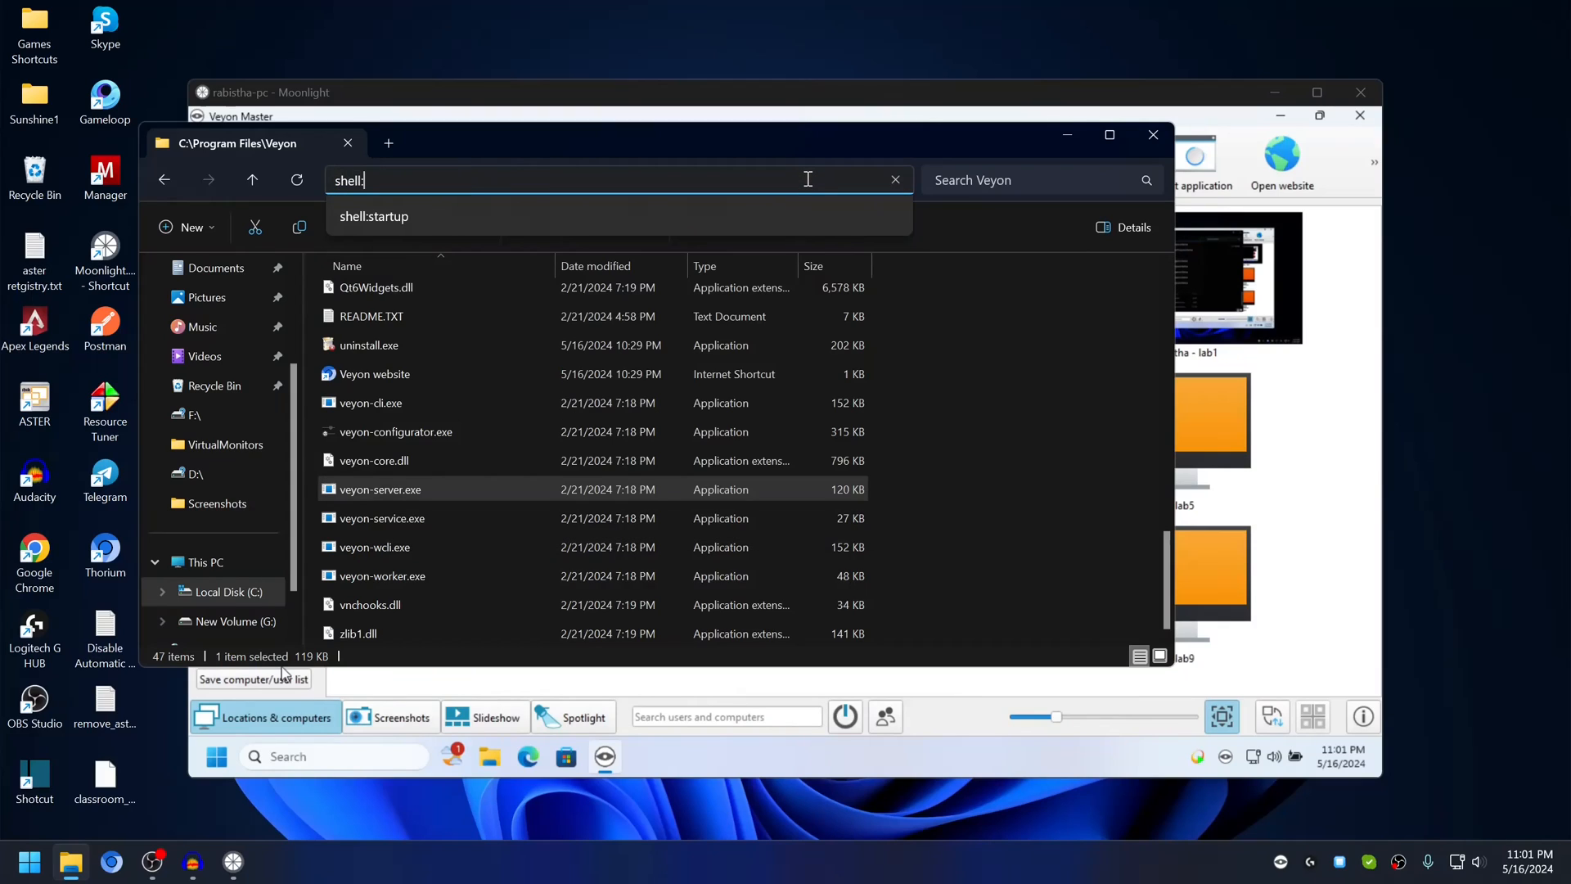
pyautogui.write('straup')
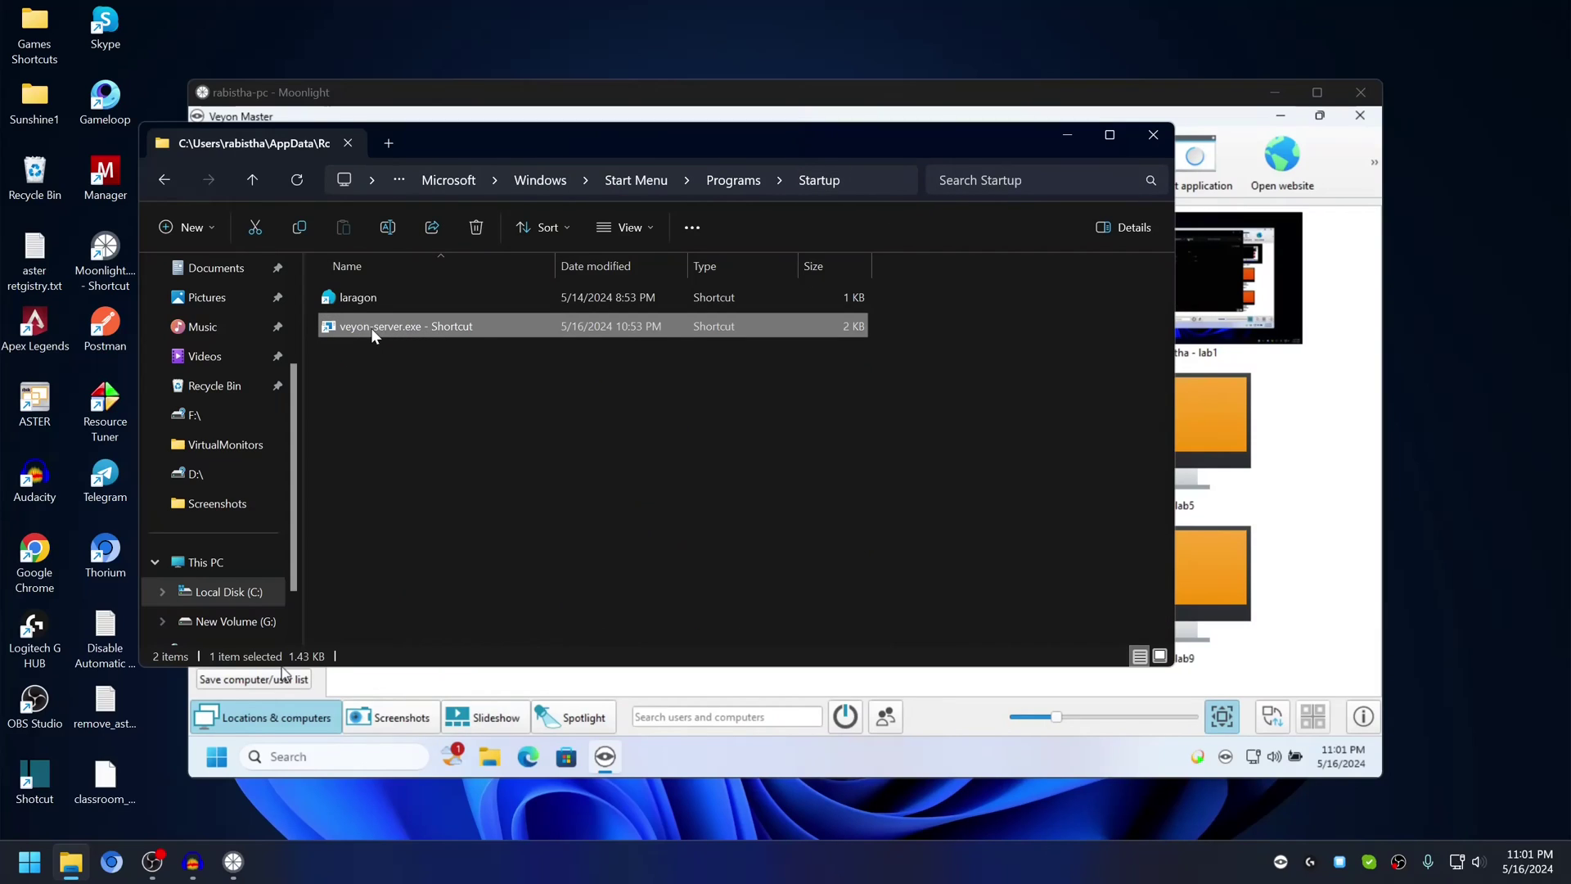
pyautogui.moveTo(470, 362)
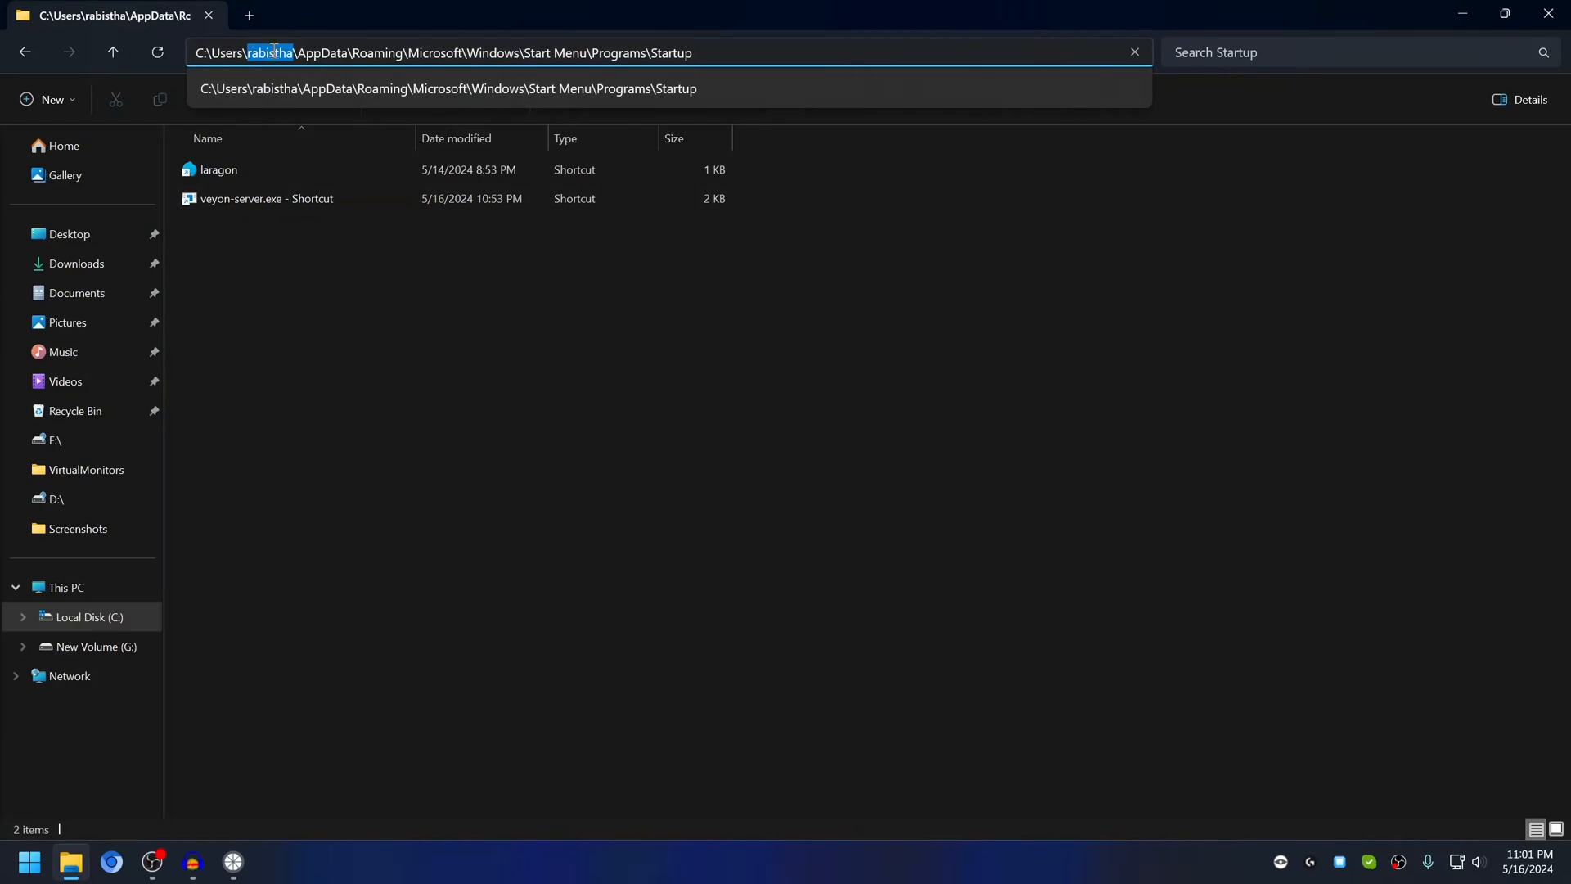
pyautogui.write('0')
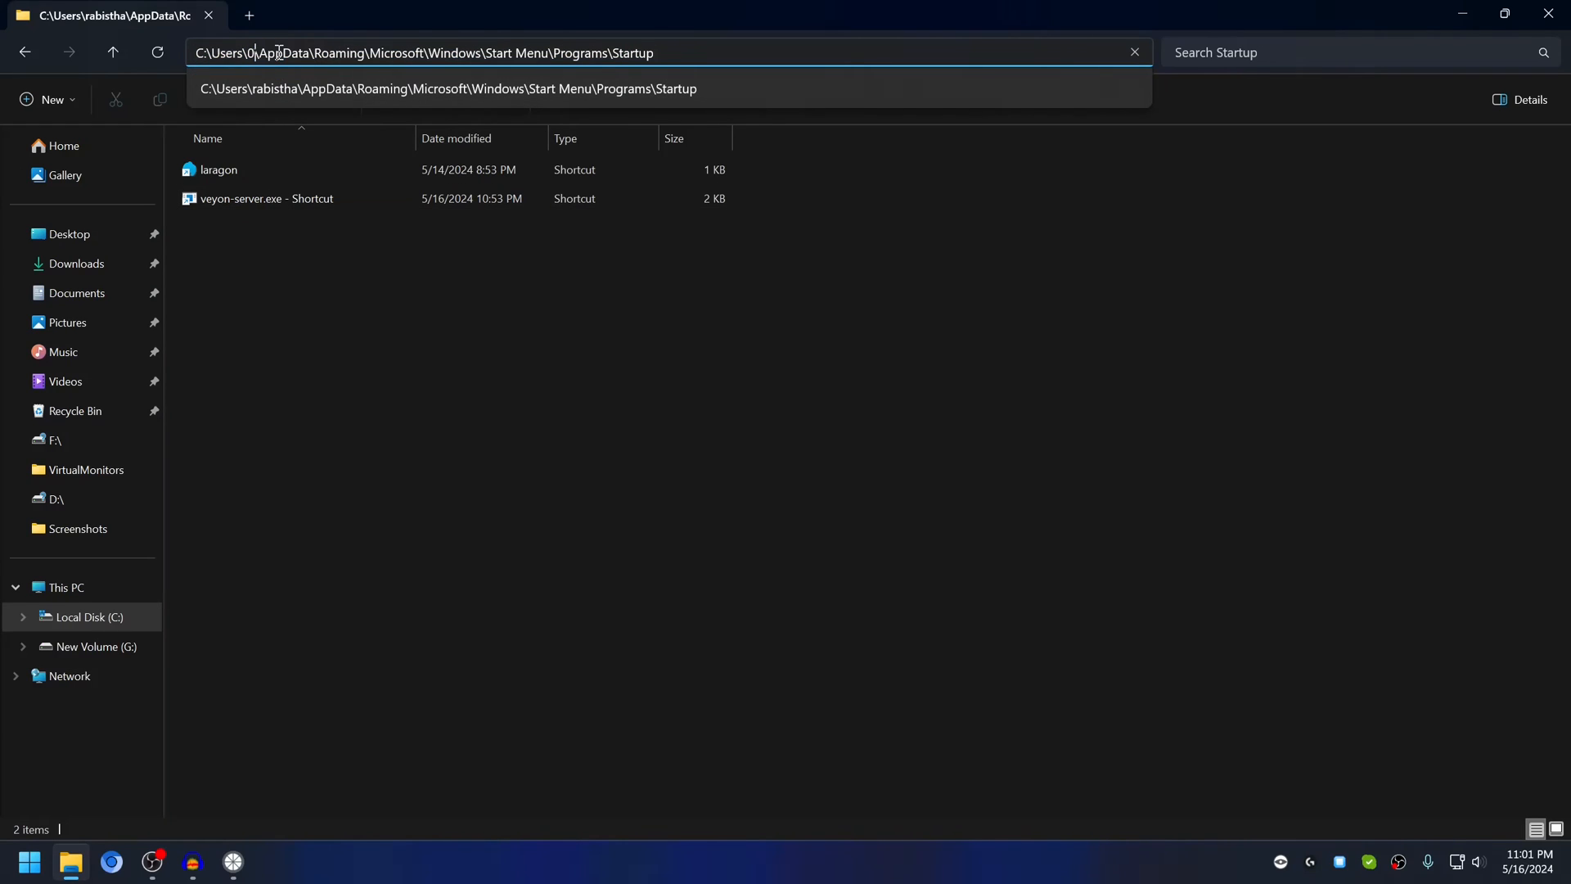
pyautogui.write('1')
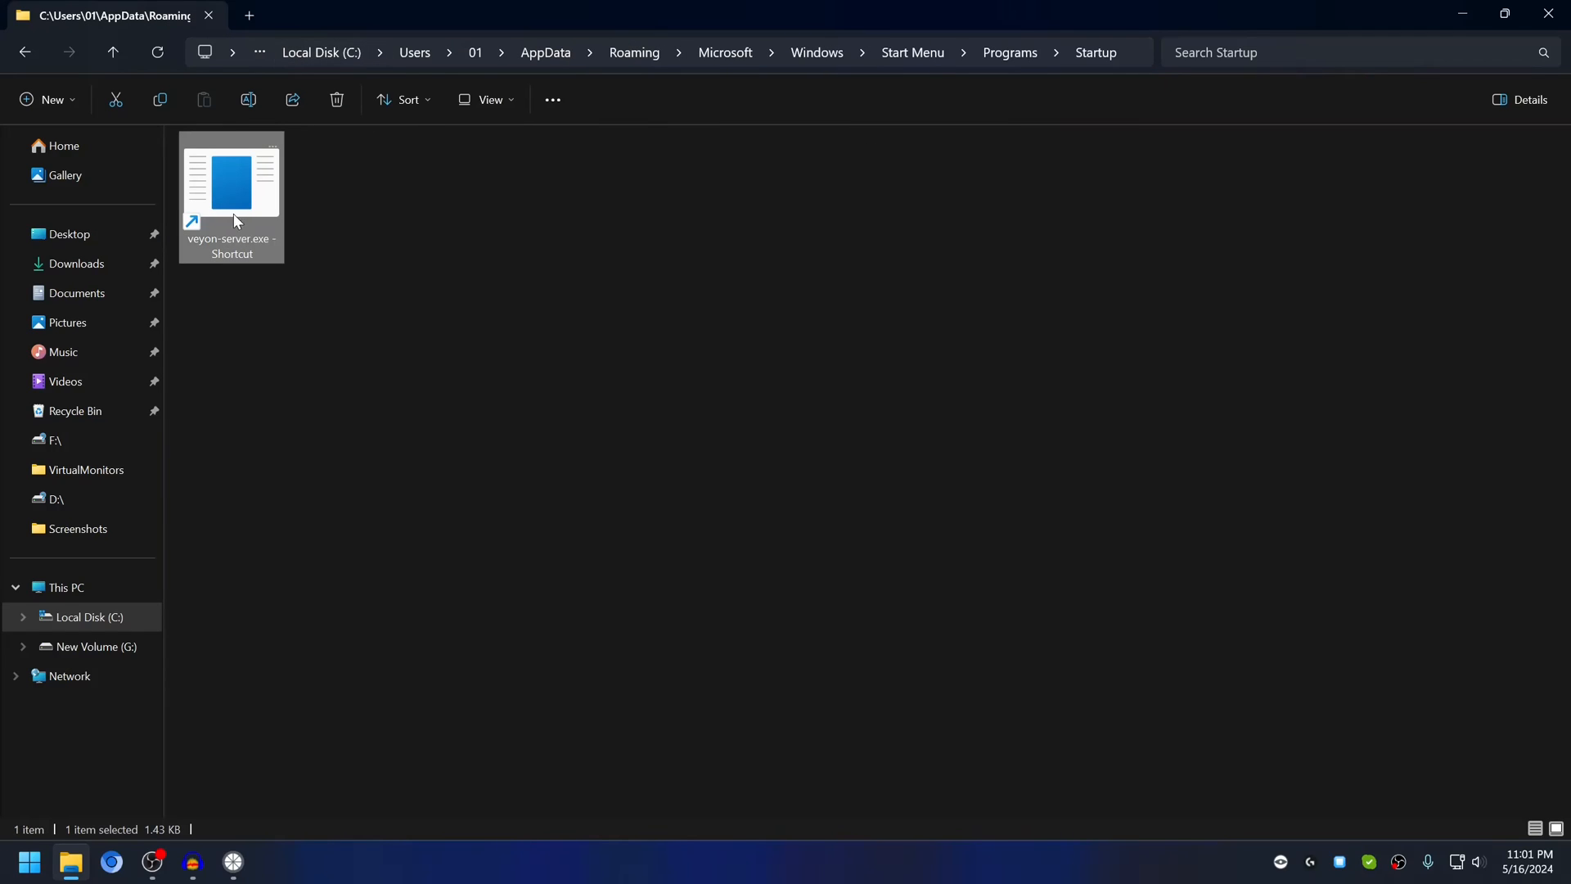
pyautogui.moveTo(403, 279)
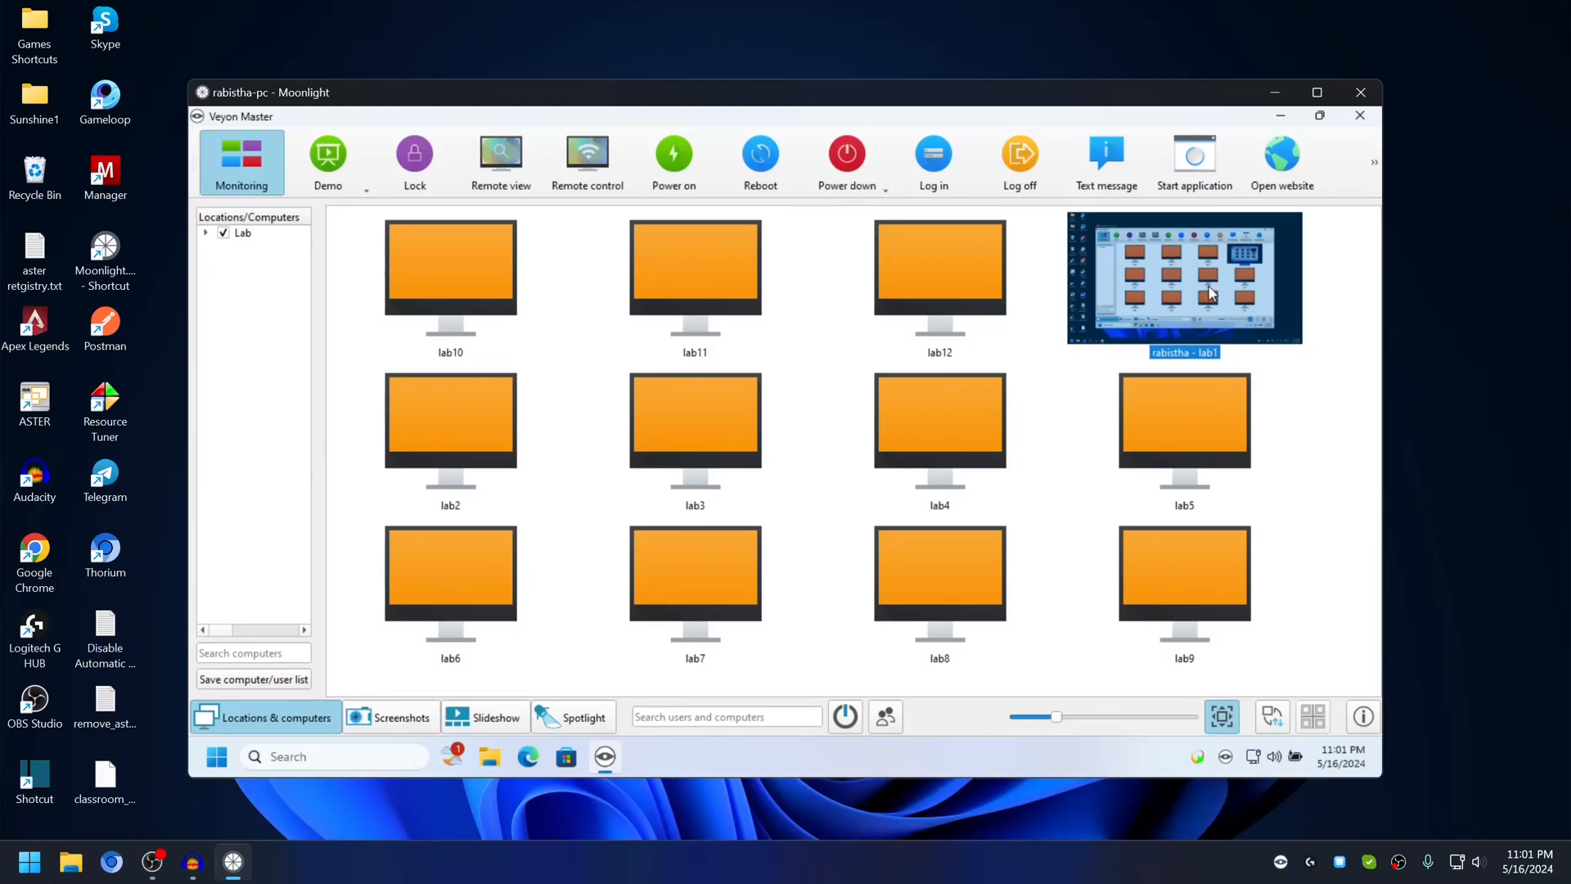
pyautogui.moveTo(1198, 280)
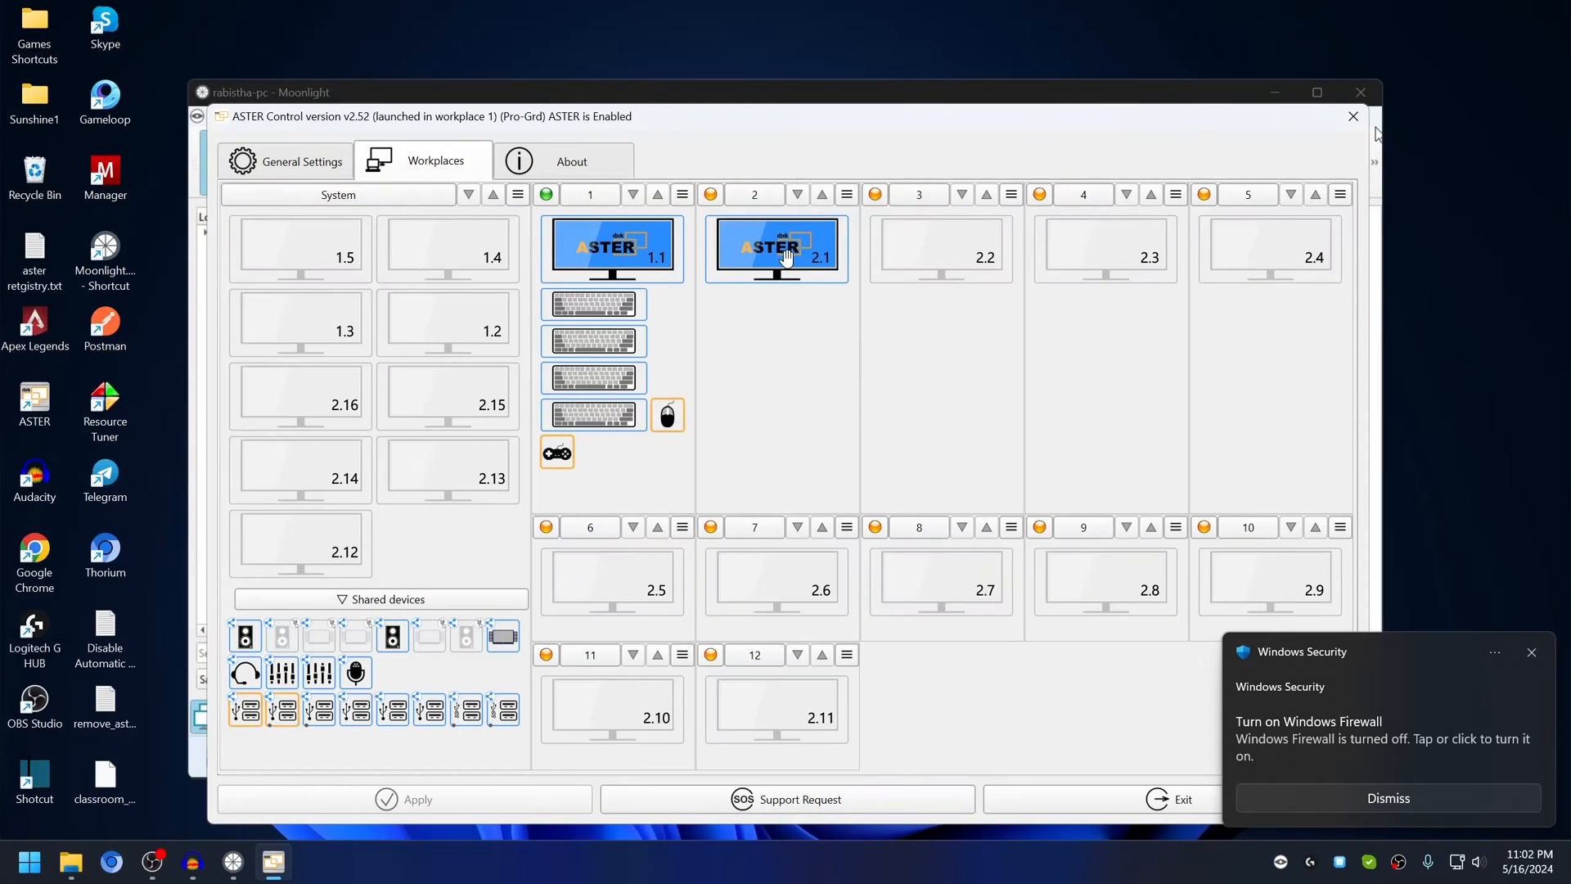
# Force Relogin on ASTER workplace 2 and dismiss the Windows Firewall notification.
pyautogui.click(846, 193)
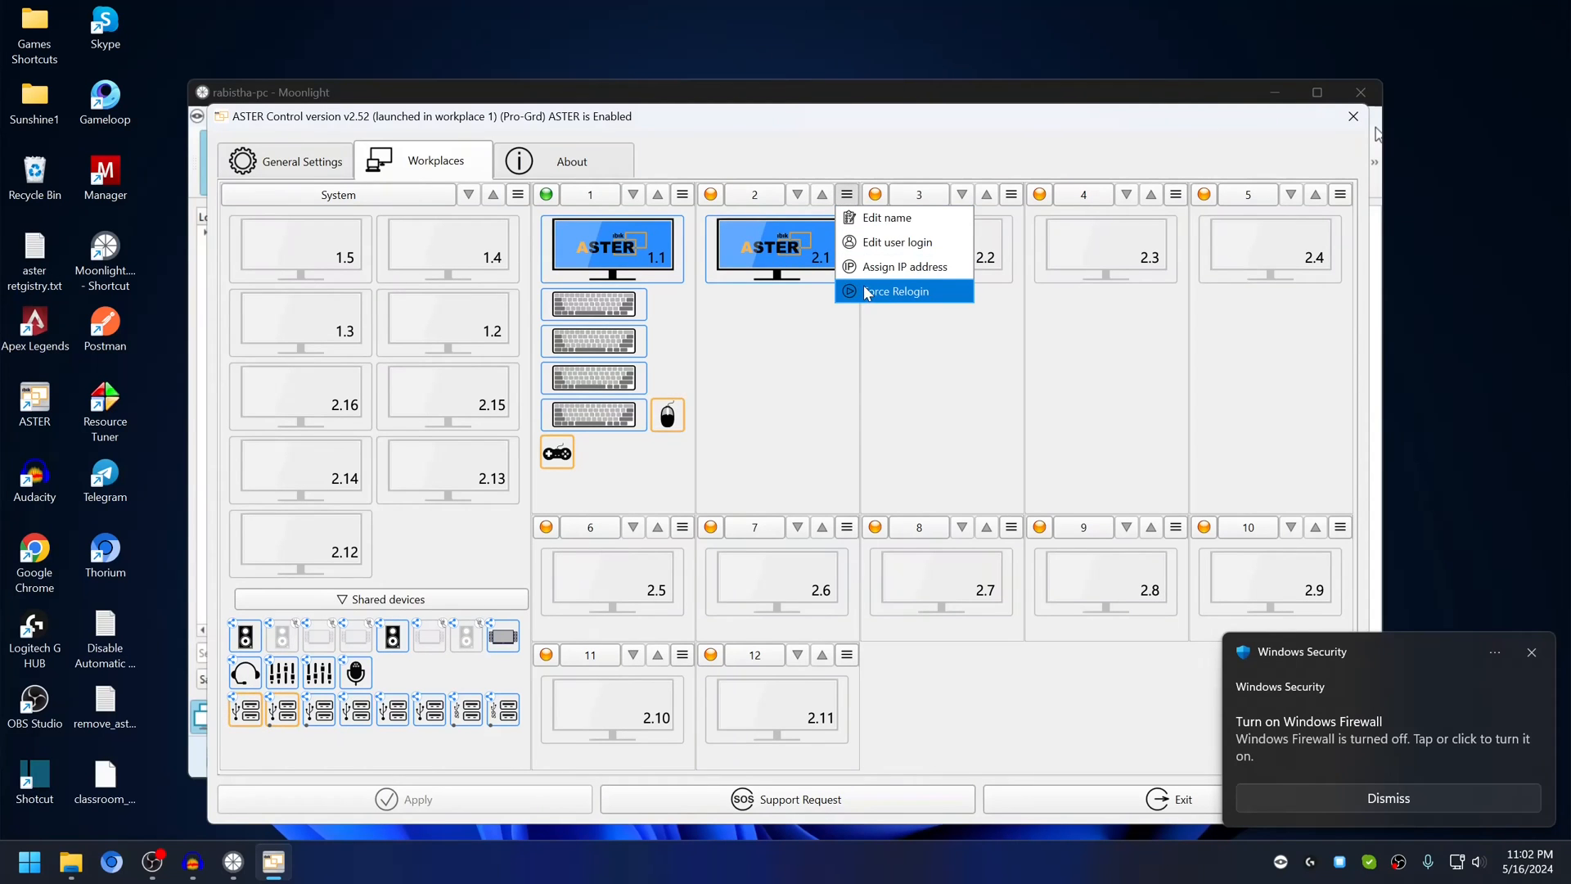
pyautogui.click(900, 292)
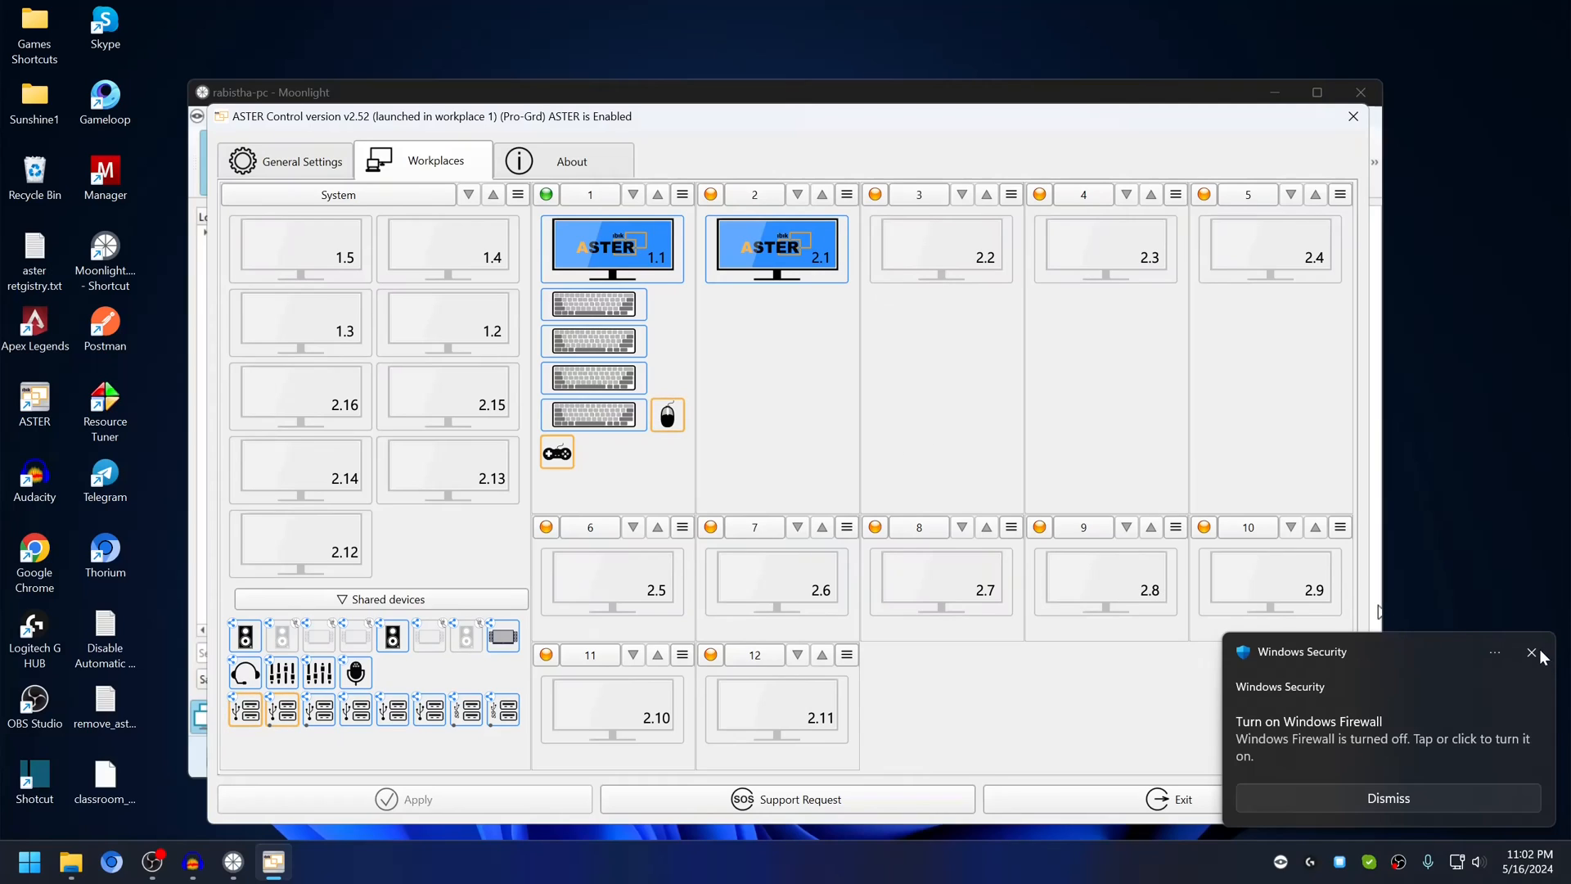
pyautogui.click(1528, 651)
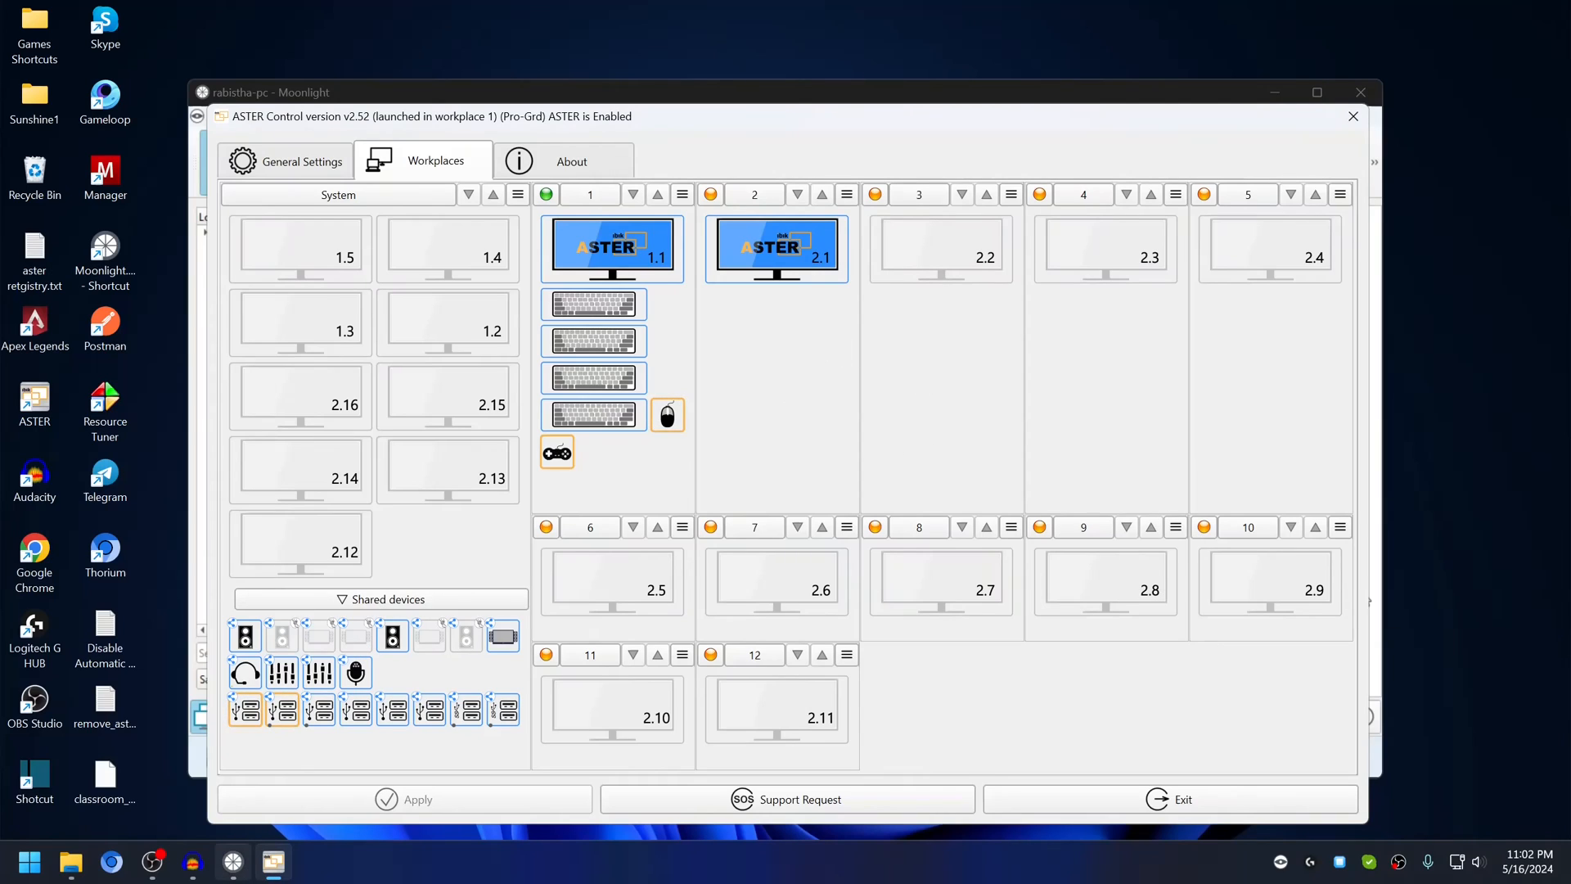
pyautogui.moveTo(190, 861)
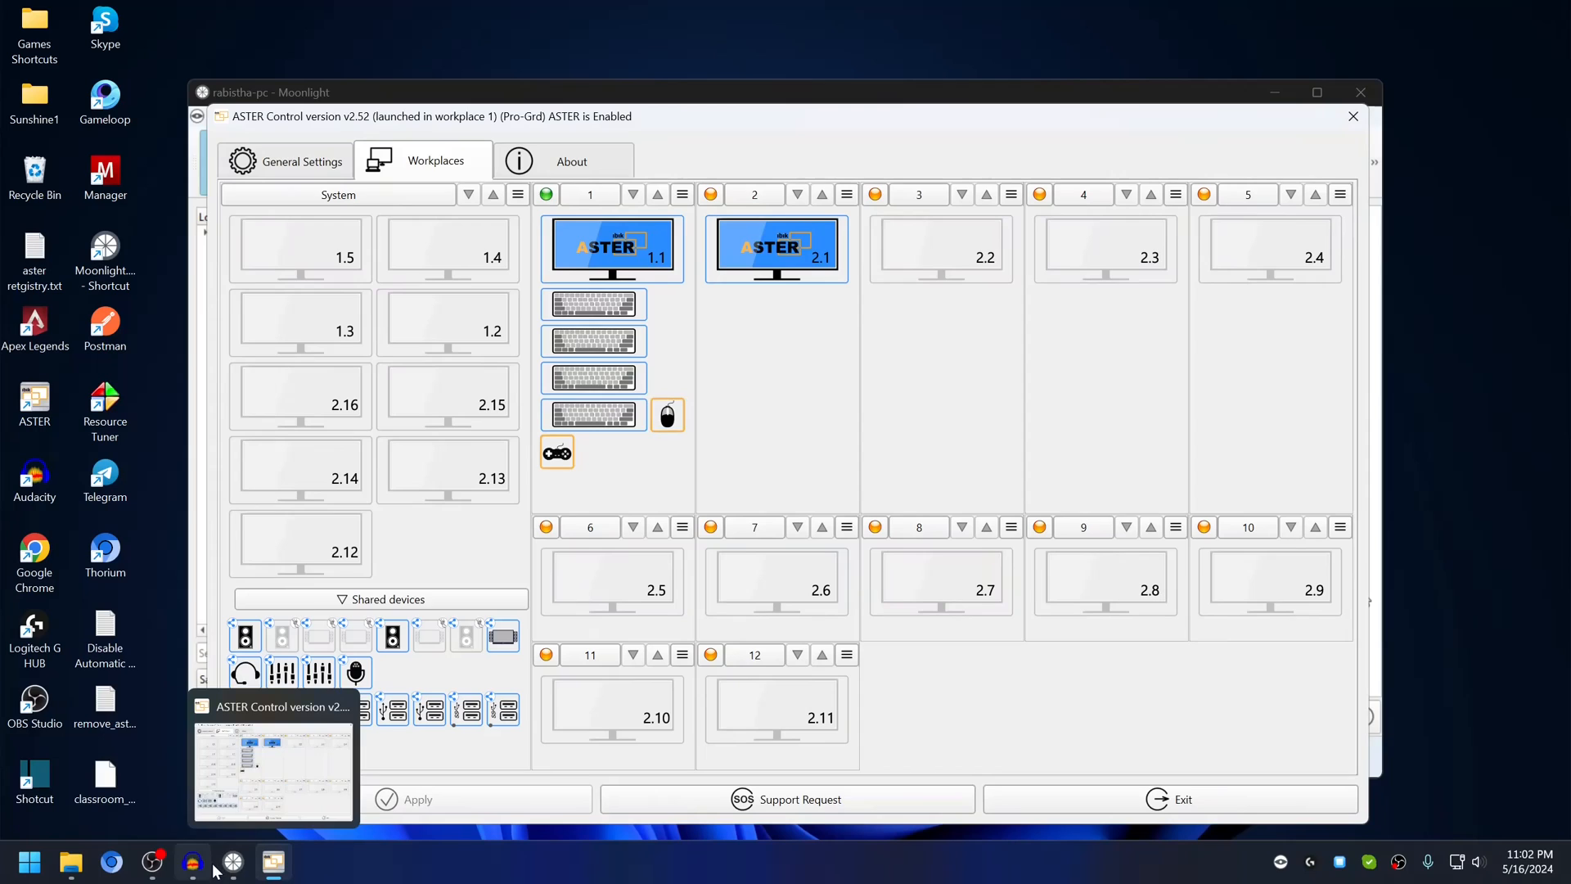
# Check lab2 in Veyon Master via Moonlight, then return to ASTER Control and start workplace 6.
pyautogui.click(193, 861)
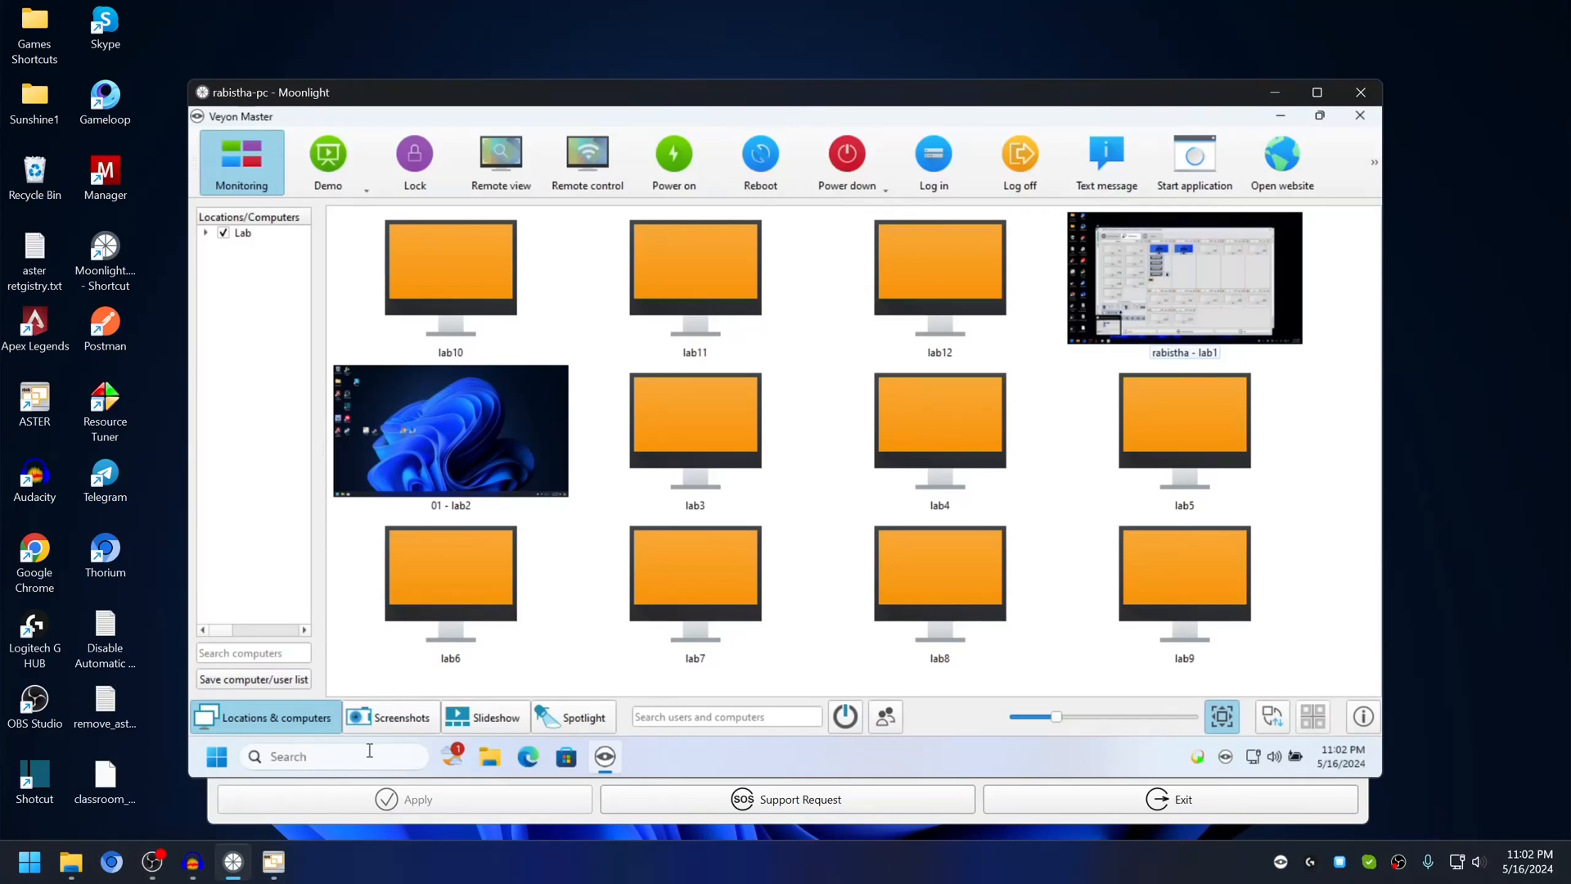
pyautogui.click(450, 431)
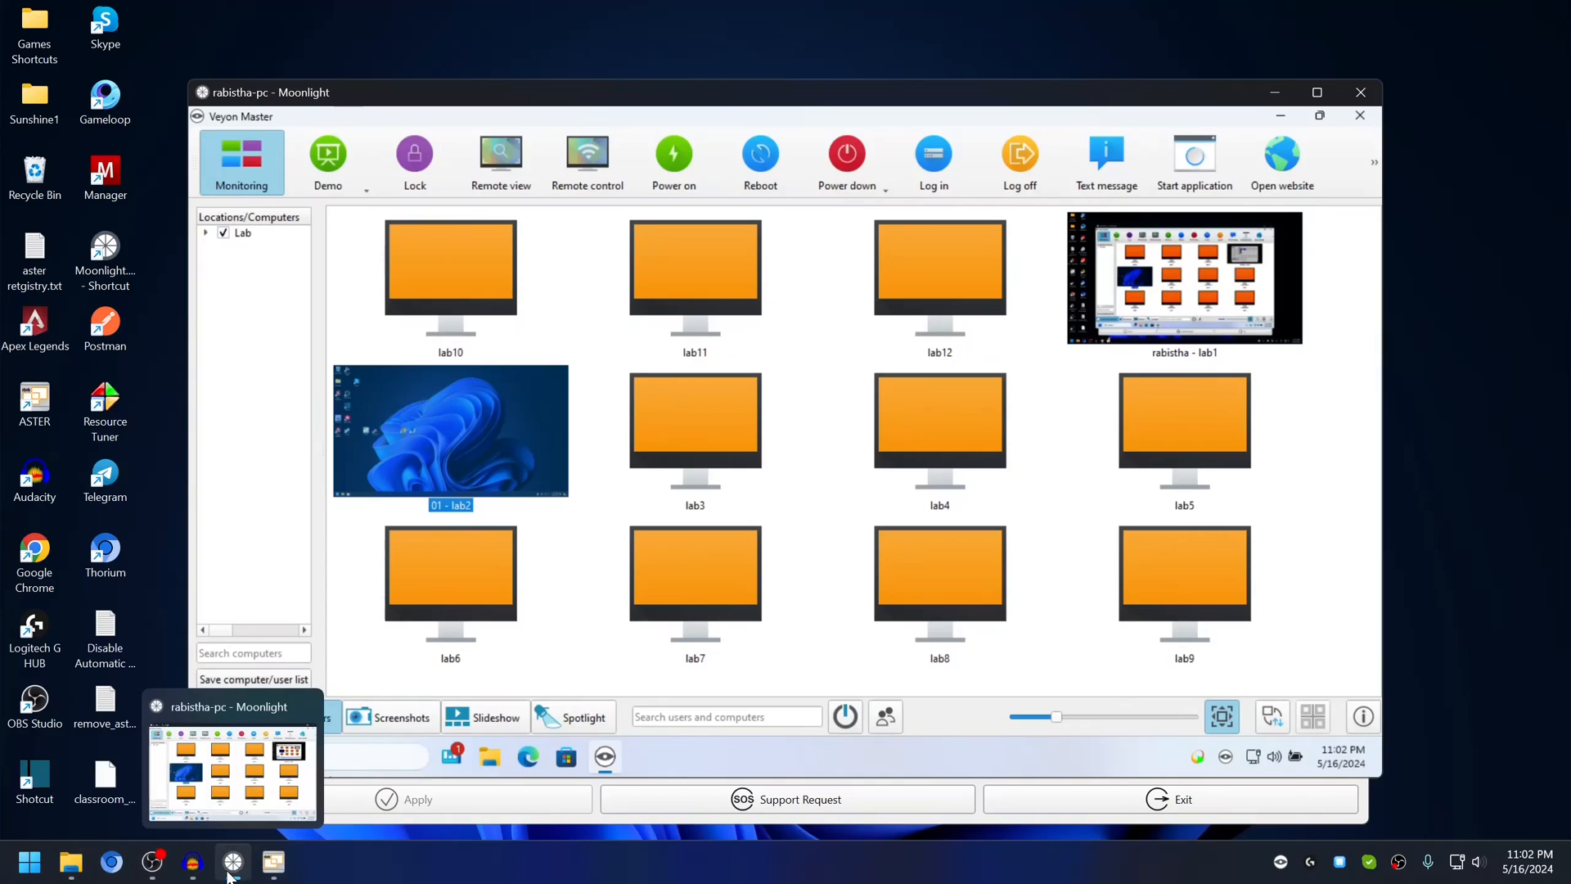
pyautogui.click(273, 860)
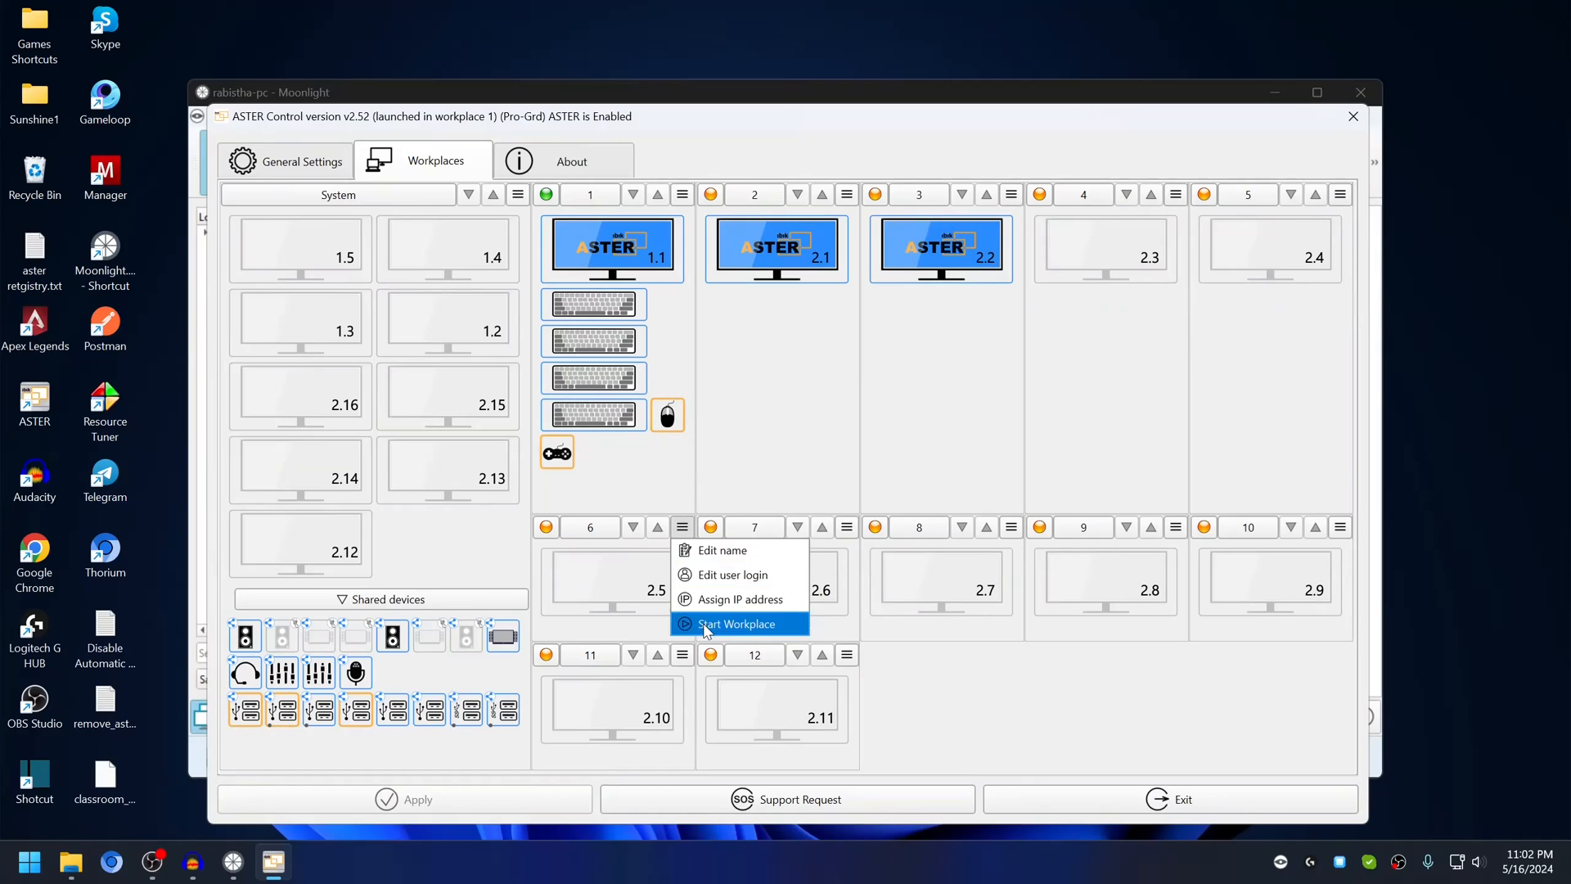
pyautogui.click(736, 623)
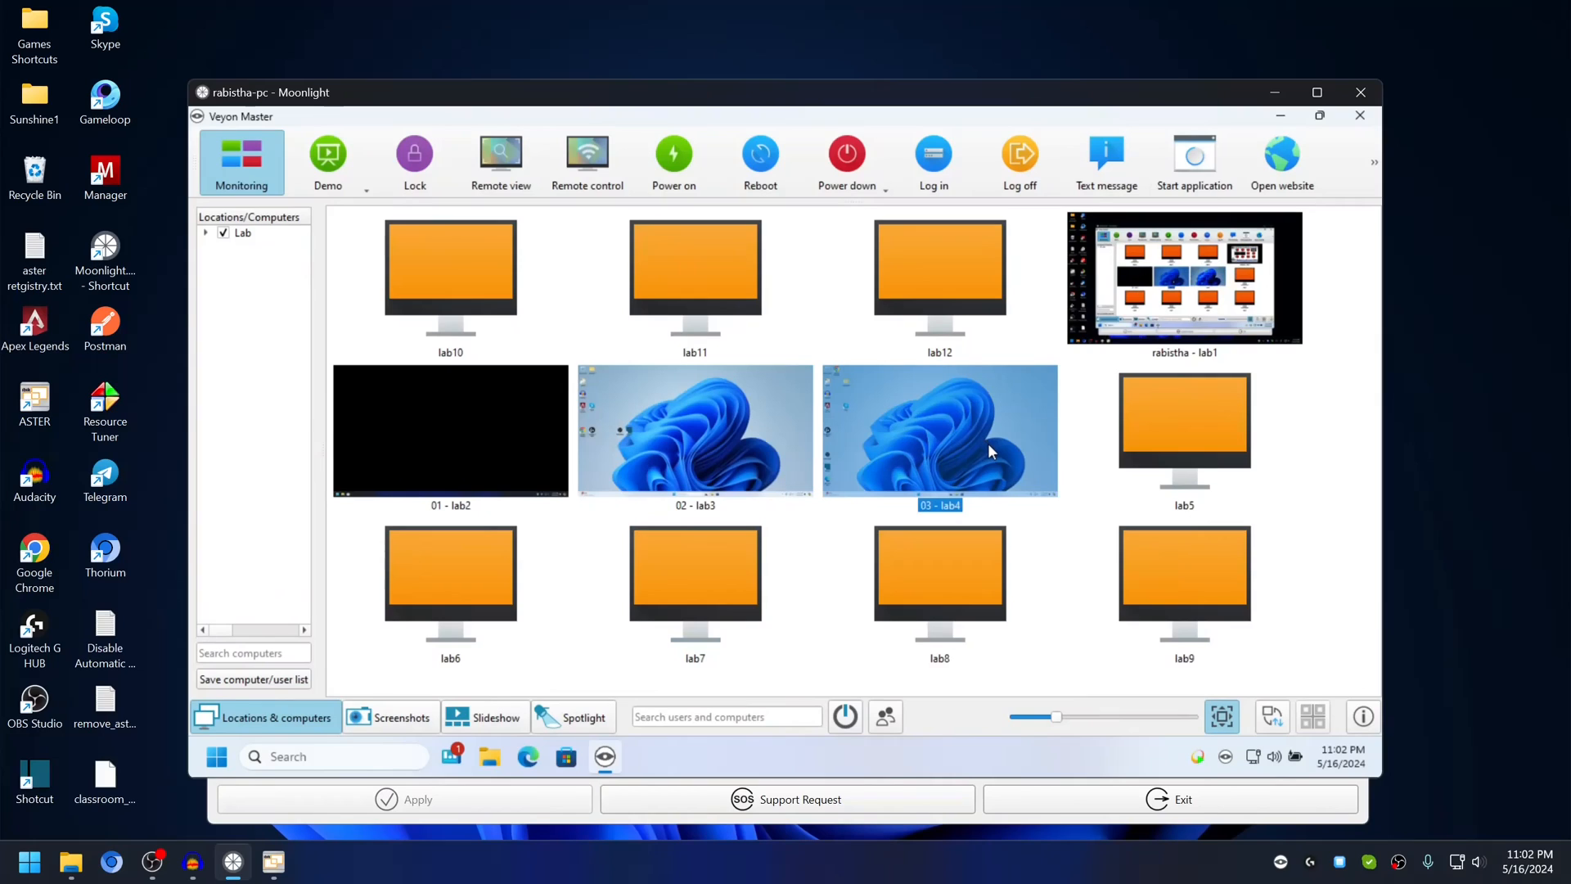
pyautogui.moveTo(993, 452)
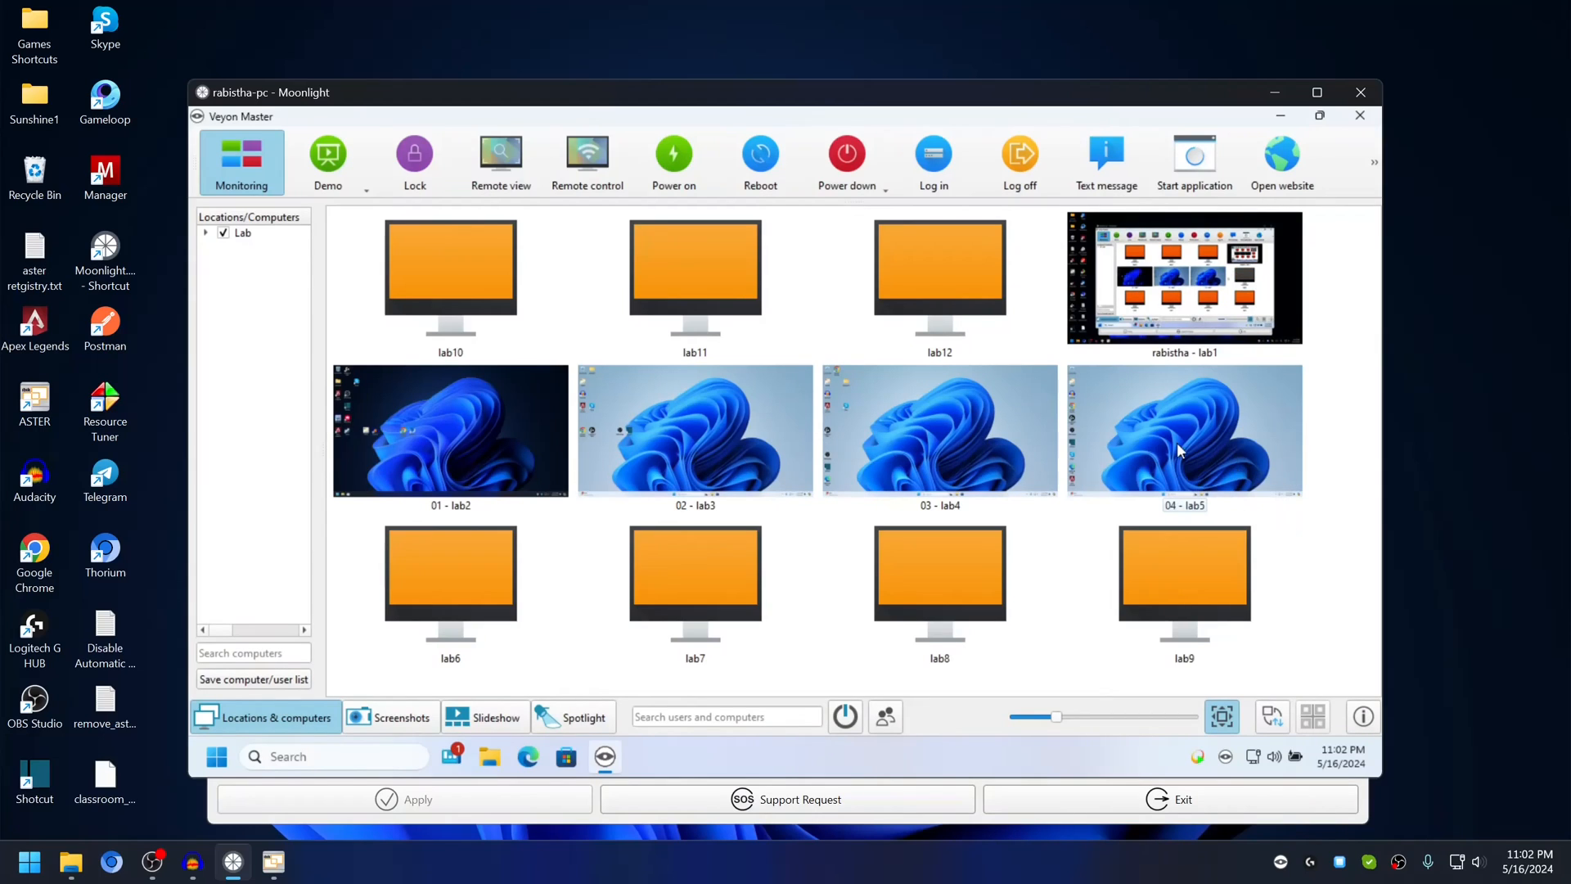
pyautogui.moveTo(481, 434)
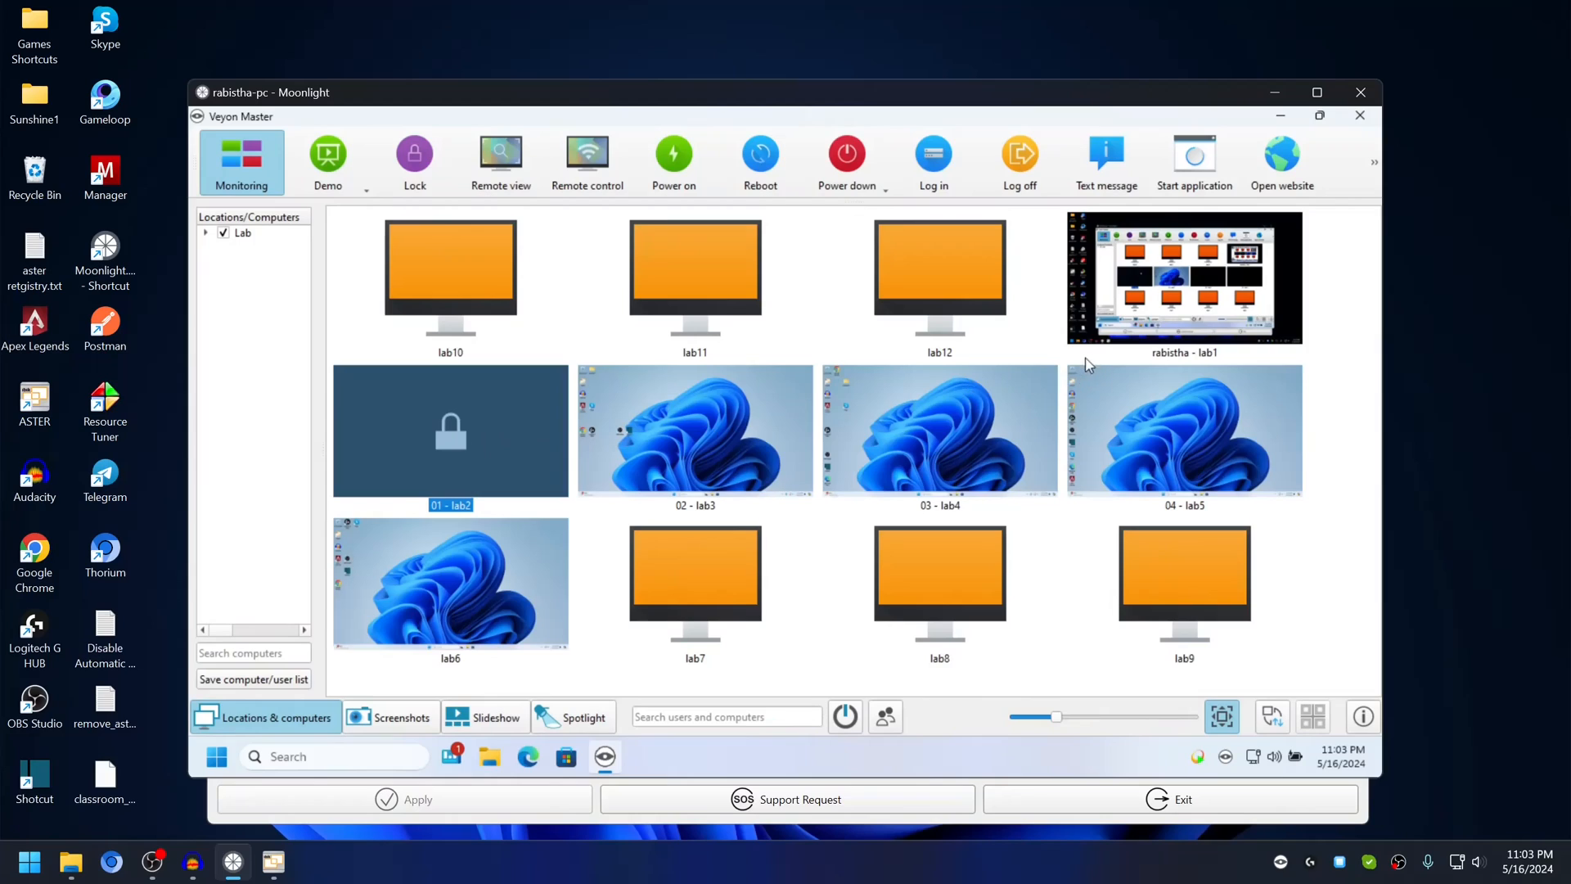
# Bring up the action context menu on the lab3 computer tile.
pyautogui.rightClick(452, 431)
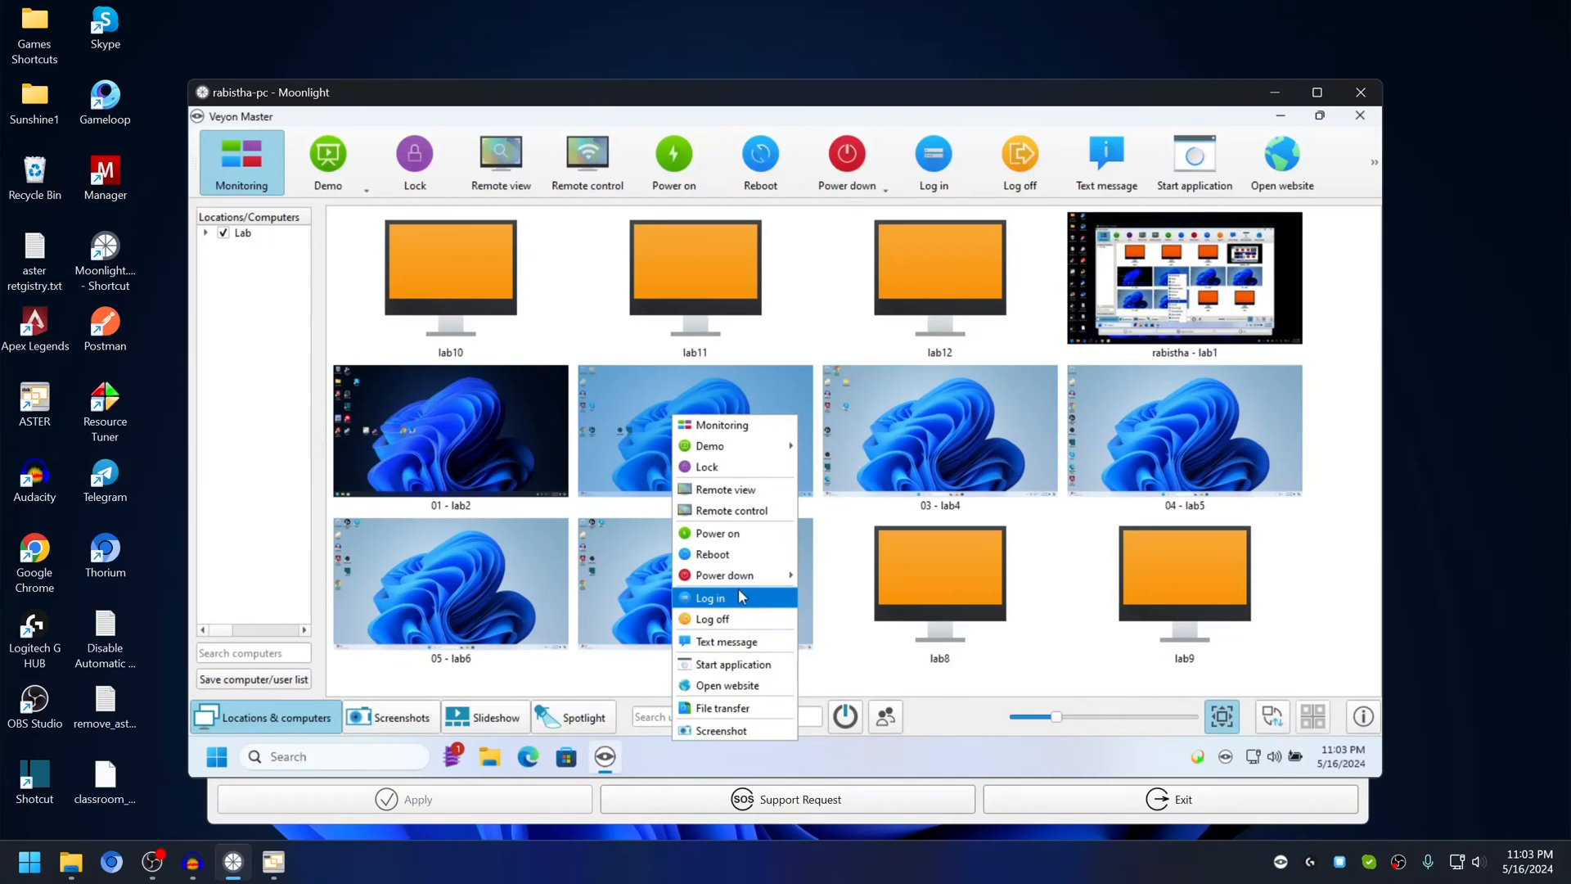
pyautogui.moveTo(717, 609)
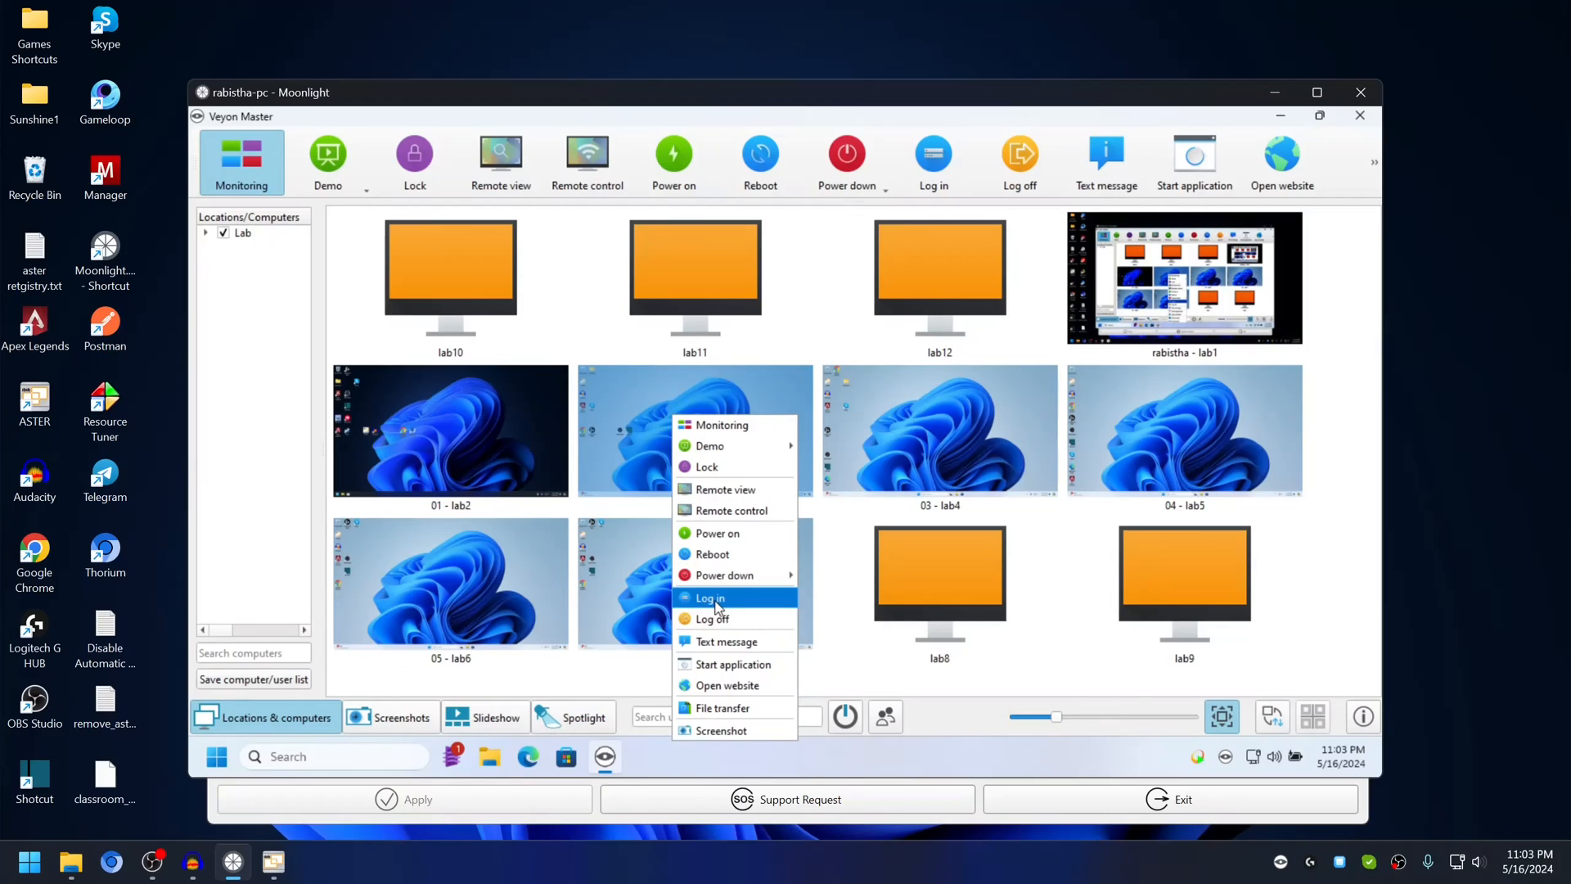
pyautogui.moveTo(712, 553)
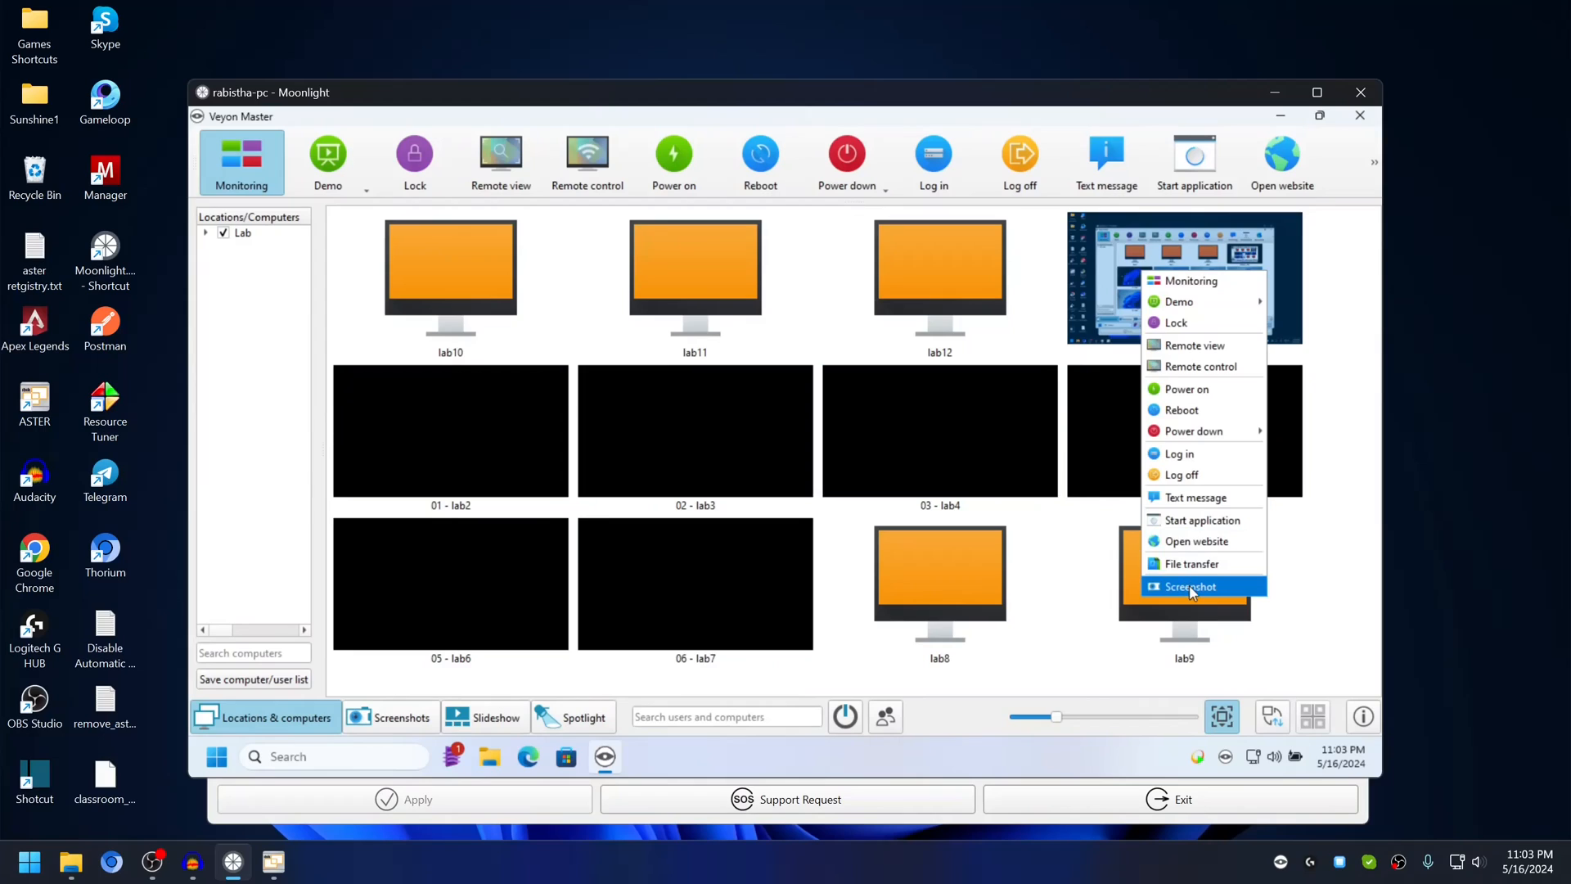
# Send a 'Hello' text message to the computers from Veyon Master.
pyautogui.click(1195, 497)
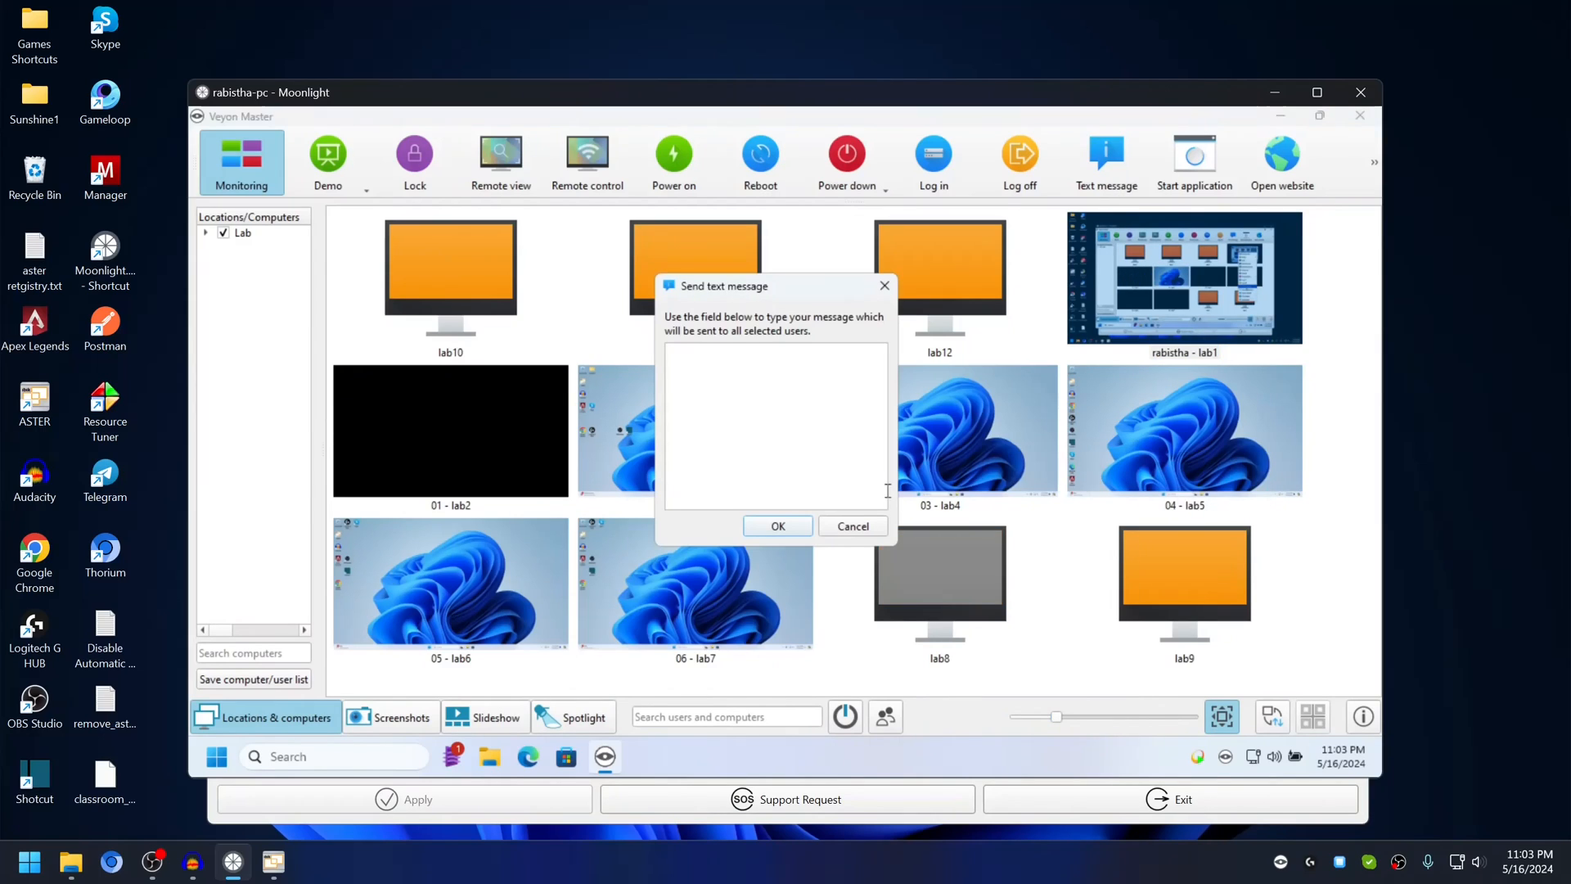
pyautogui.write('Hello')
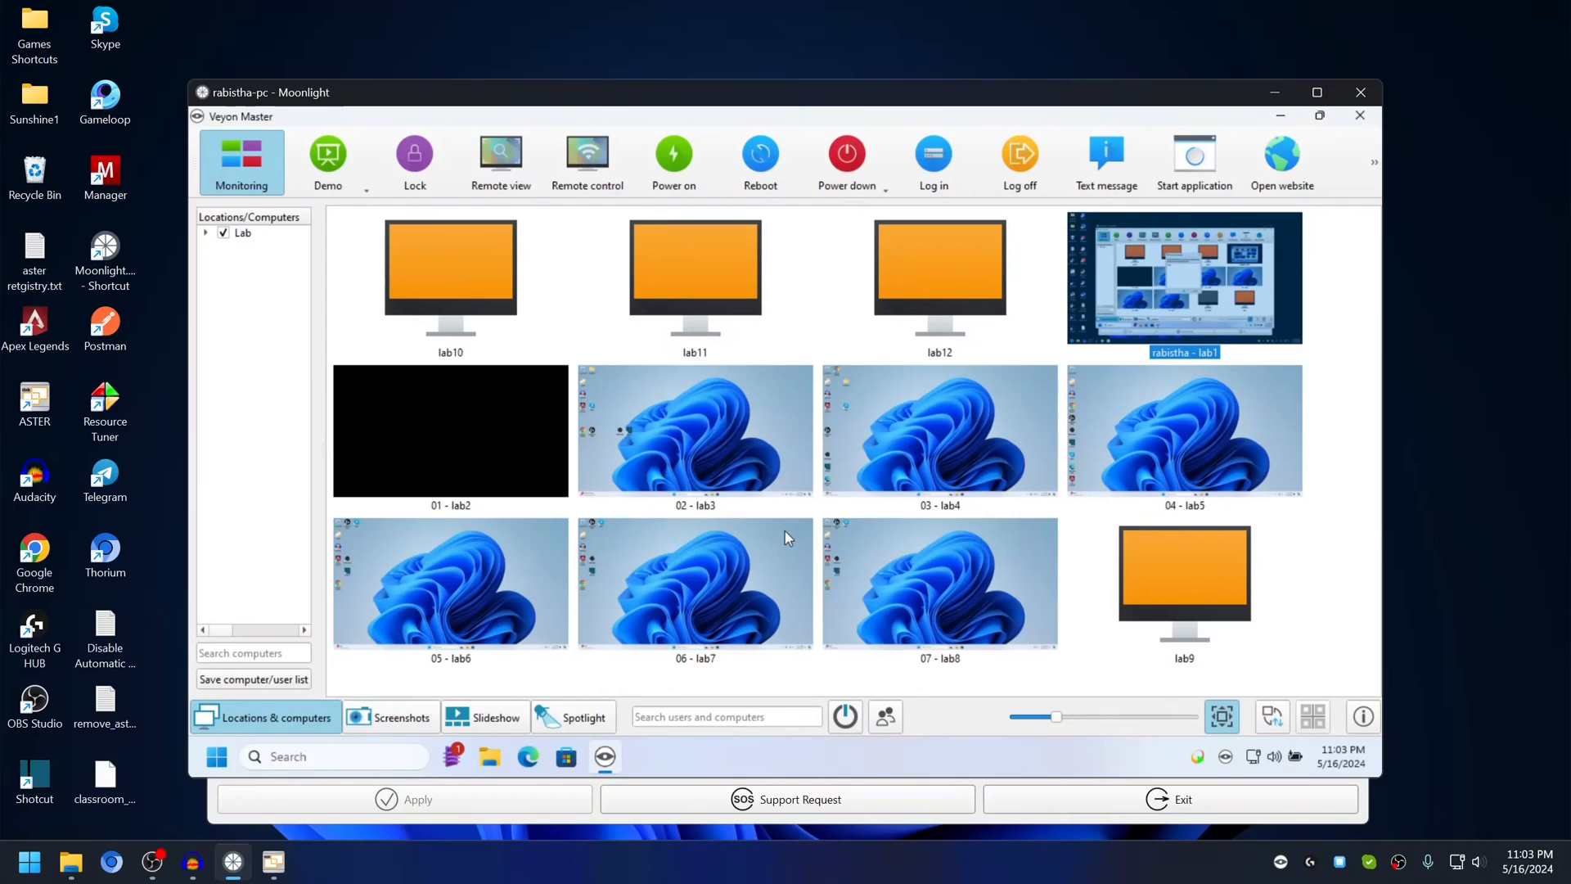
pyautogui.click(1106, 154)
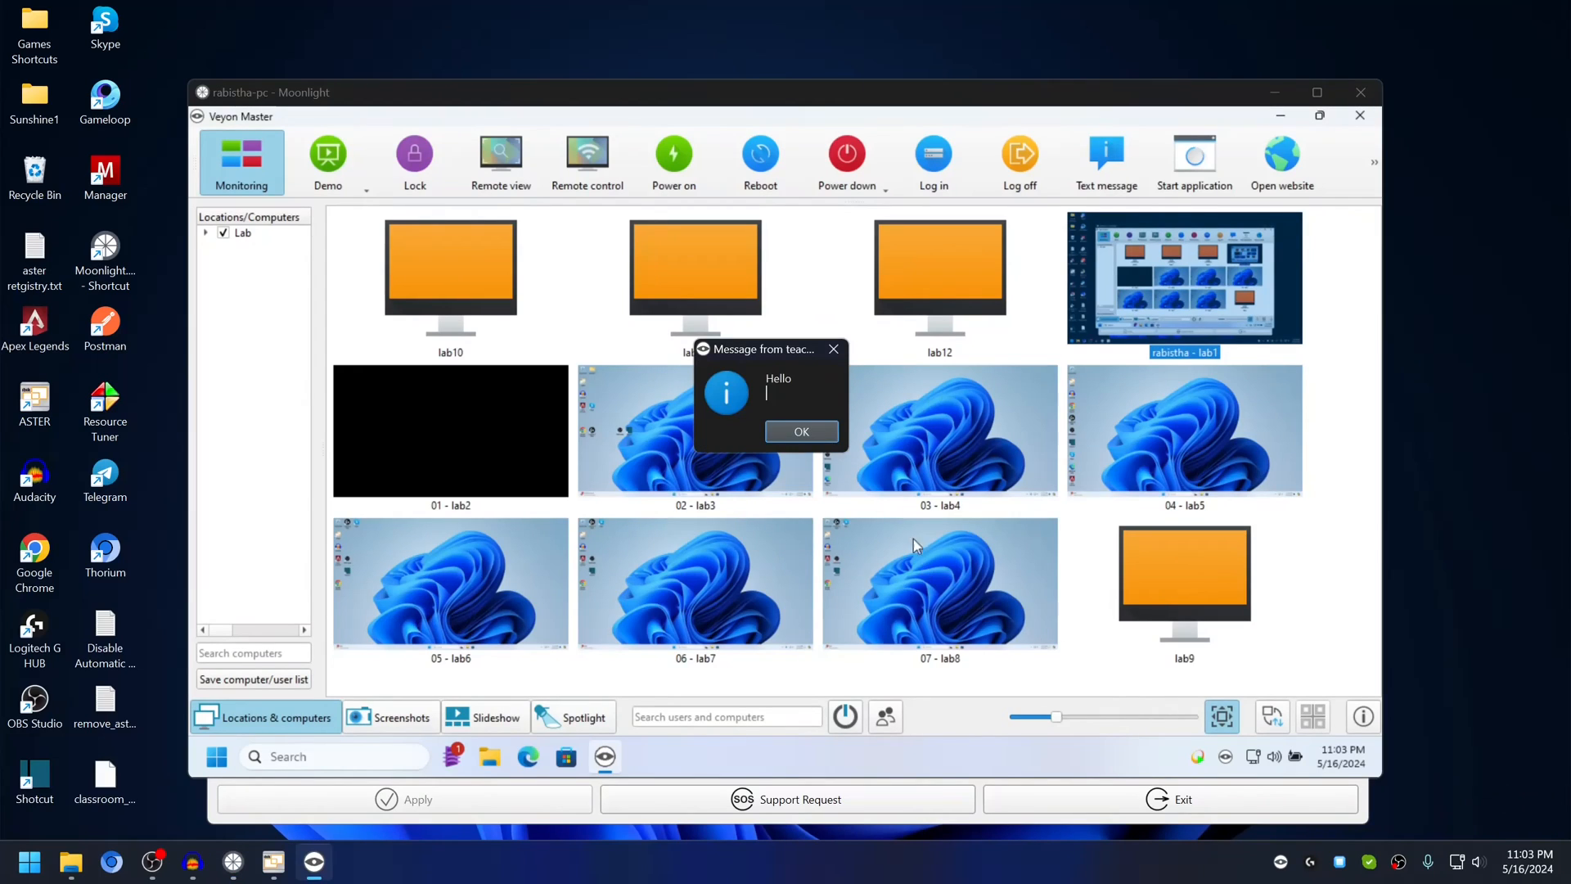
# Move the received Hello message box aside and close it.
pyautogui.moveTo(761, 348); pyautogui.dragTo(1419, 417)
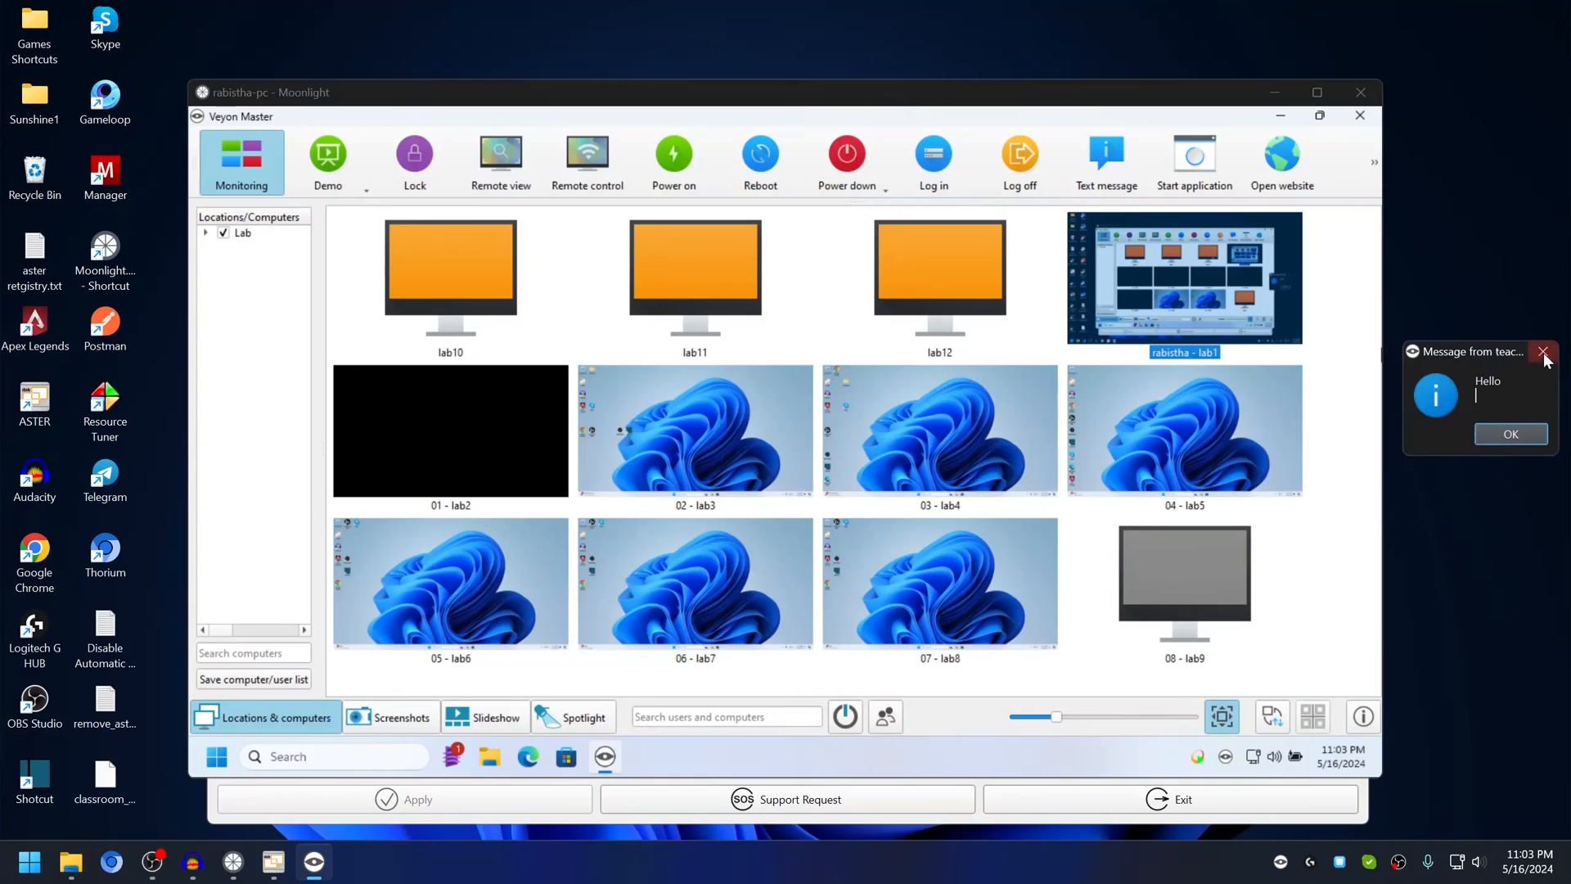
pyautogui.click(1542, 350)
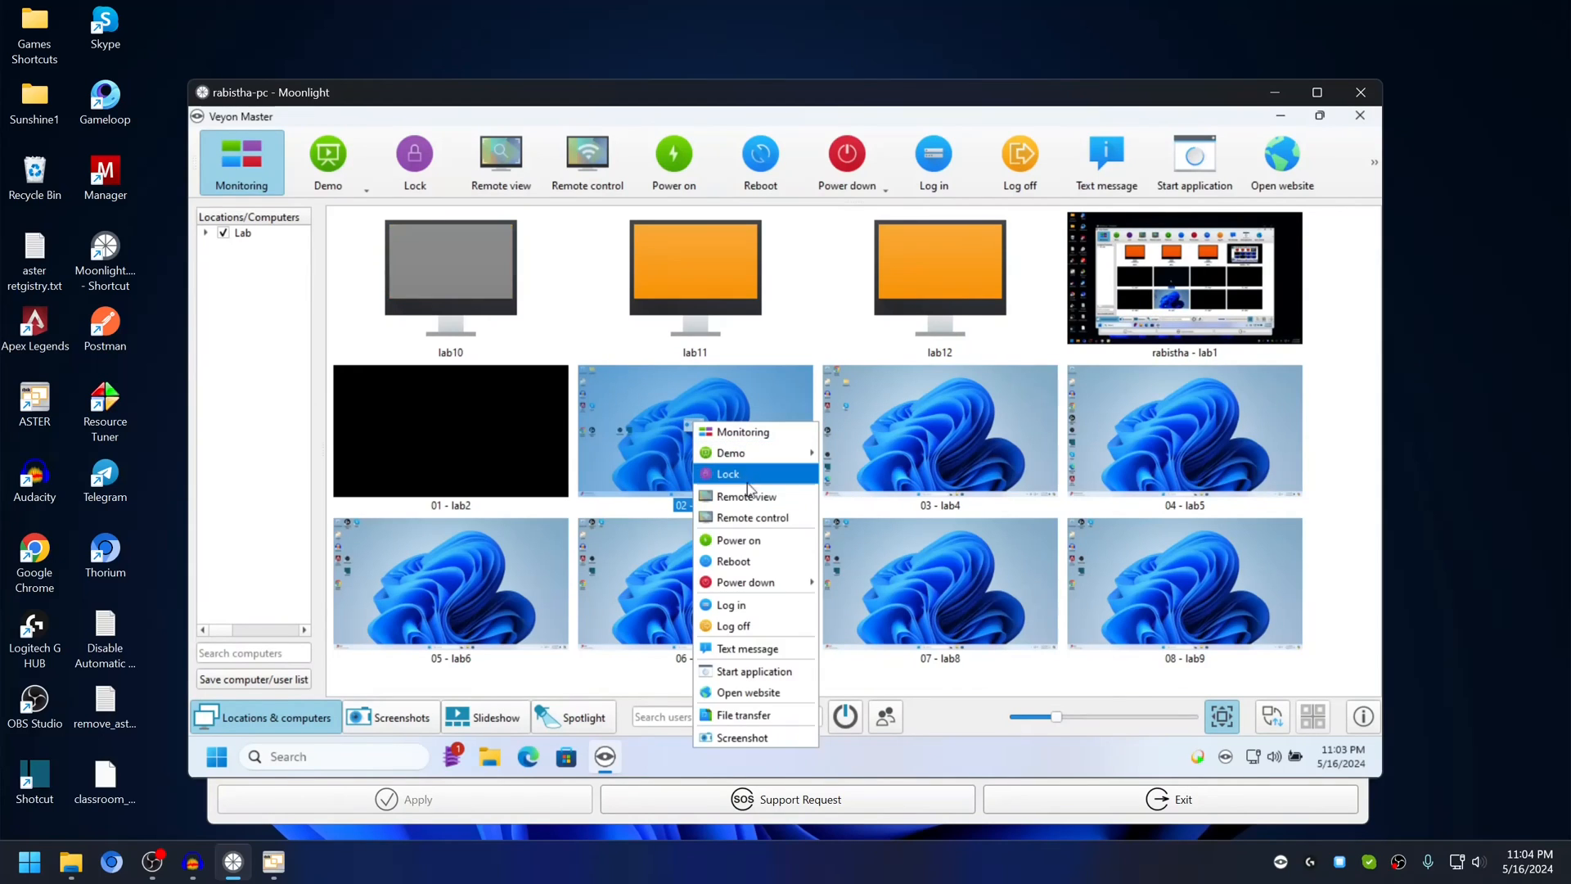
# View lab3 remotely, close the remote access window, then select the lab4 tile.
pyautogui.click(746, 496)
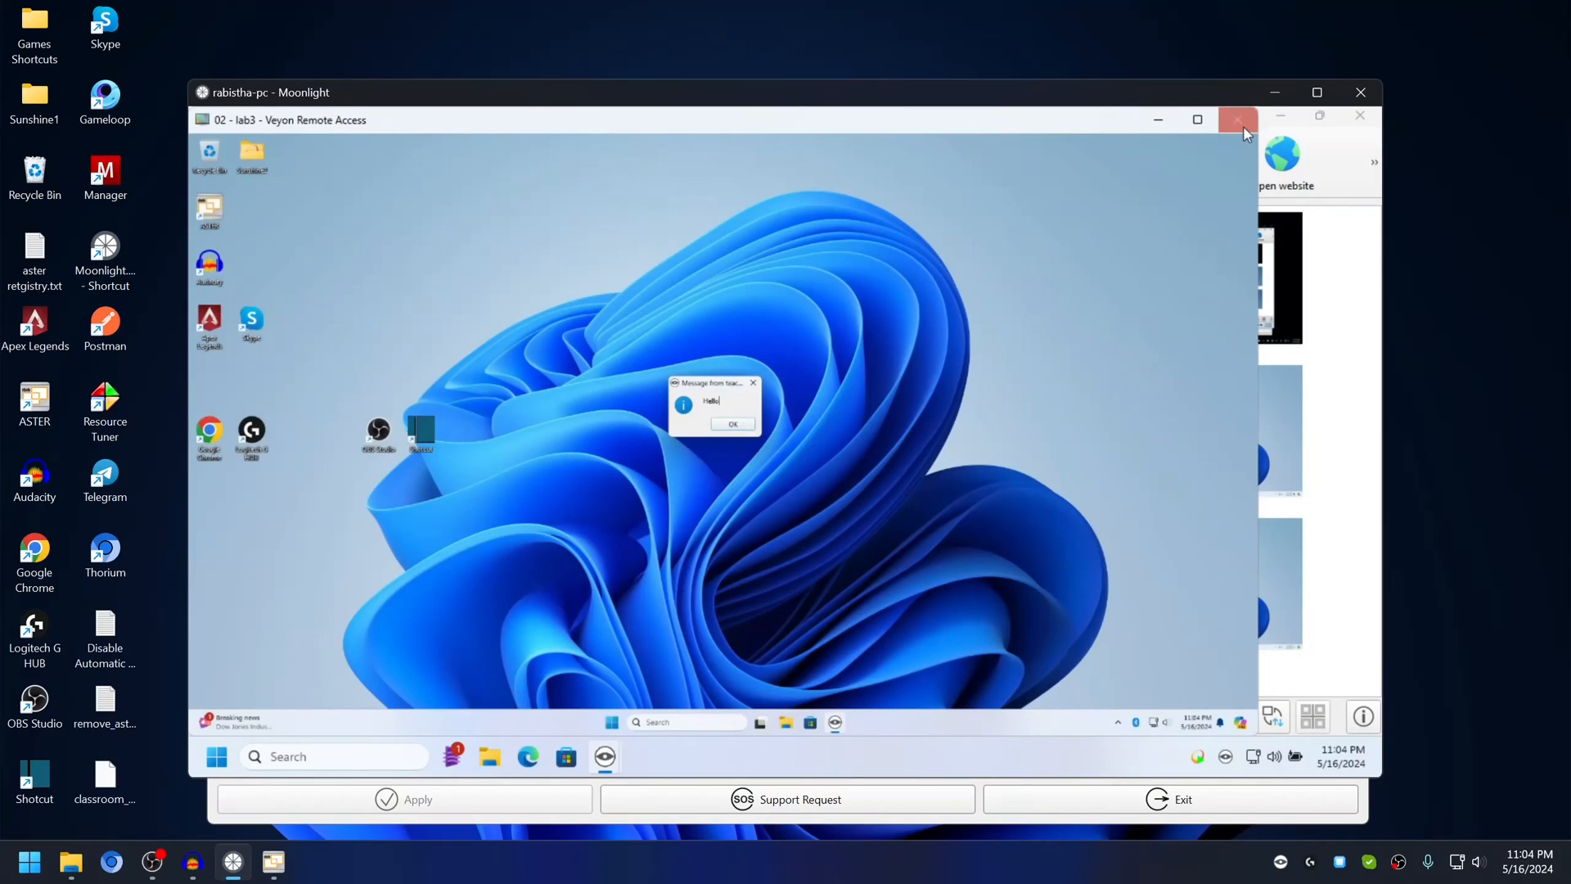
pyautogui.click(1237, 120)
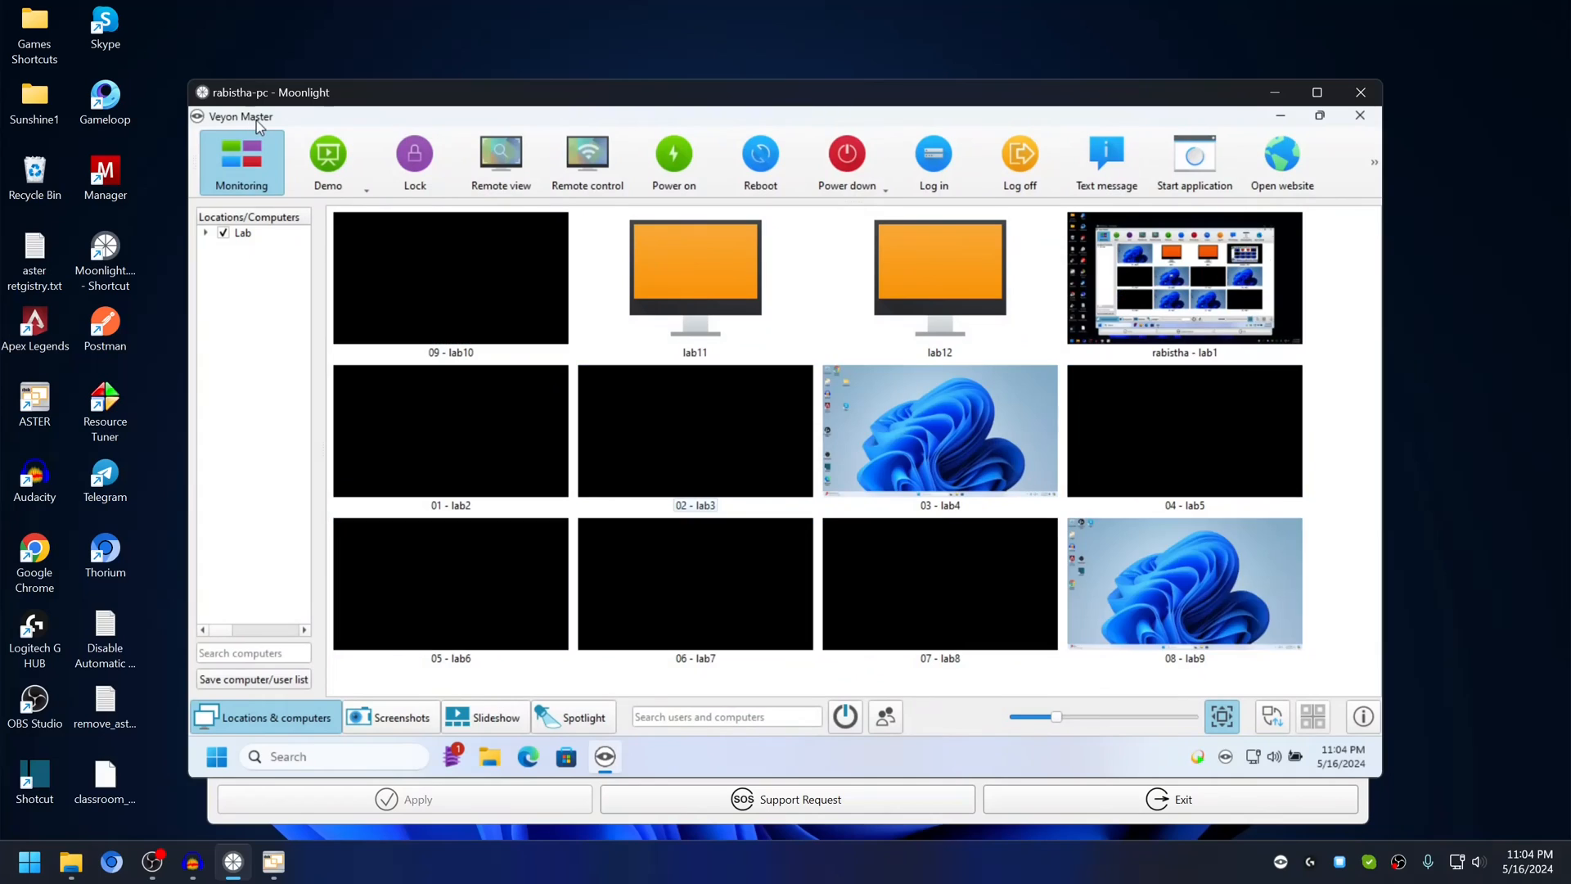
pyautogui.moveTo(421, 177)
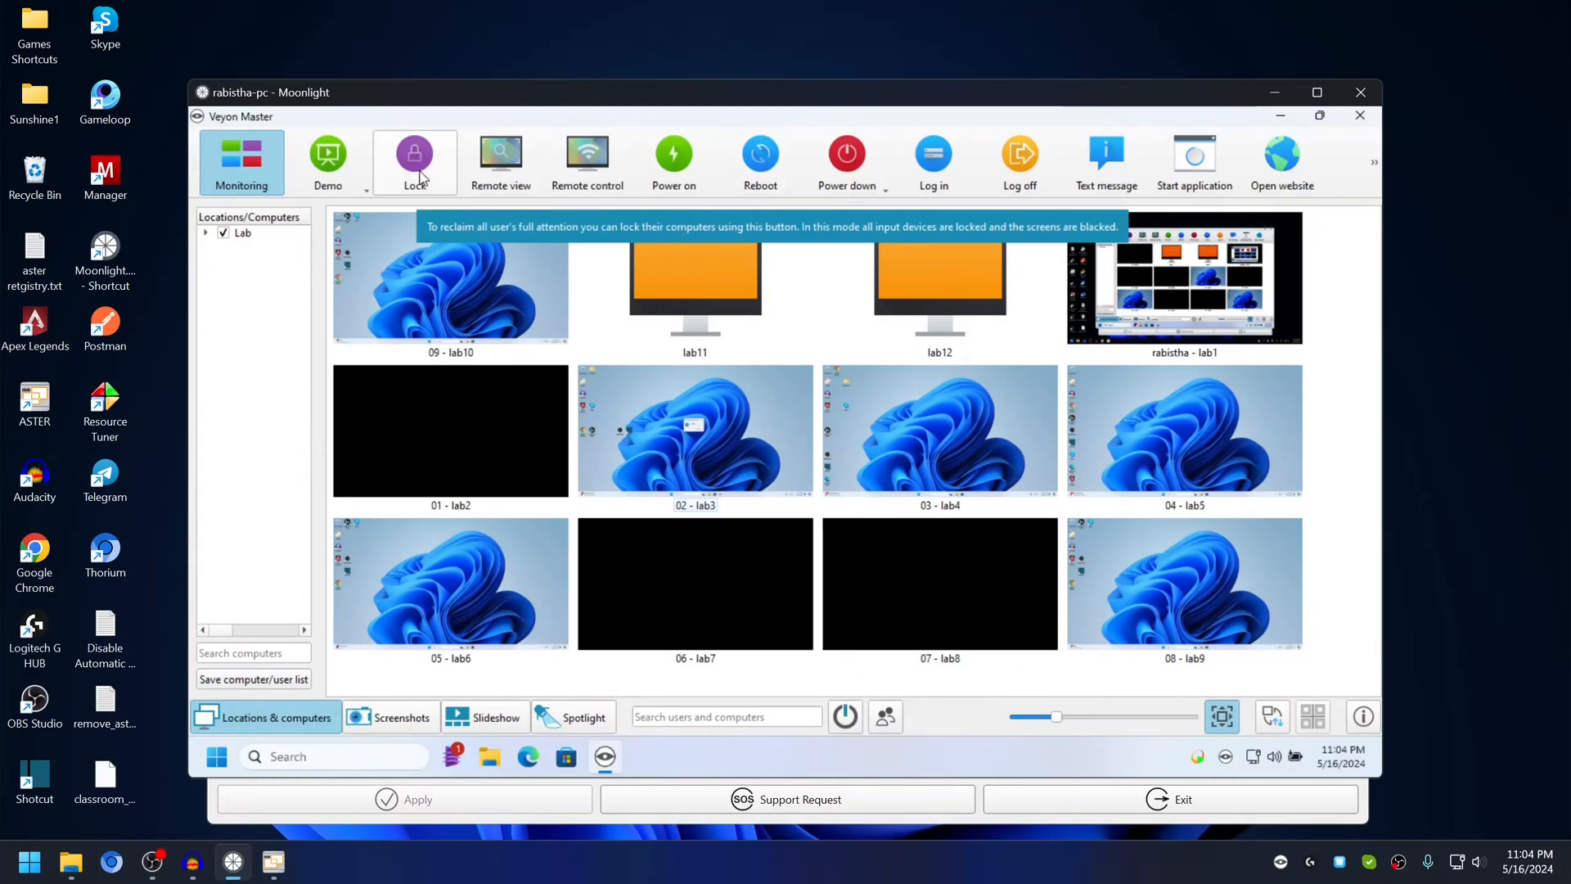
pyautogui.moveTo(344, 262)
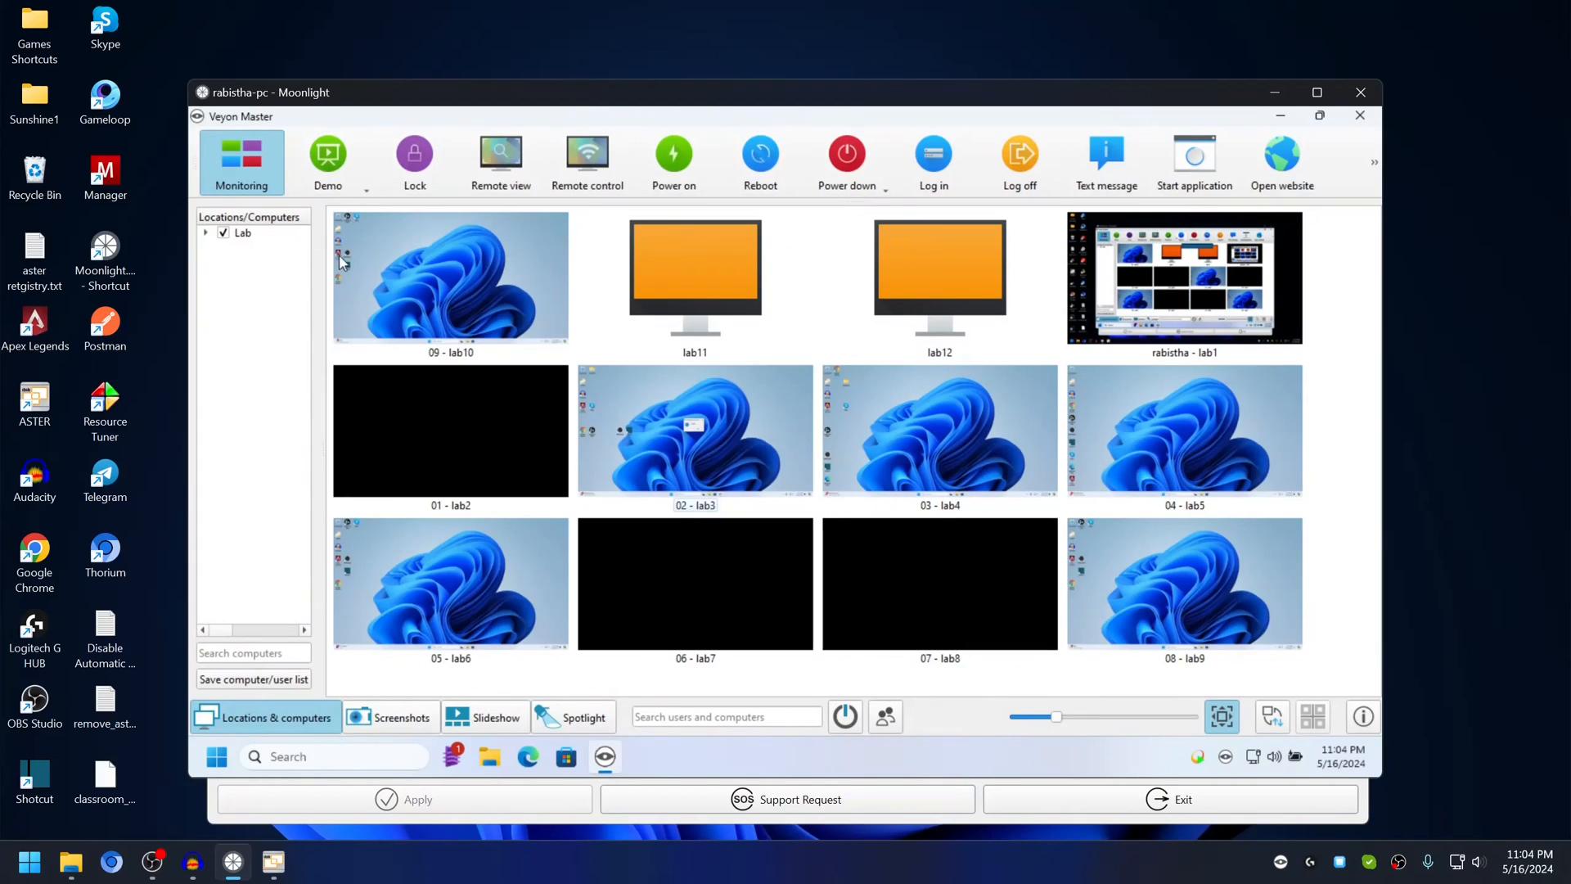
pyautogui.moveTo(404, 349)
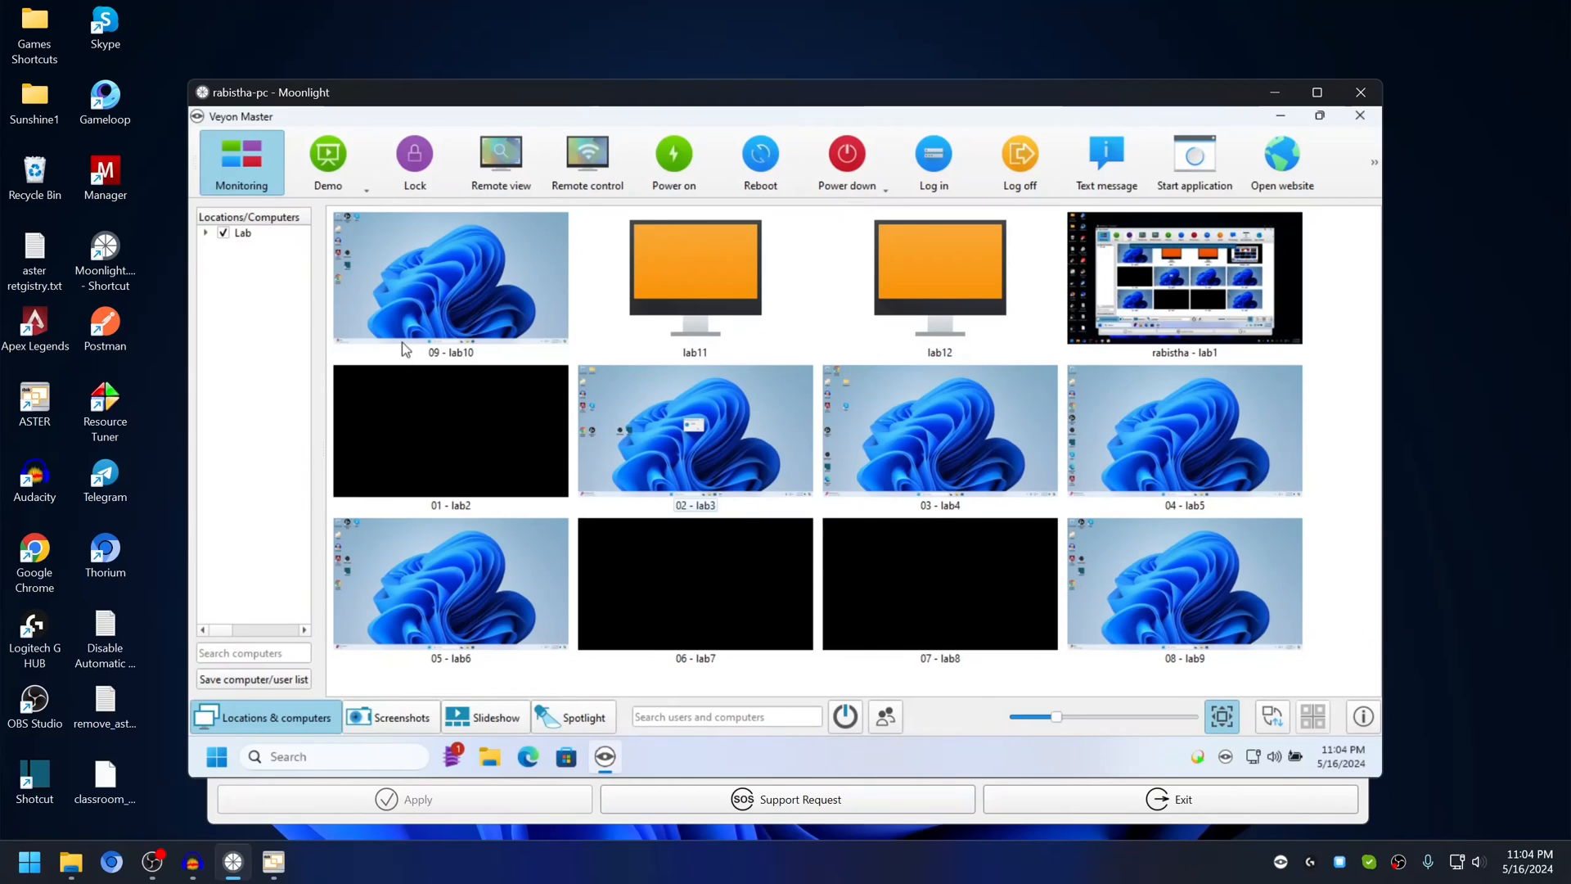
pyautogui.moveTo(1205, 160)
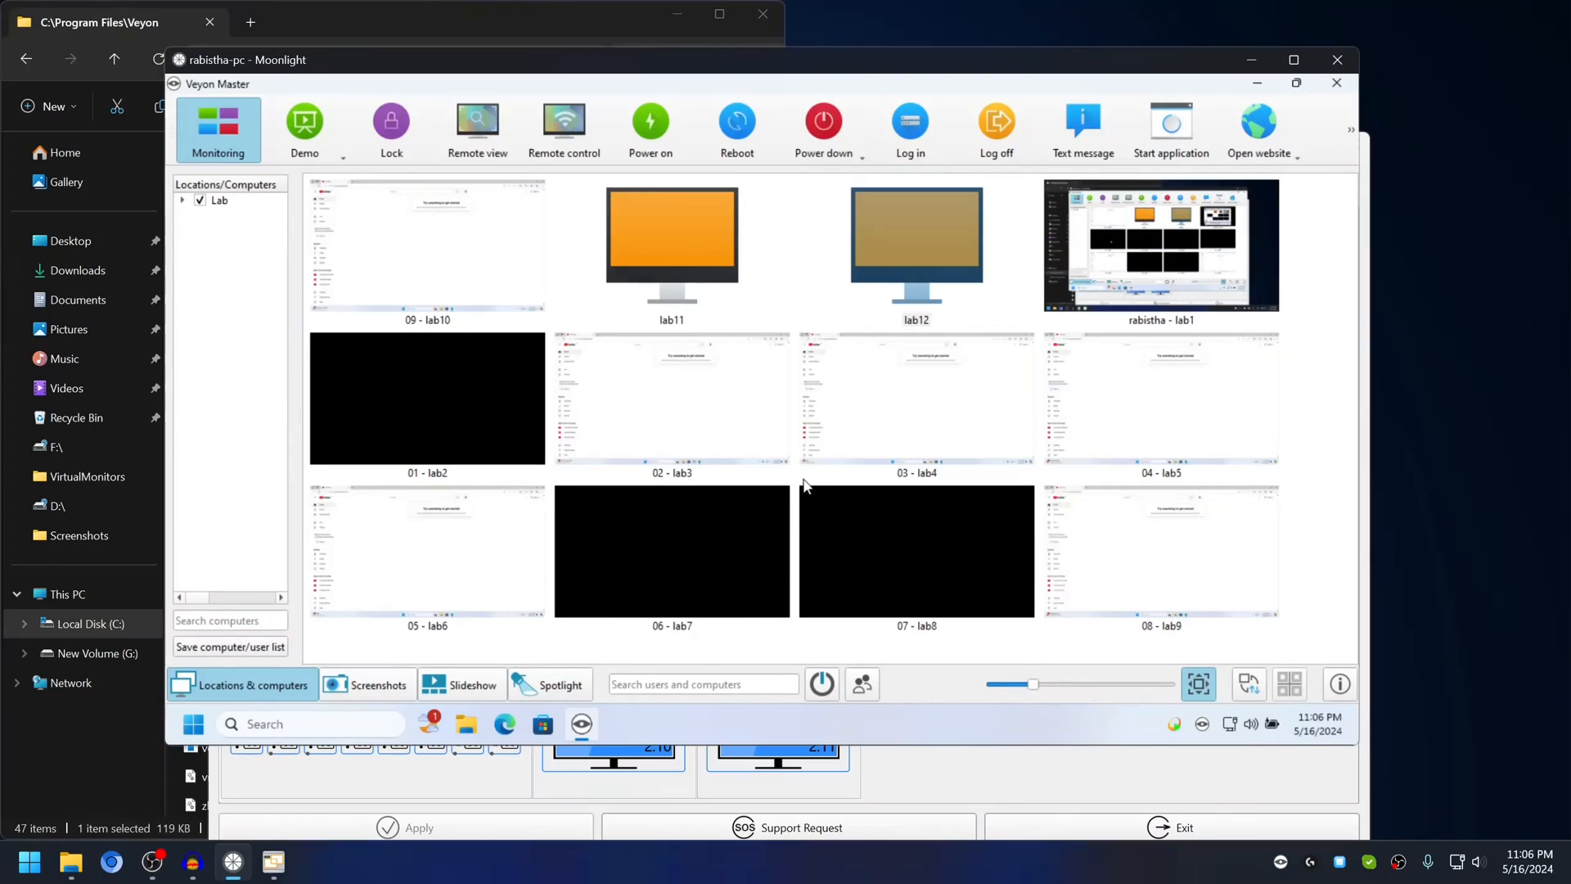
pyautogui.click(916, 398)
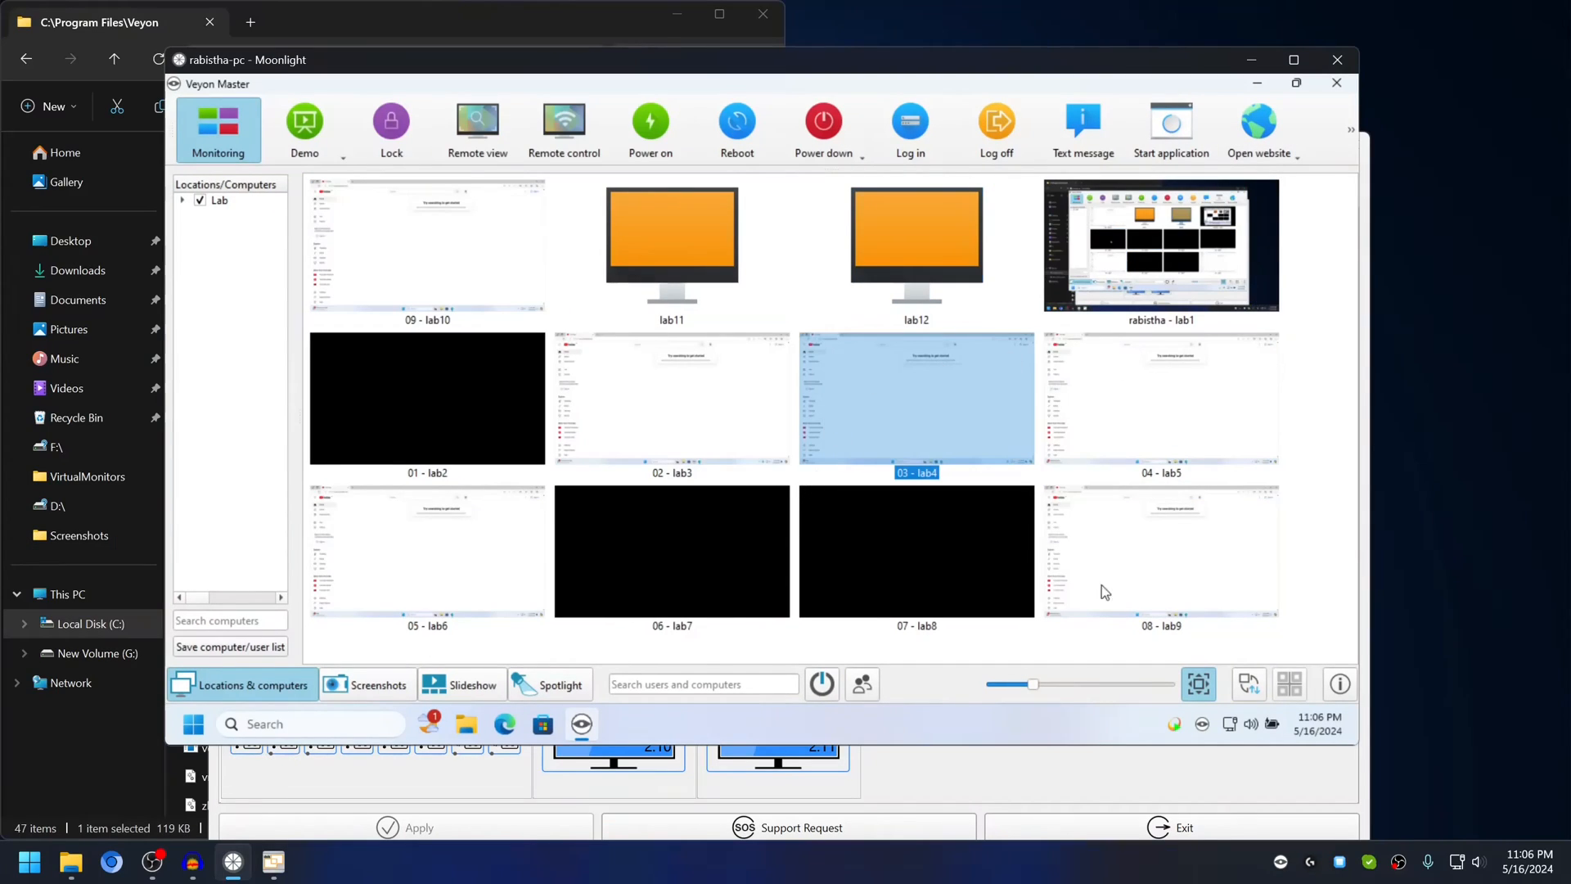